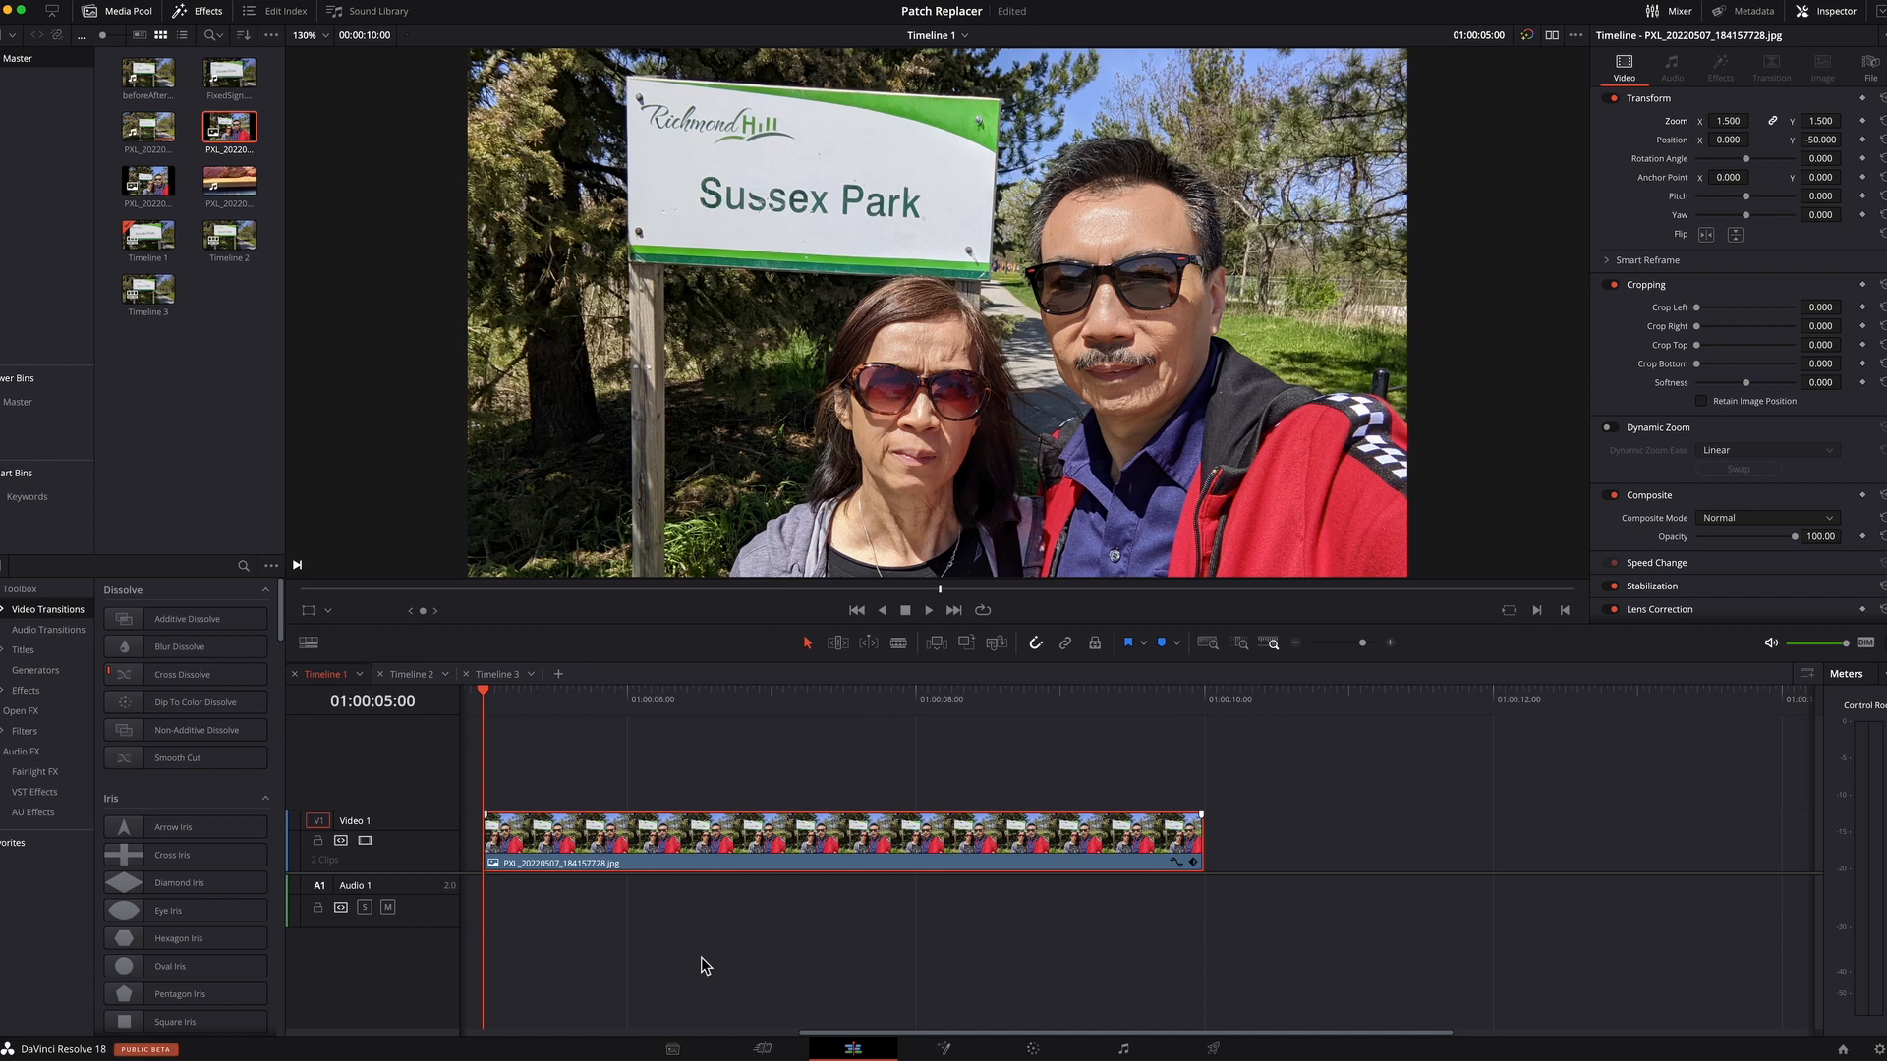
pyautogui.moveTo(771, 216)
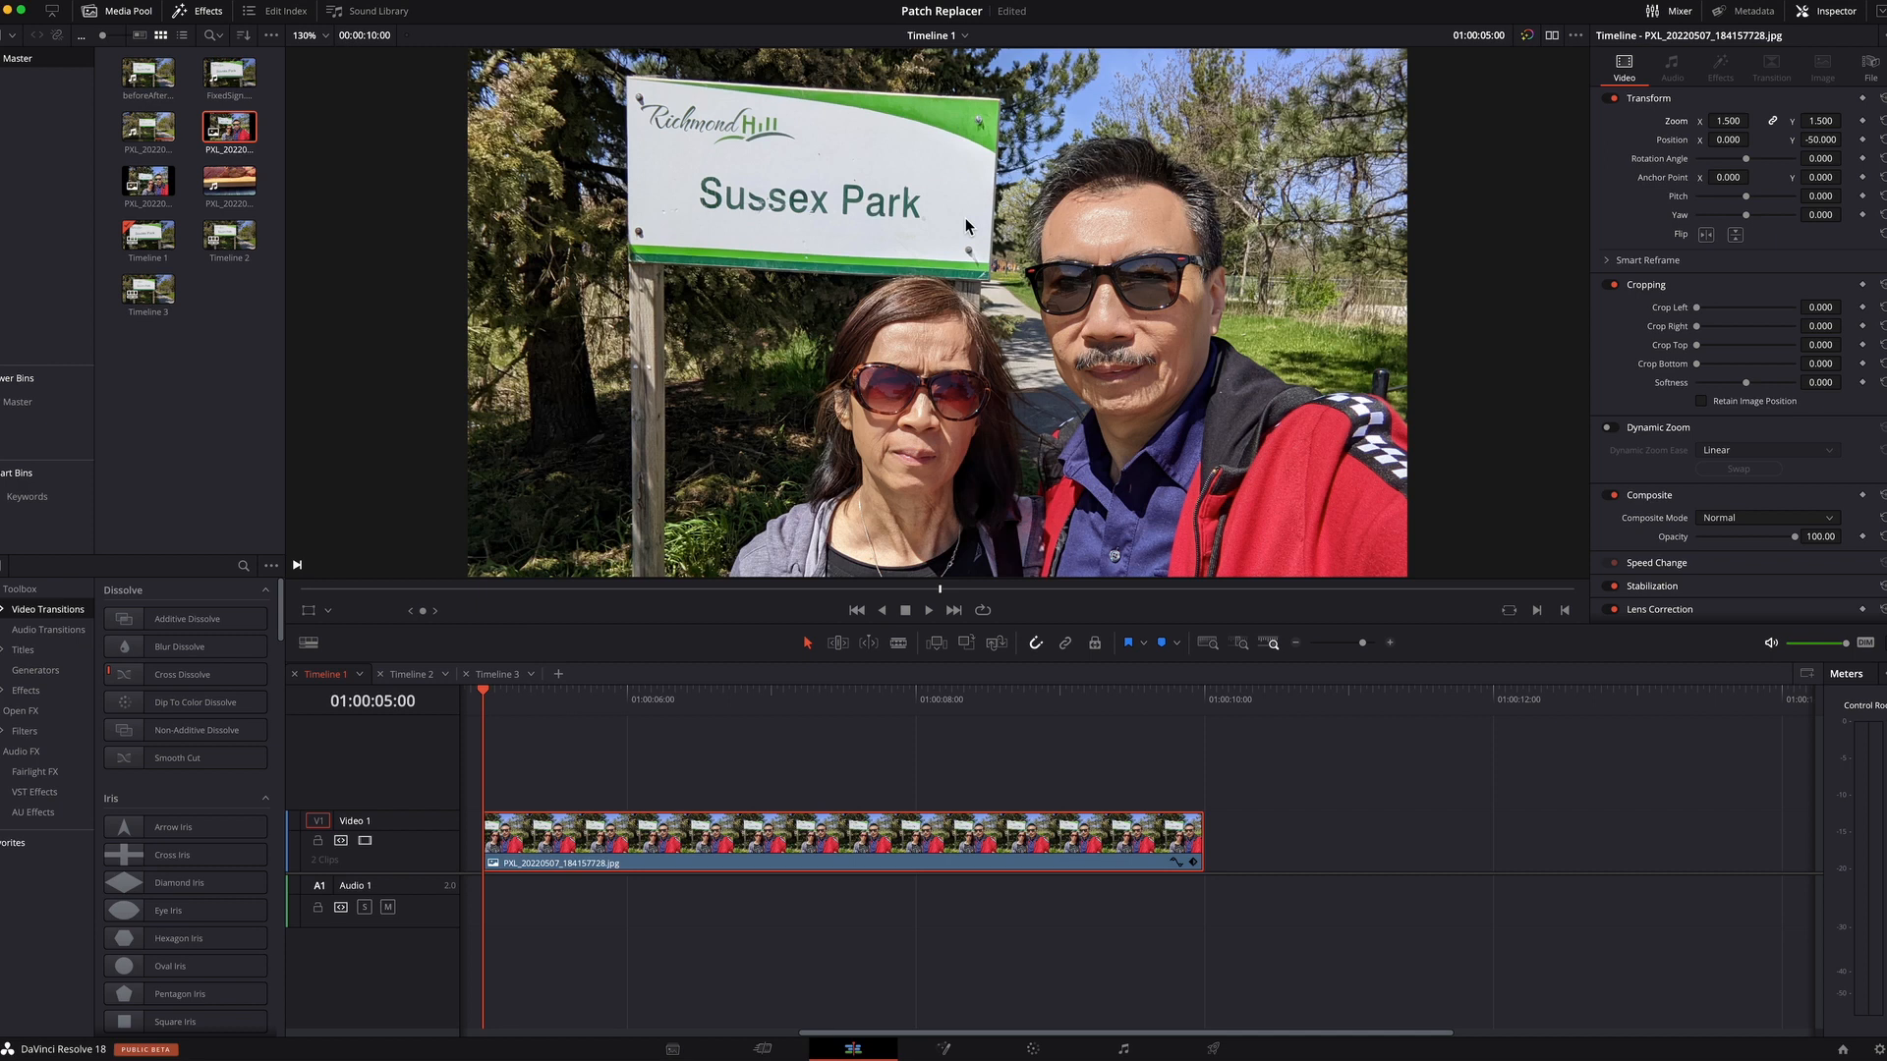
pyautogui.moveTo(1130, 623)
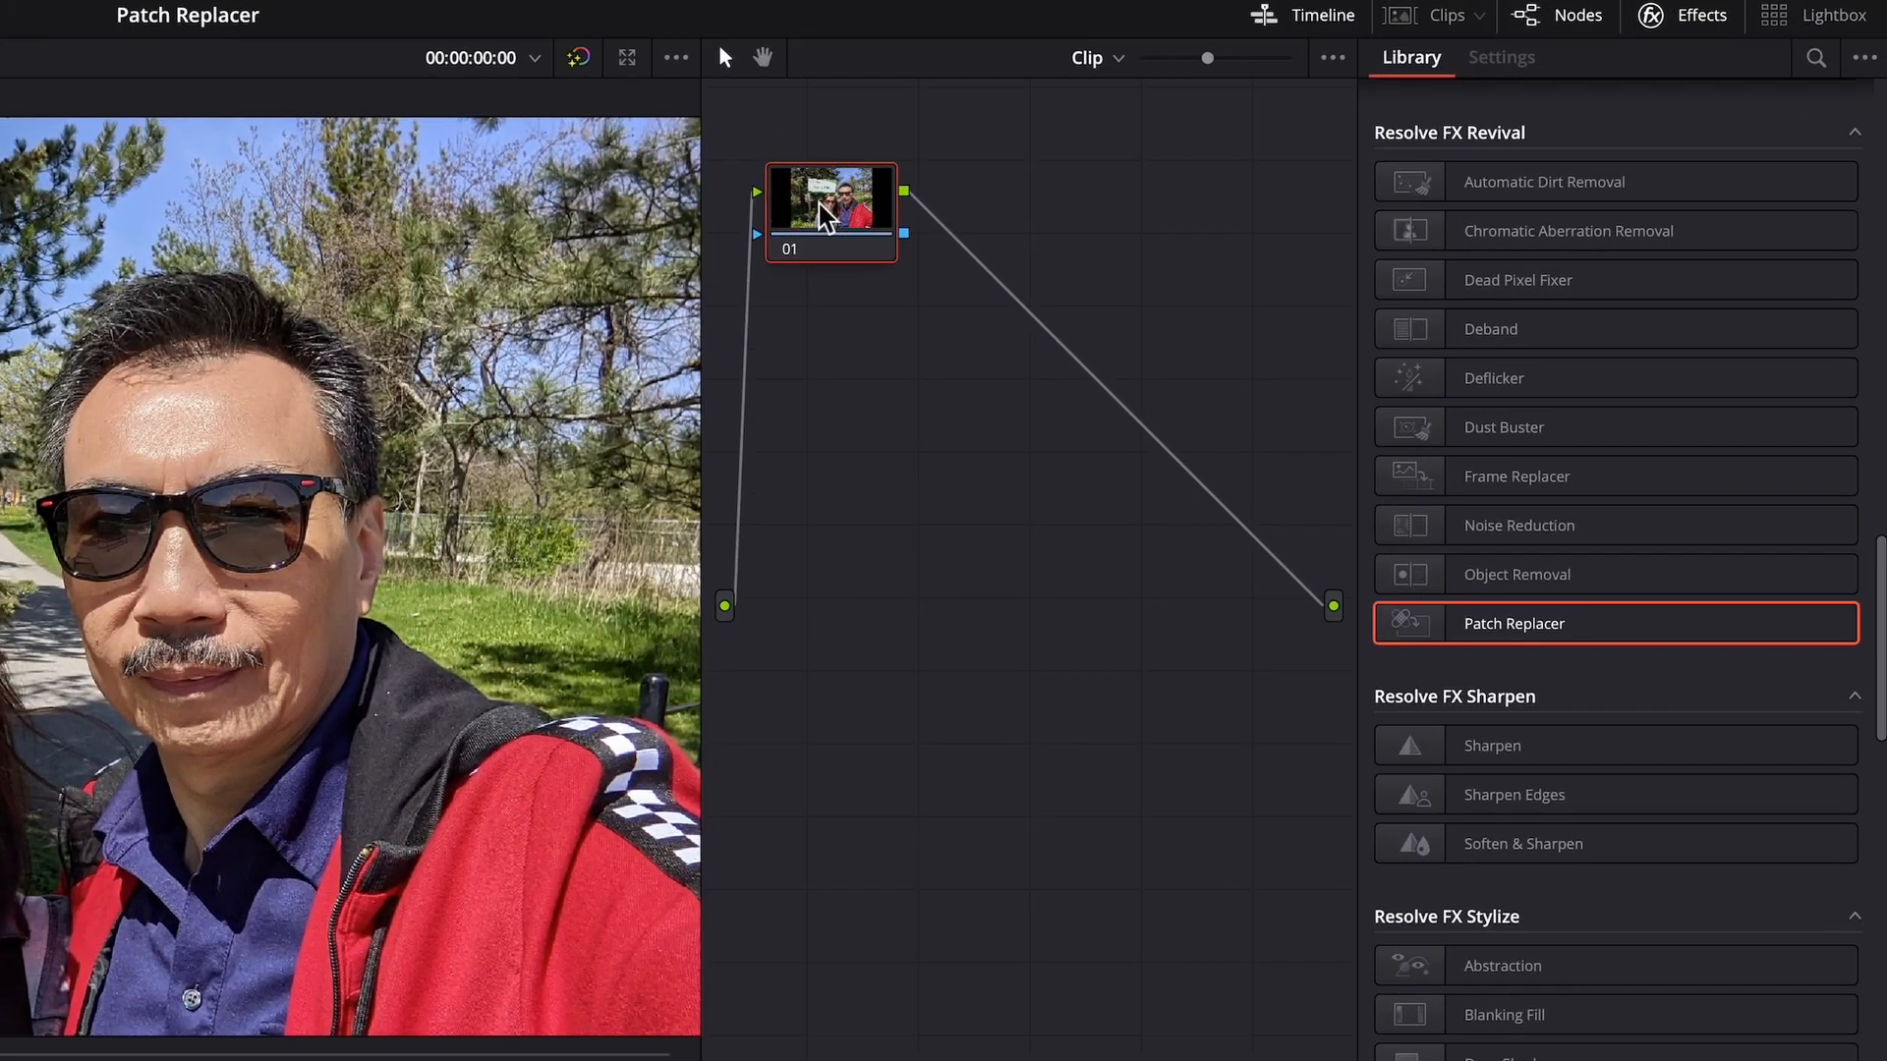
# Add serial node 02 after node 01 and drag Patch Replacer onto it
pyautogui.rightClick(831, 210)
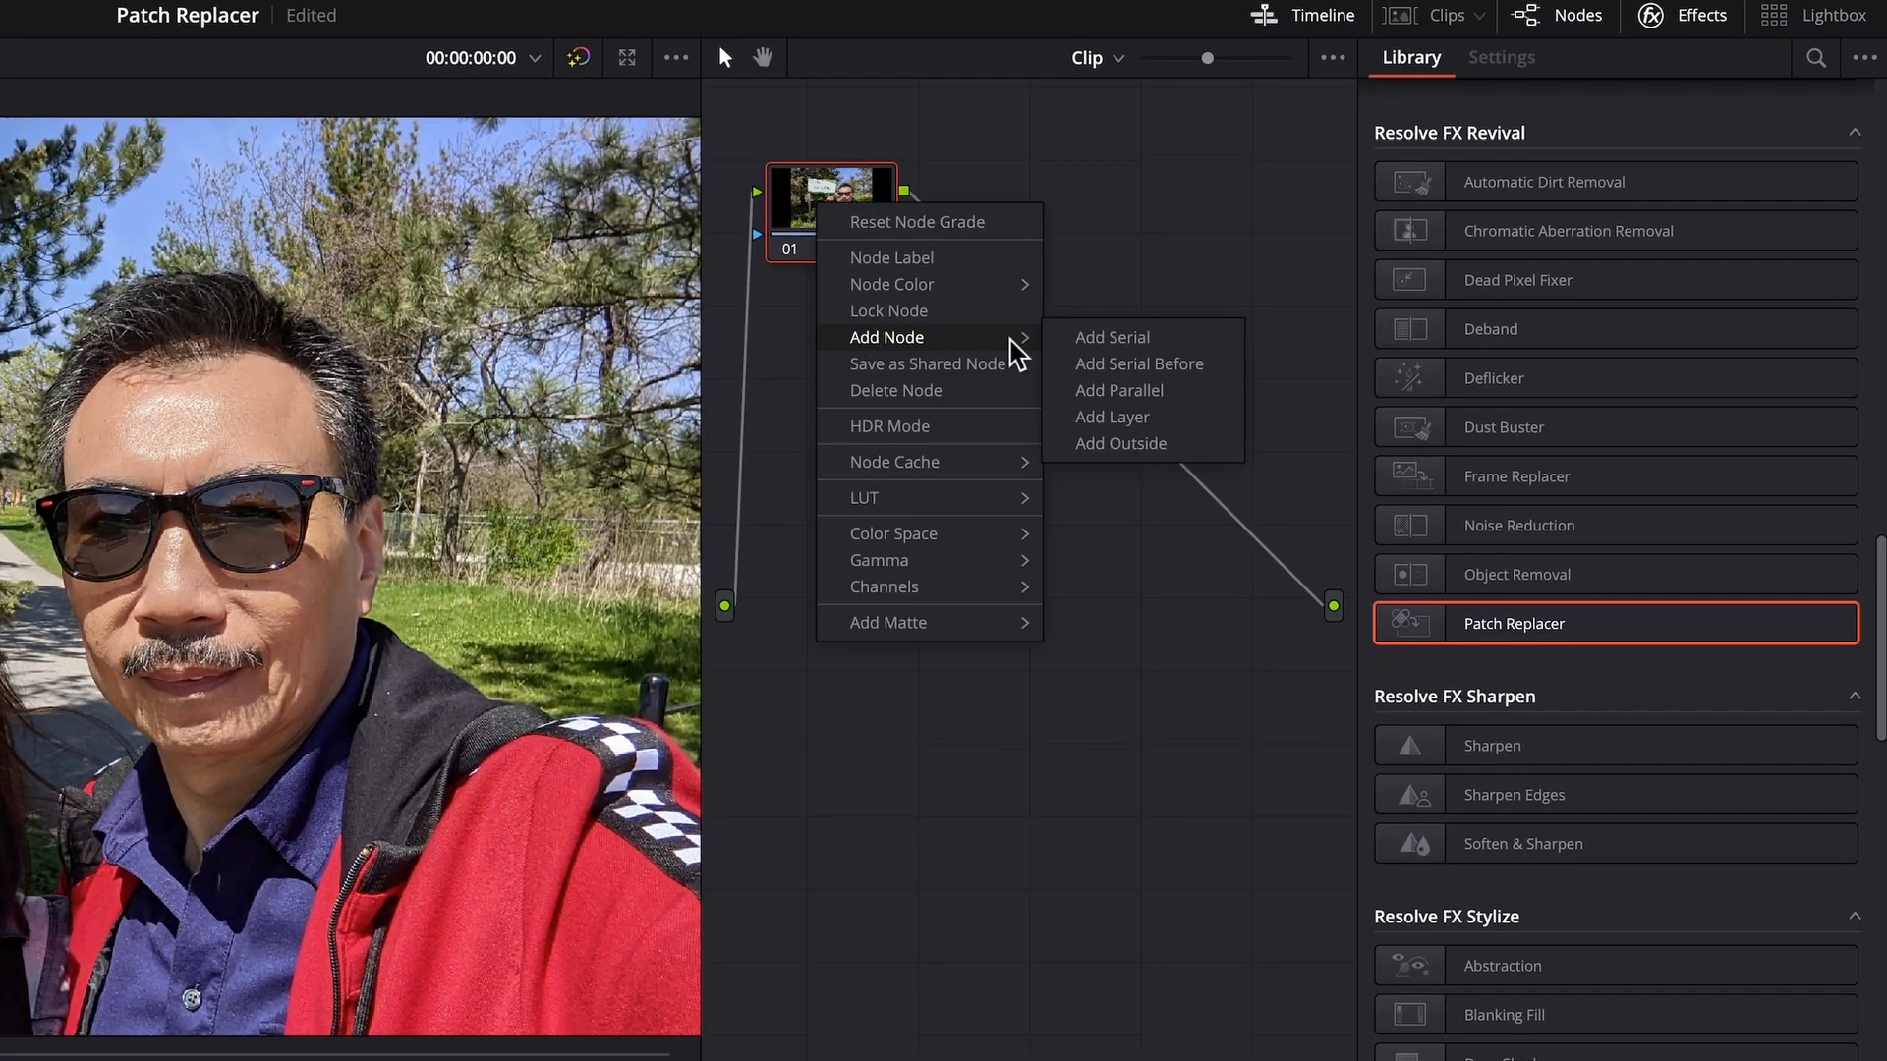
pyautogui.click(1111, 337)
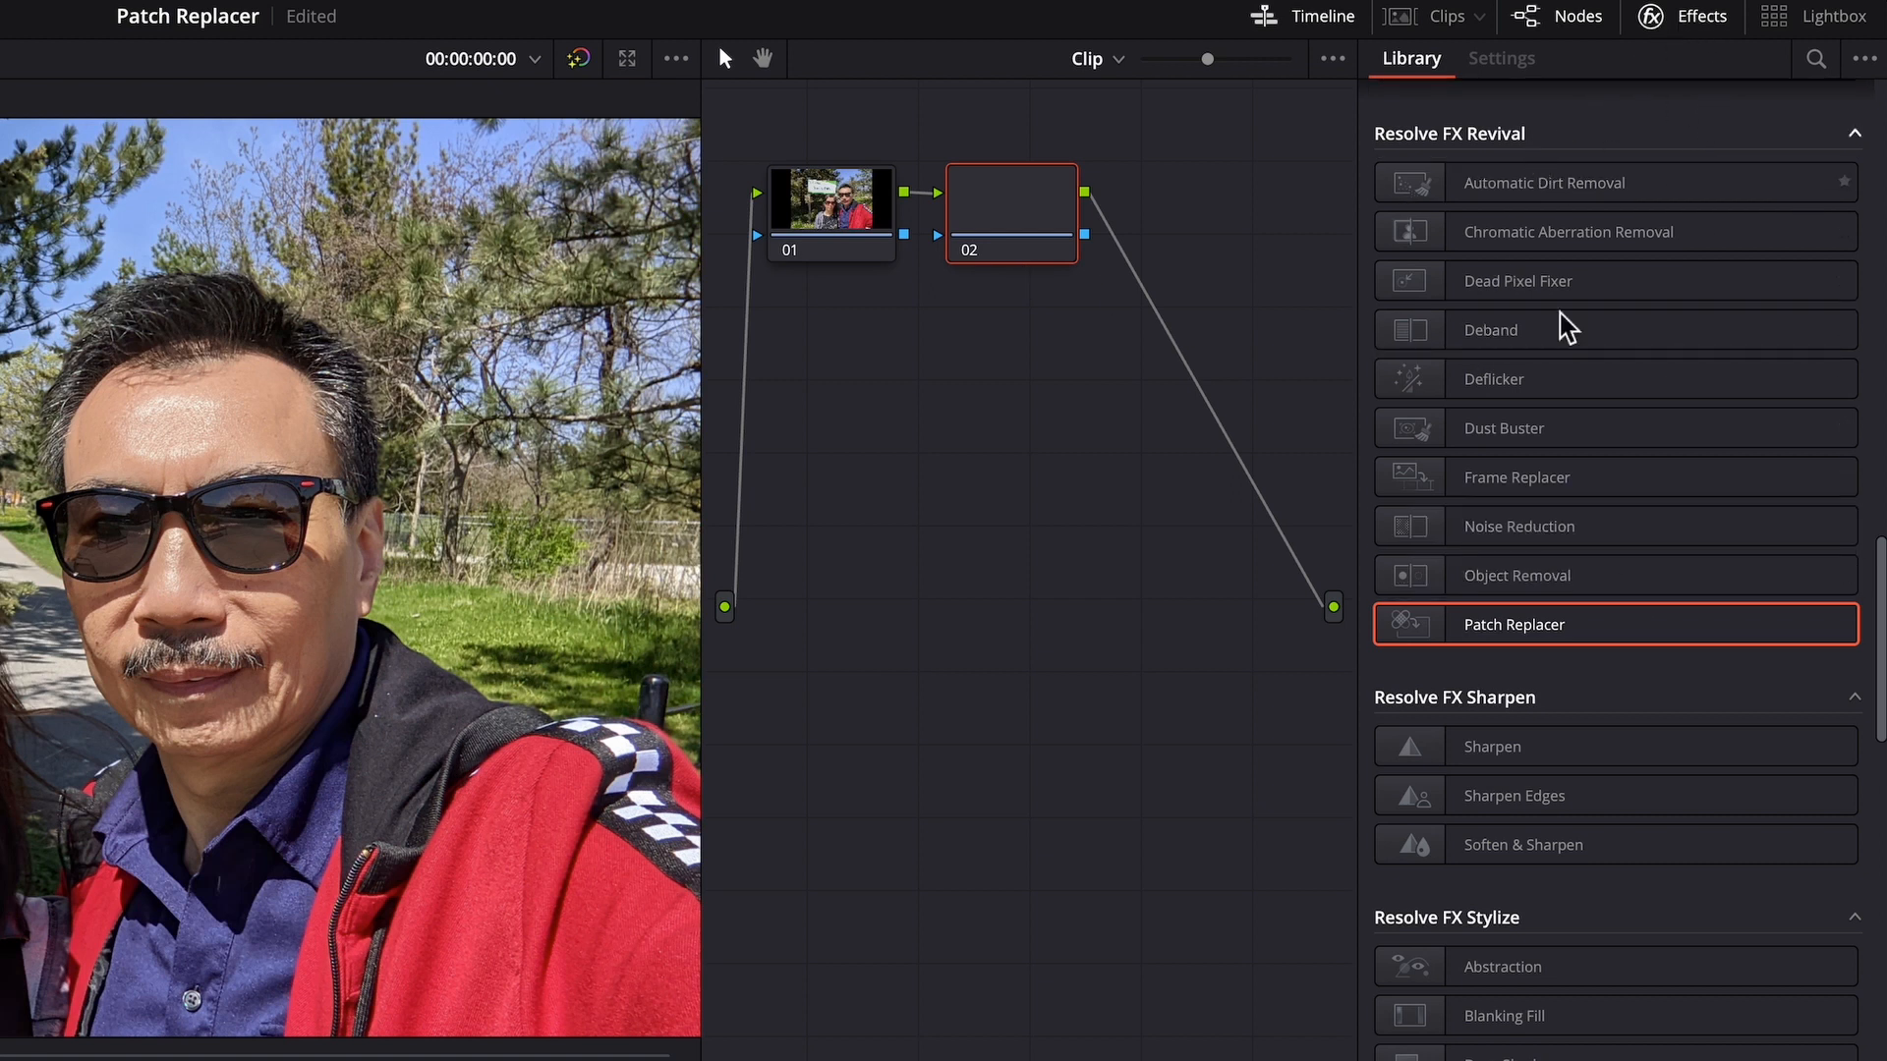
pyautogui.click(1700, 16)
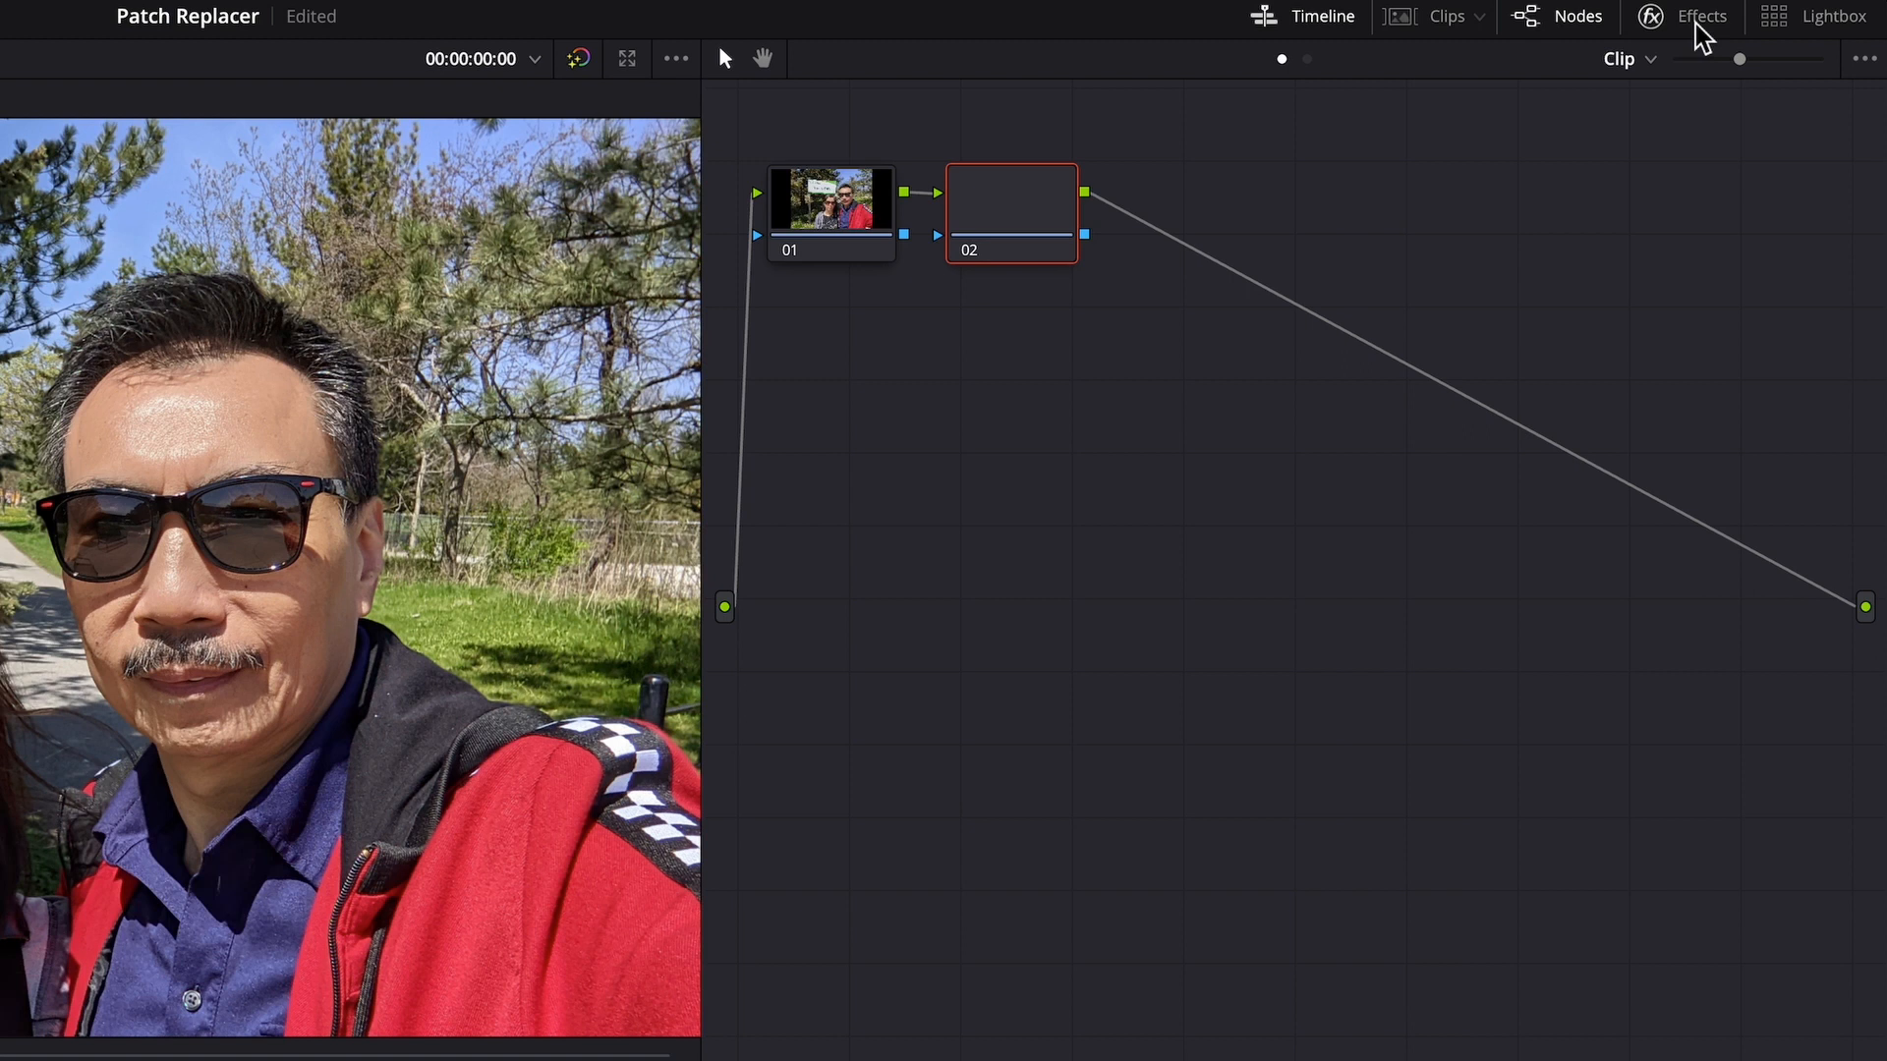
pyautogui.click(1700, 16)
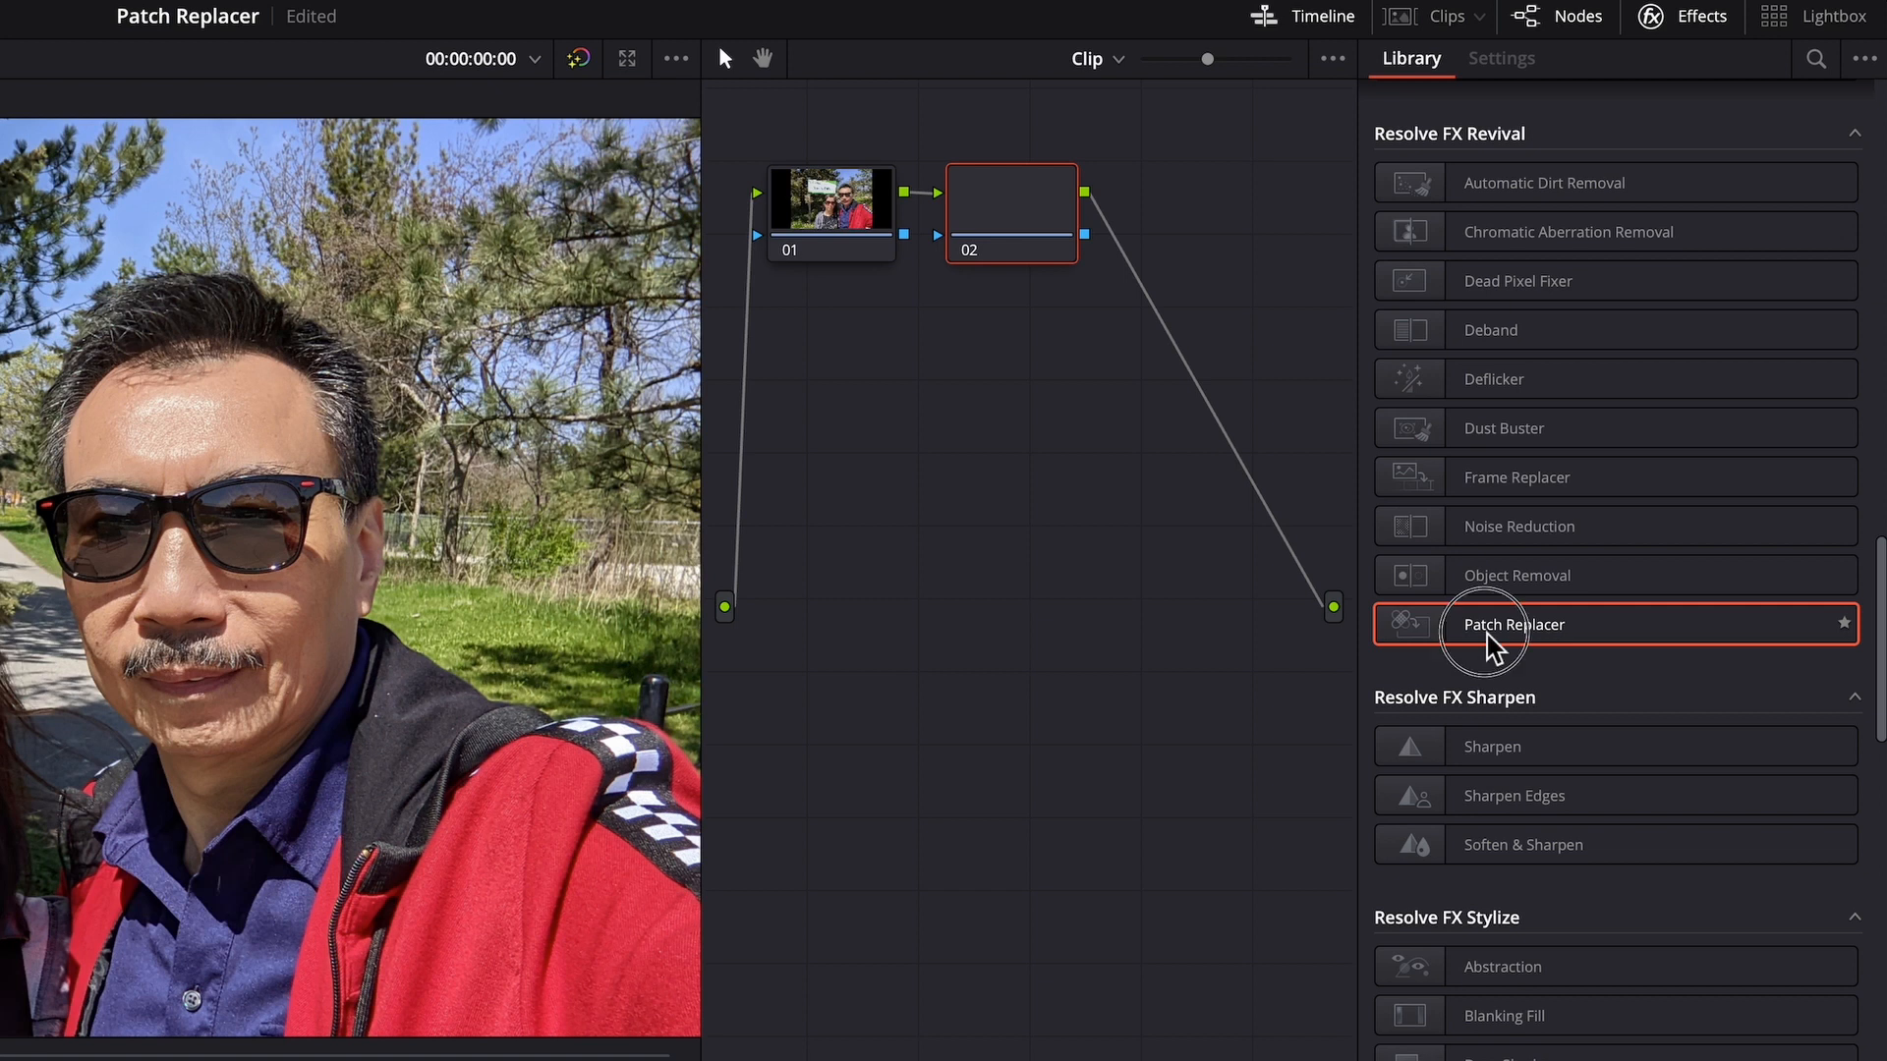
pyautogui.moveTo(1512, 623); pyautogui.dragTo(1020, 213)
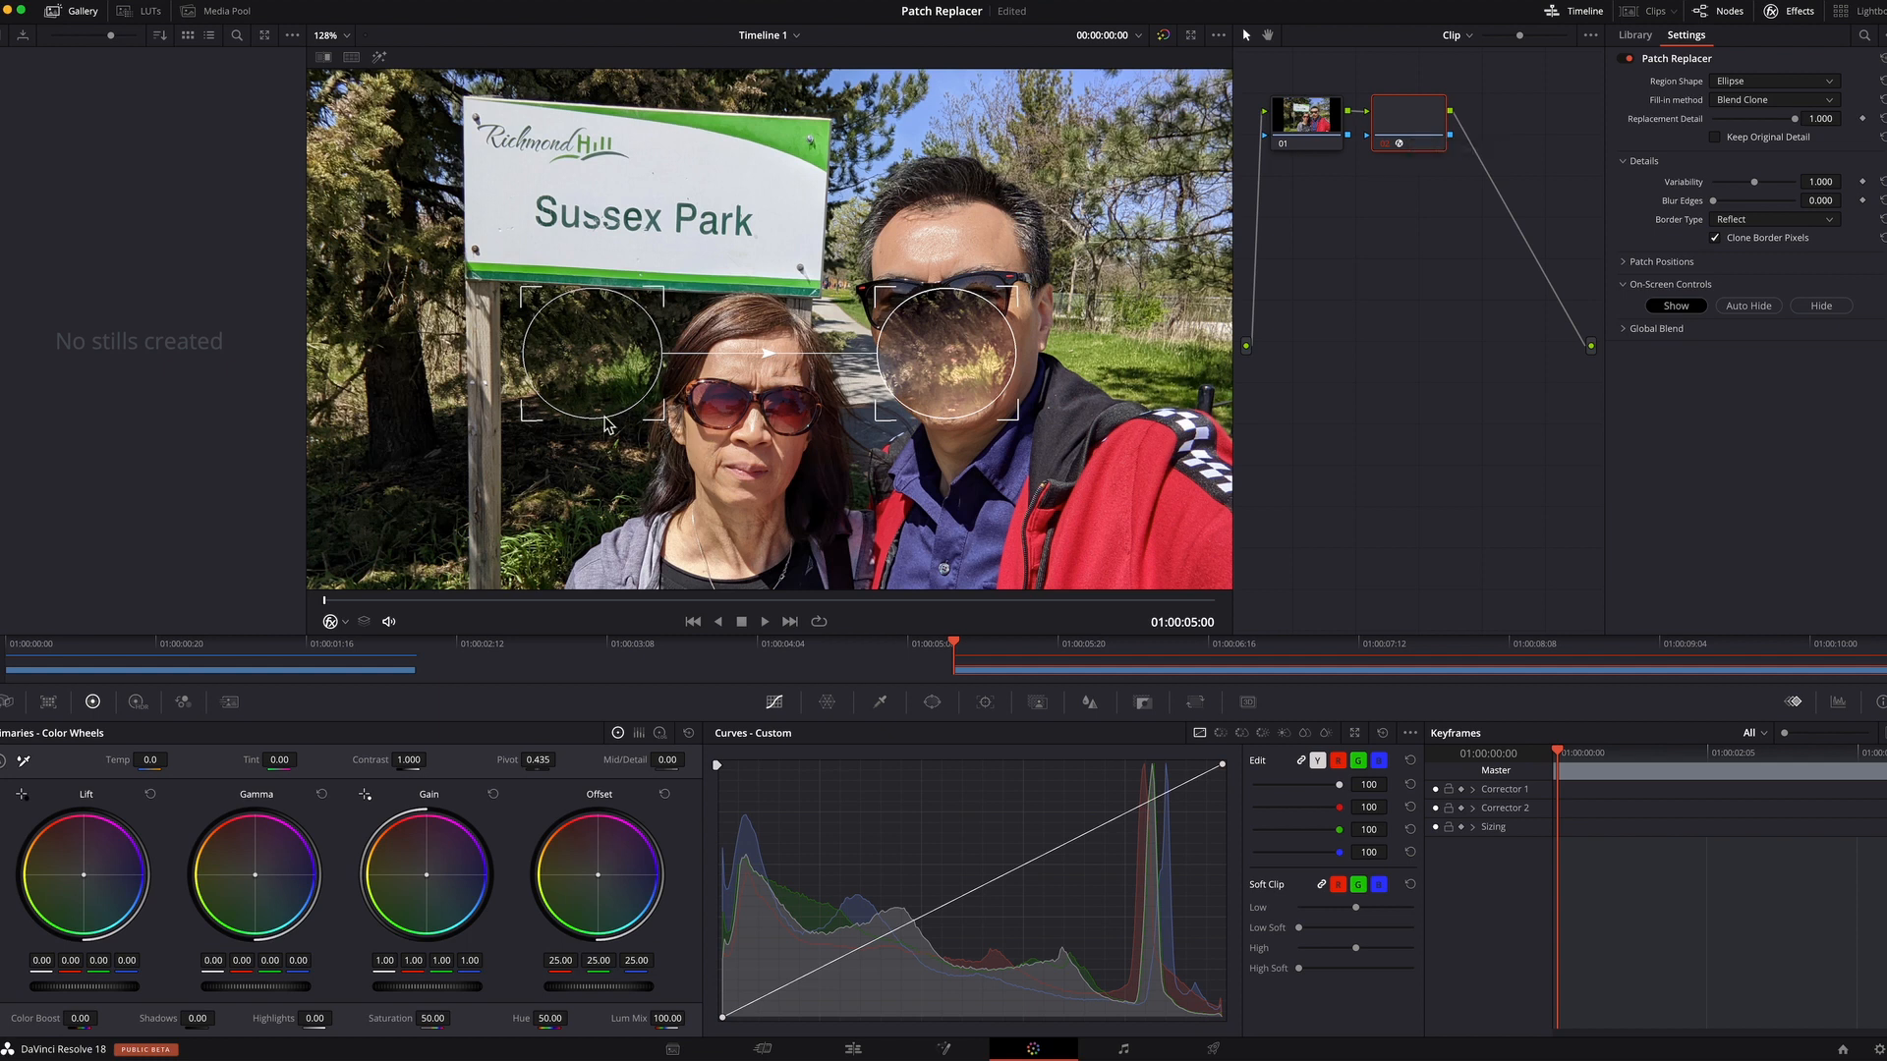
pyautogui.moveTo(848, 391)
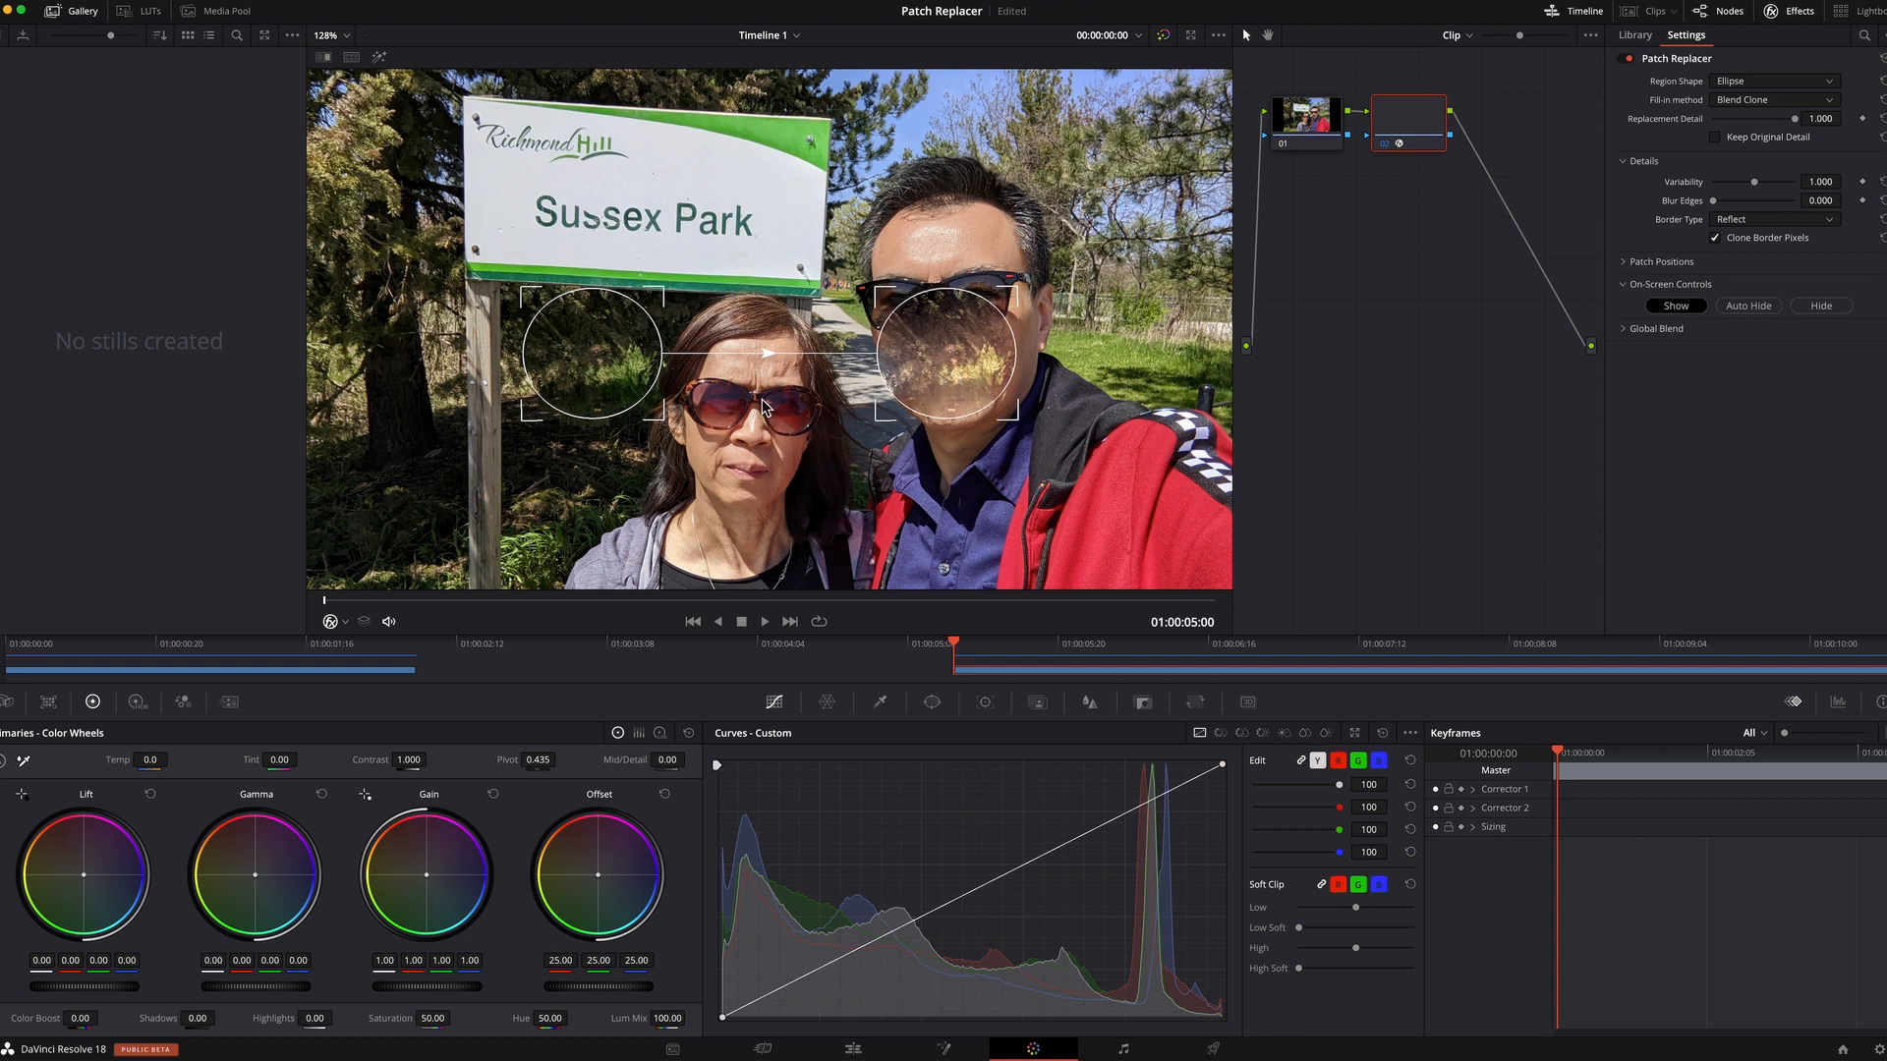
pyautogui.moveTo(847, 360)
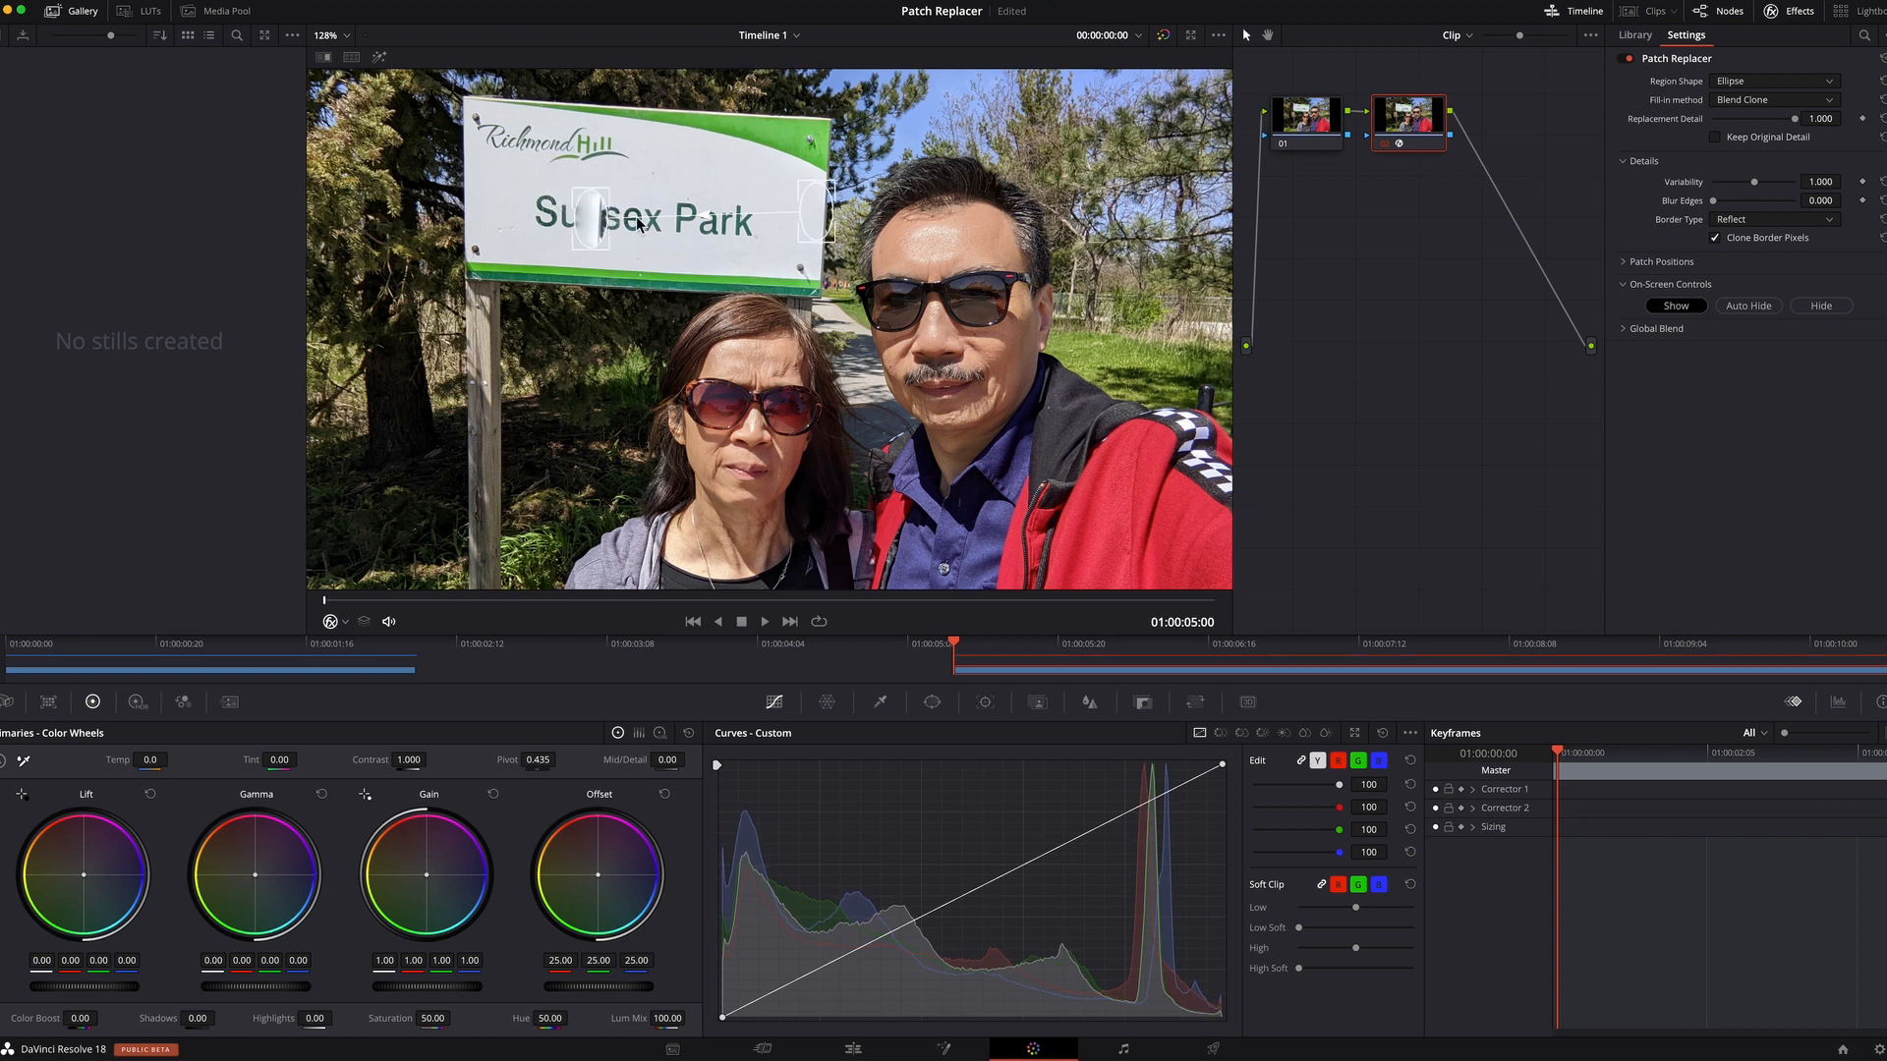
pyautogui.moveTo(1542, 297)
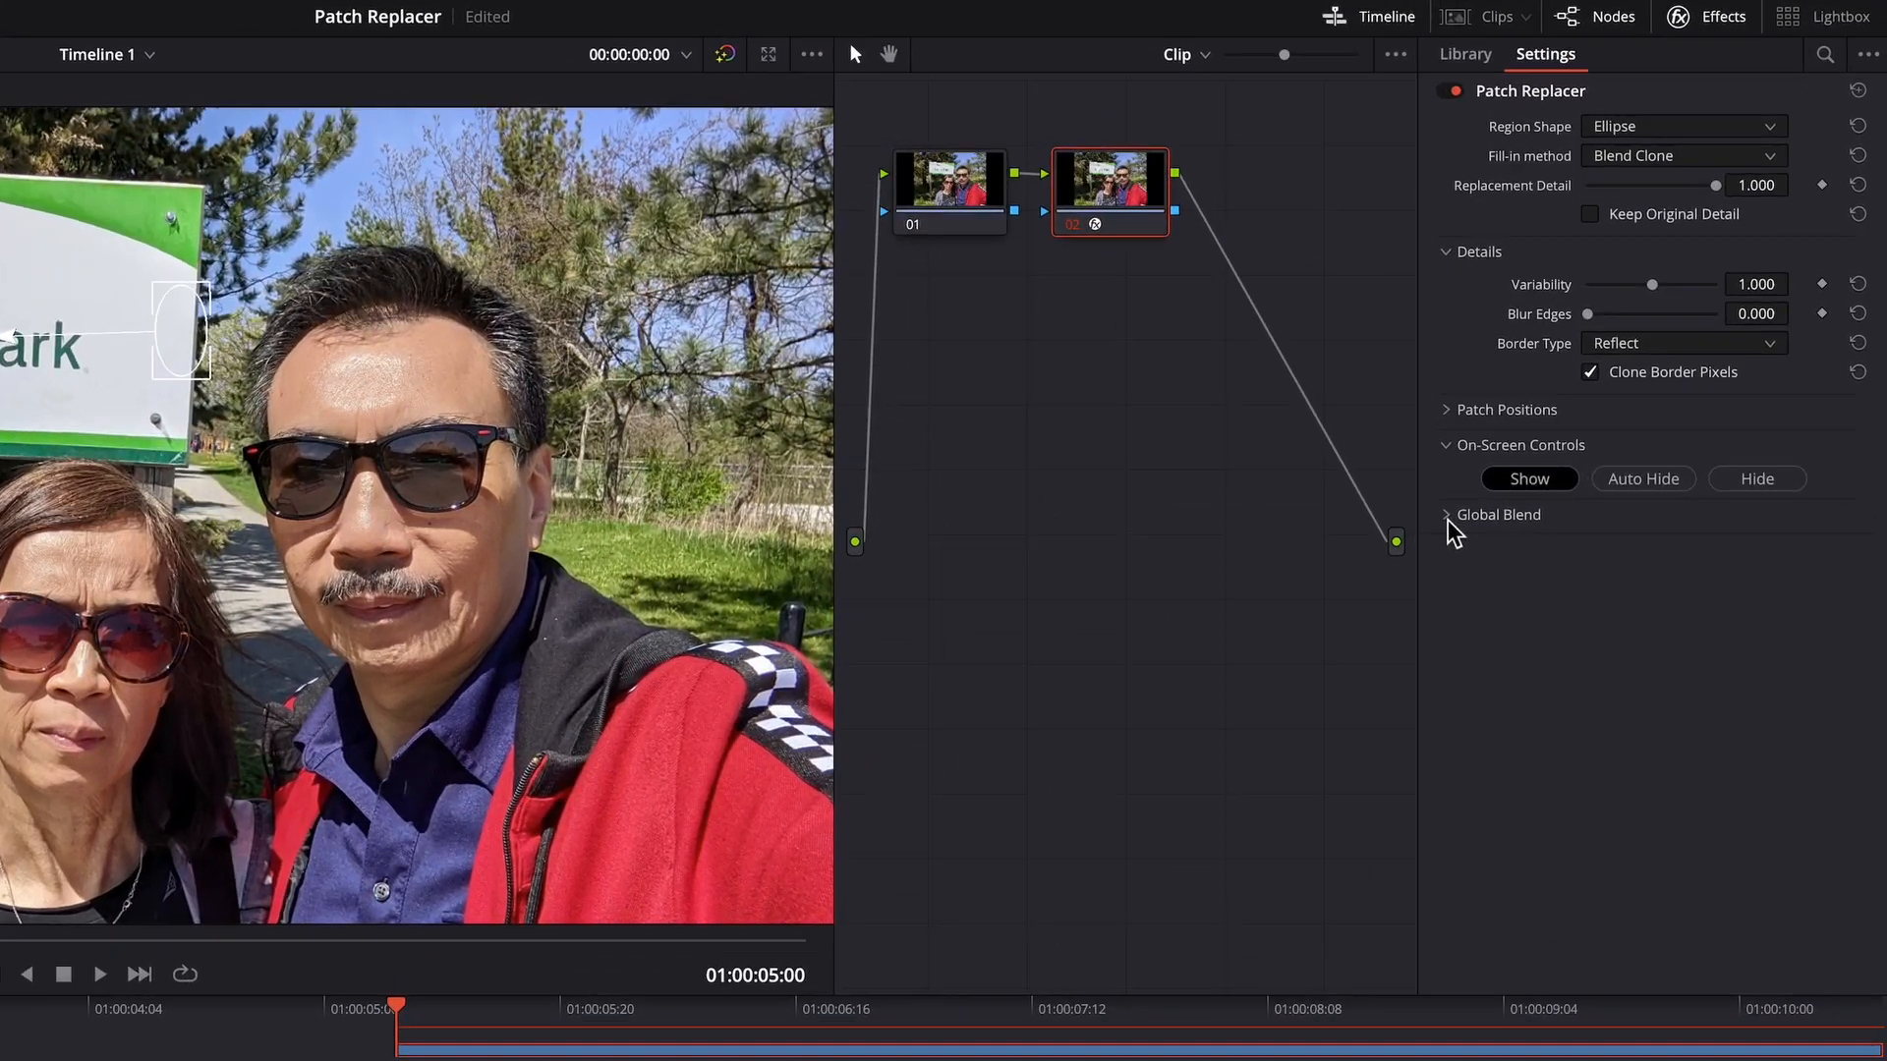
# Expand Global Blend and set the Patch Replacer Blend slider to 0.000
pyautogui.click(1498, 514)
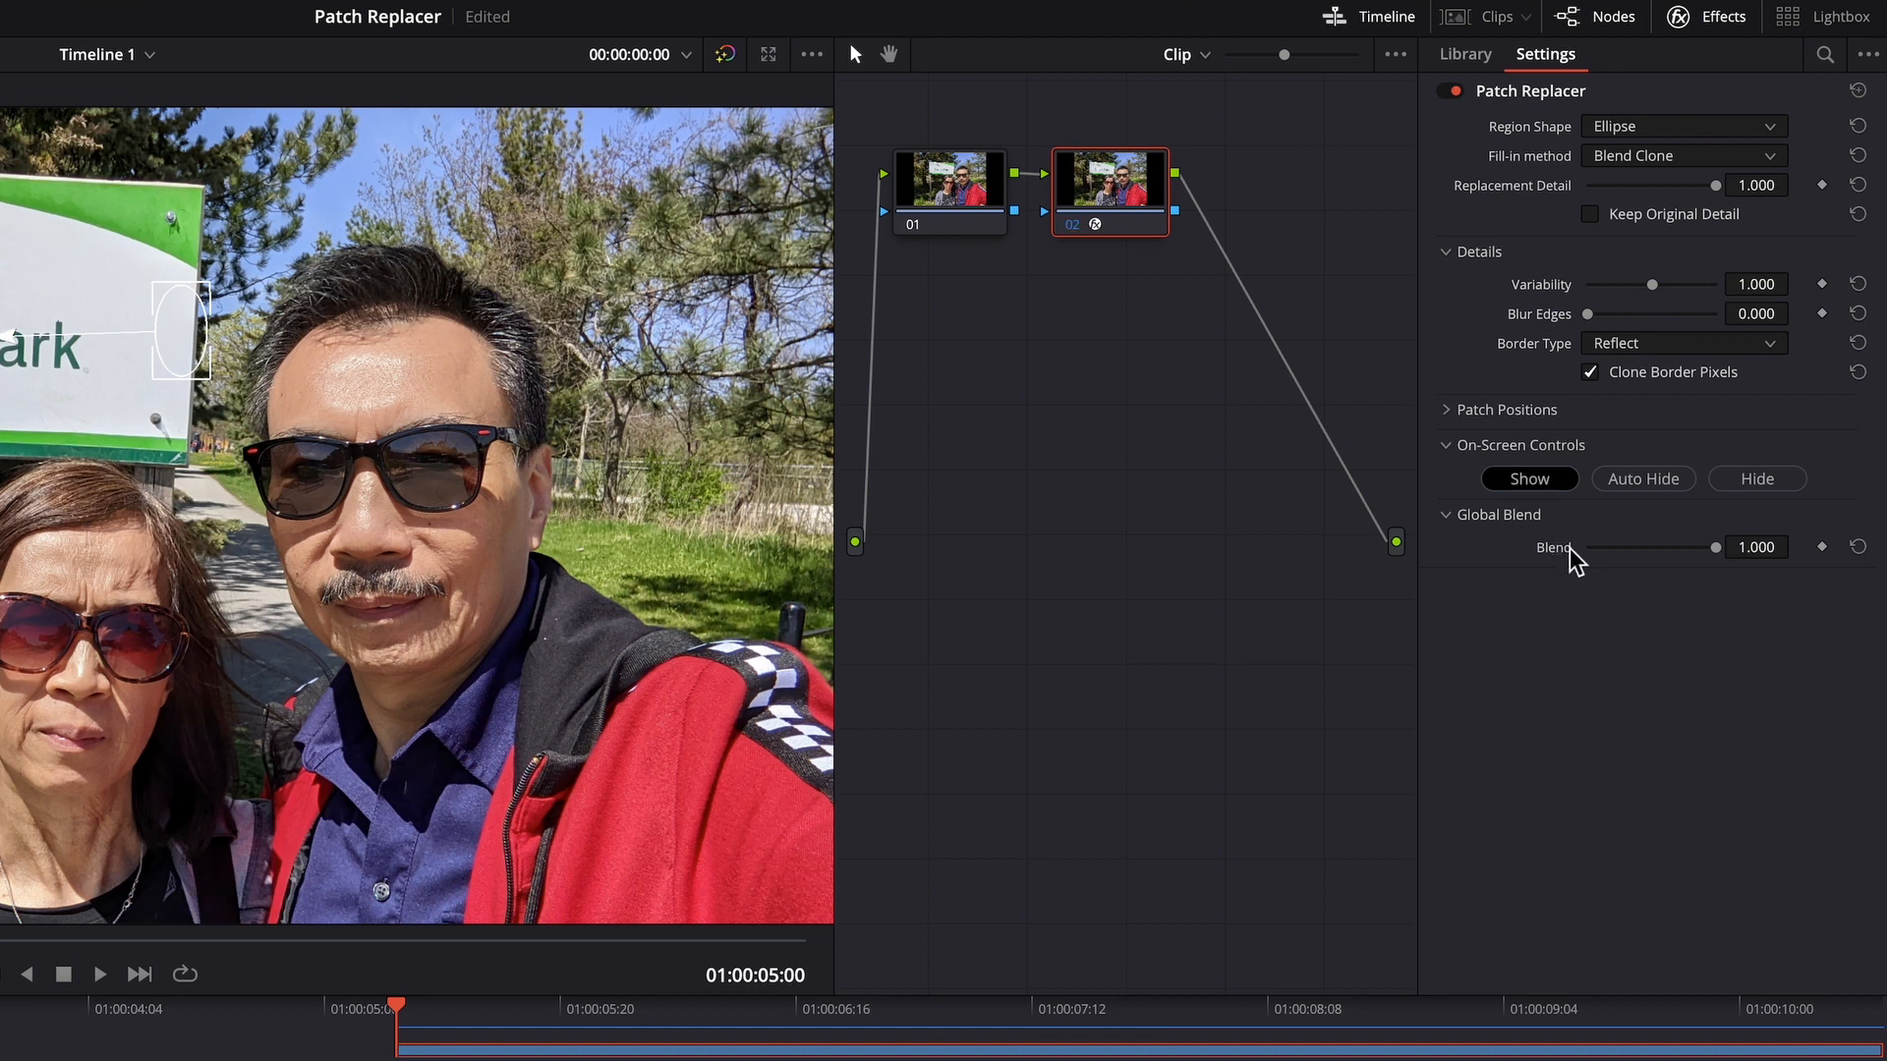
pyautogui.moveTo(1726, 566)
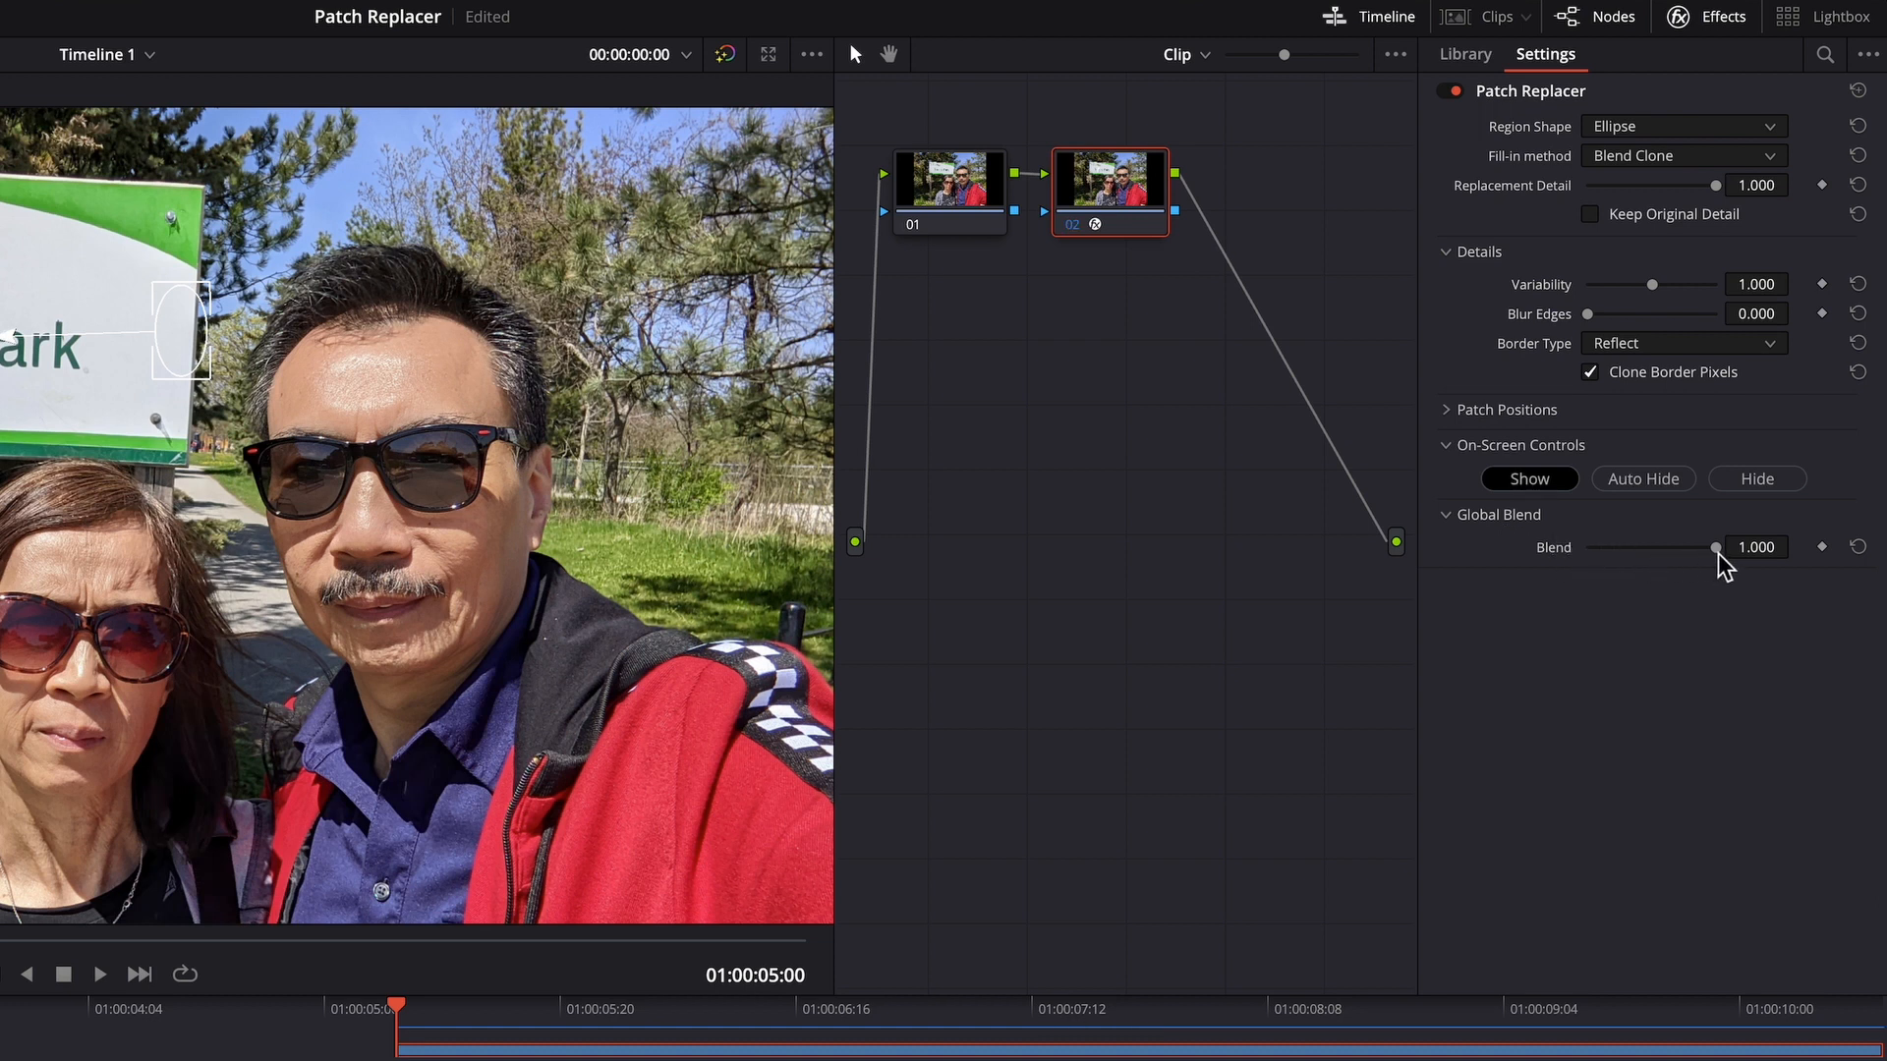
pyautogui.moveTo(1713, 548); pyautogui.dragTo(1642, 547)
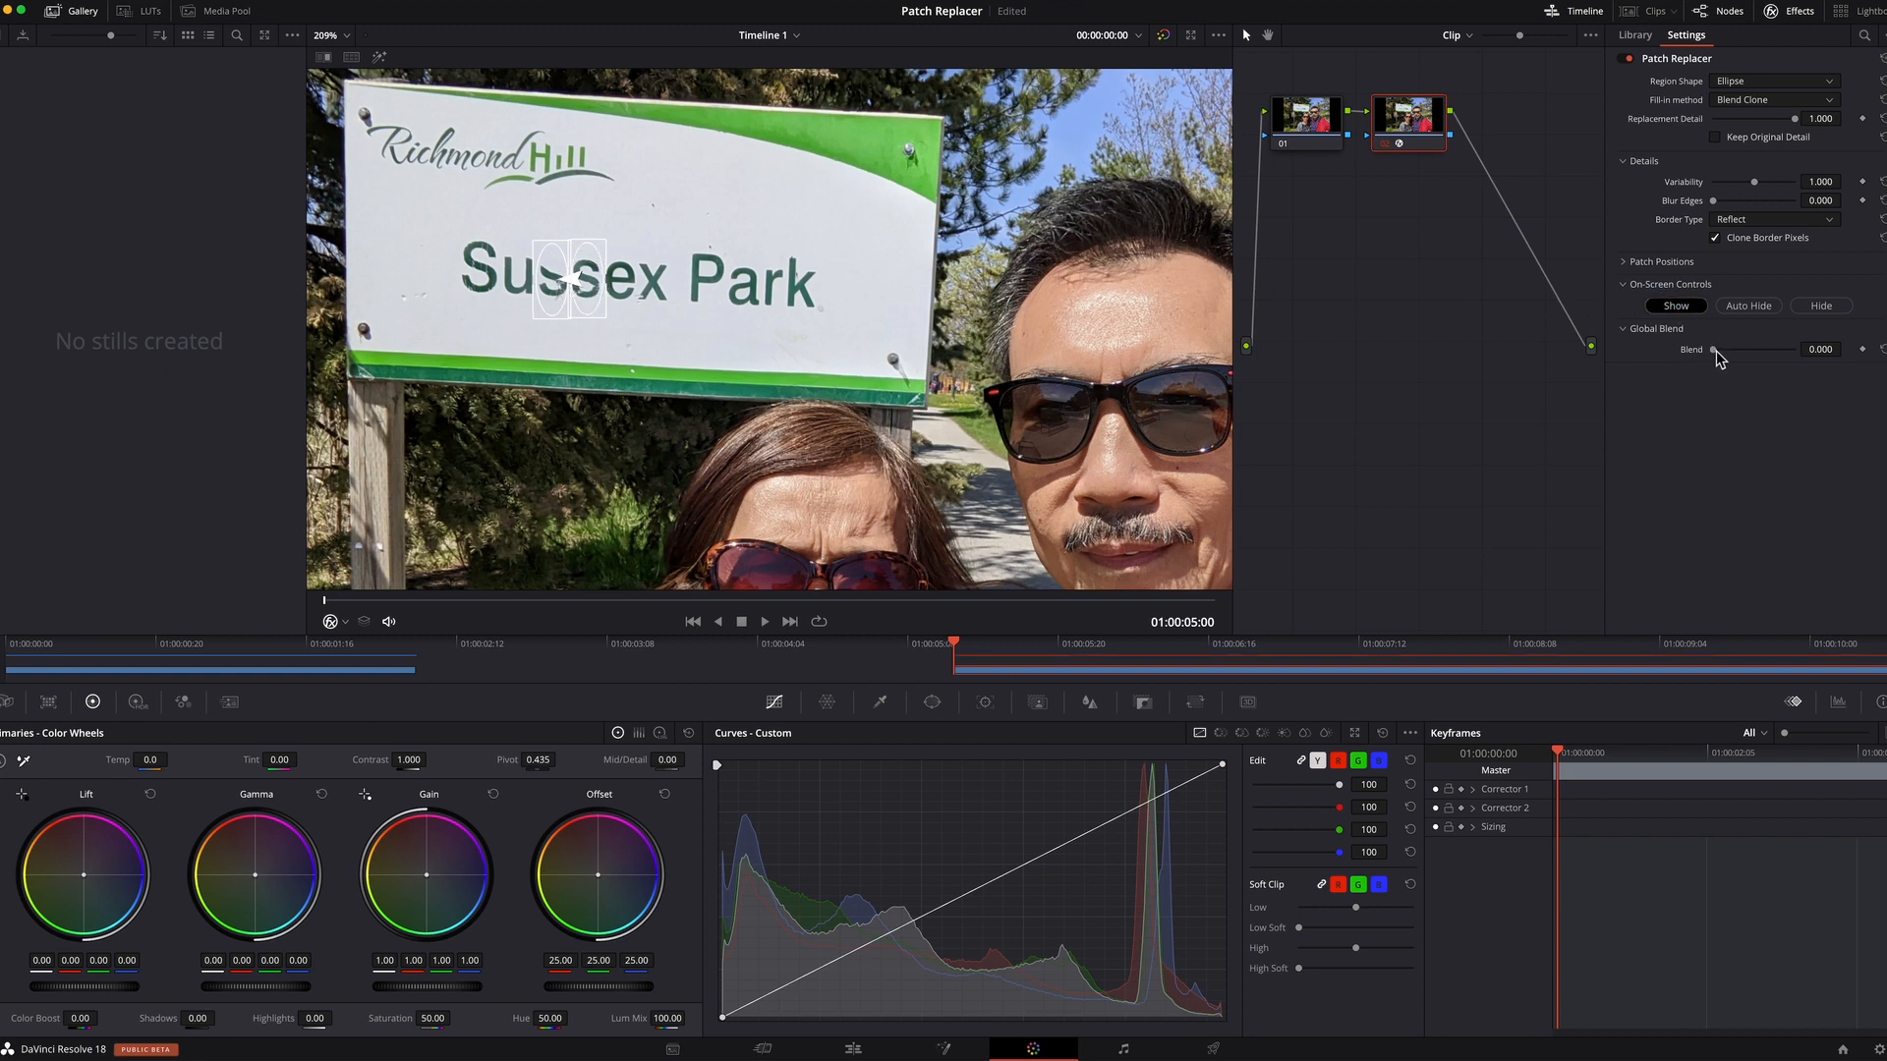
# Raise Global Blend through 0.633 and 0.982 to 1.000, comparing the lettering
pyautogui.moveTo(1736, 349); pyautogui.dragTo(1763, 349)
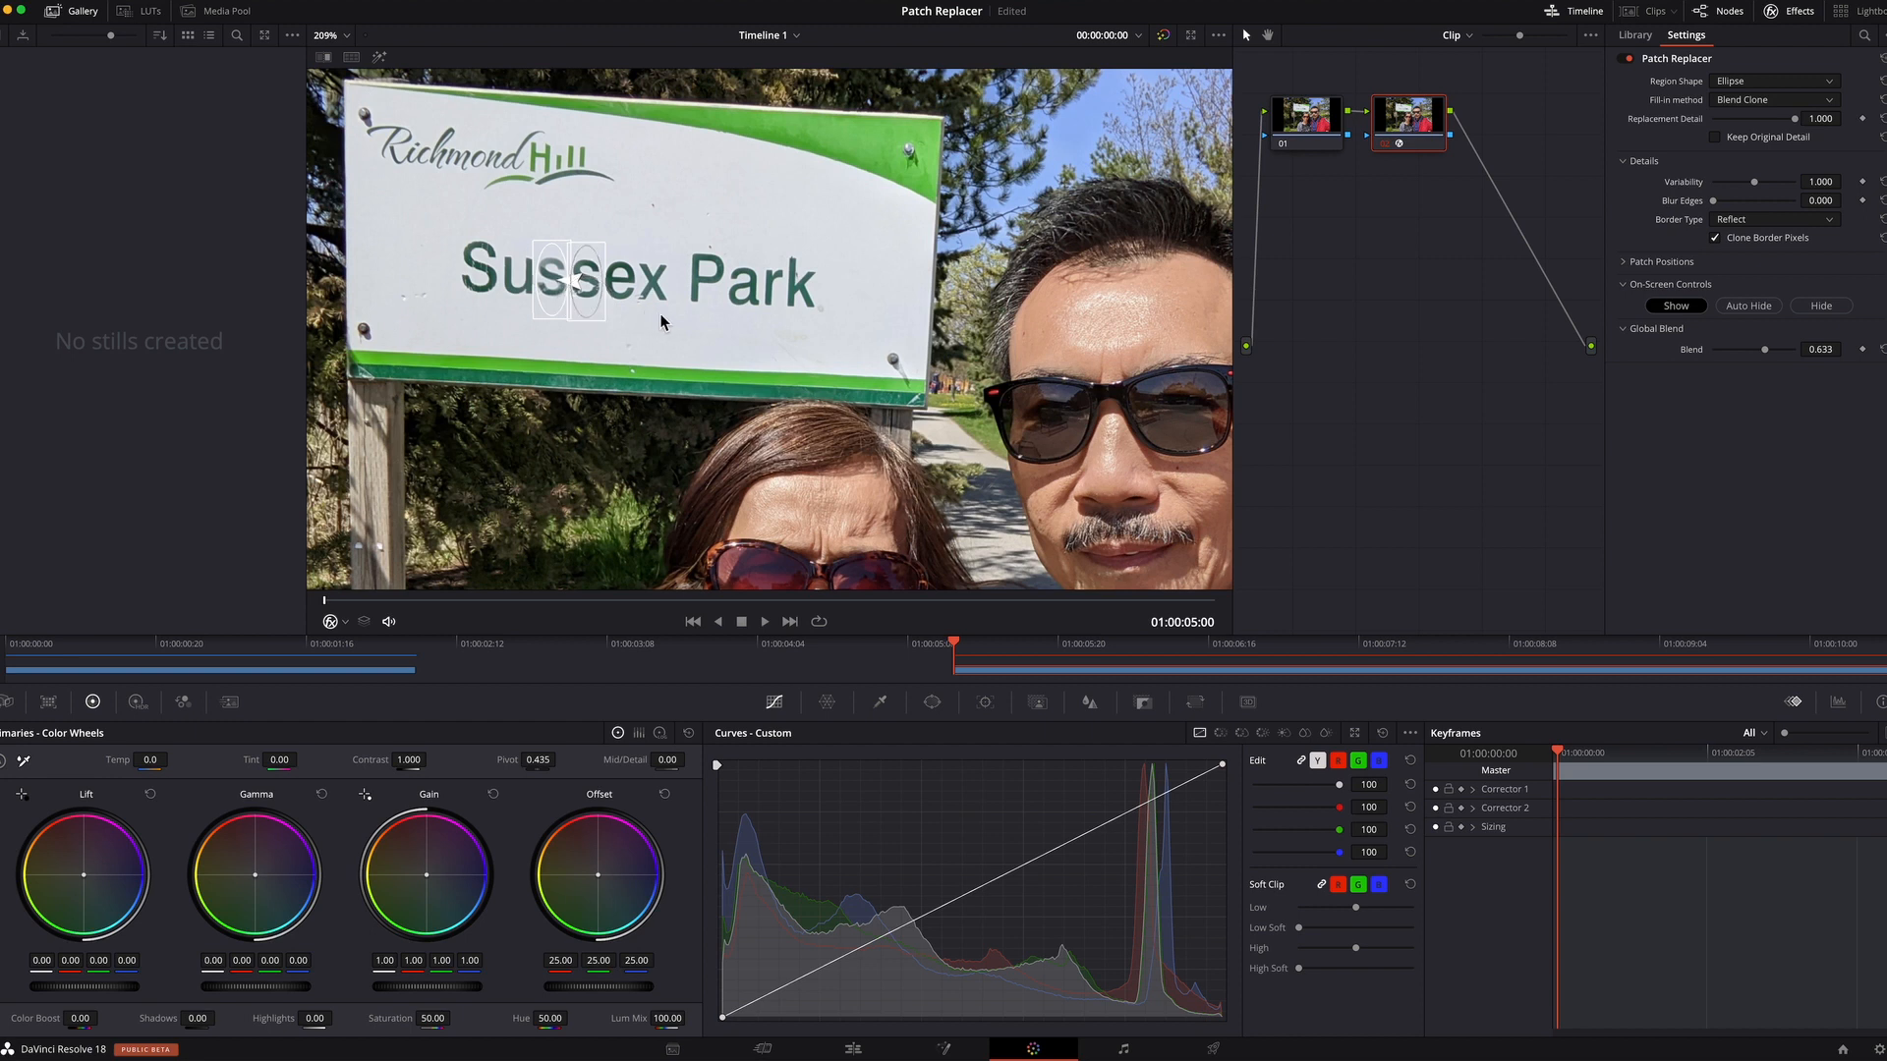
pyautogui.moveTo(1667, 325)
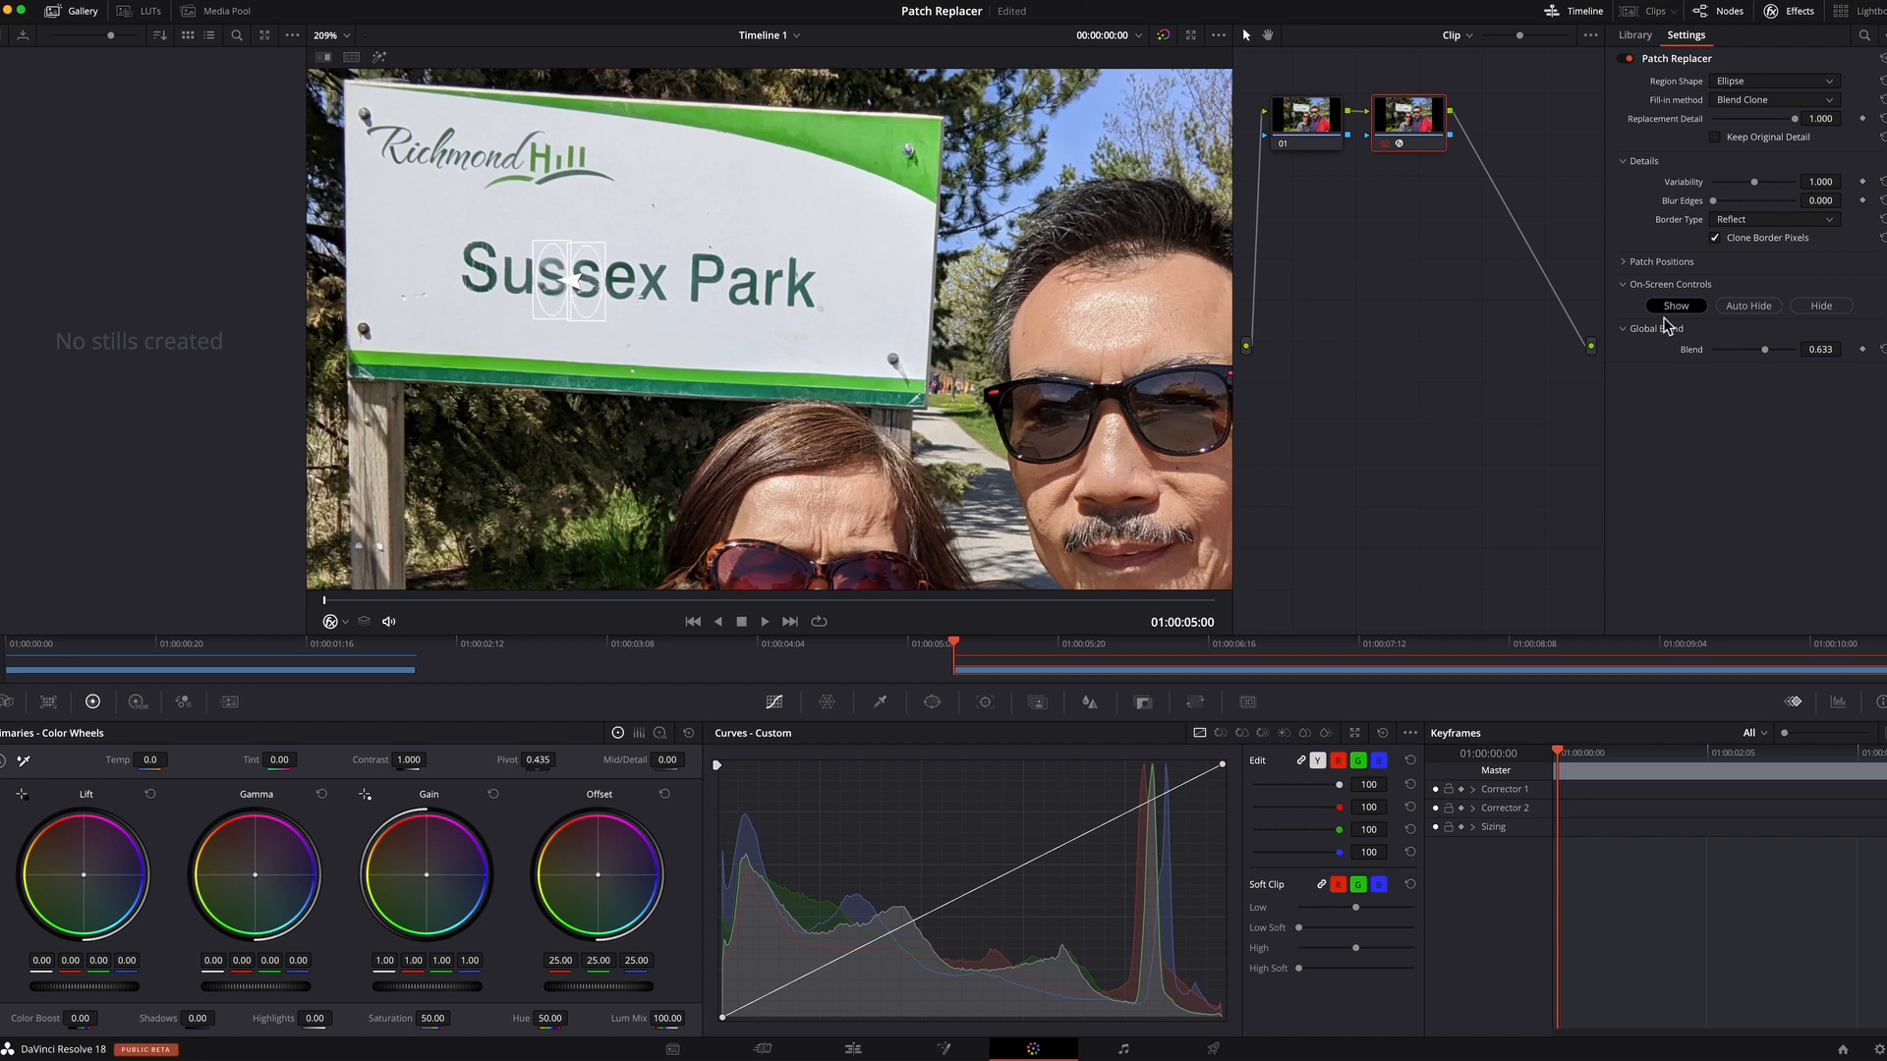
pyautogui.moveTo(1764, 349); pyautogui.dragTo(1793, 349)
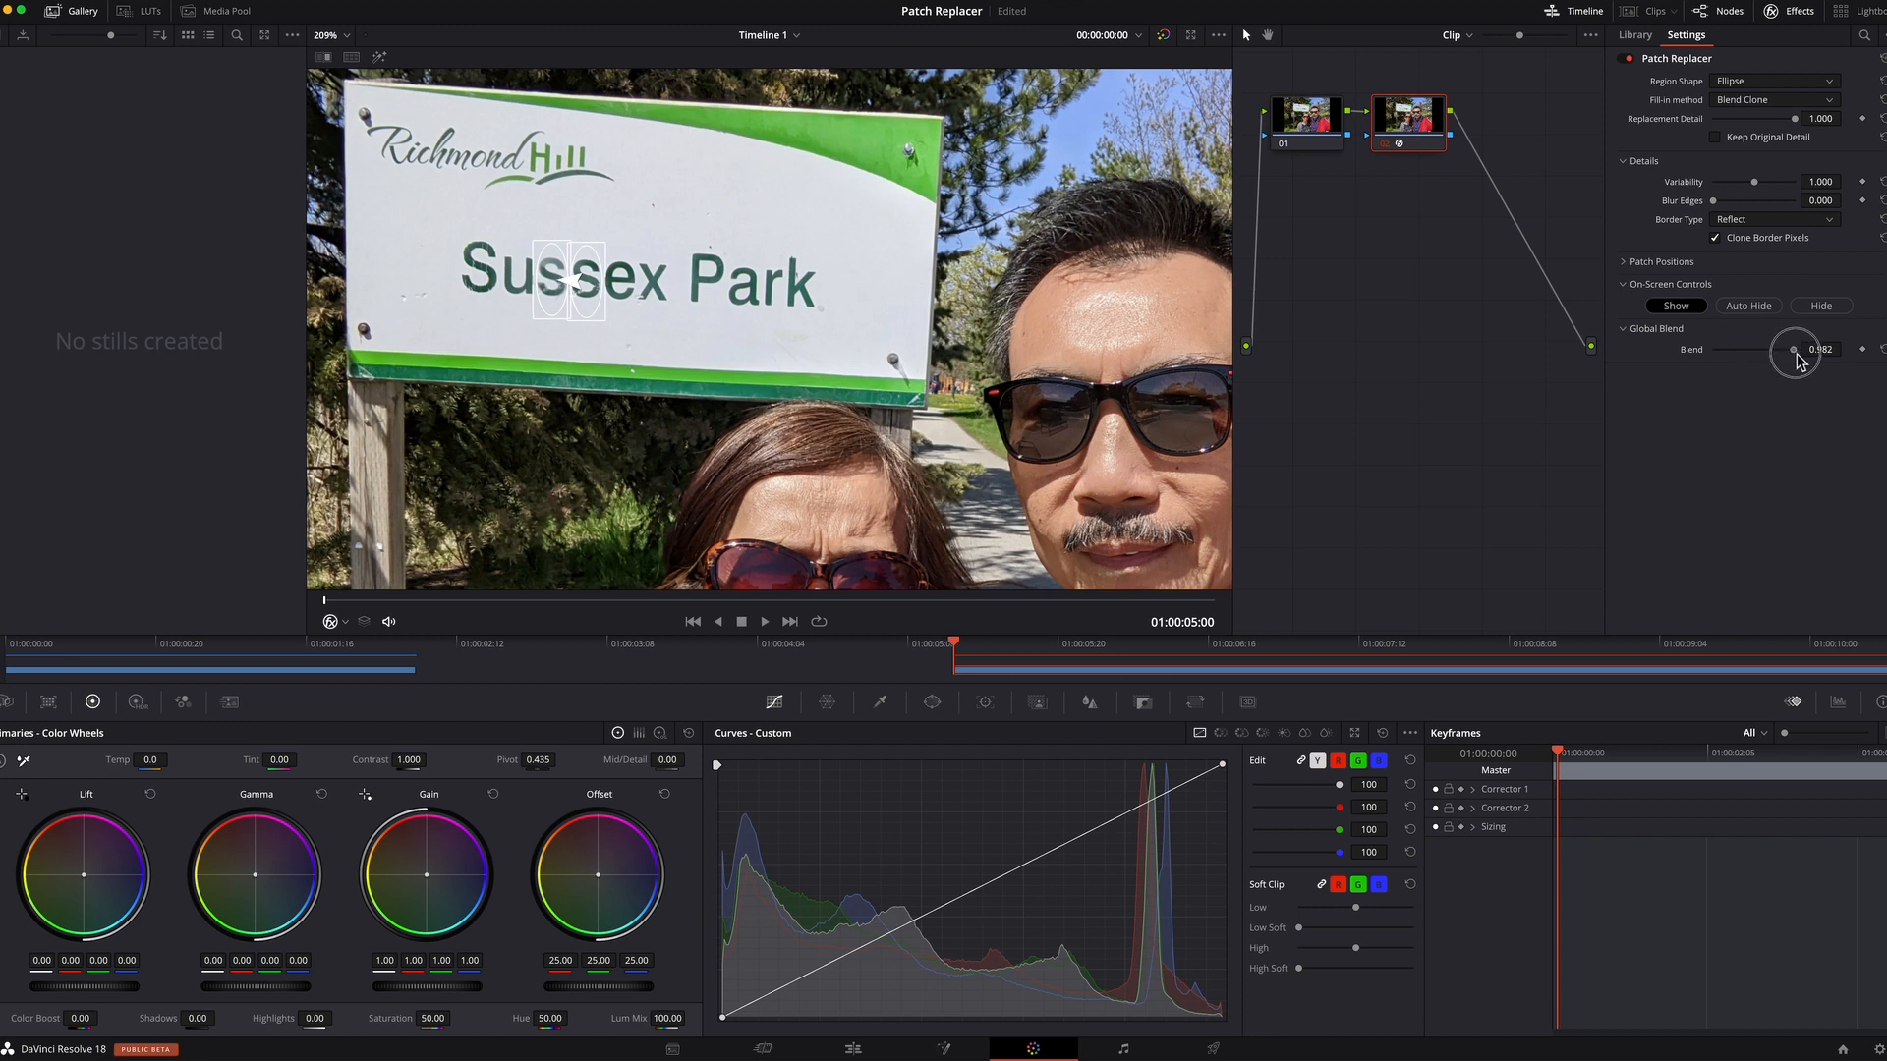
pyautogui.moveTo(1792, 349); pyautogui.dragTo(1797, 349)
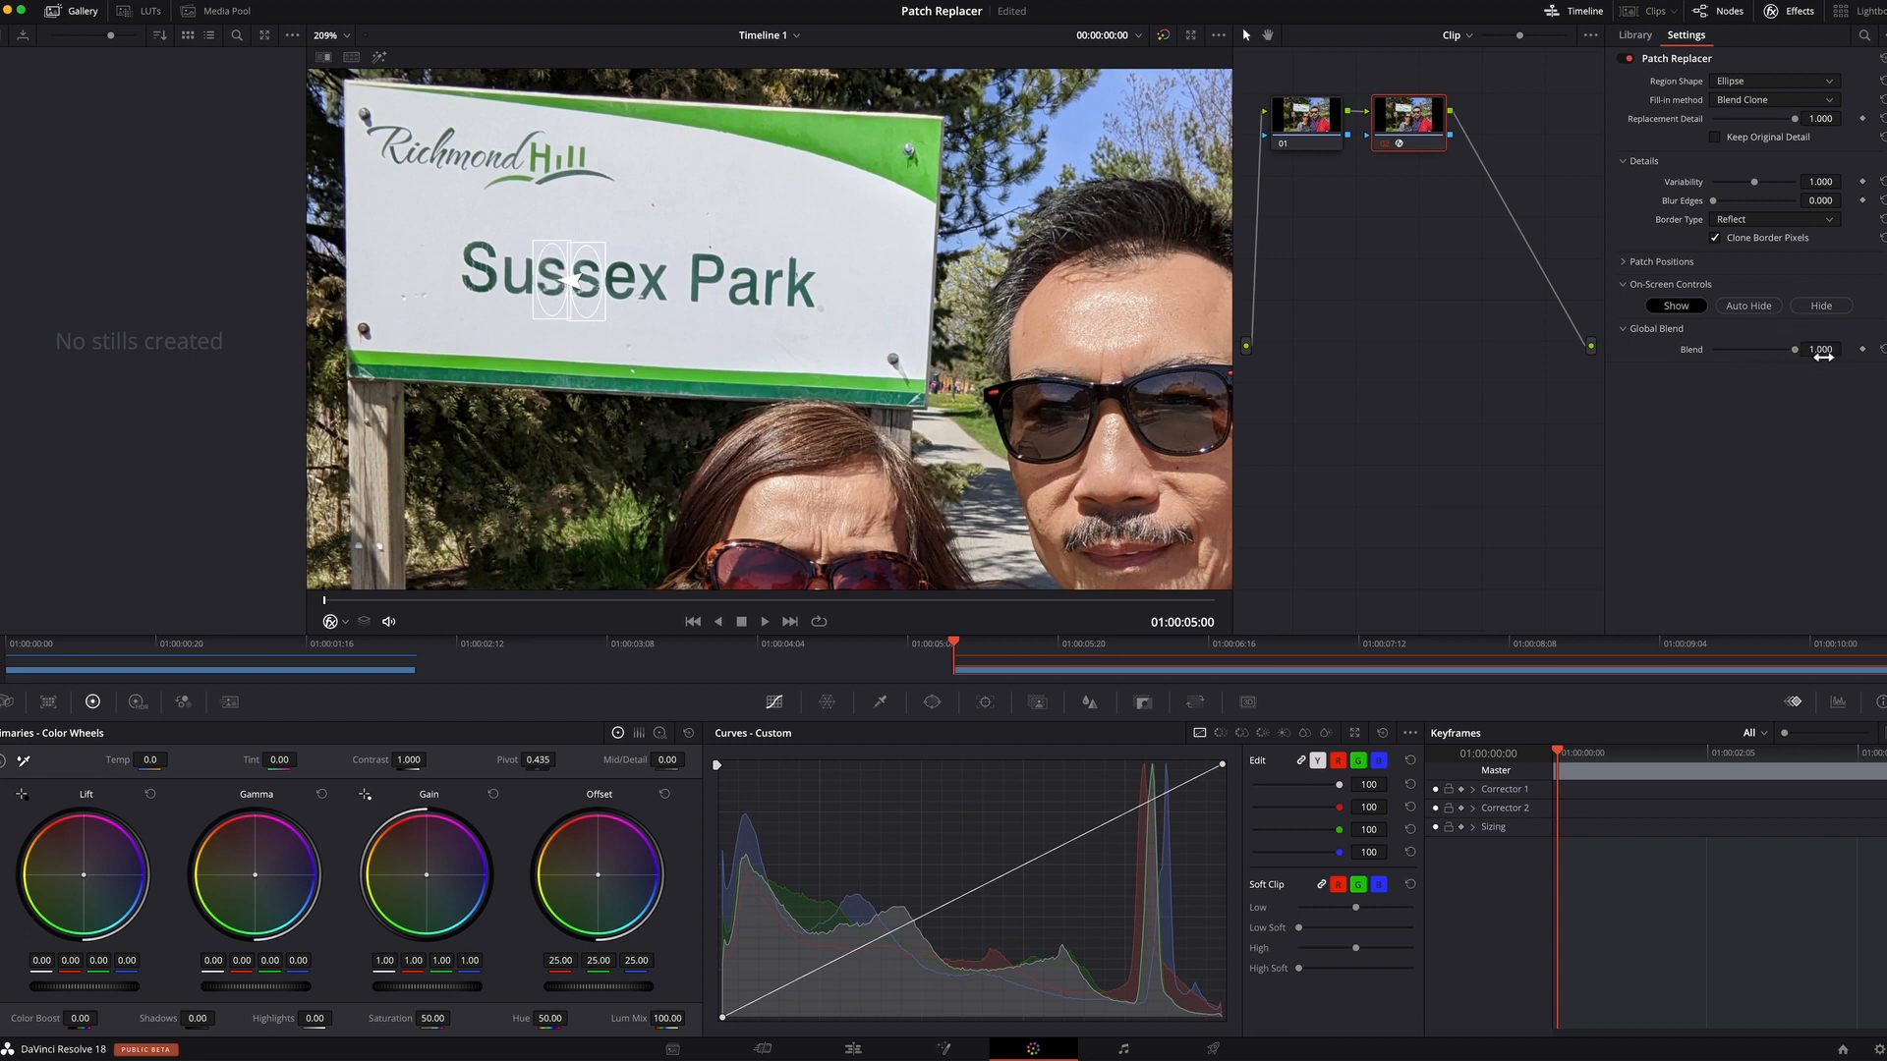
pyautogui.moveTo(1044, 366)
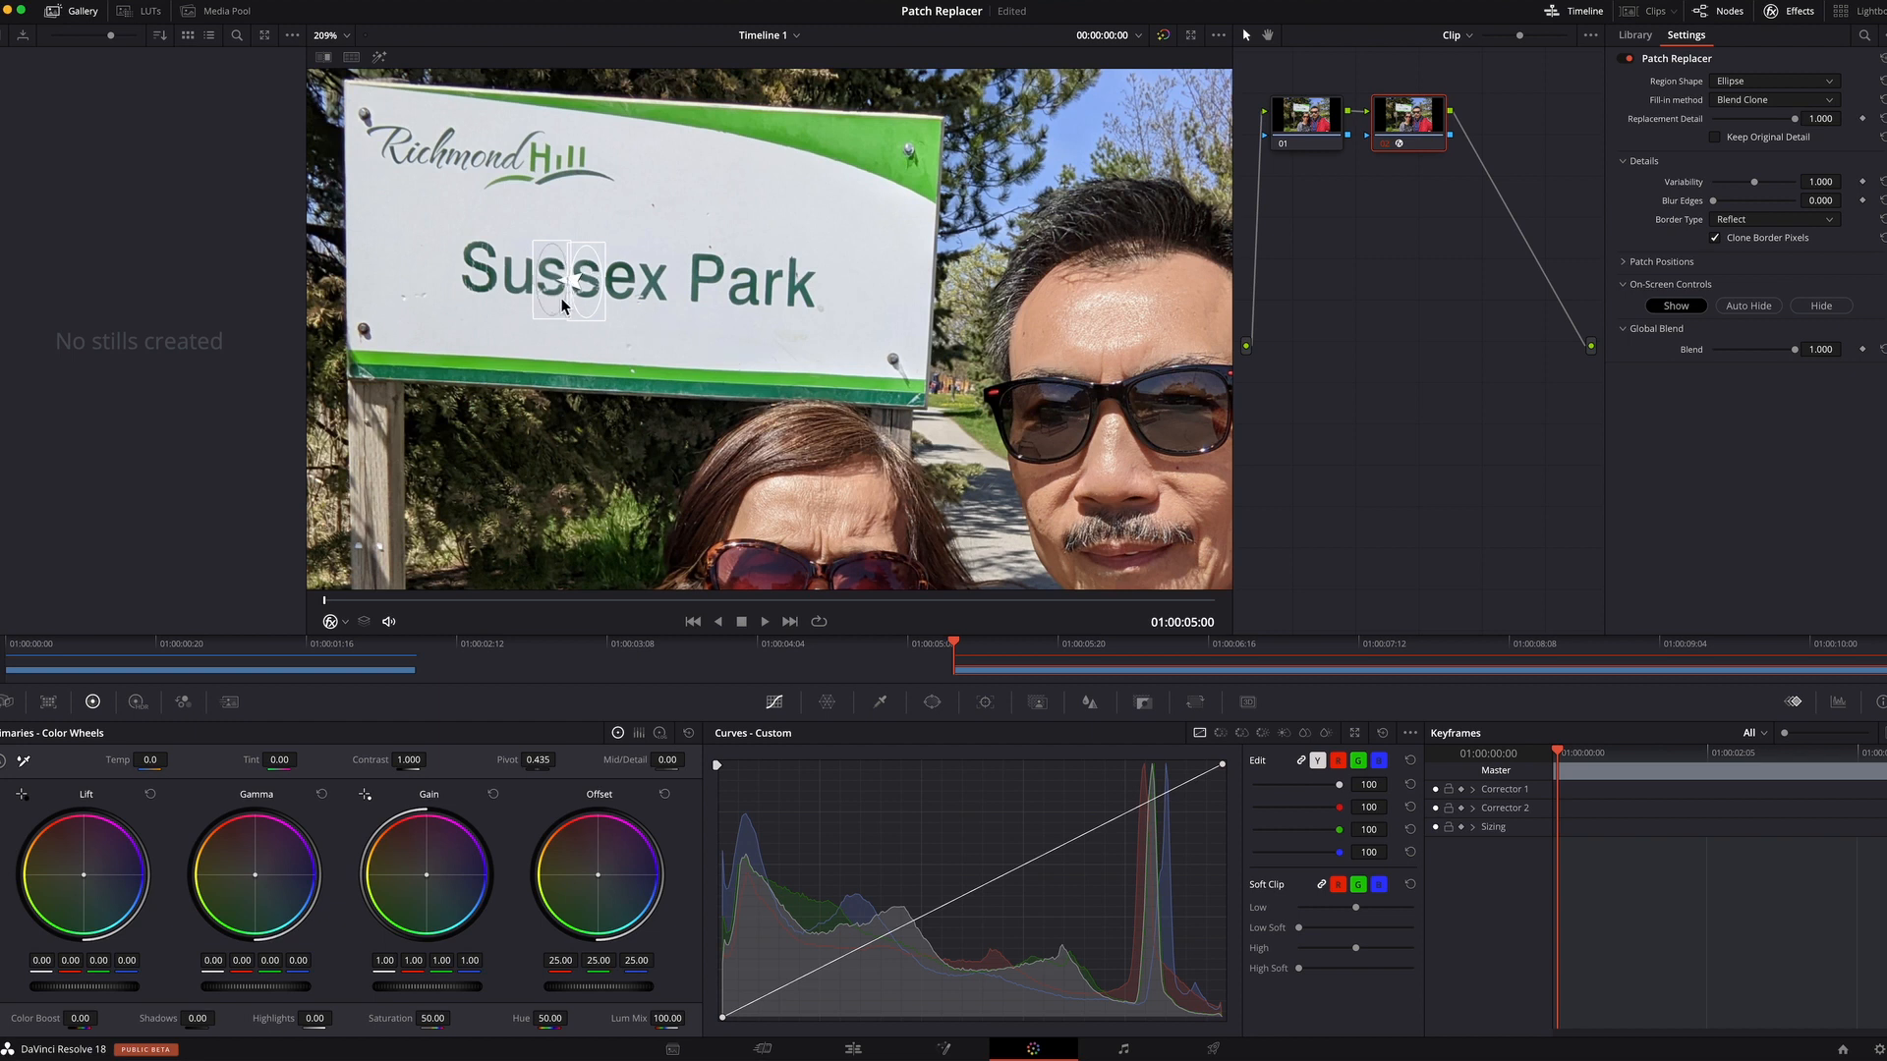
pyautogui.moveTo(449, 332)
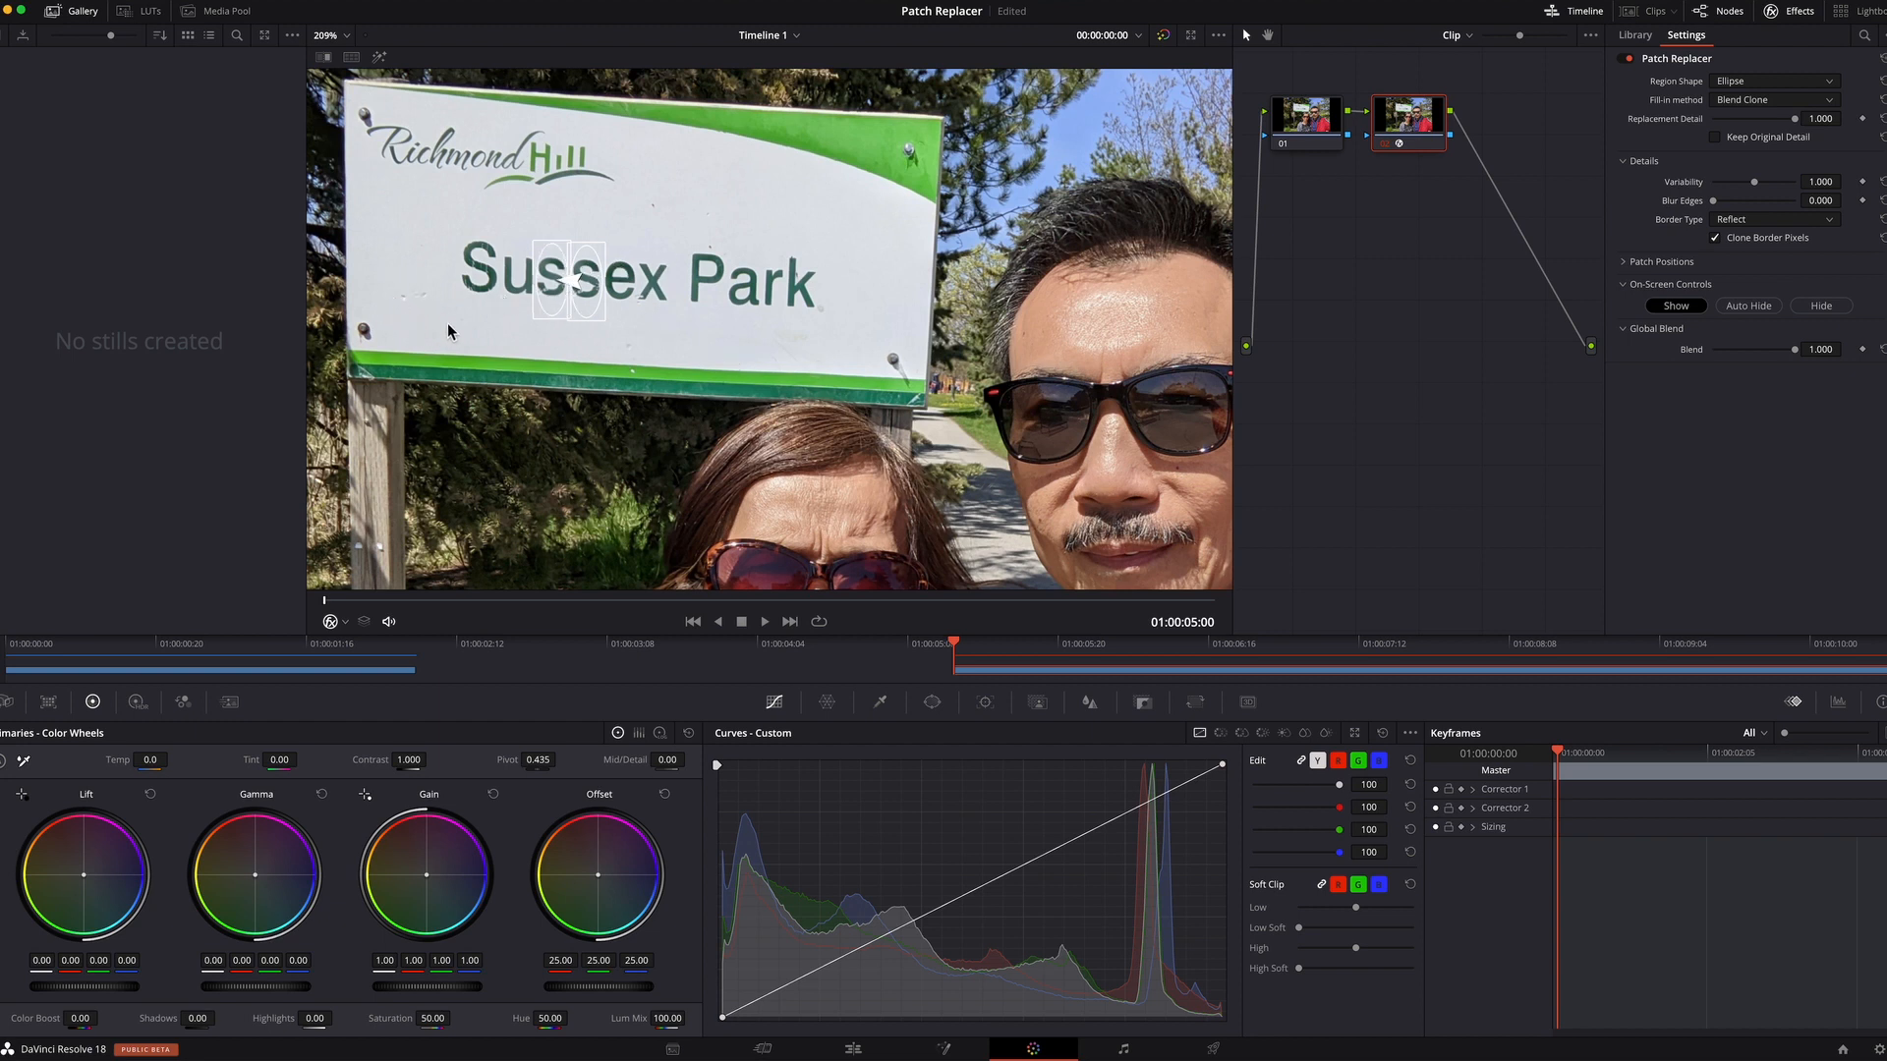
pyautogui.moveTo(797, 297)
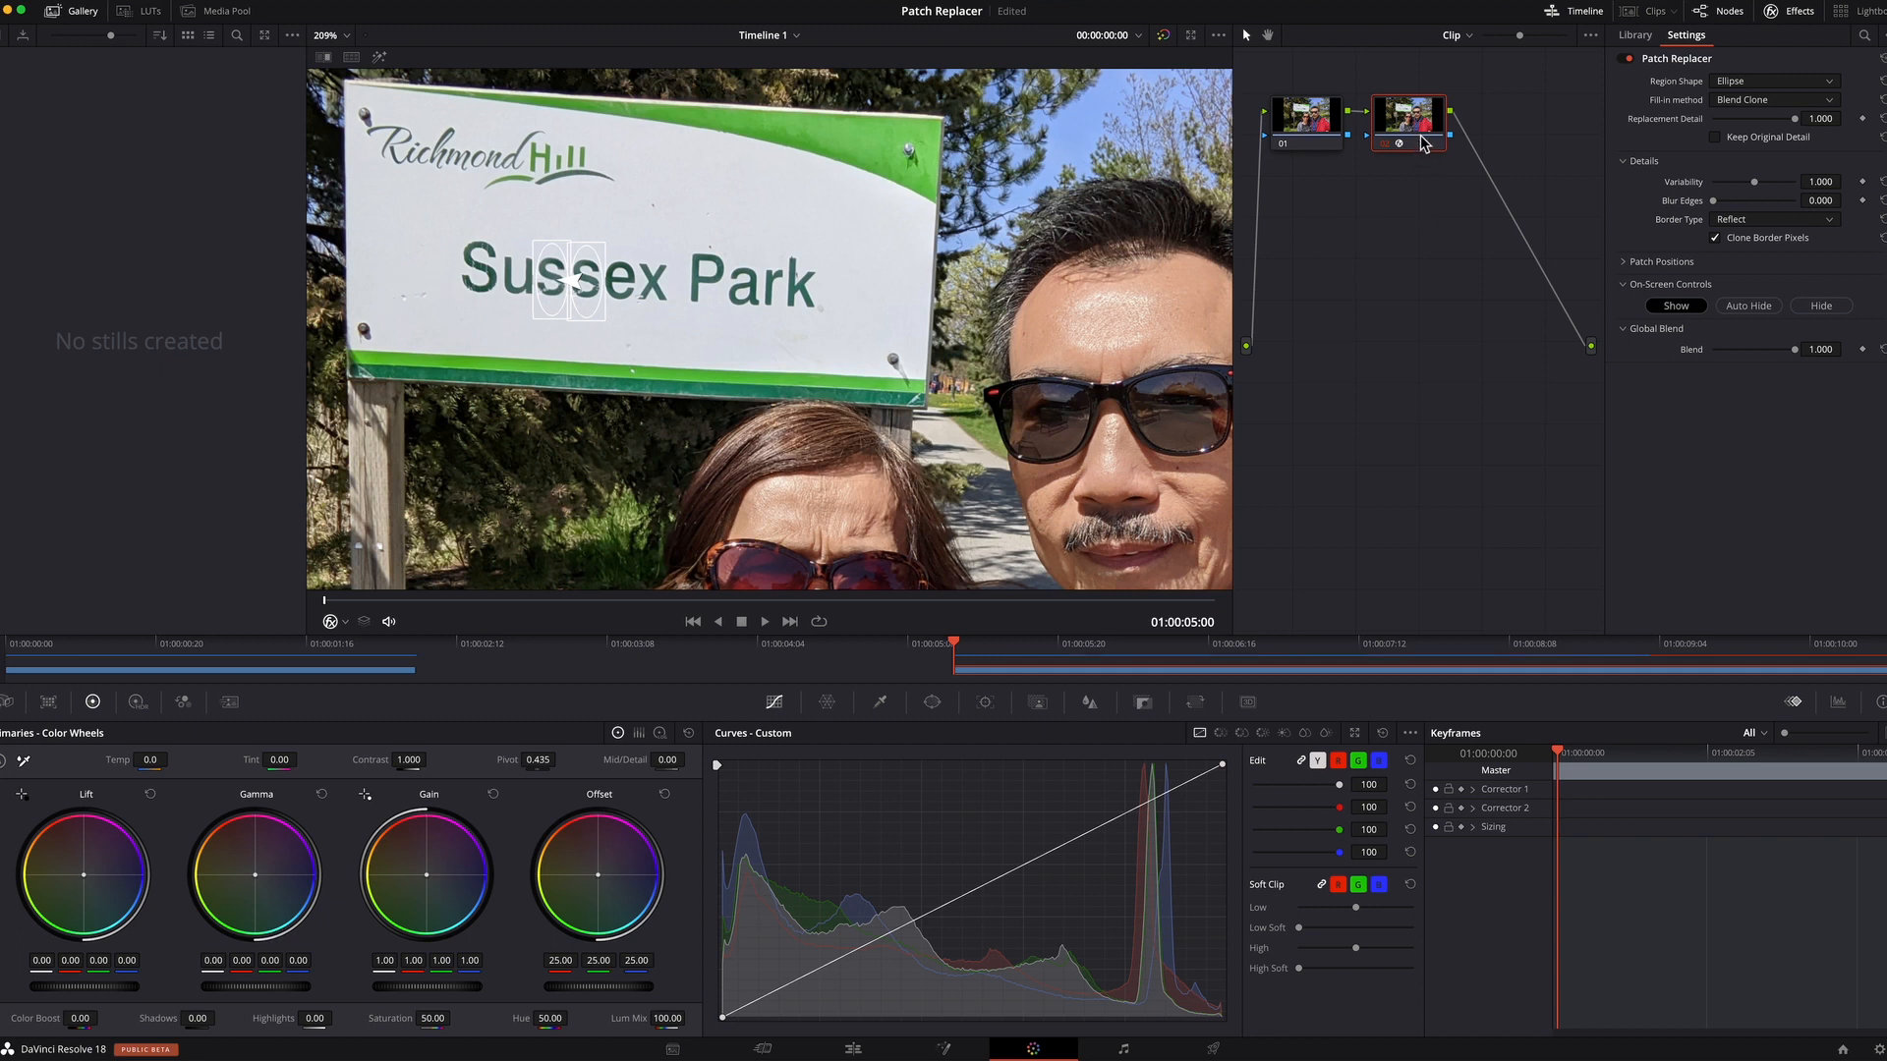
# Add serial node 03 after node 02 and give it Patch Replacer
pyautogui.rightClick(1408, 118)
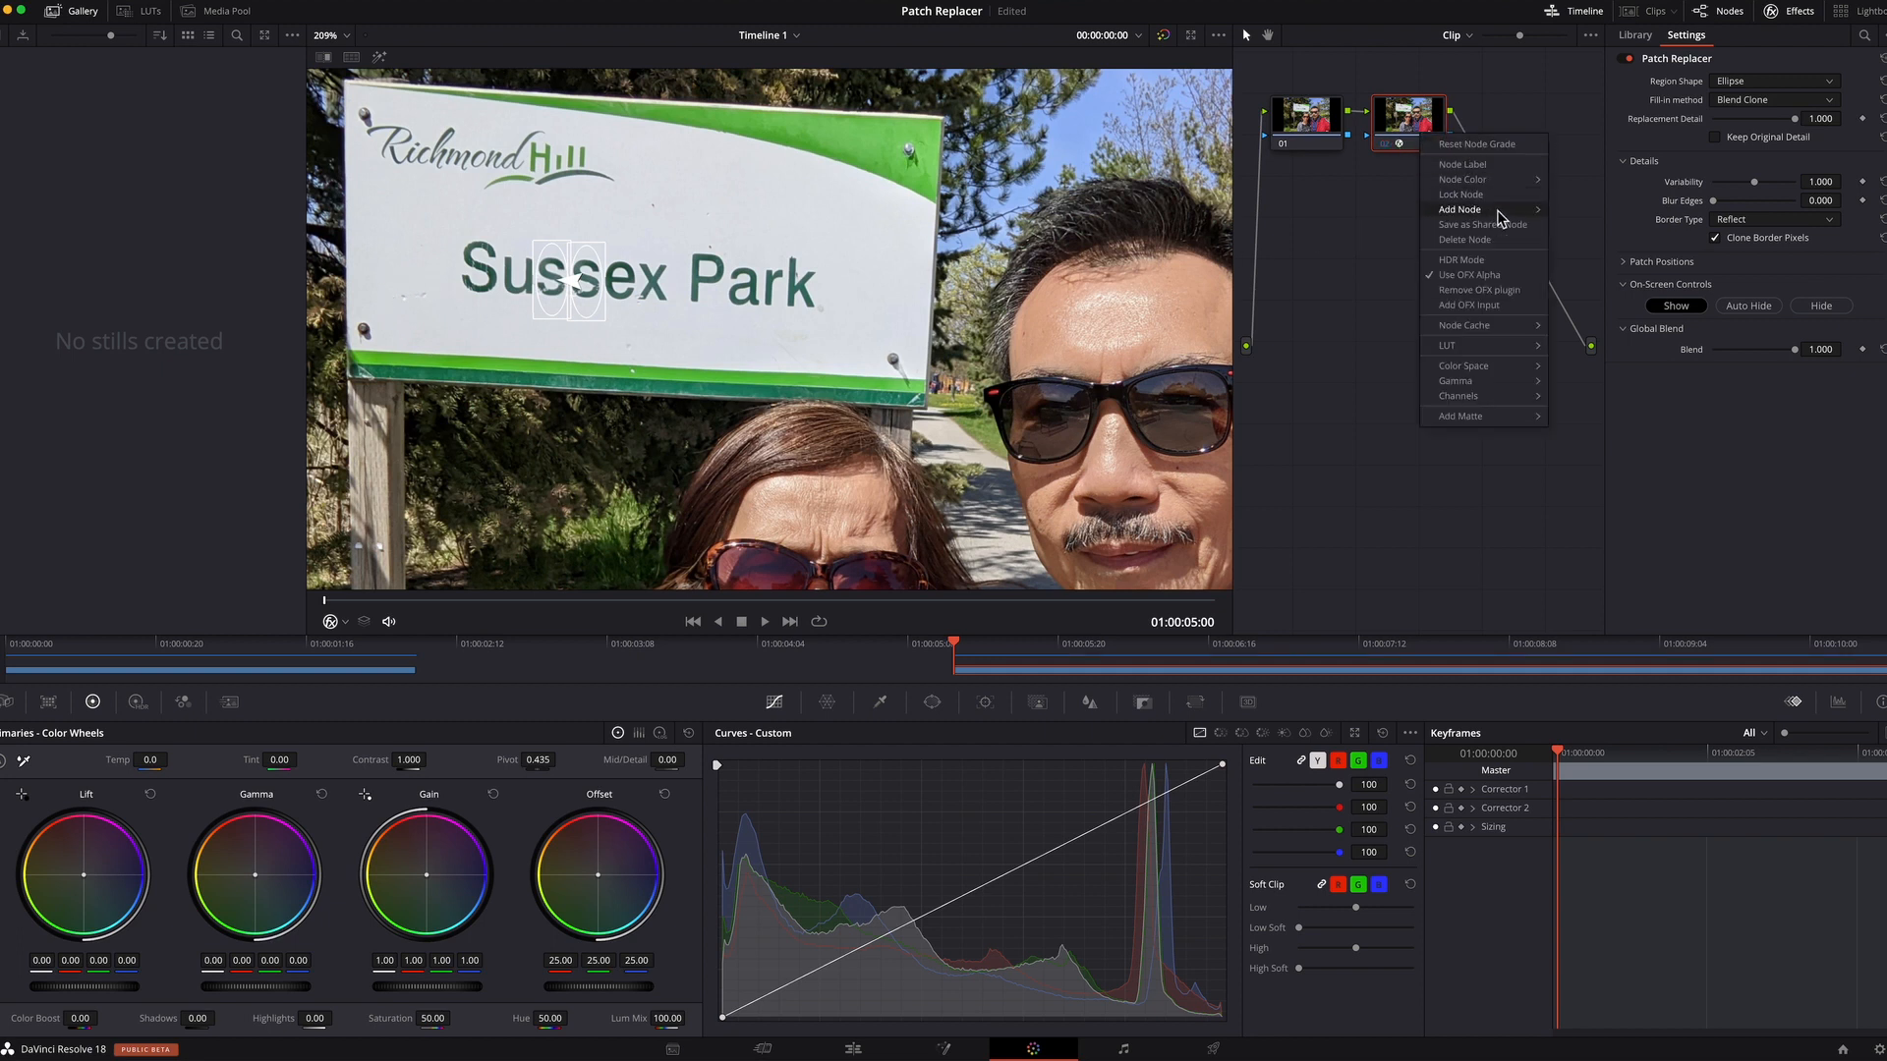
pyautogui.moveTo(1460, 209)
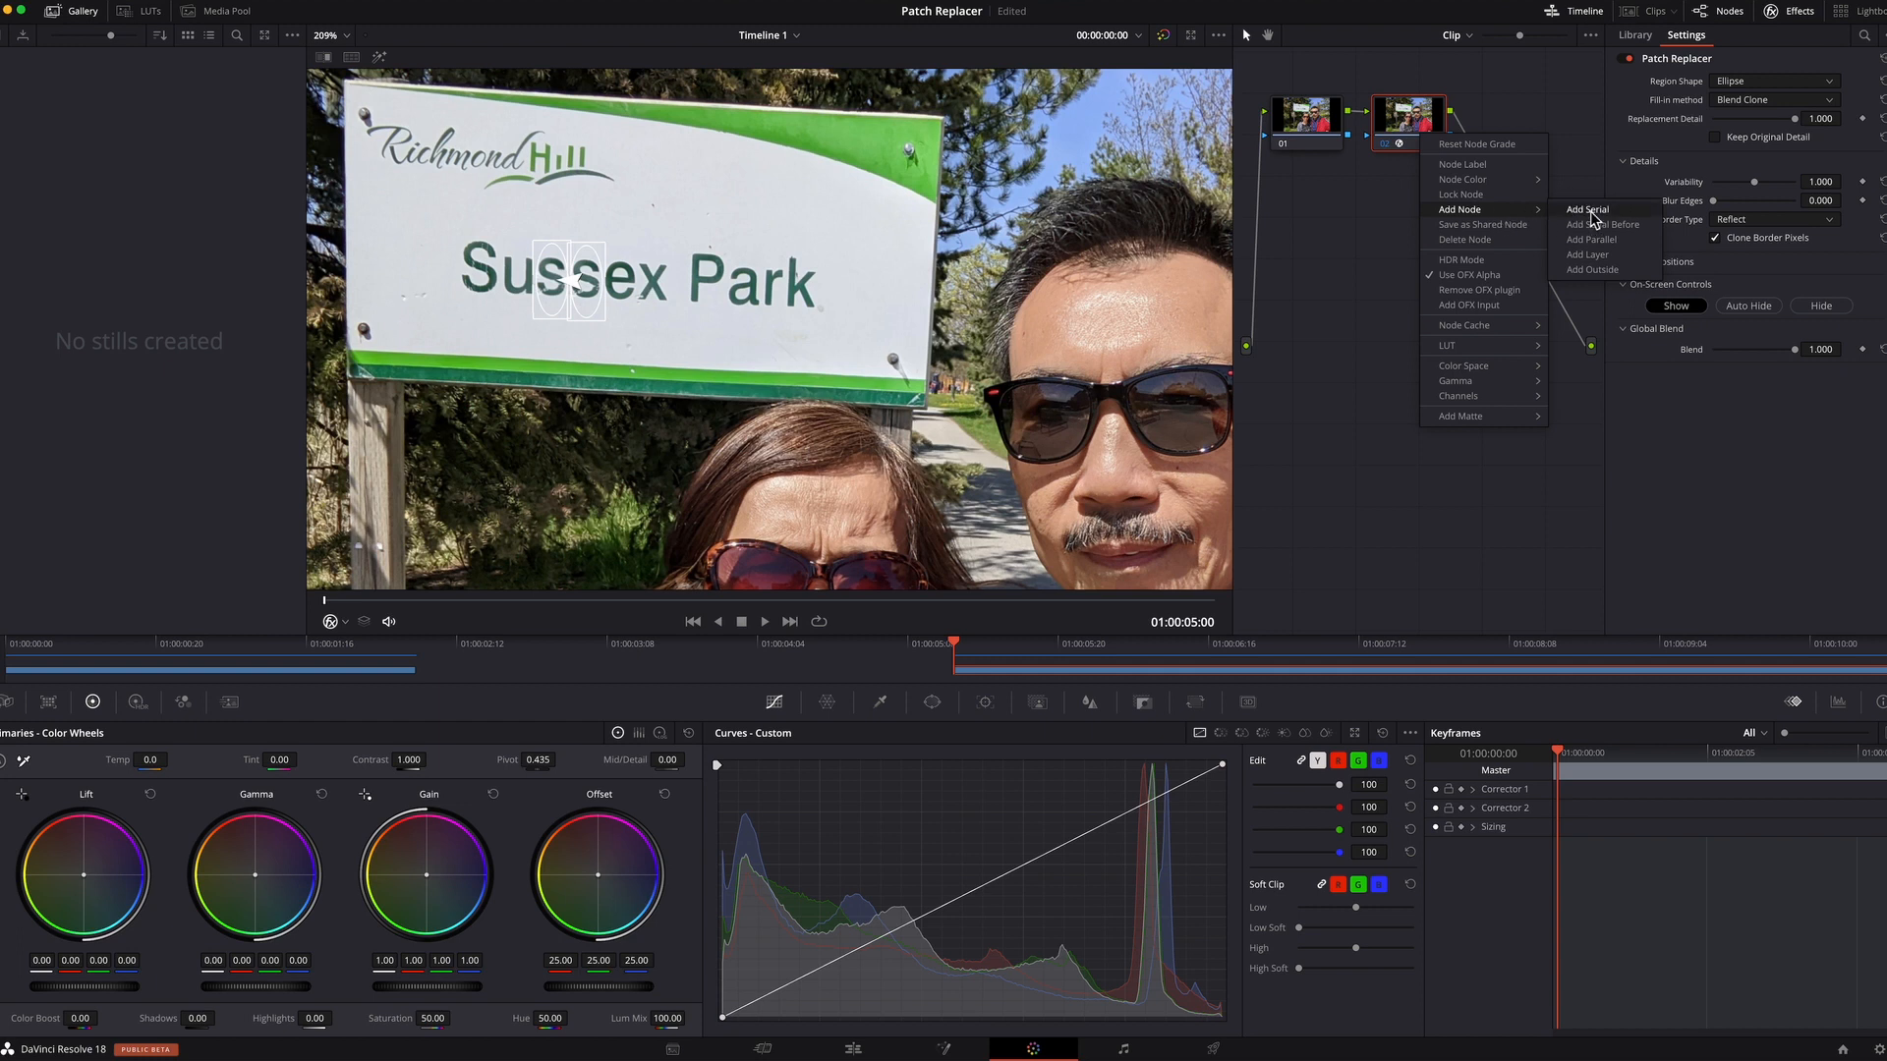
pyautogui.click(1587, 208)
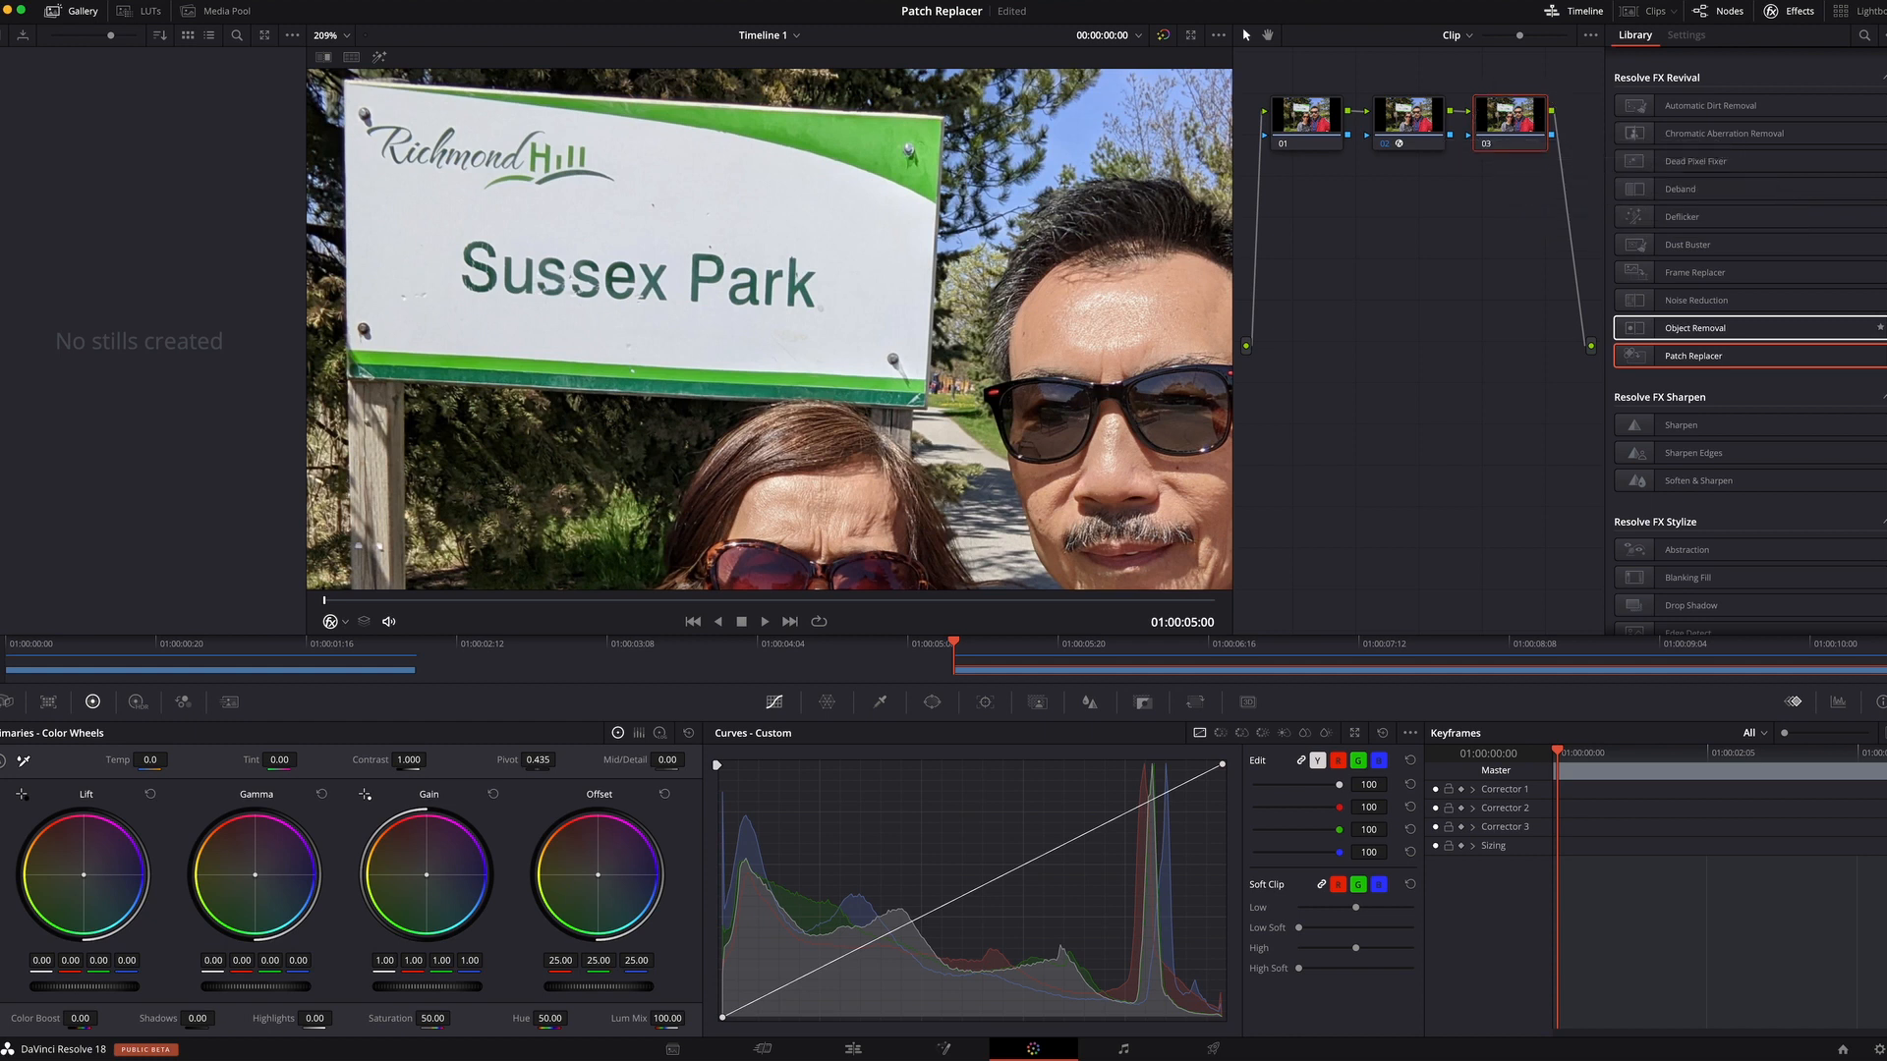
pyautogui.click(1684, 35)
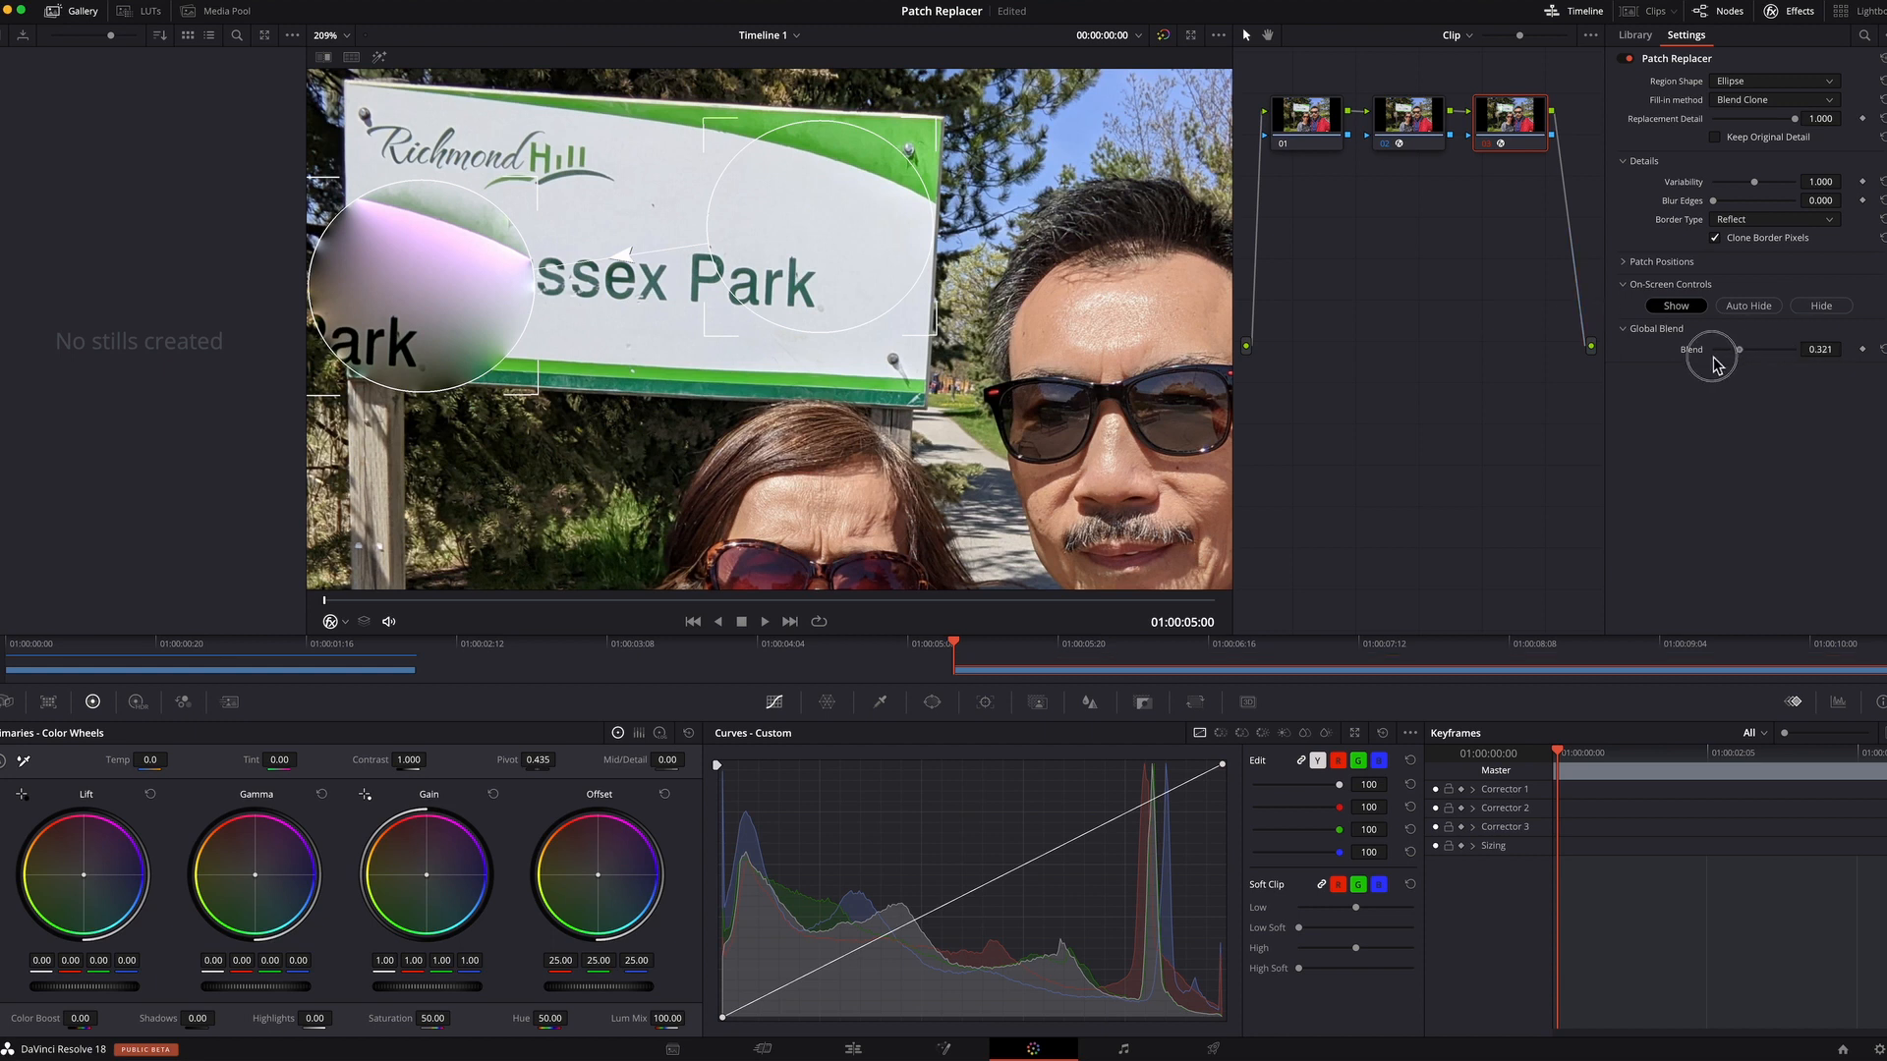
# Set blend to 0 and move the patch onto the left-edge mark
pyautogui.moveTo(1737, 348); pyautogui.dragTo(1713, 349)
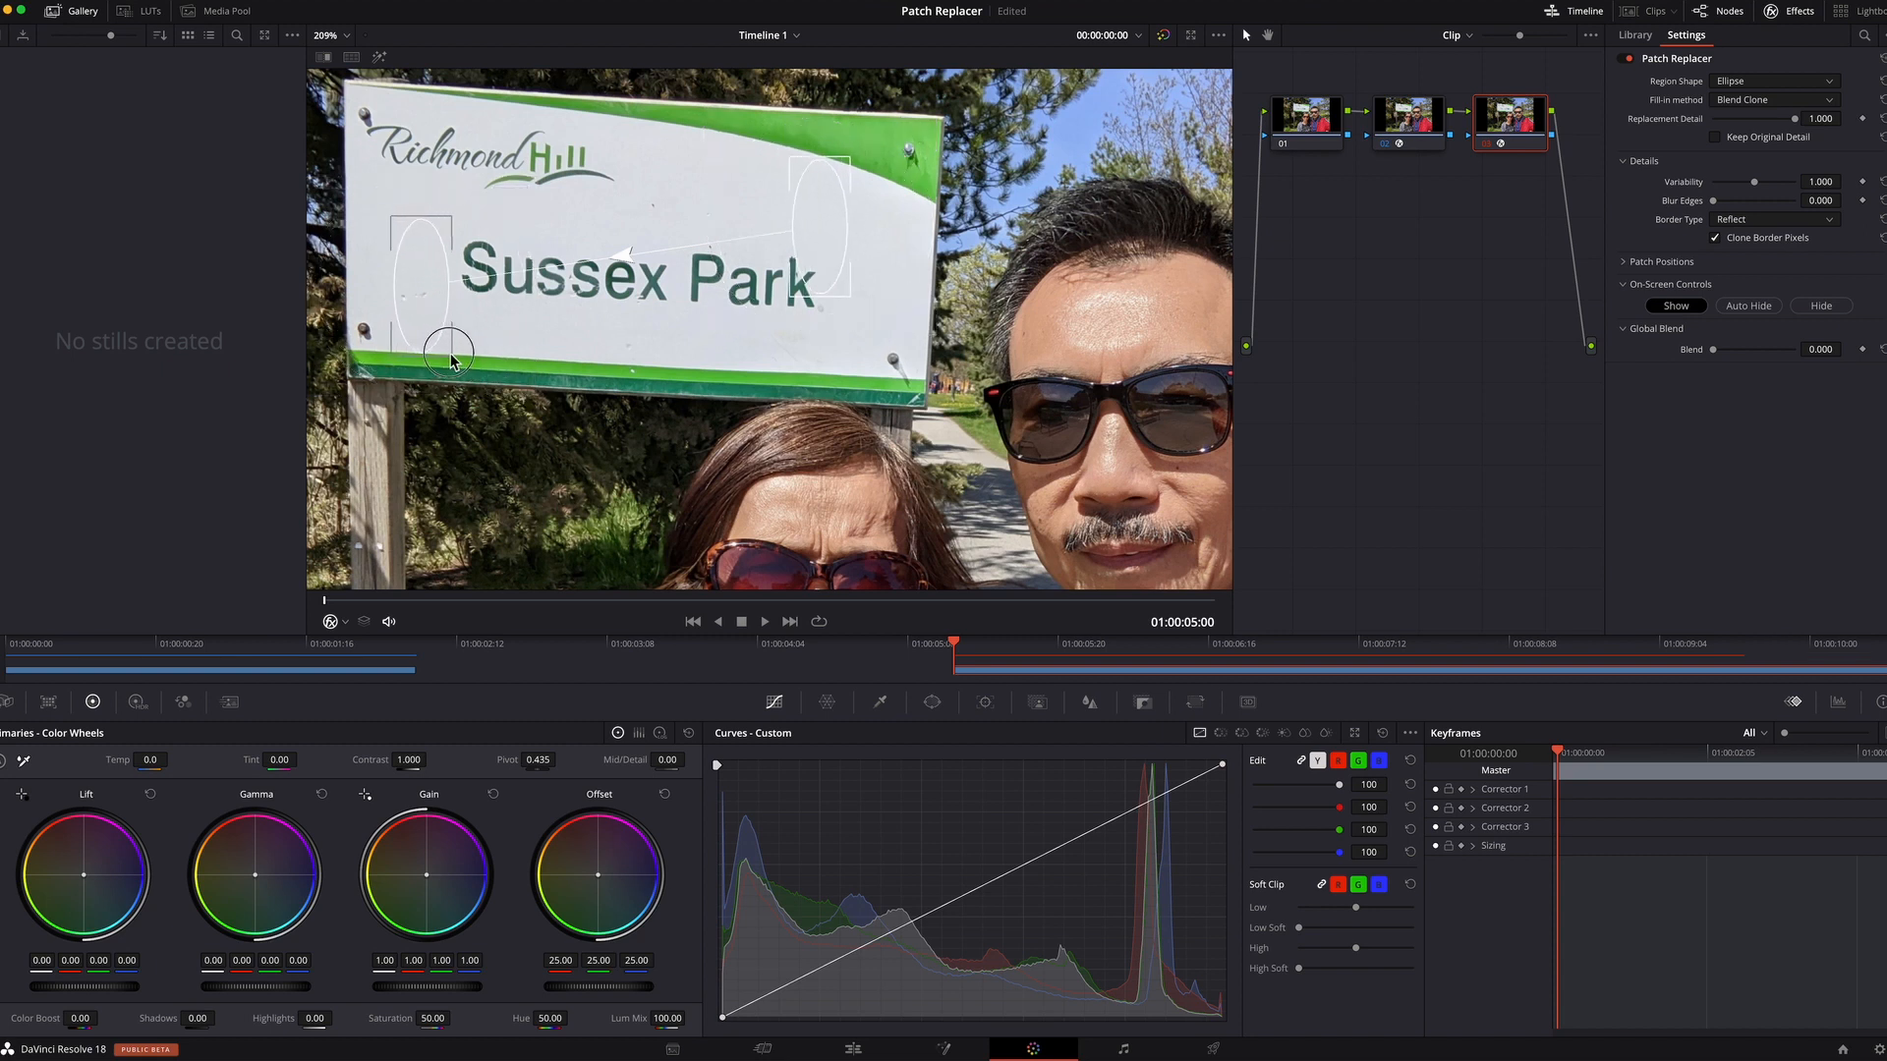
pyautogui.moveTo(451, 354); pyautogui.dragTo(415, 325)
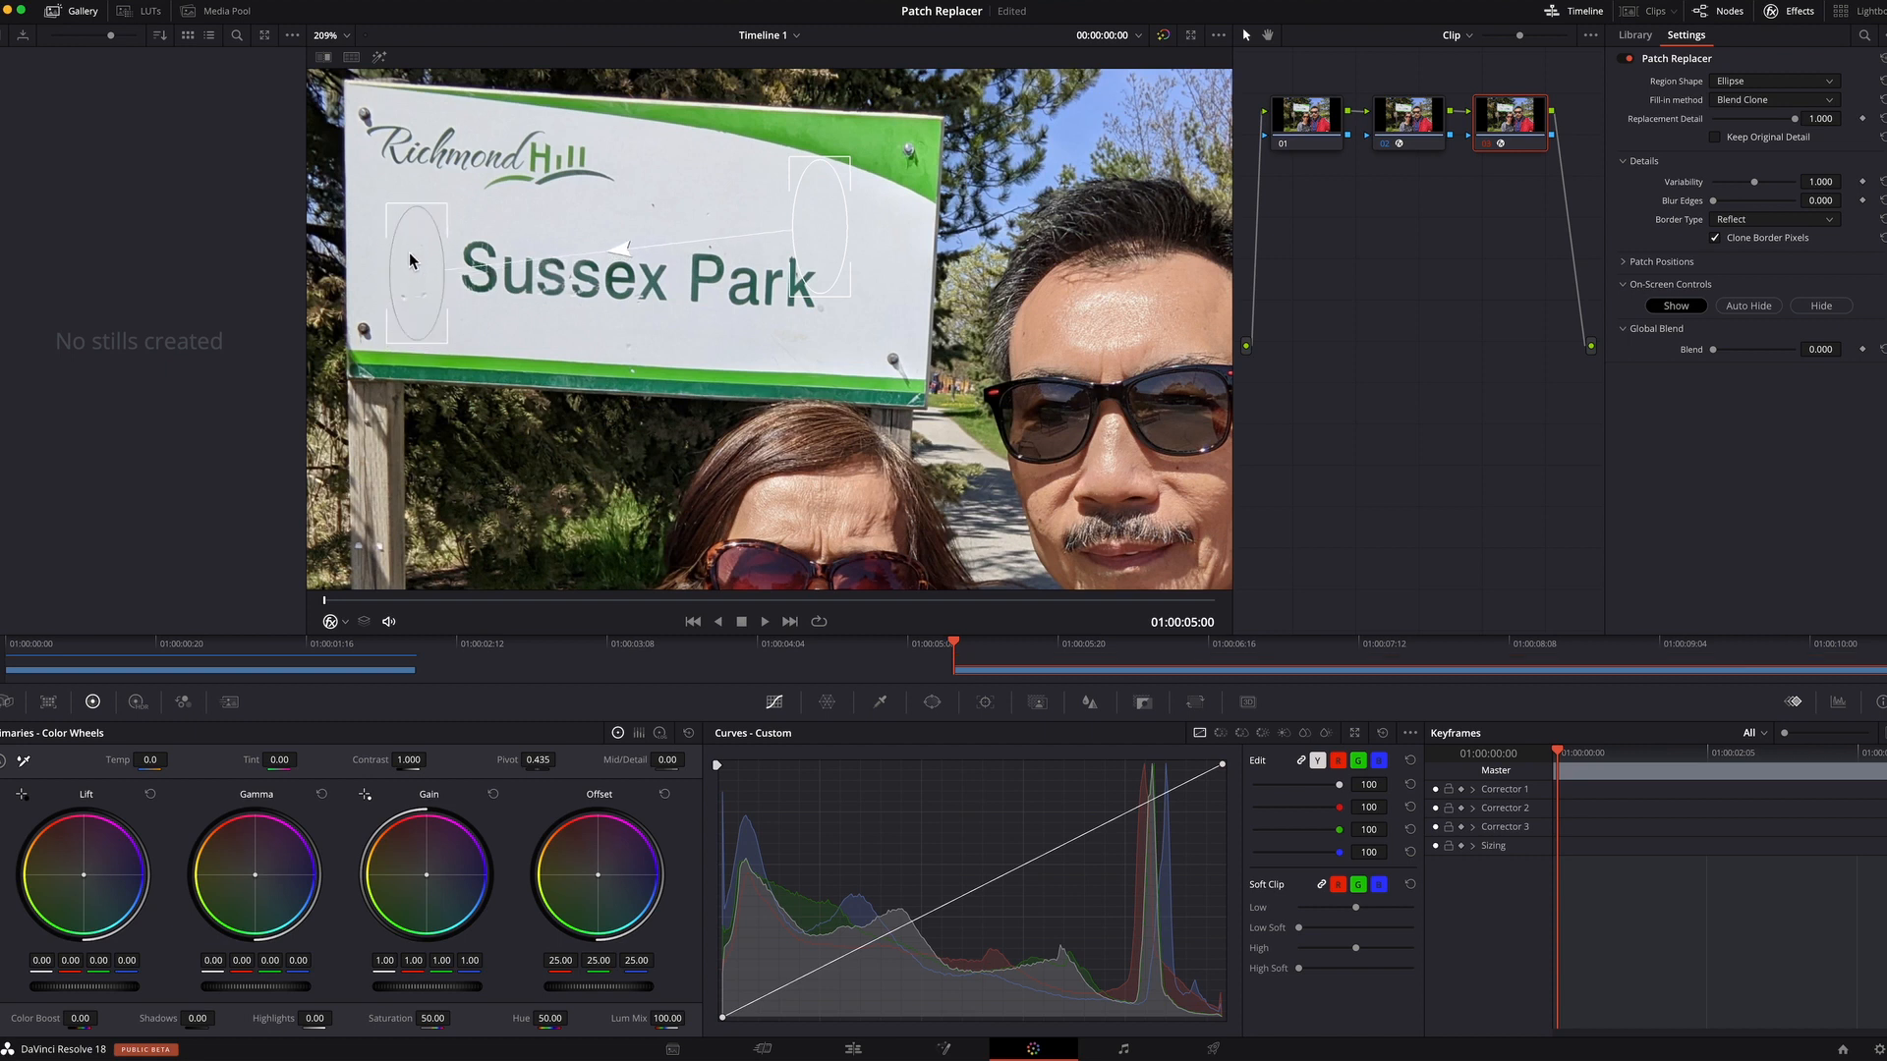
pyautogui.moveTo(441, 213)
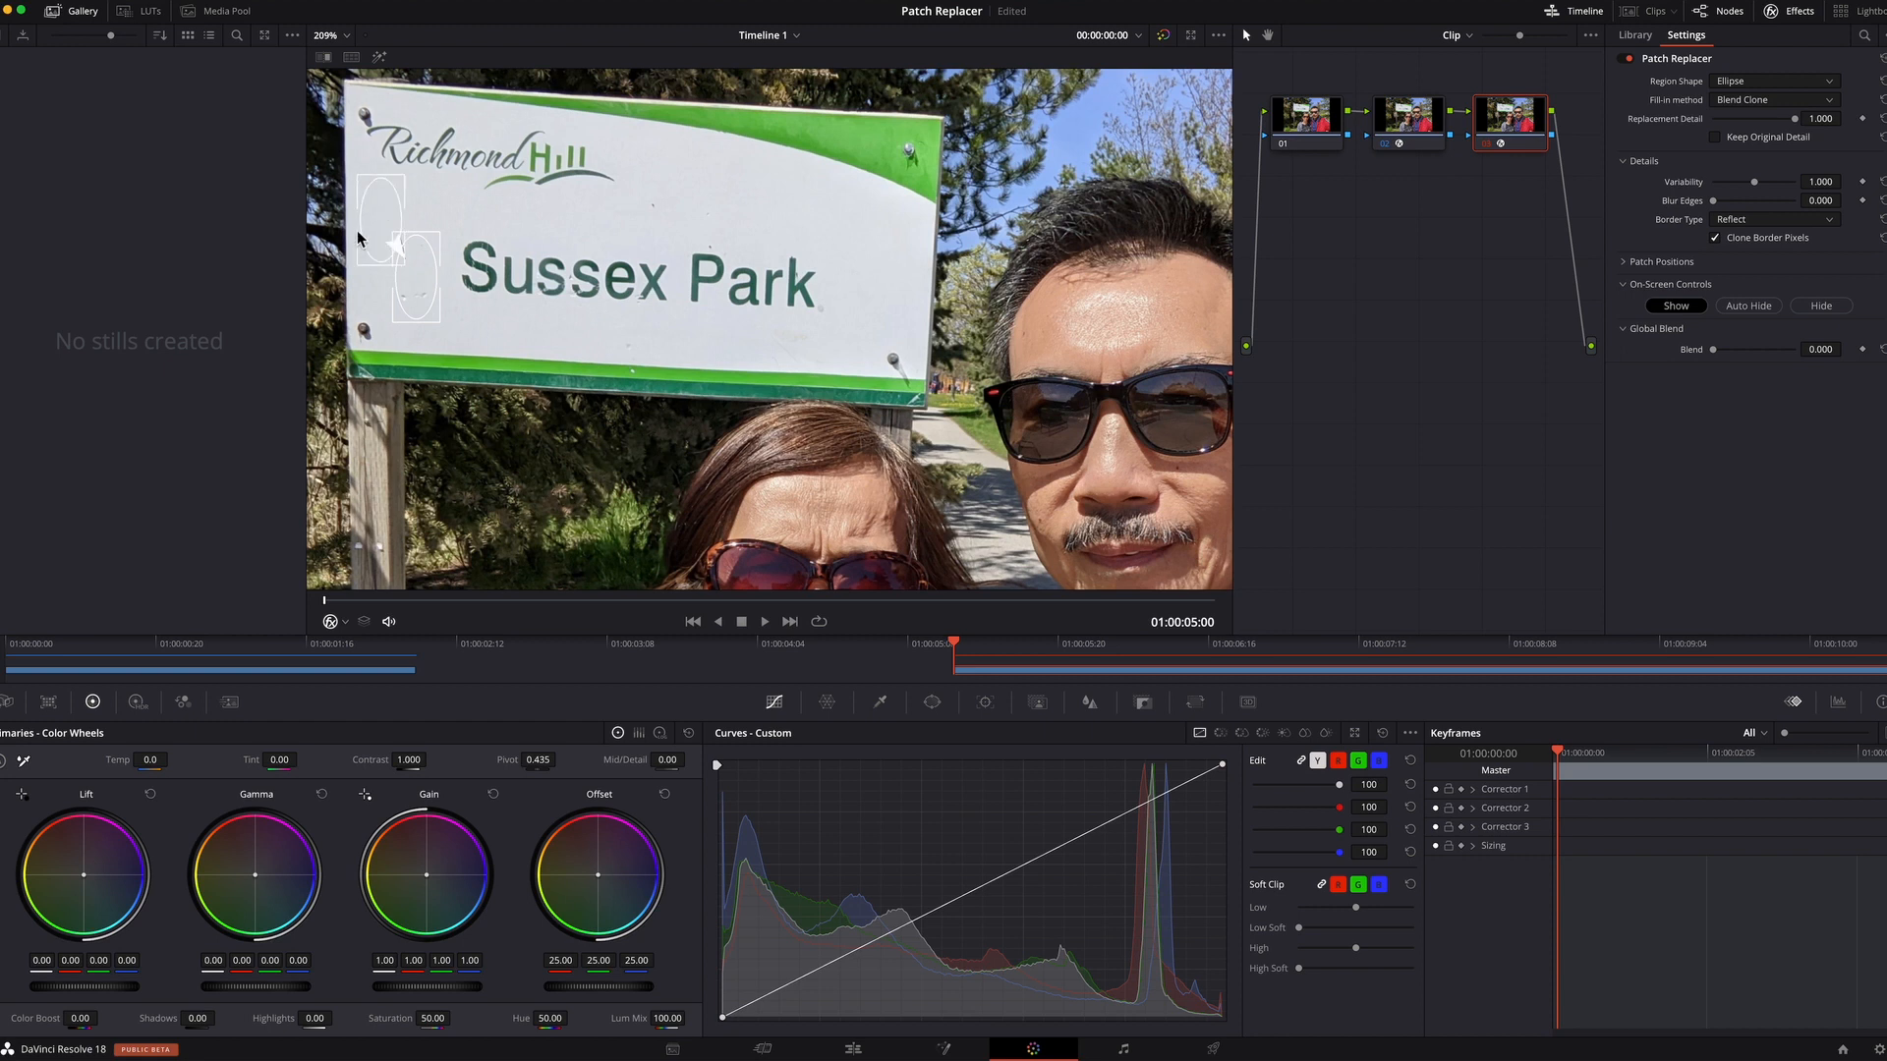
pyautogui.moveTo(1349, 339)
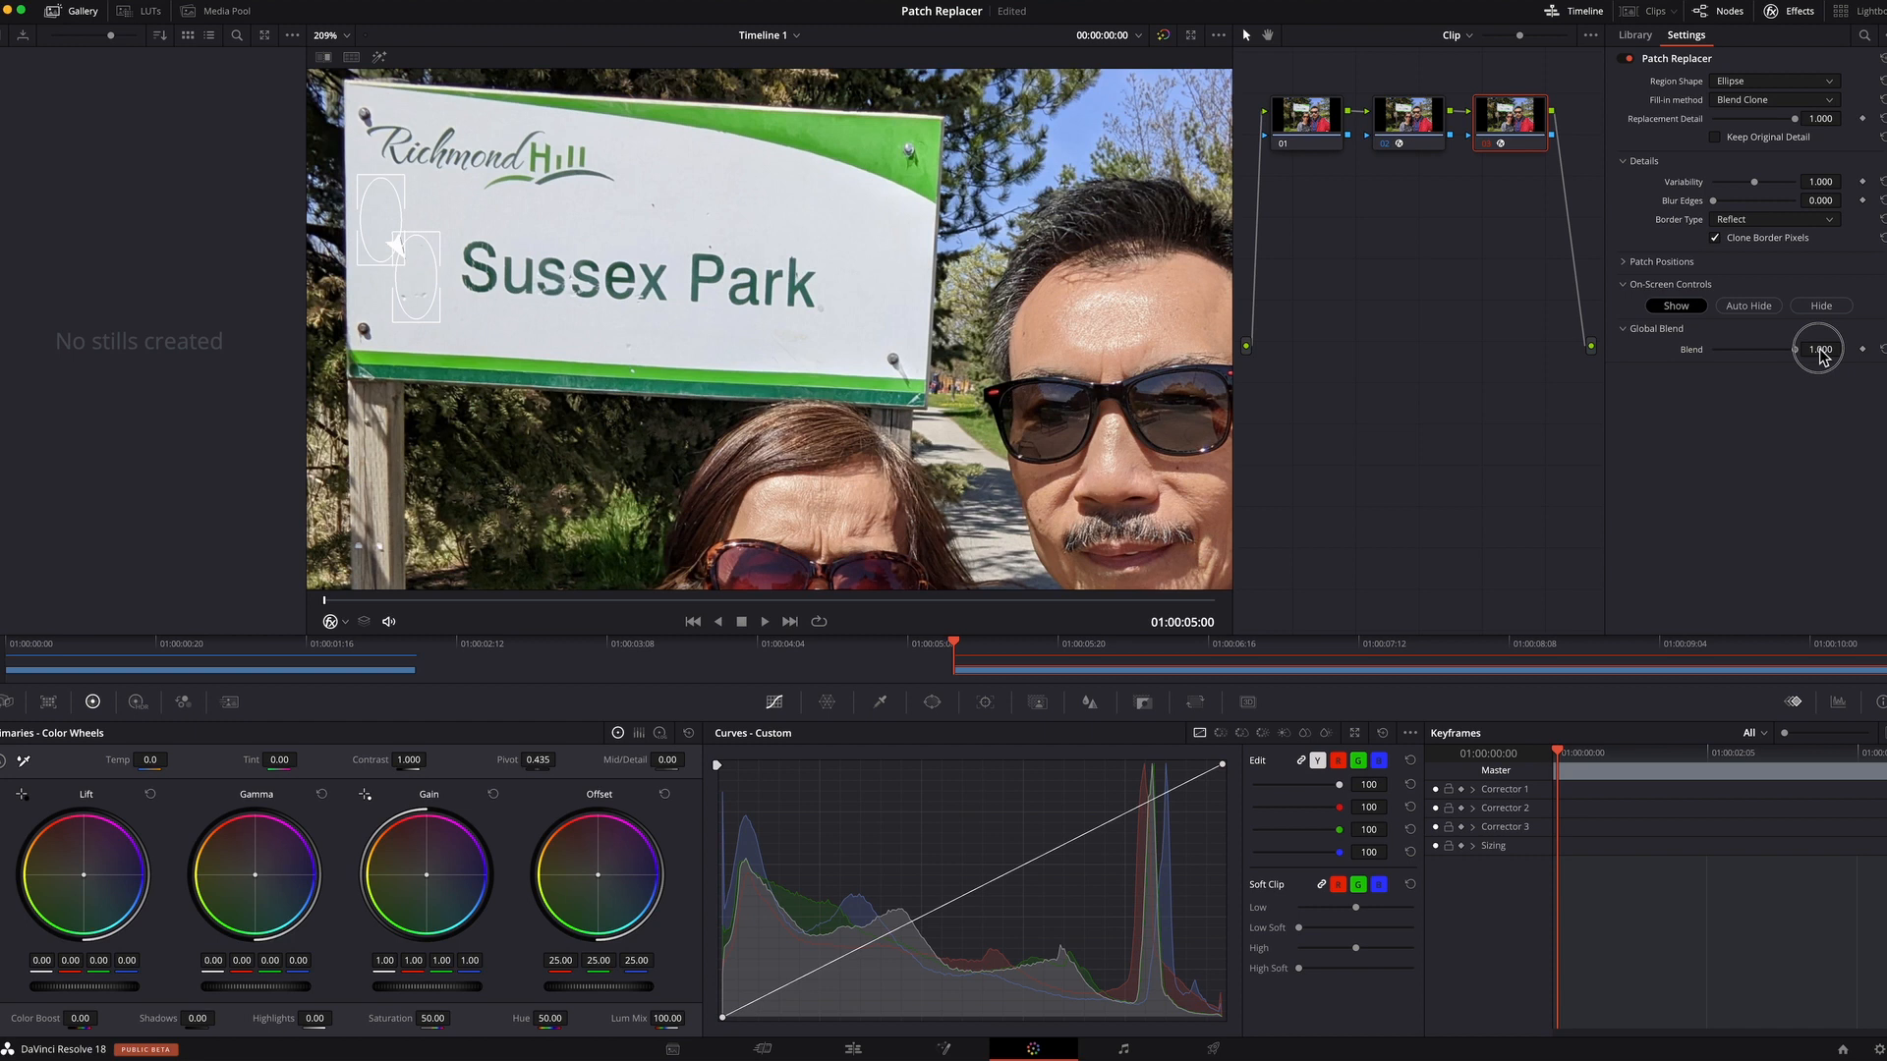
pyautogui.moveTo(745, 325)
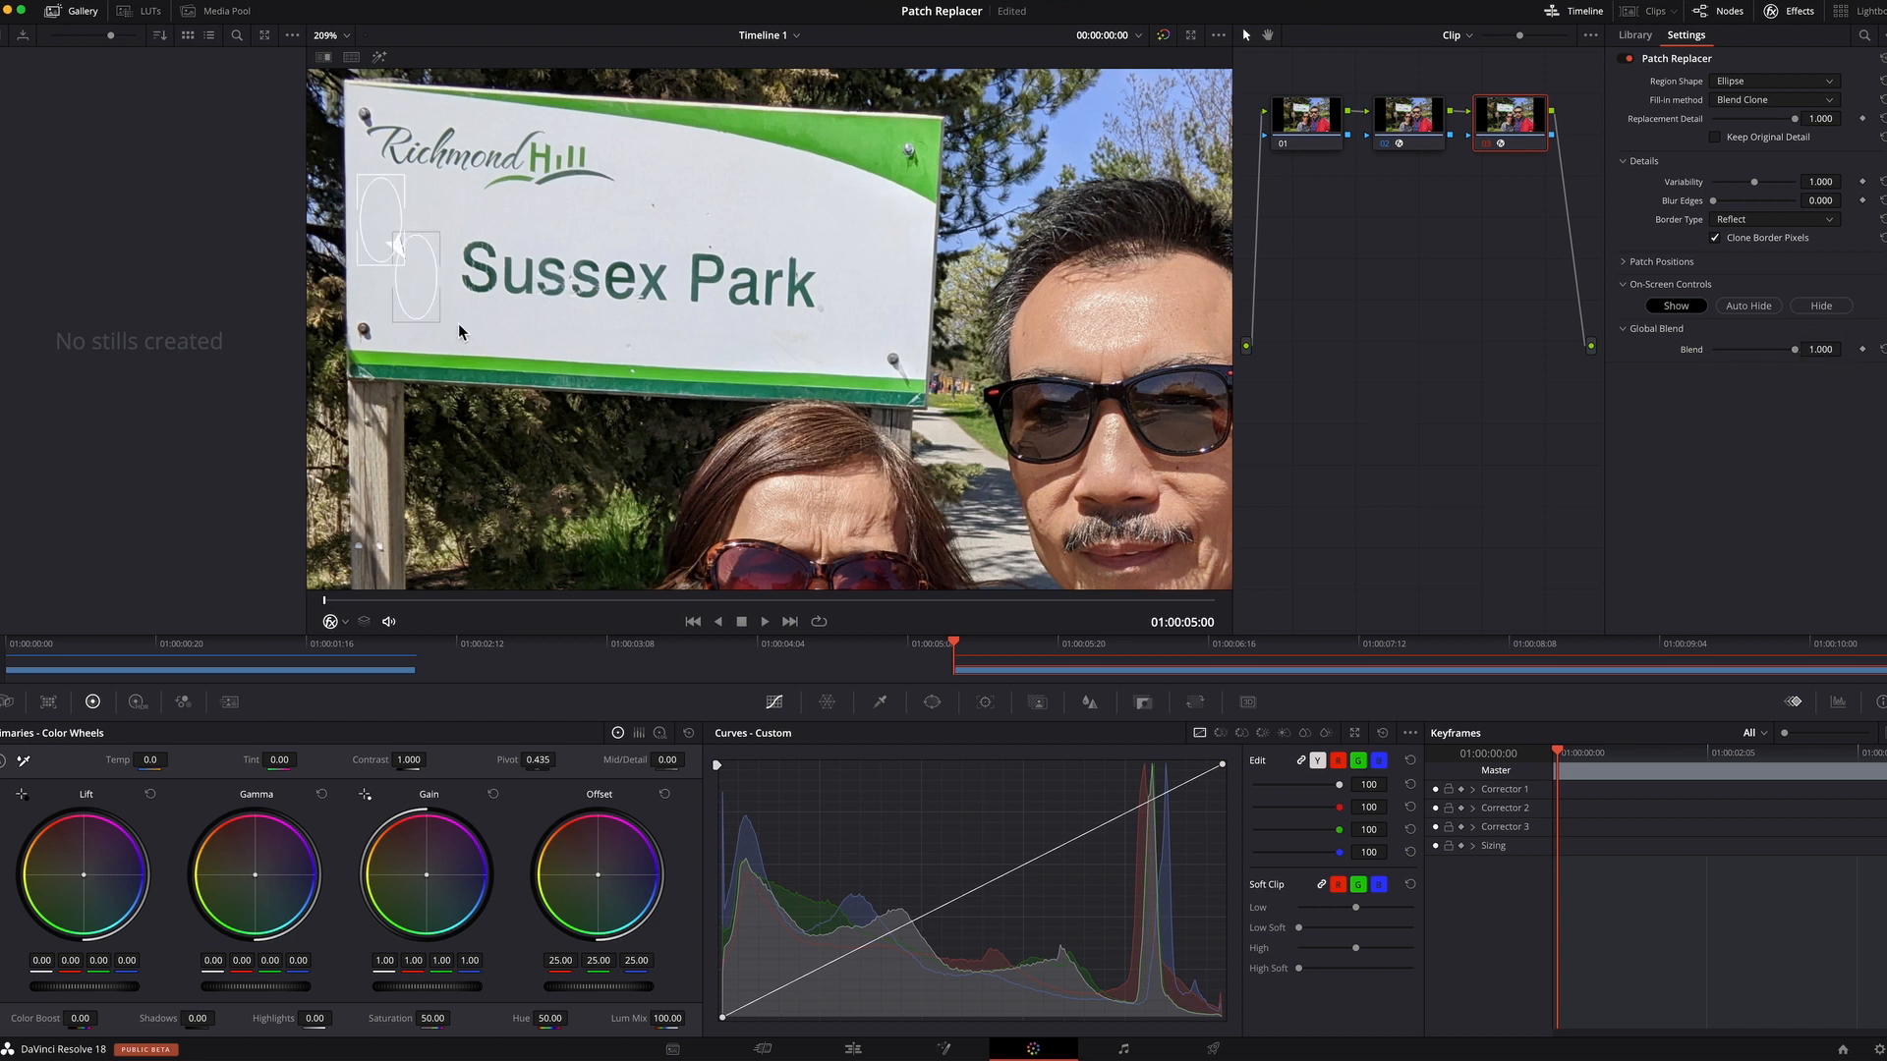
pyautogui.moveTo(1231, 241)
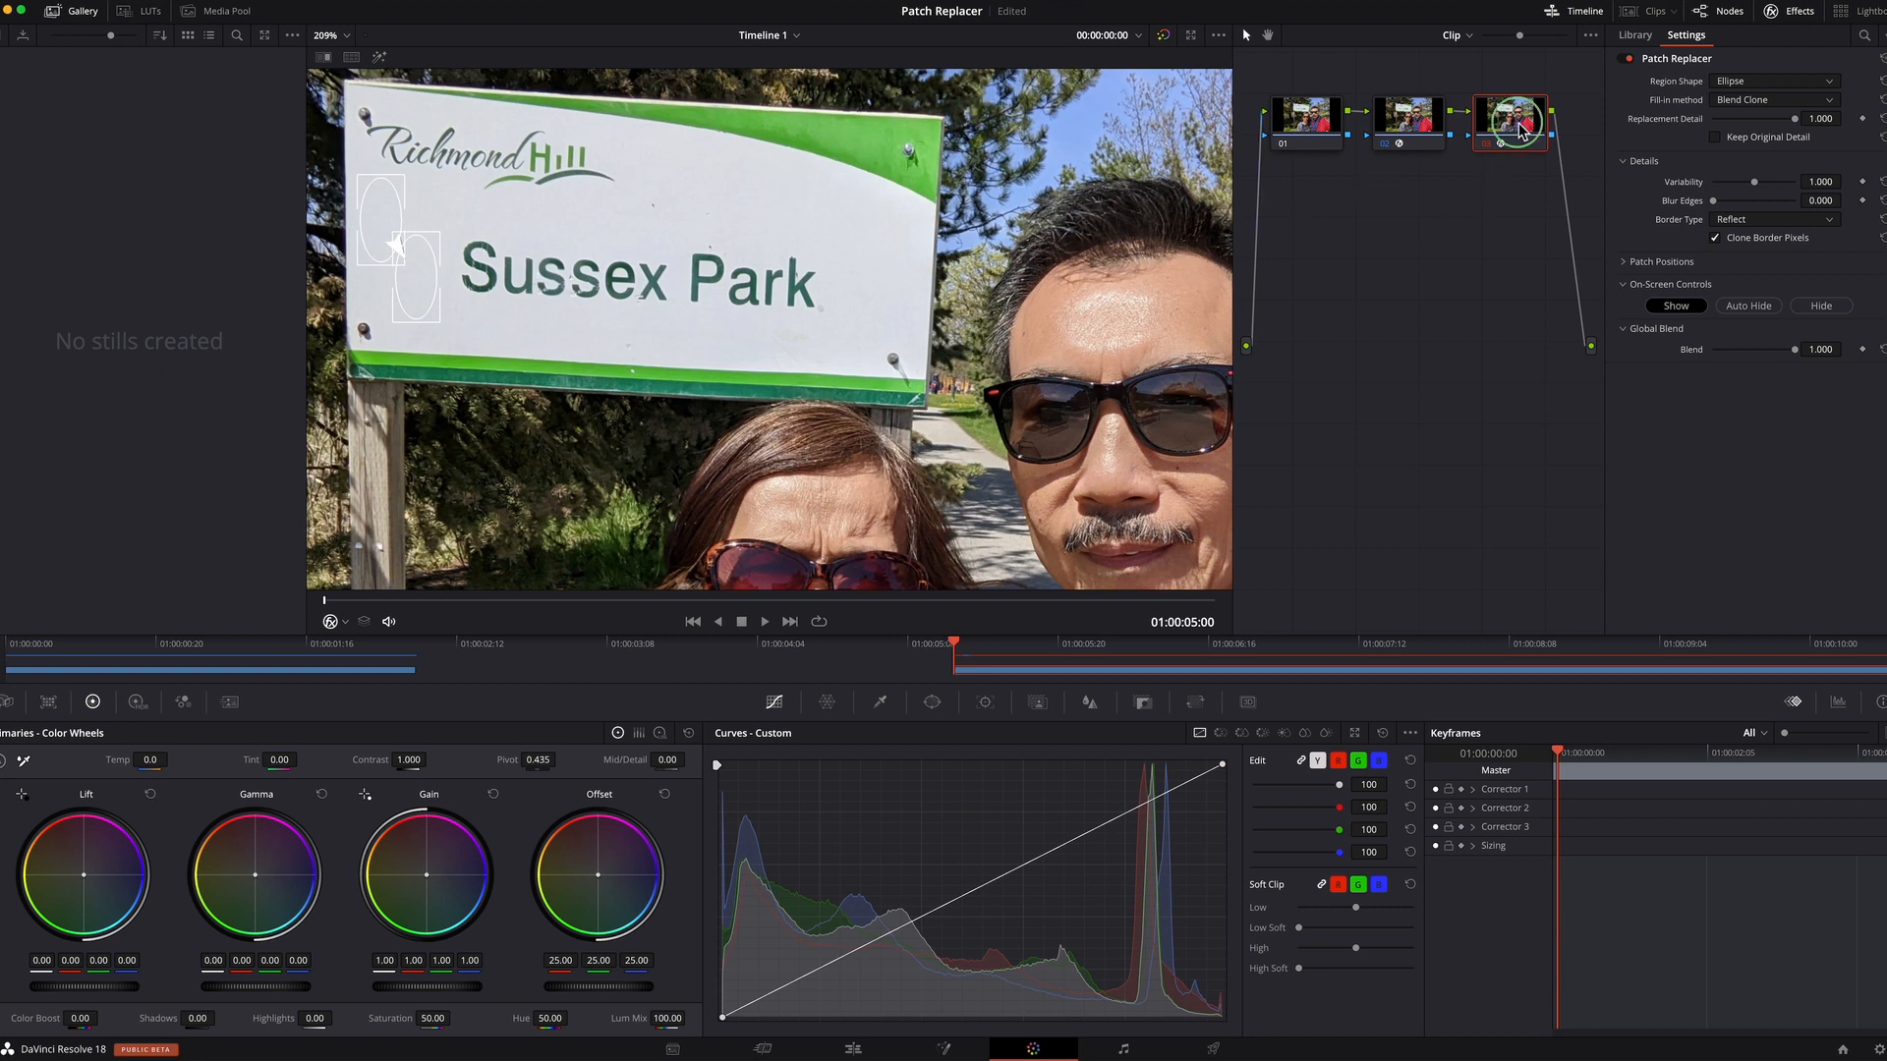
# Add serial node 04 after node 03 and apply Patch Replacer to it
pyautogui.rightClick(1510, 117)
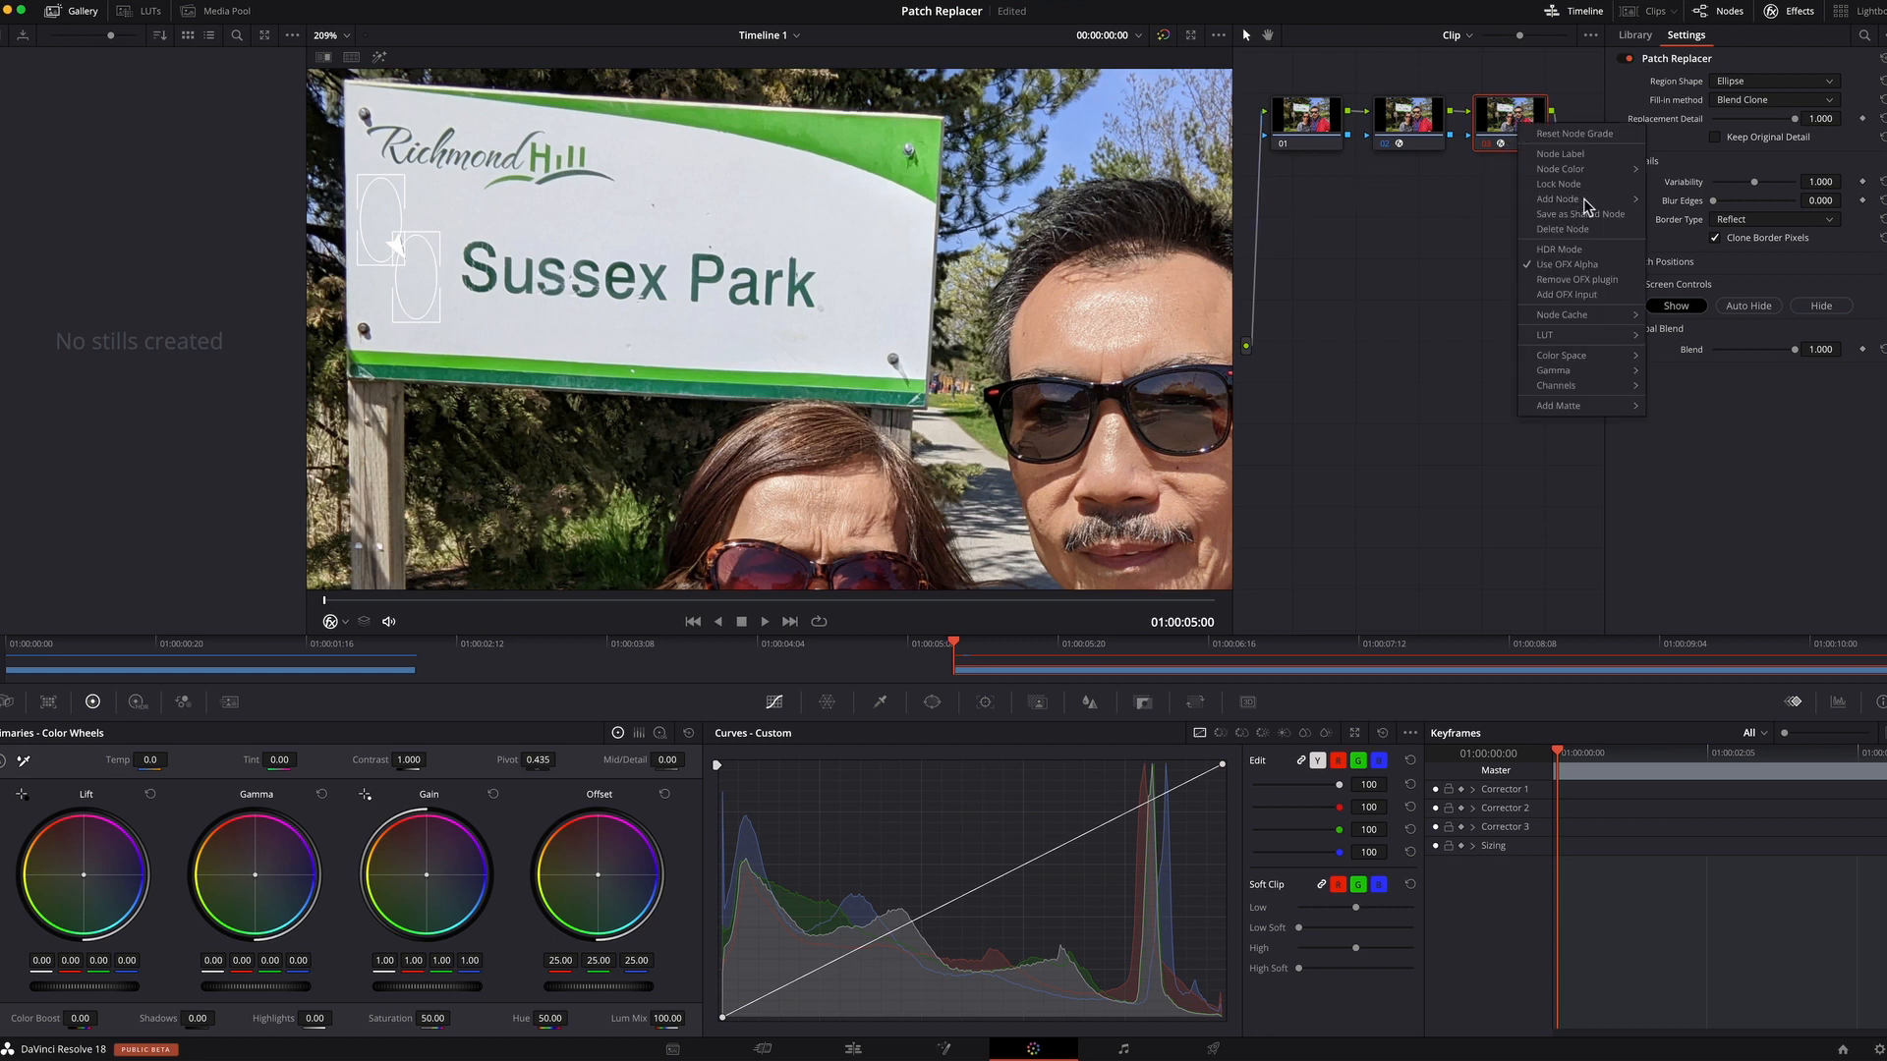
pyautogui.moveTo(1557, 199)
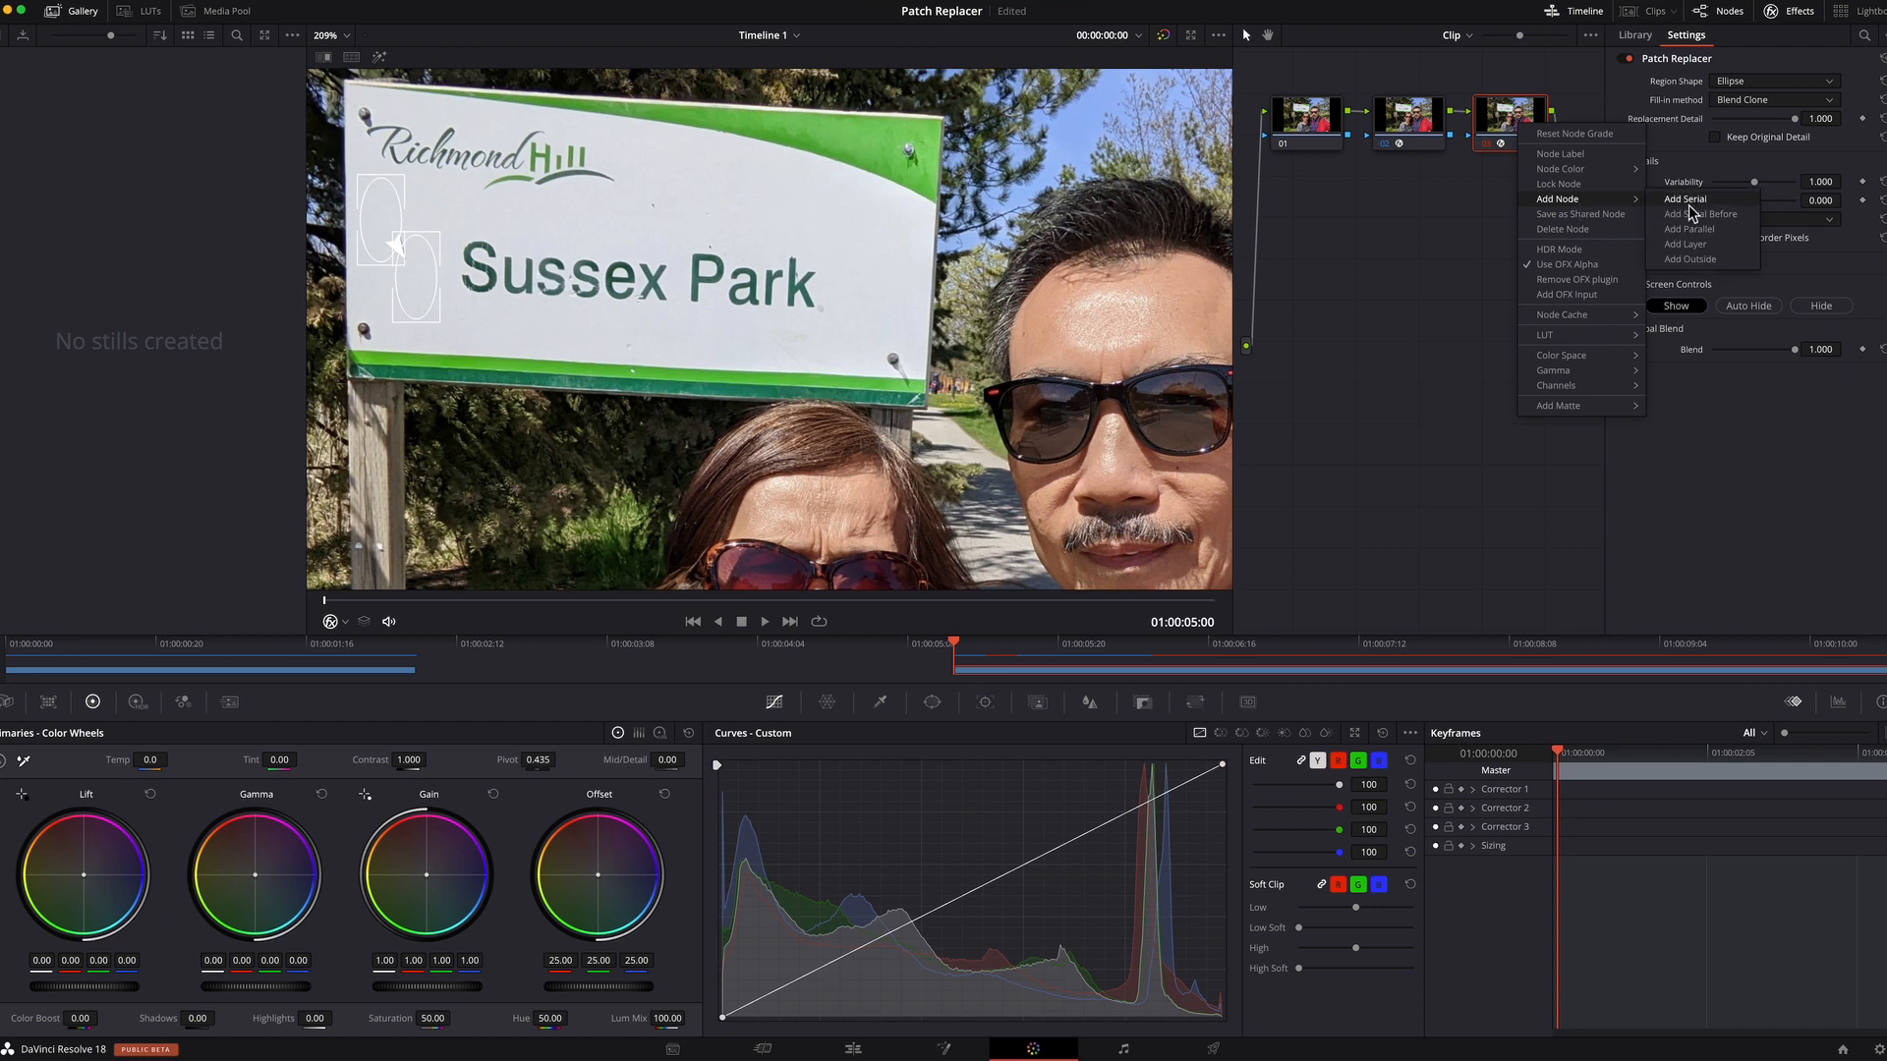
pyautogui.click(1684, 198)
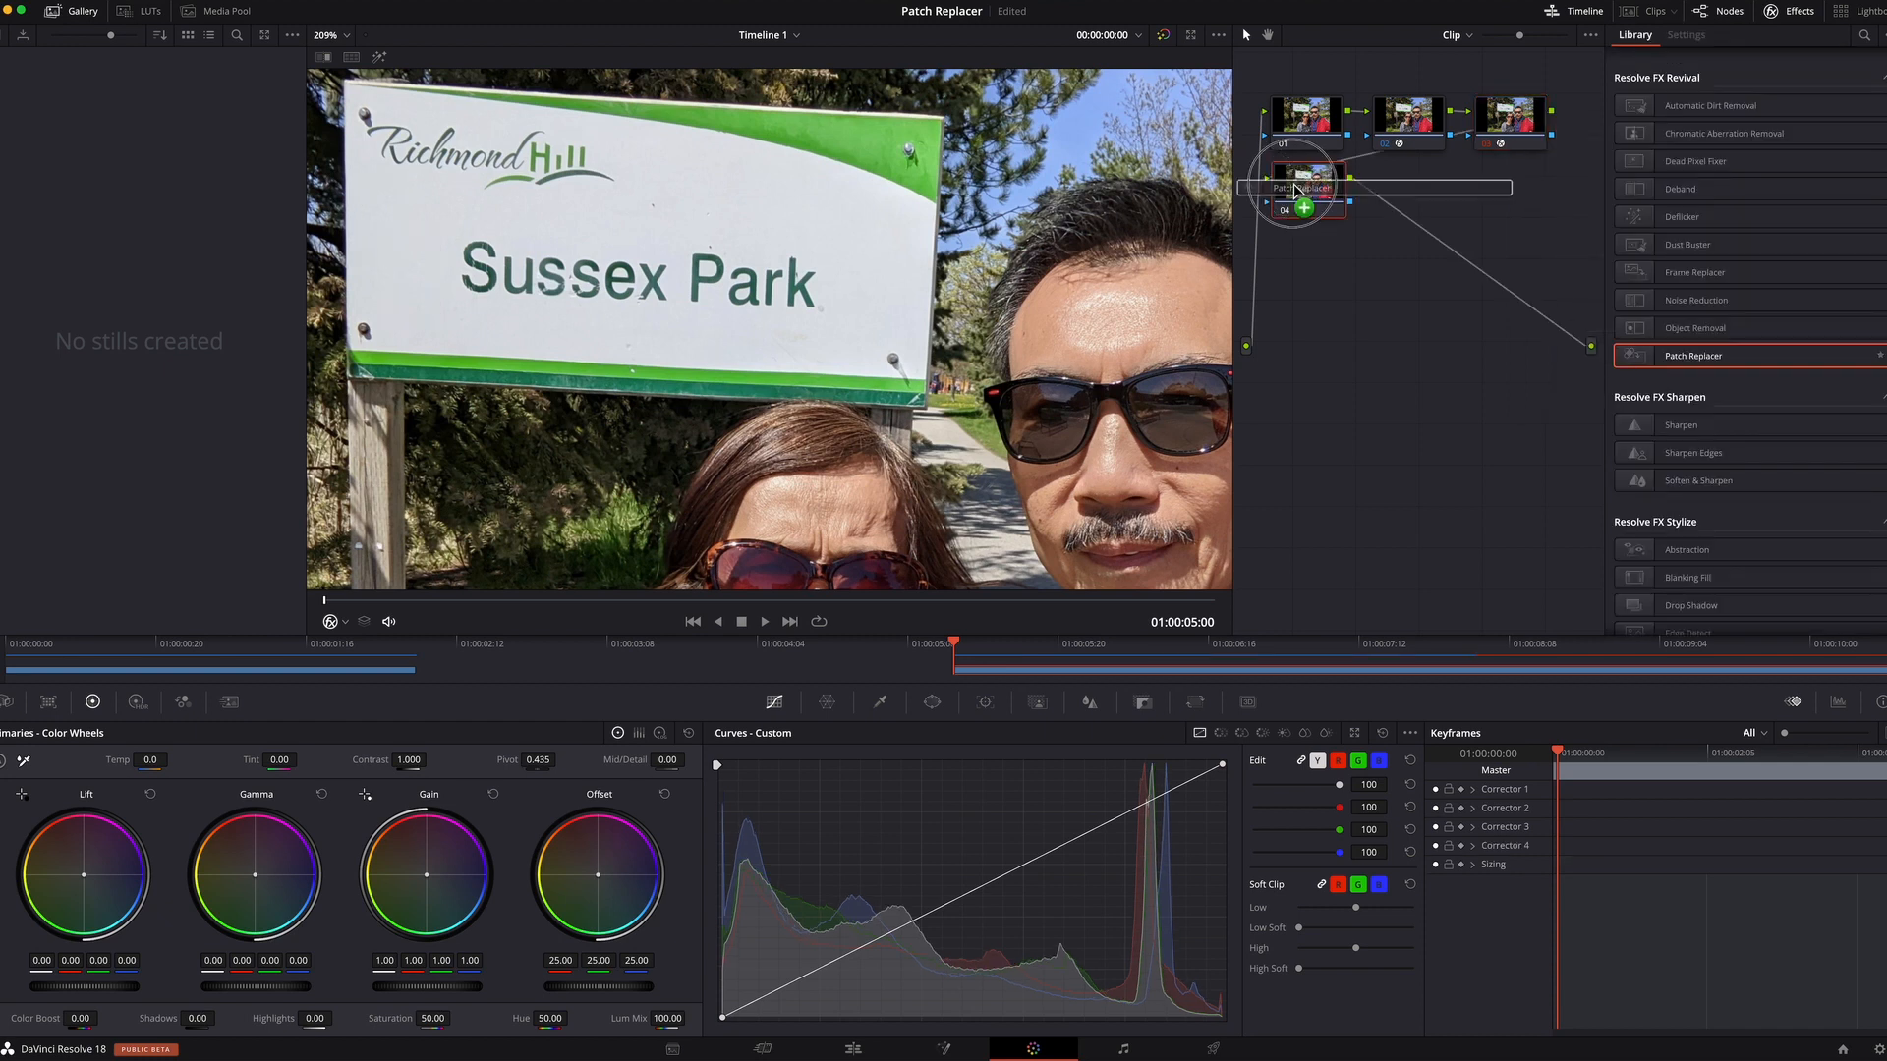
pyautogui.click(1684, 36)
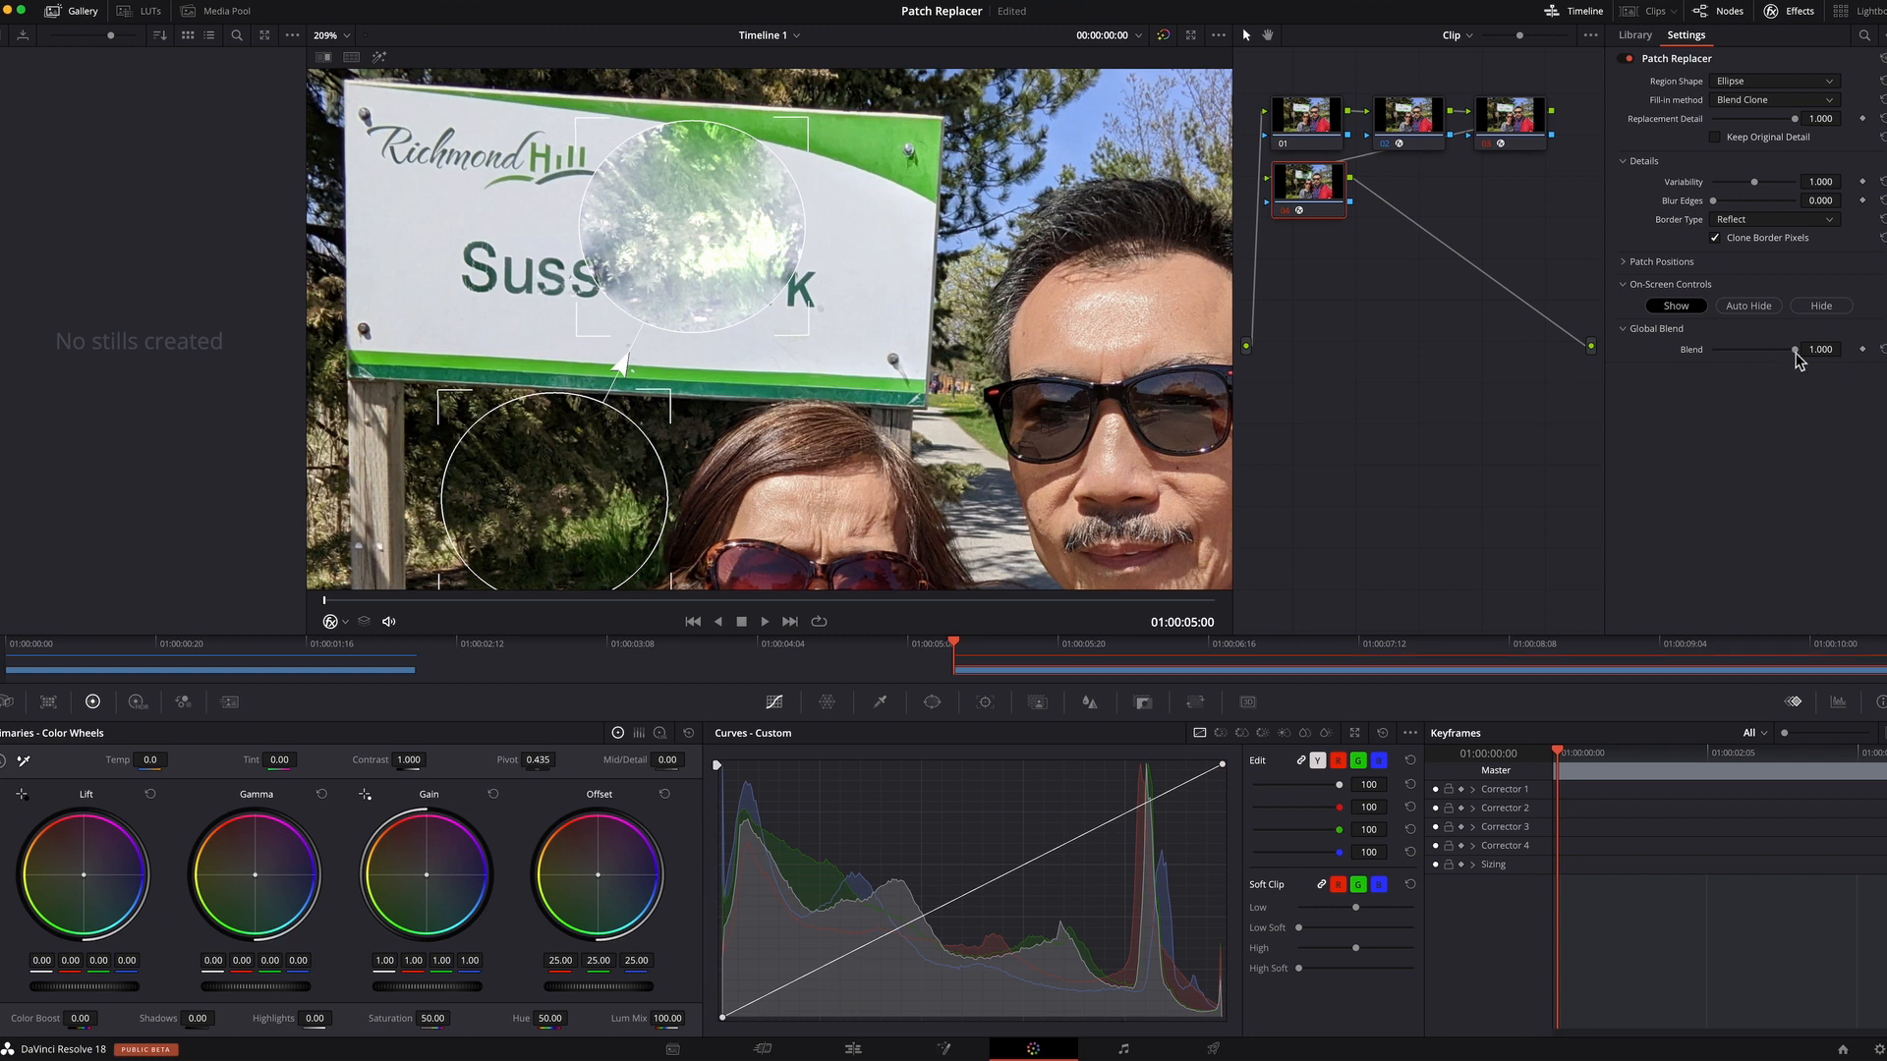
# Set blend to 0, place the patch over the mark above Sussex, then restore blend to 1
pyautogui.moveTo(1757, 348); pyautogui.dragTo(1708, 349)
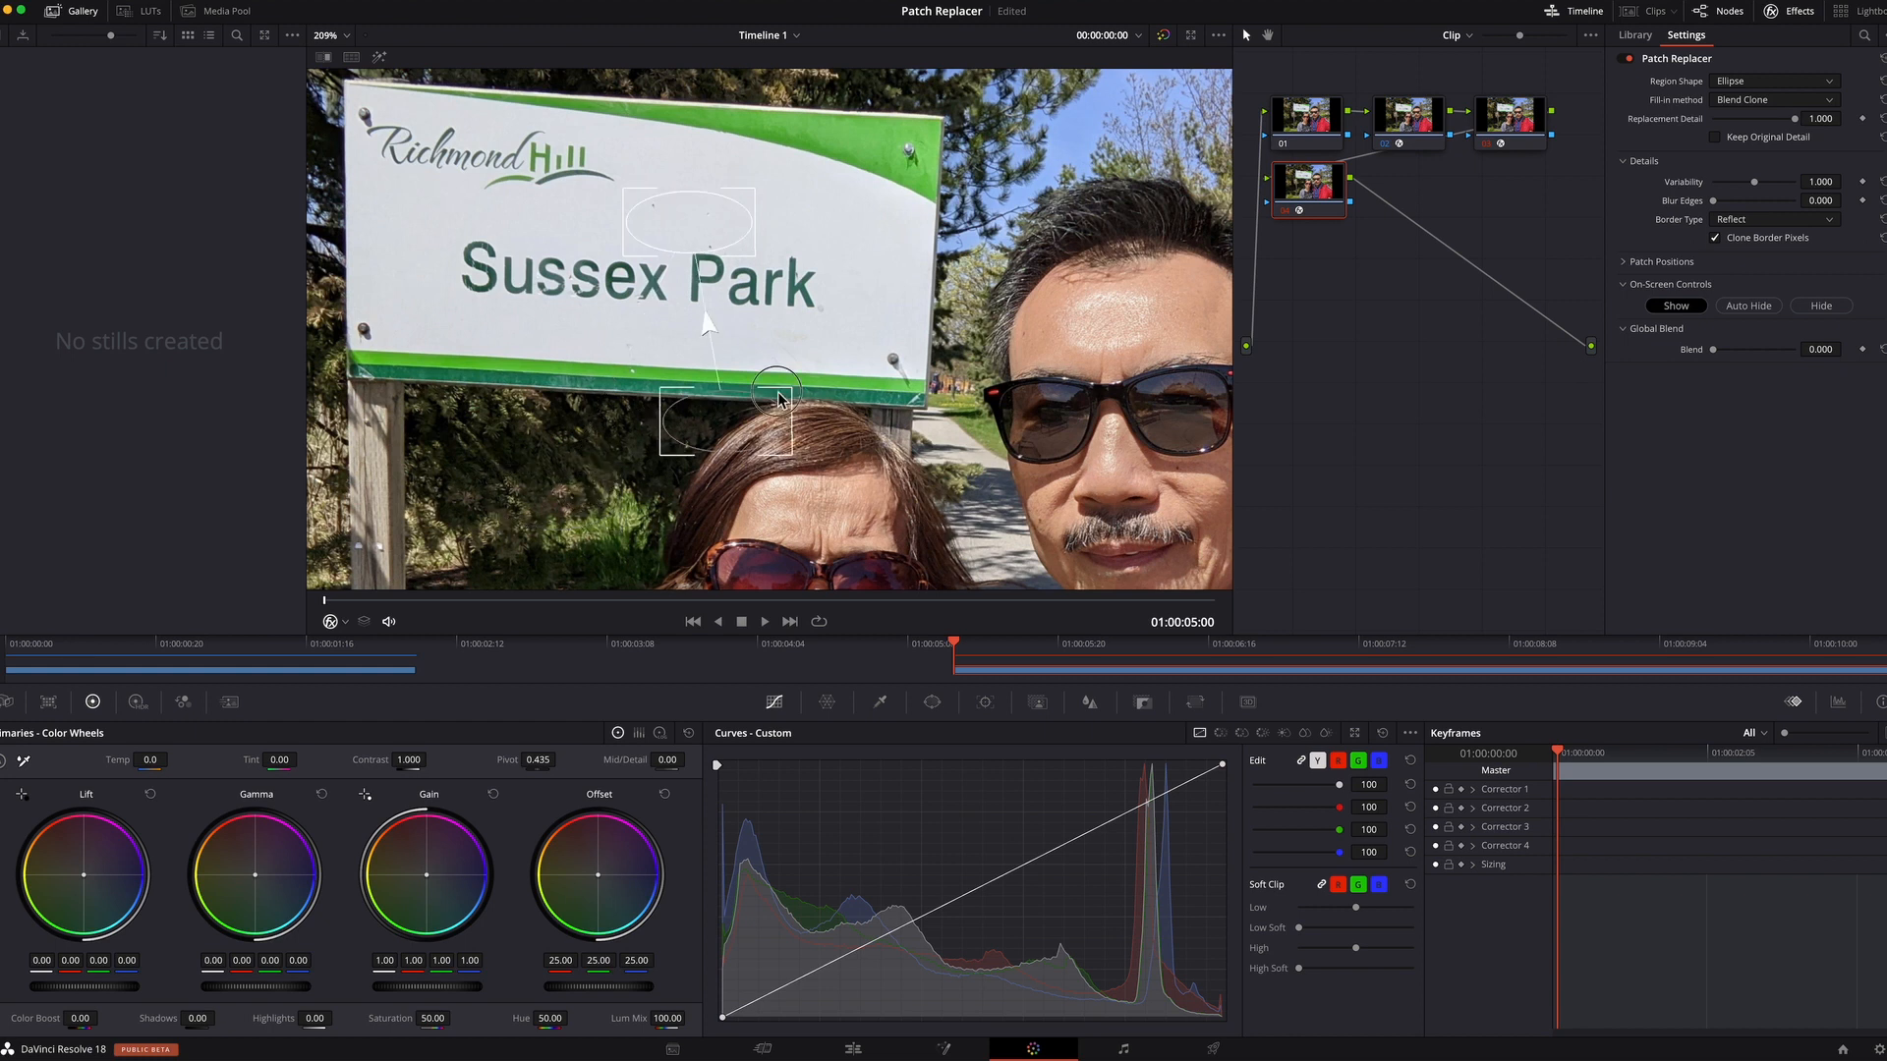
pyautogui.moveTo(776, 397); pyautogui.dragTo(860, 210)
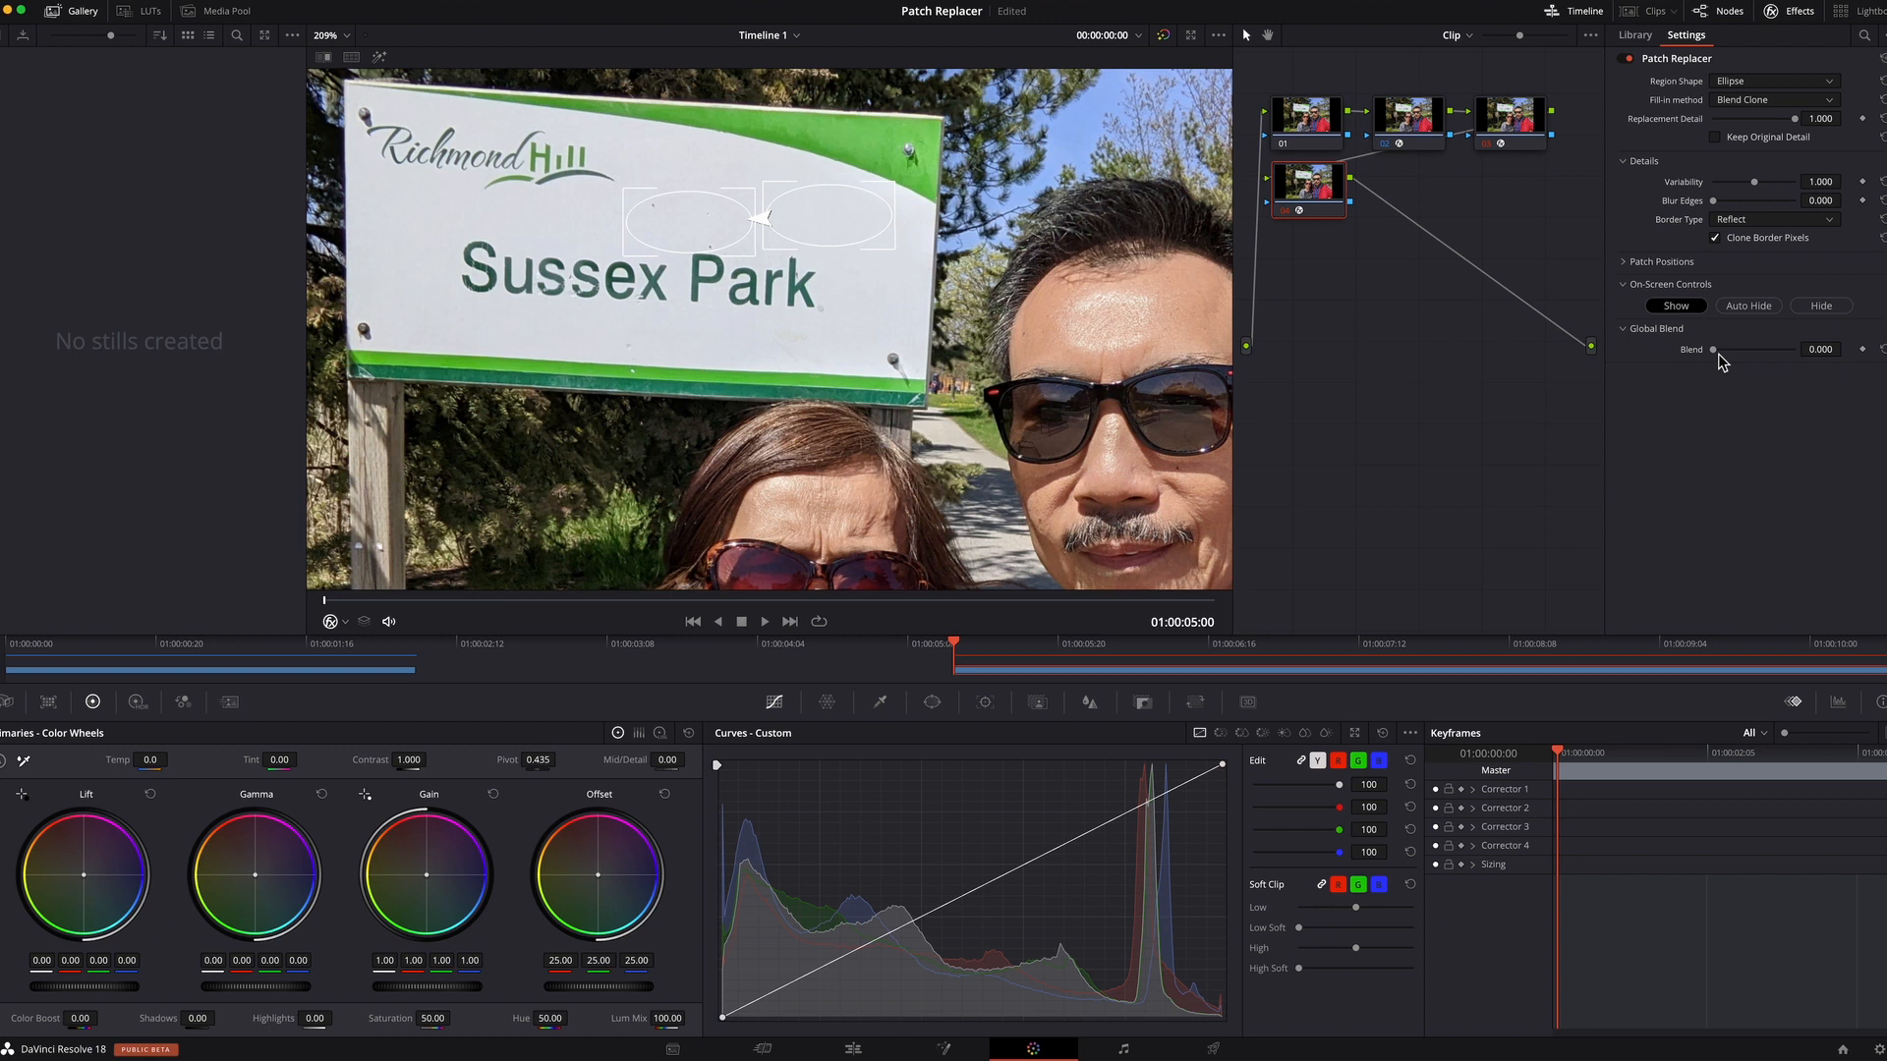
pyautogui.moveTo(1714, 349); pyautogui.dragTo(1817, 349)
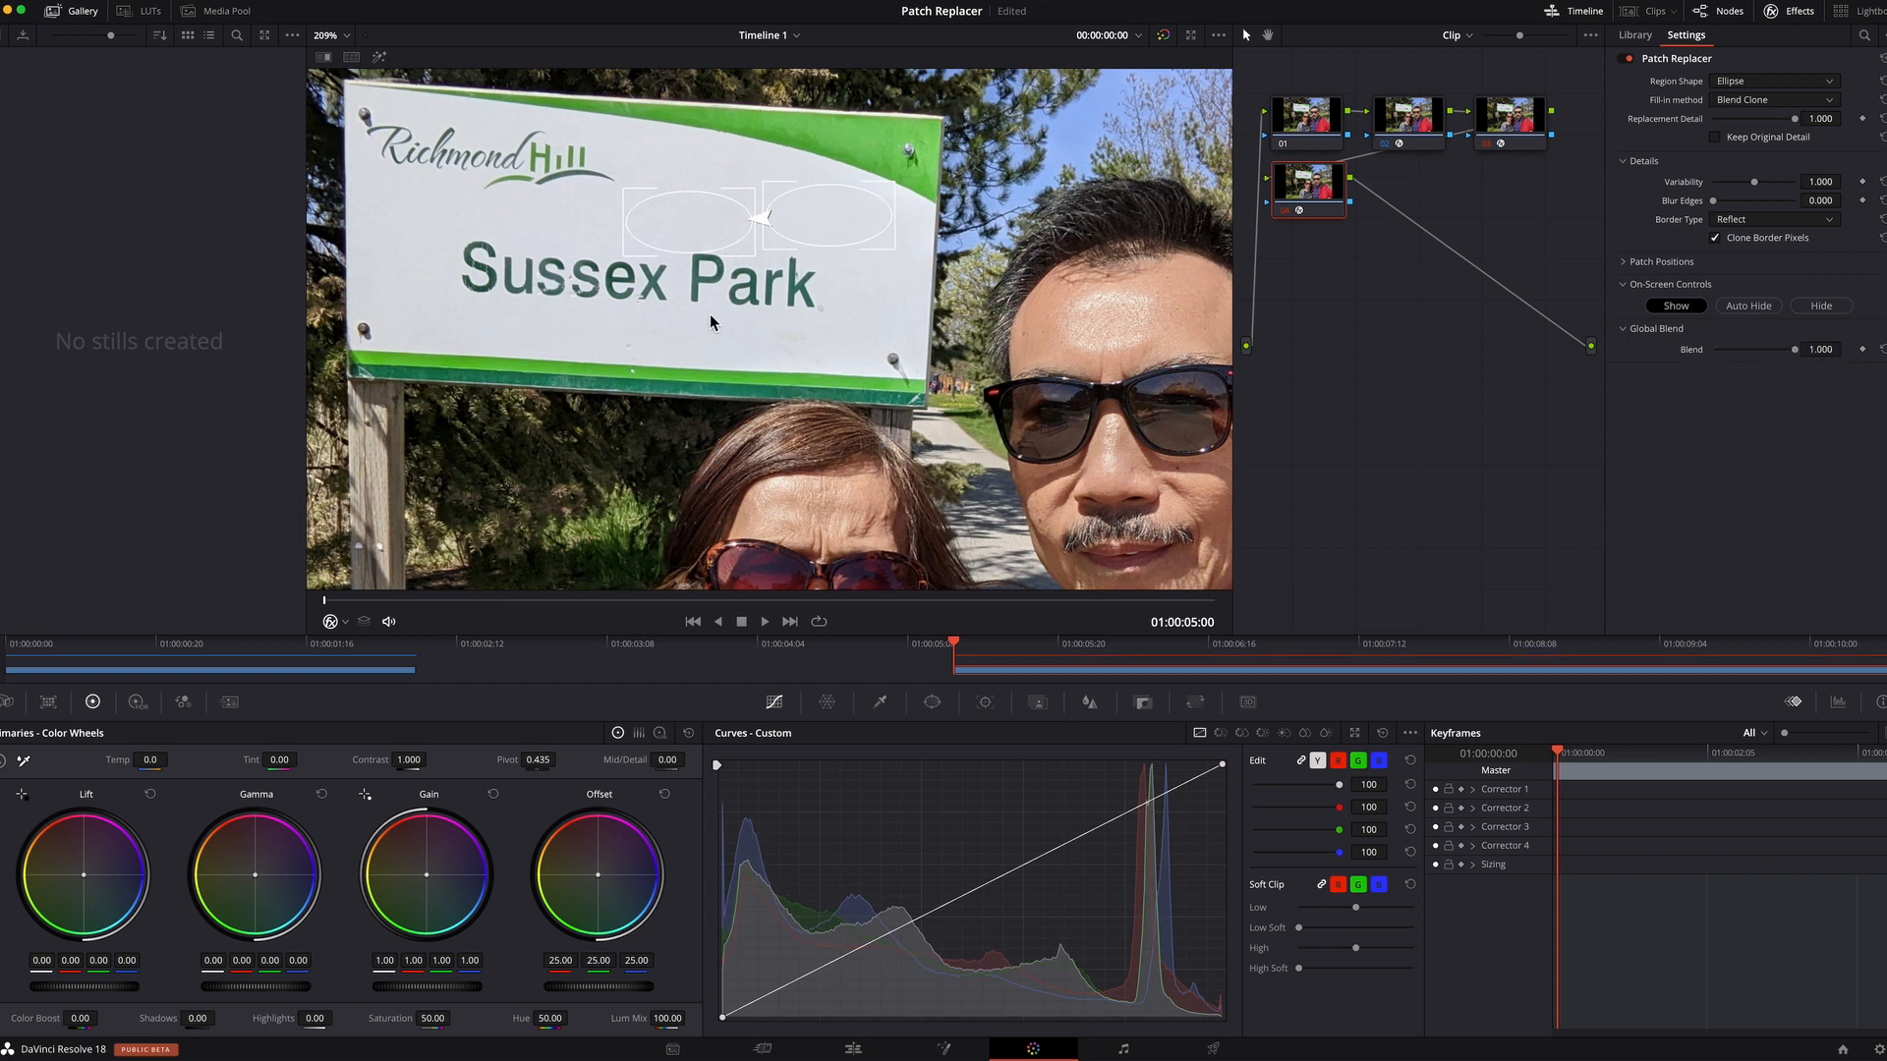
pyautogui.moveTo(780, 738)
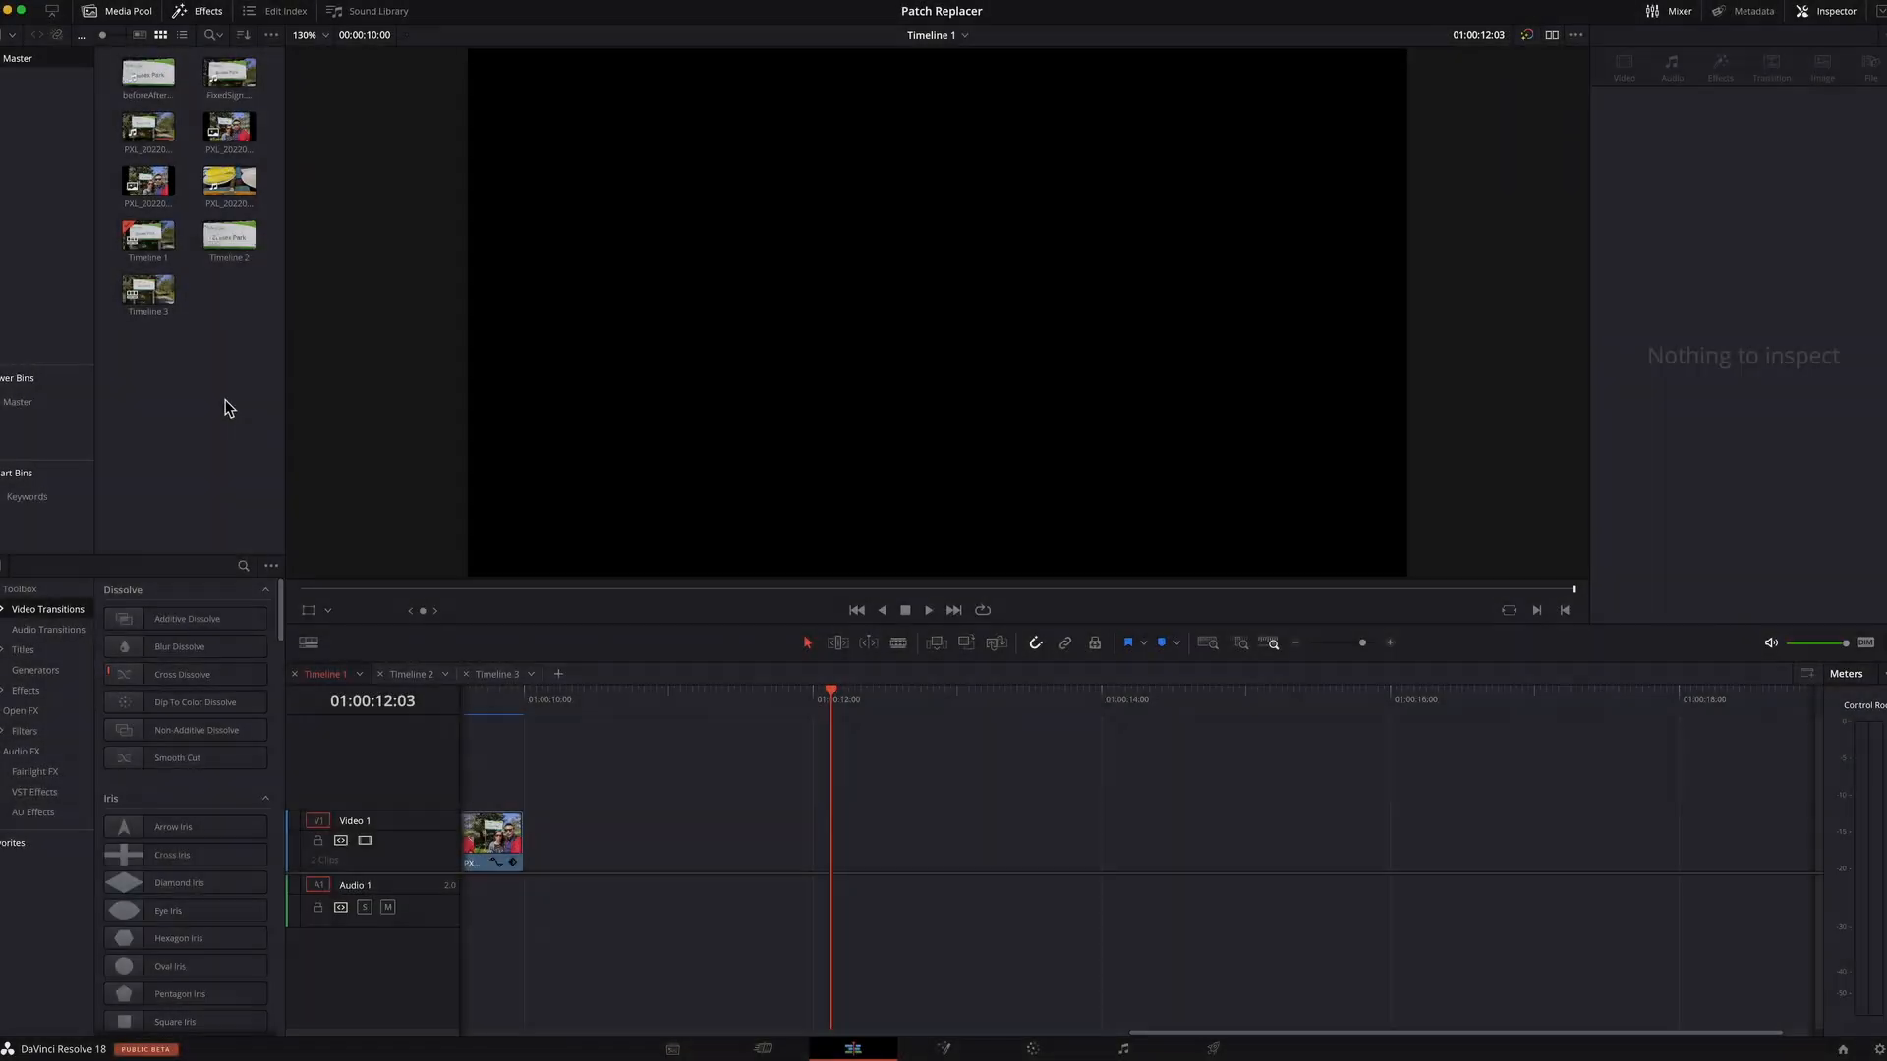
# Add the PXL sign video, scrub it, and select its audio for removal
pyautogui.click(146, 129)
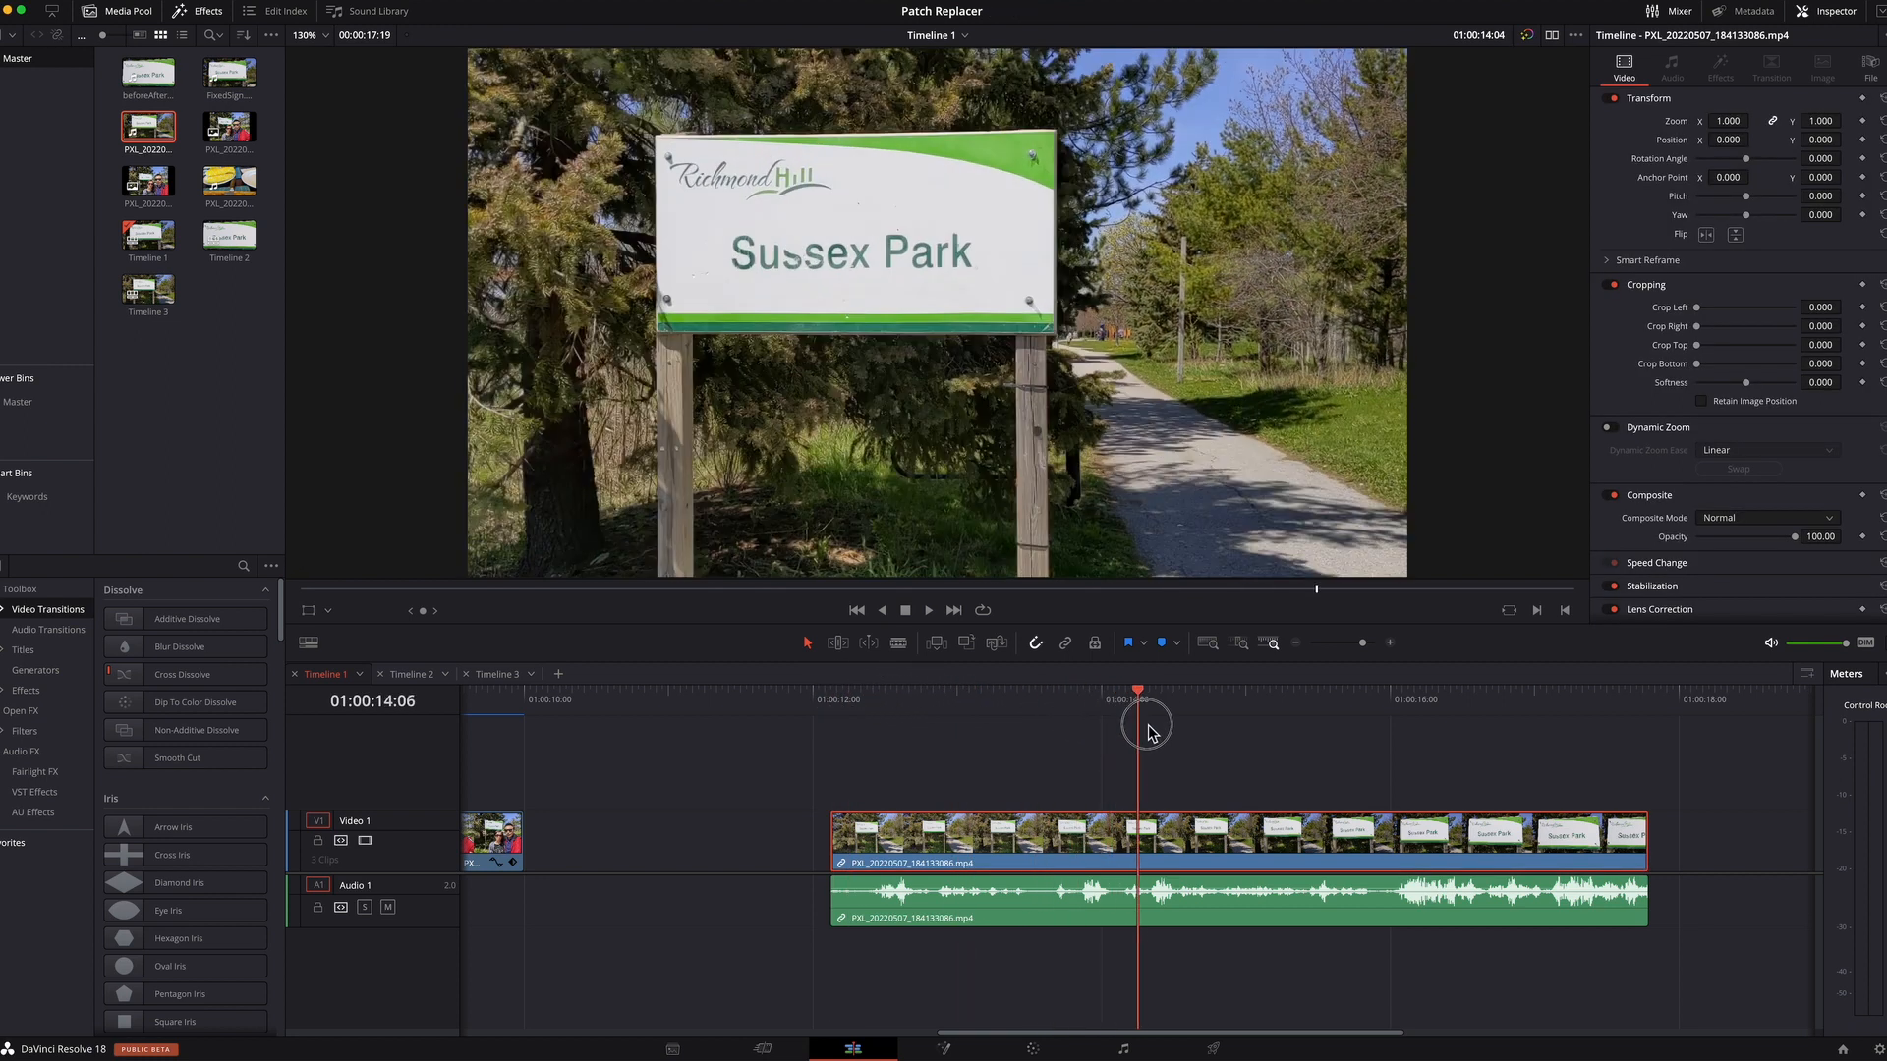
pyautogui.moveTo(1143, 734); pyautogui.dragTo(1504, 736)
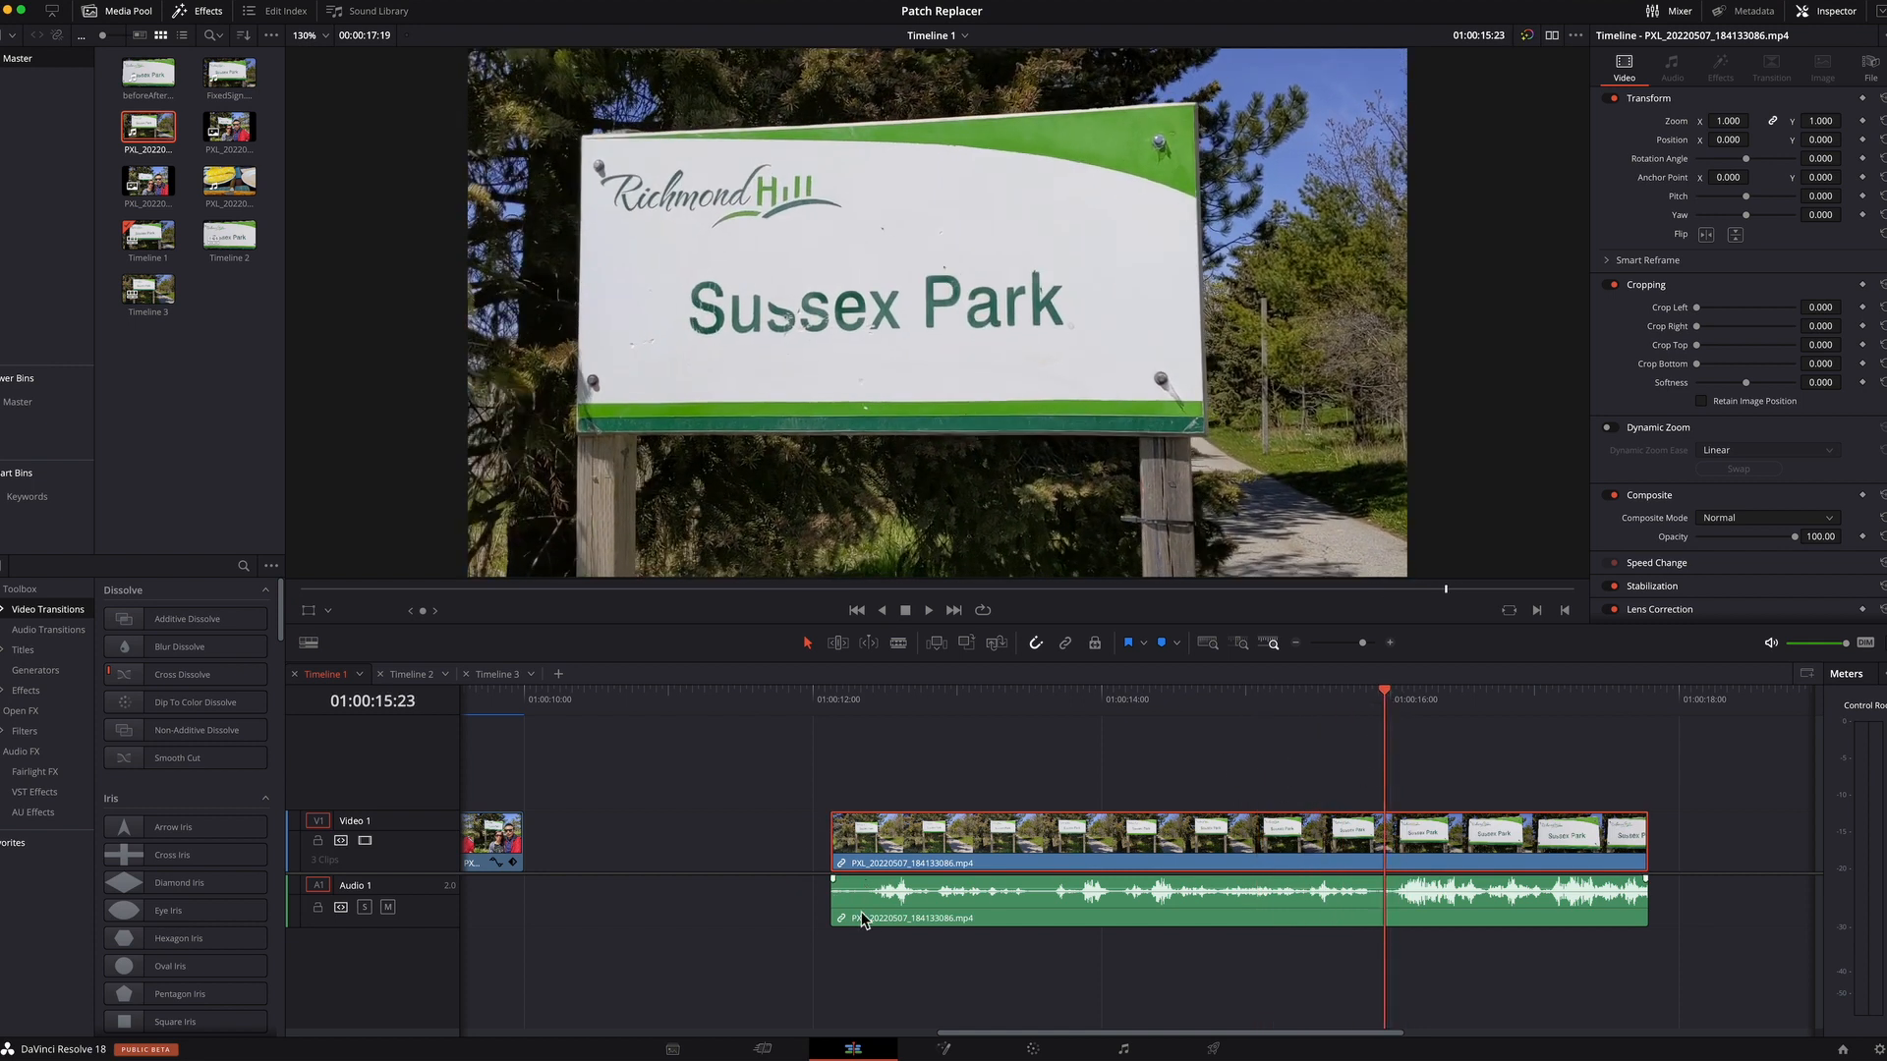
pyautogui.click(1083, 896)
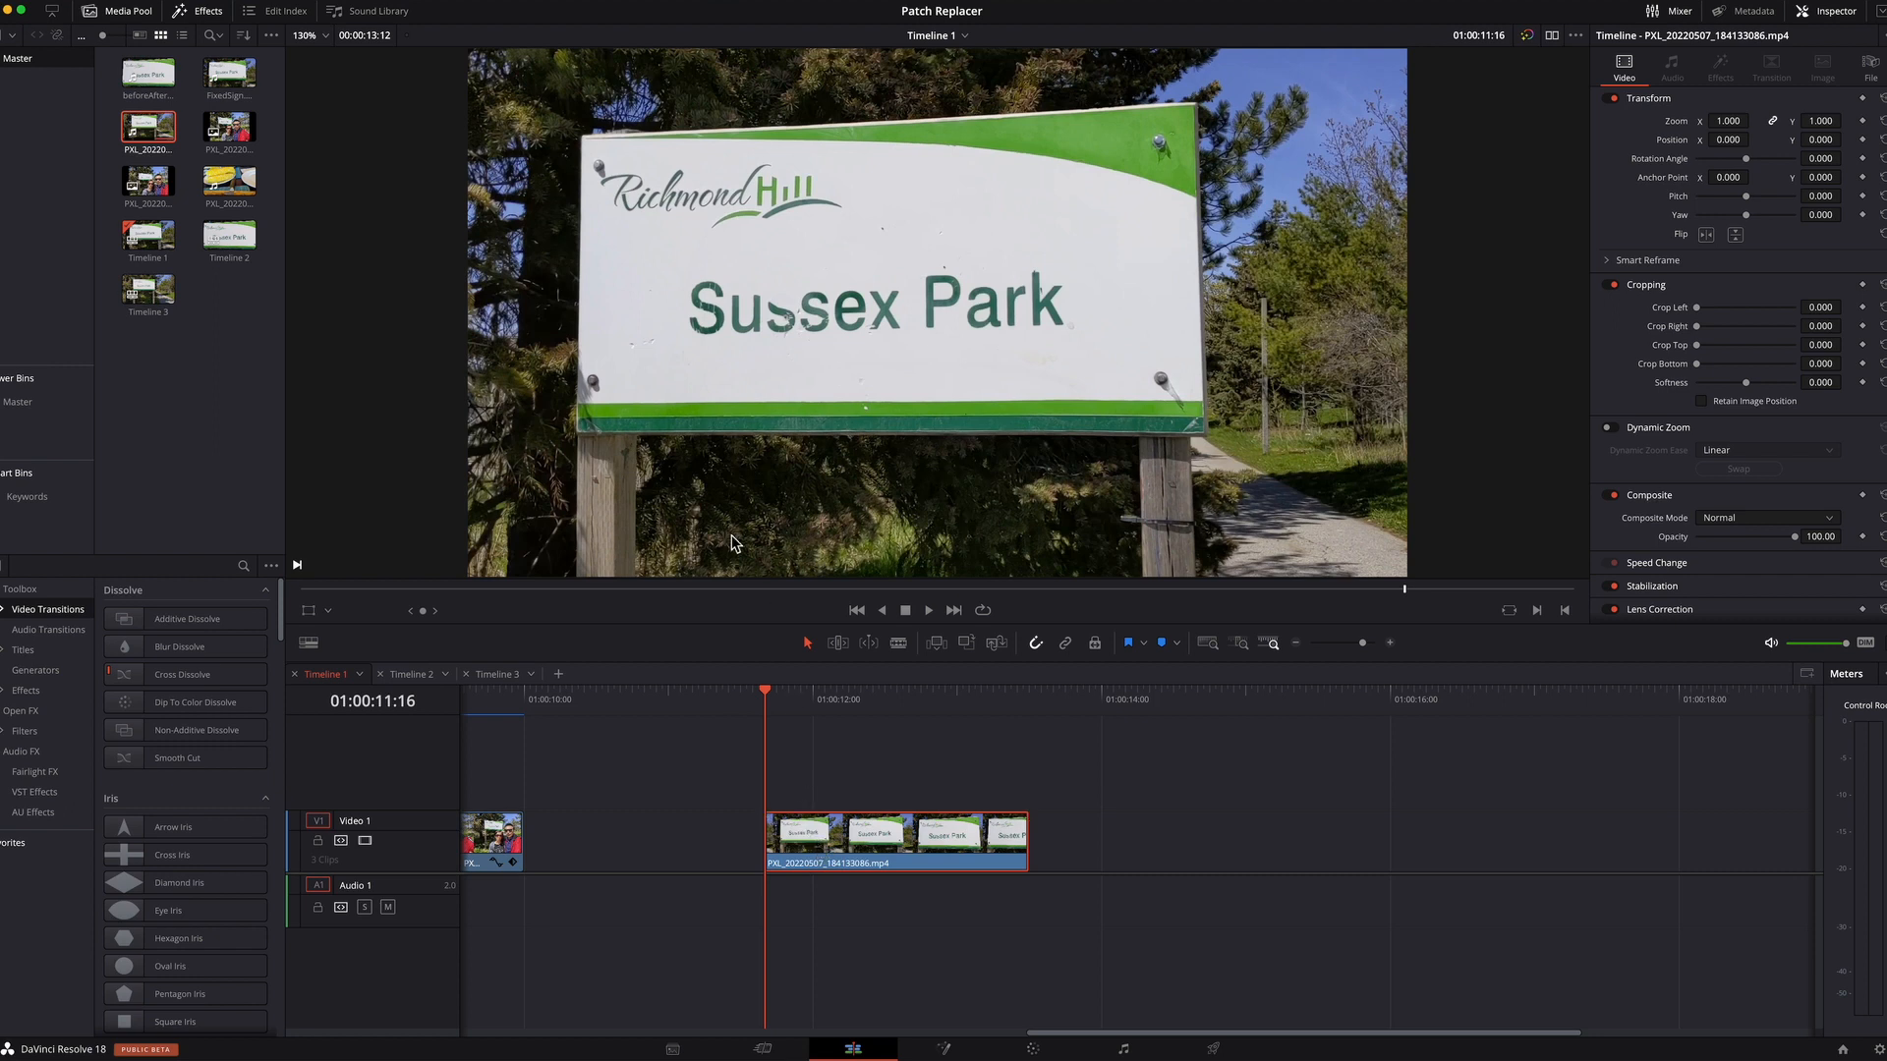
pyautogui.moveTo(710, 348)
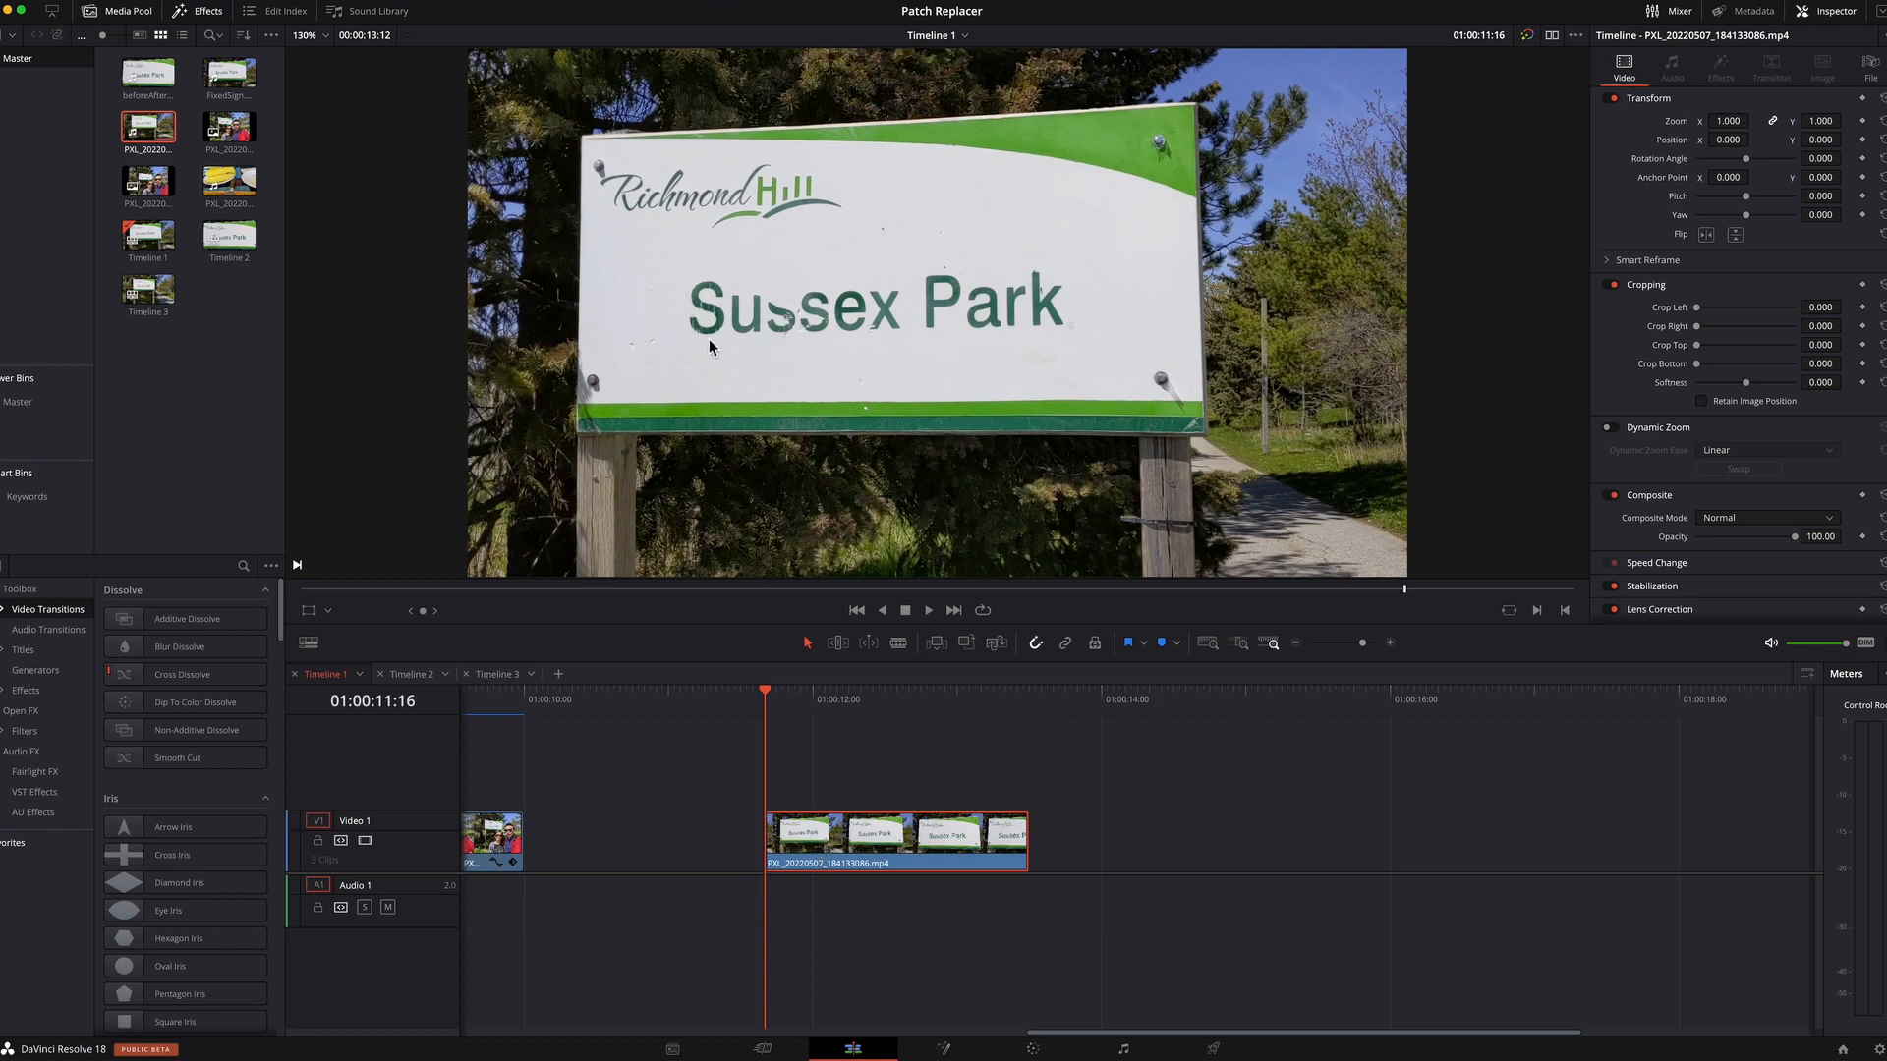
pyautogui.moveTo(814, 294)
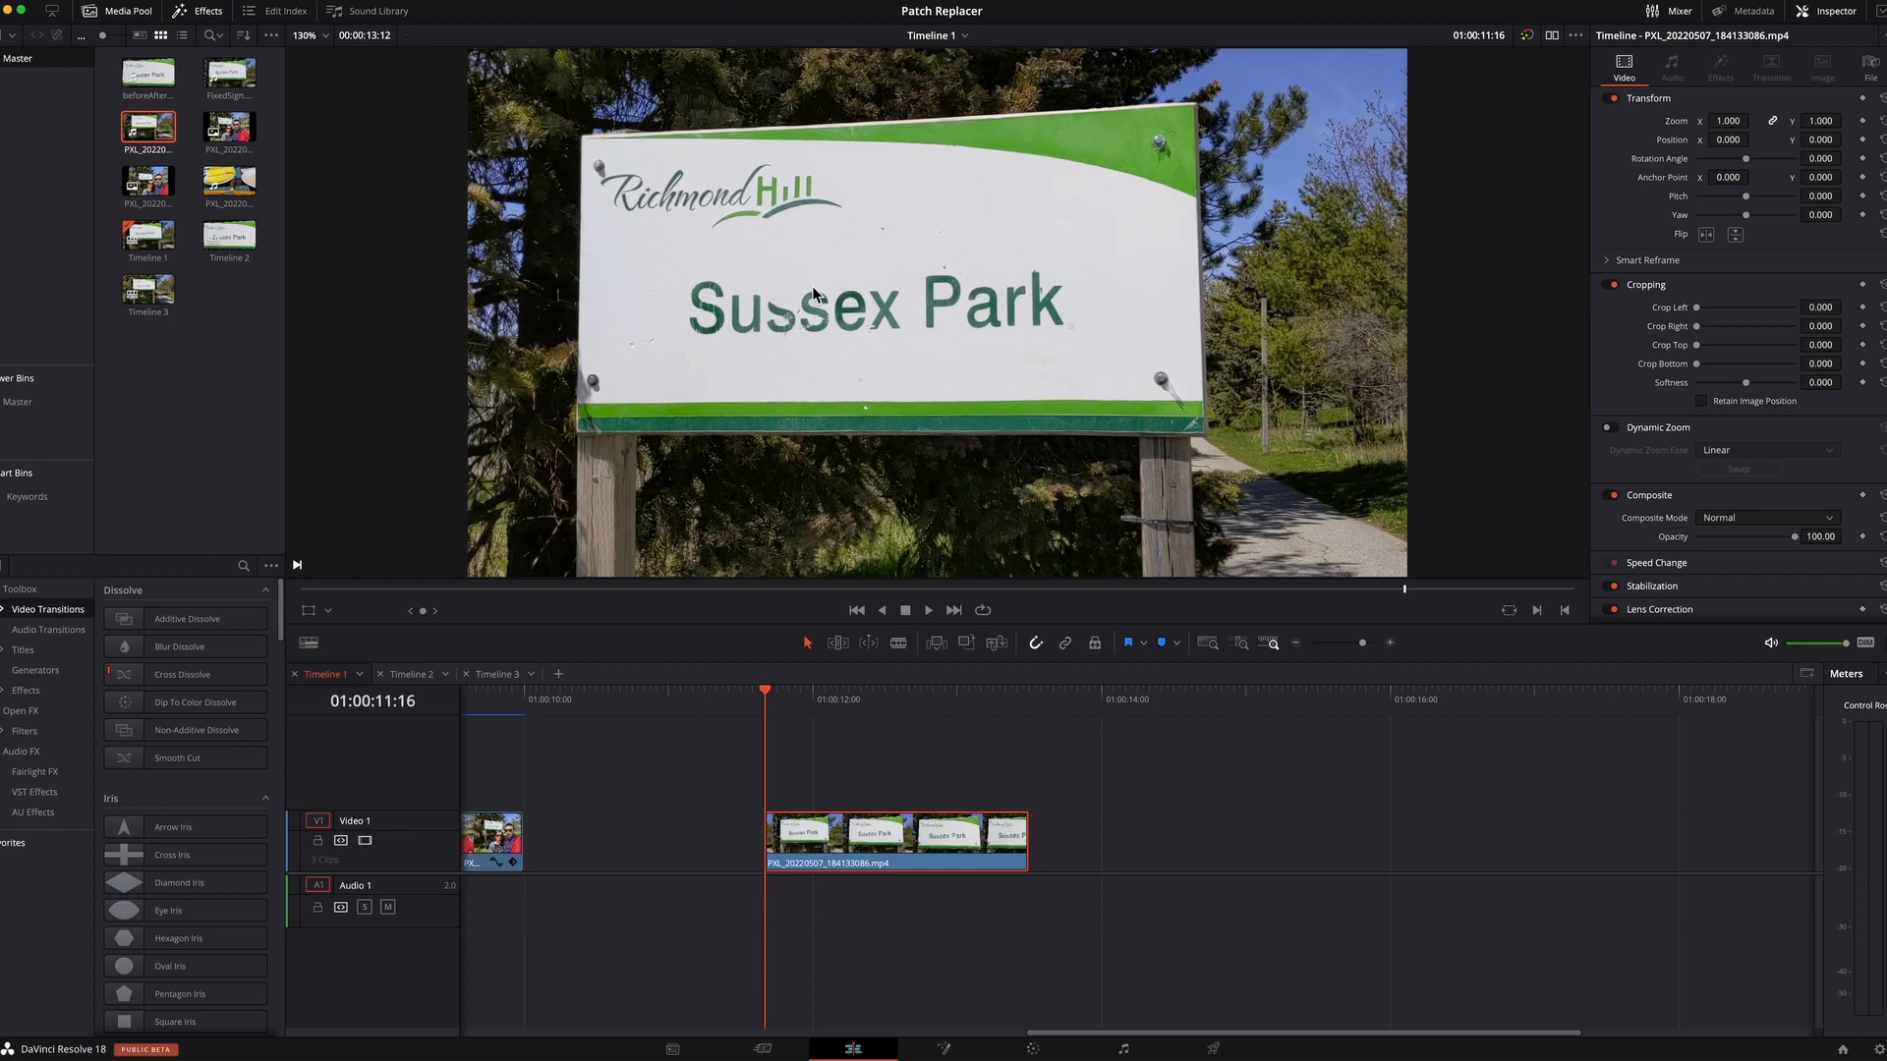
pyautogui.moveTo(861, 388)
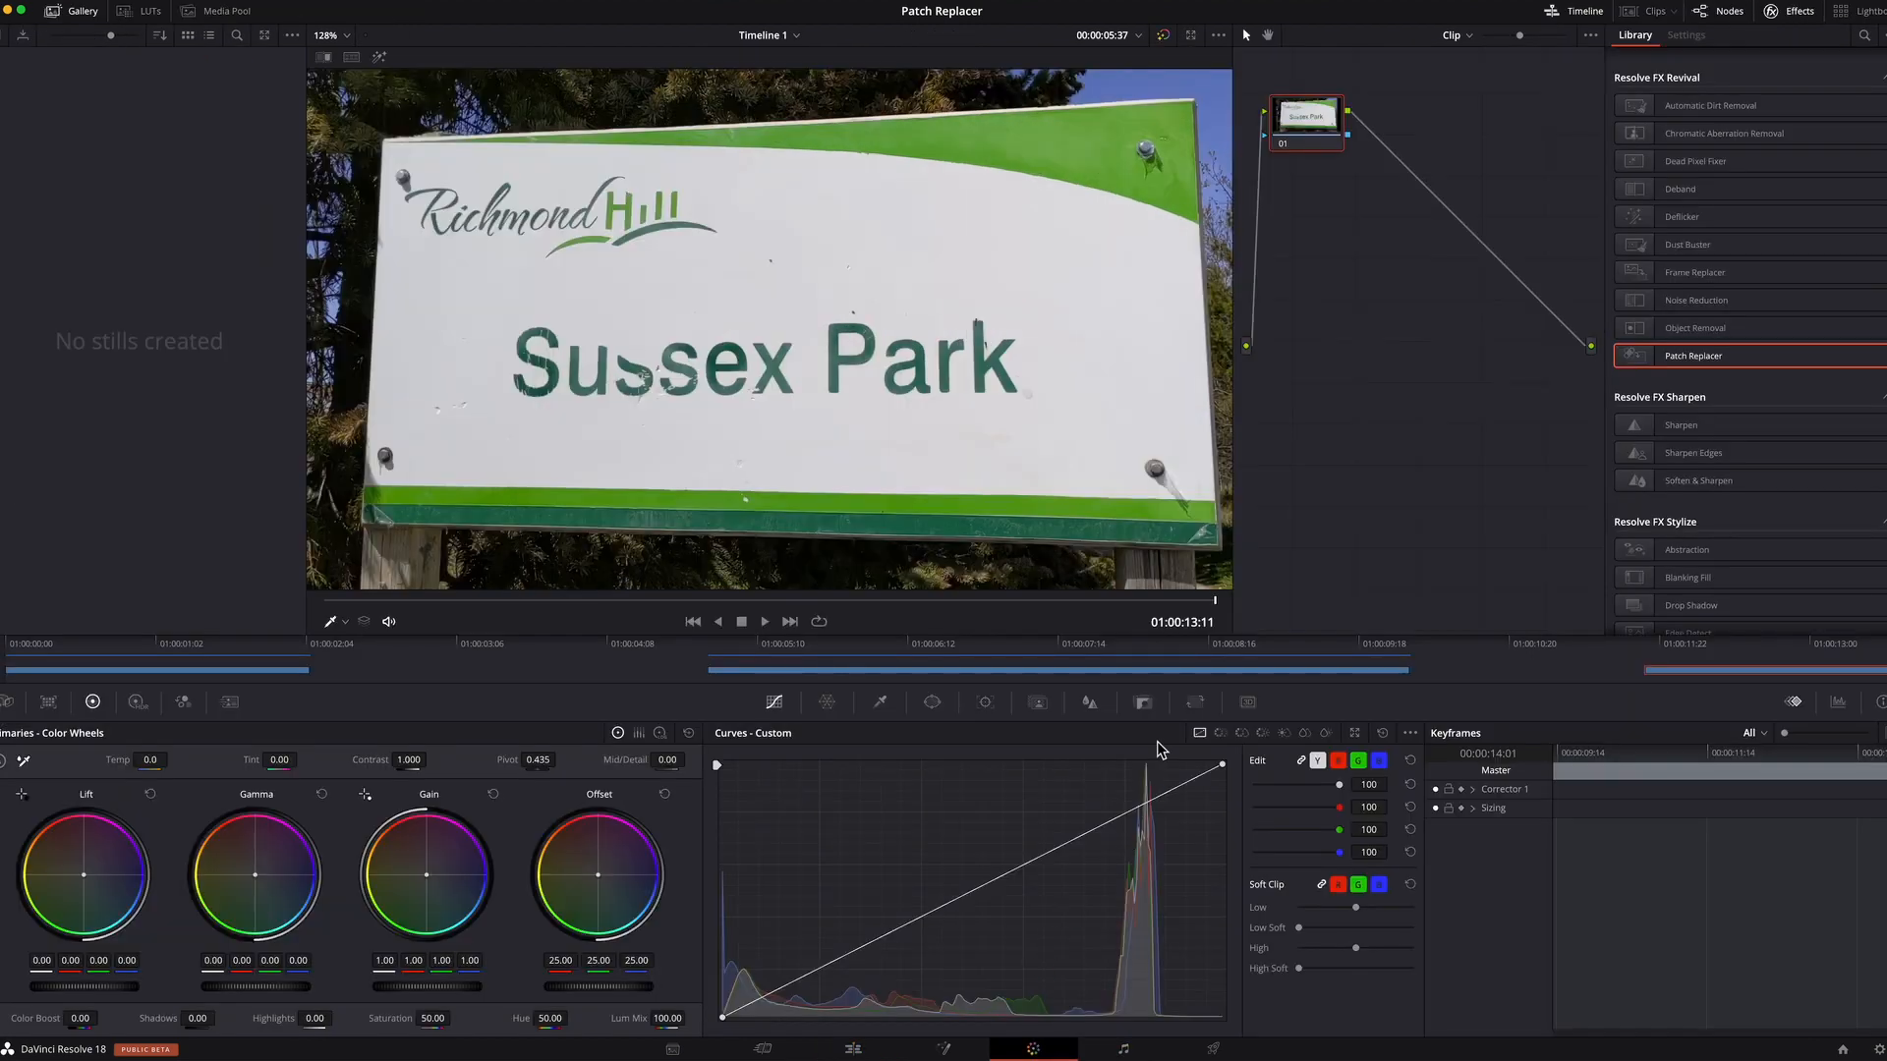
pyautogui.rightClick(1306, 114)
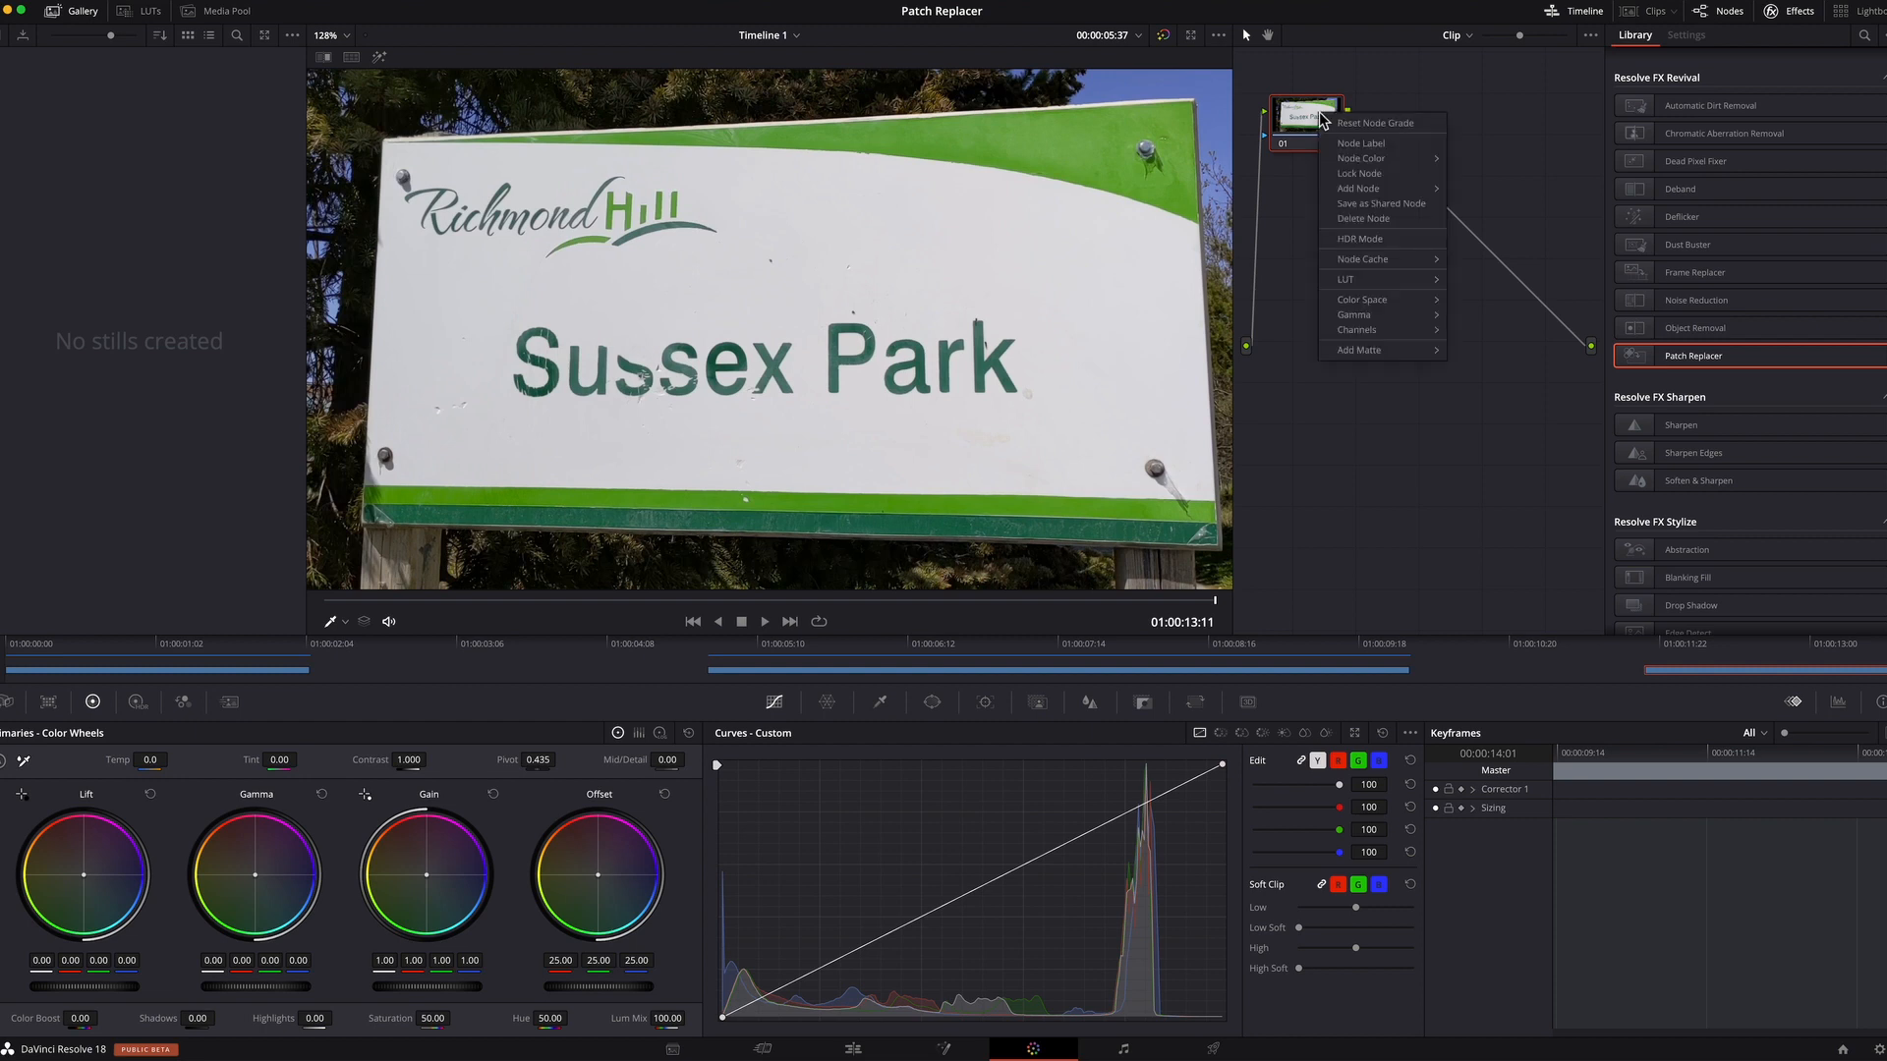
pyautogui.moveTo(1384, 188)
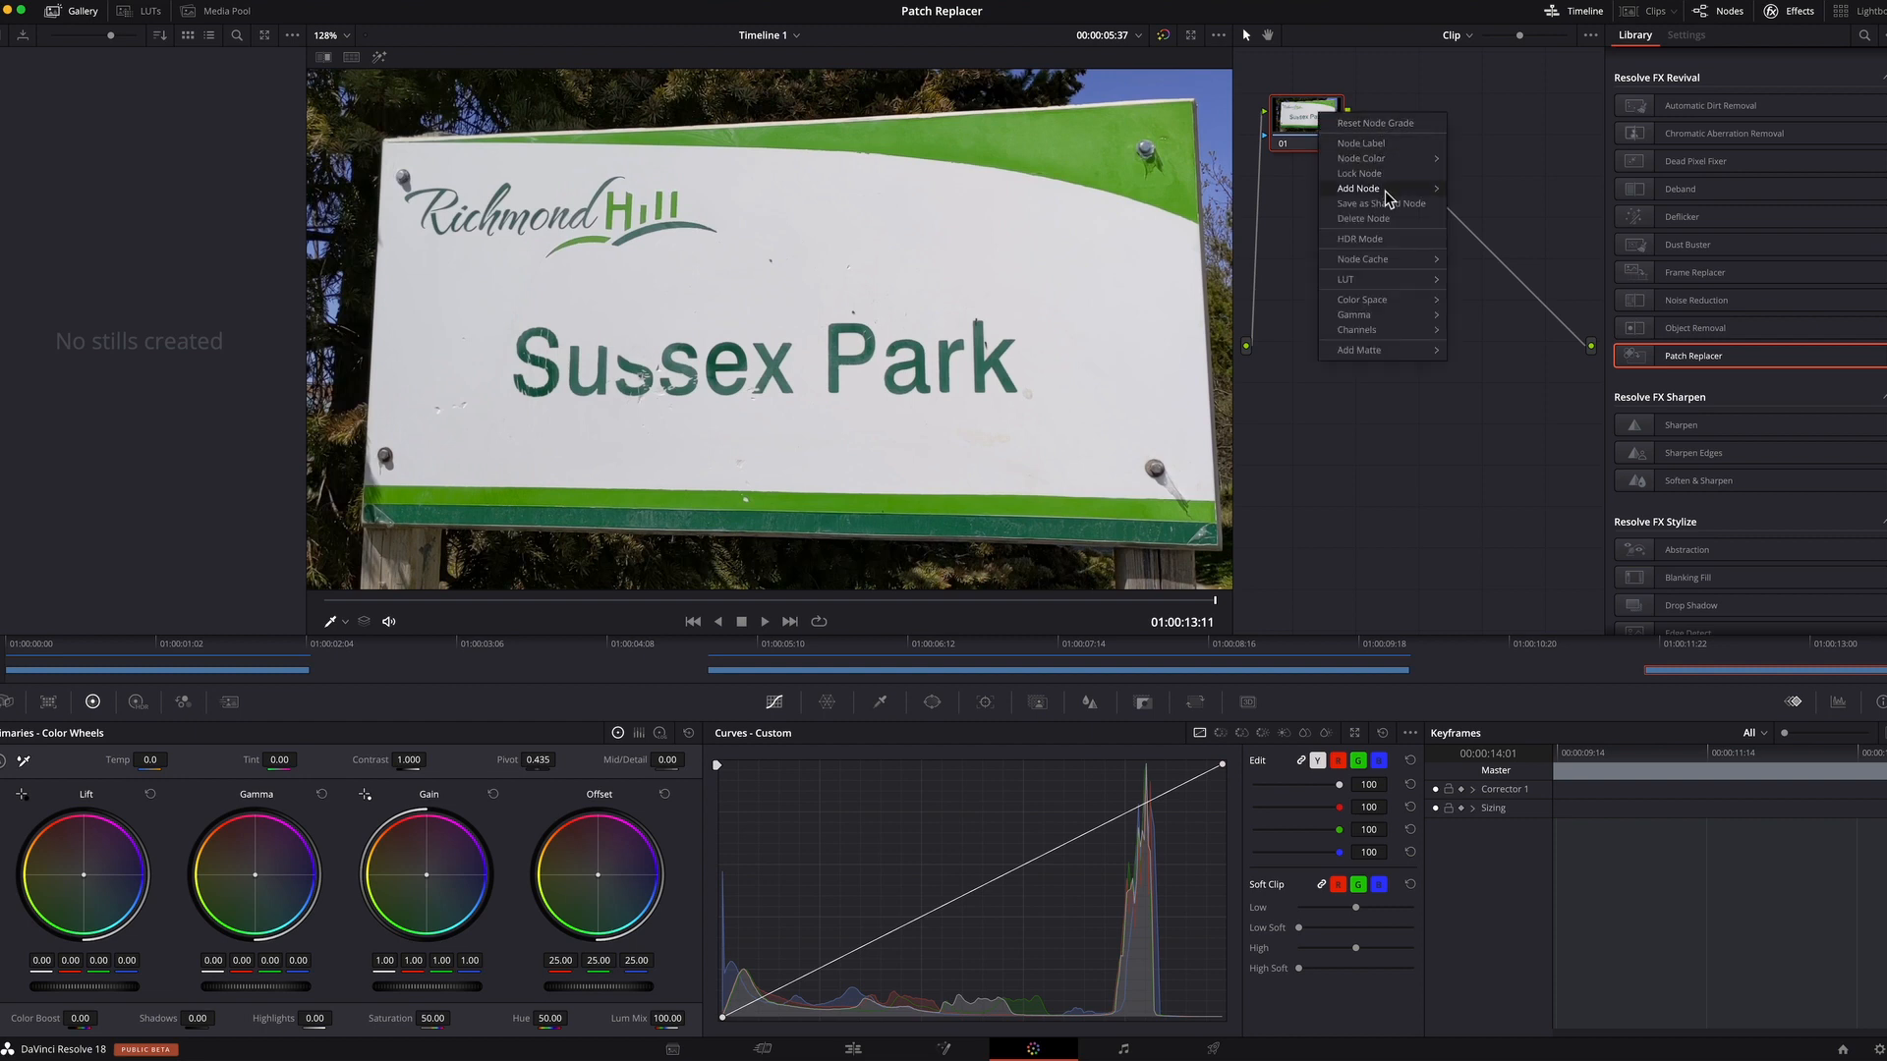
pyautogui.moveTo(1358, 187)
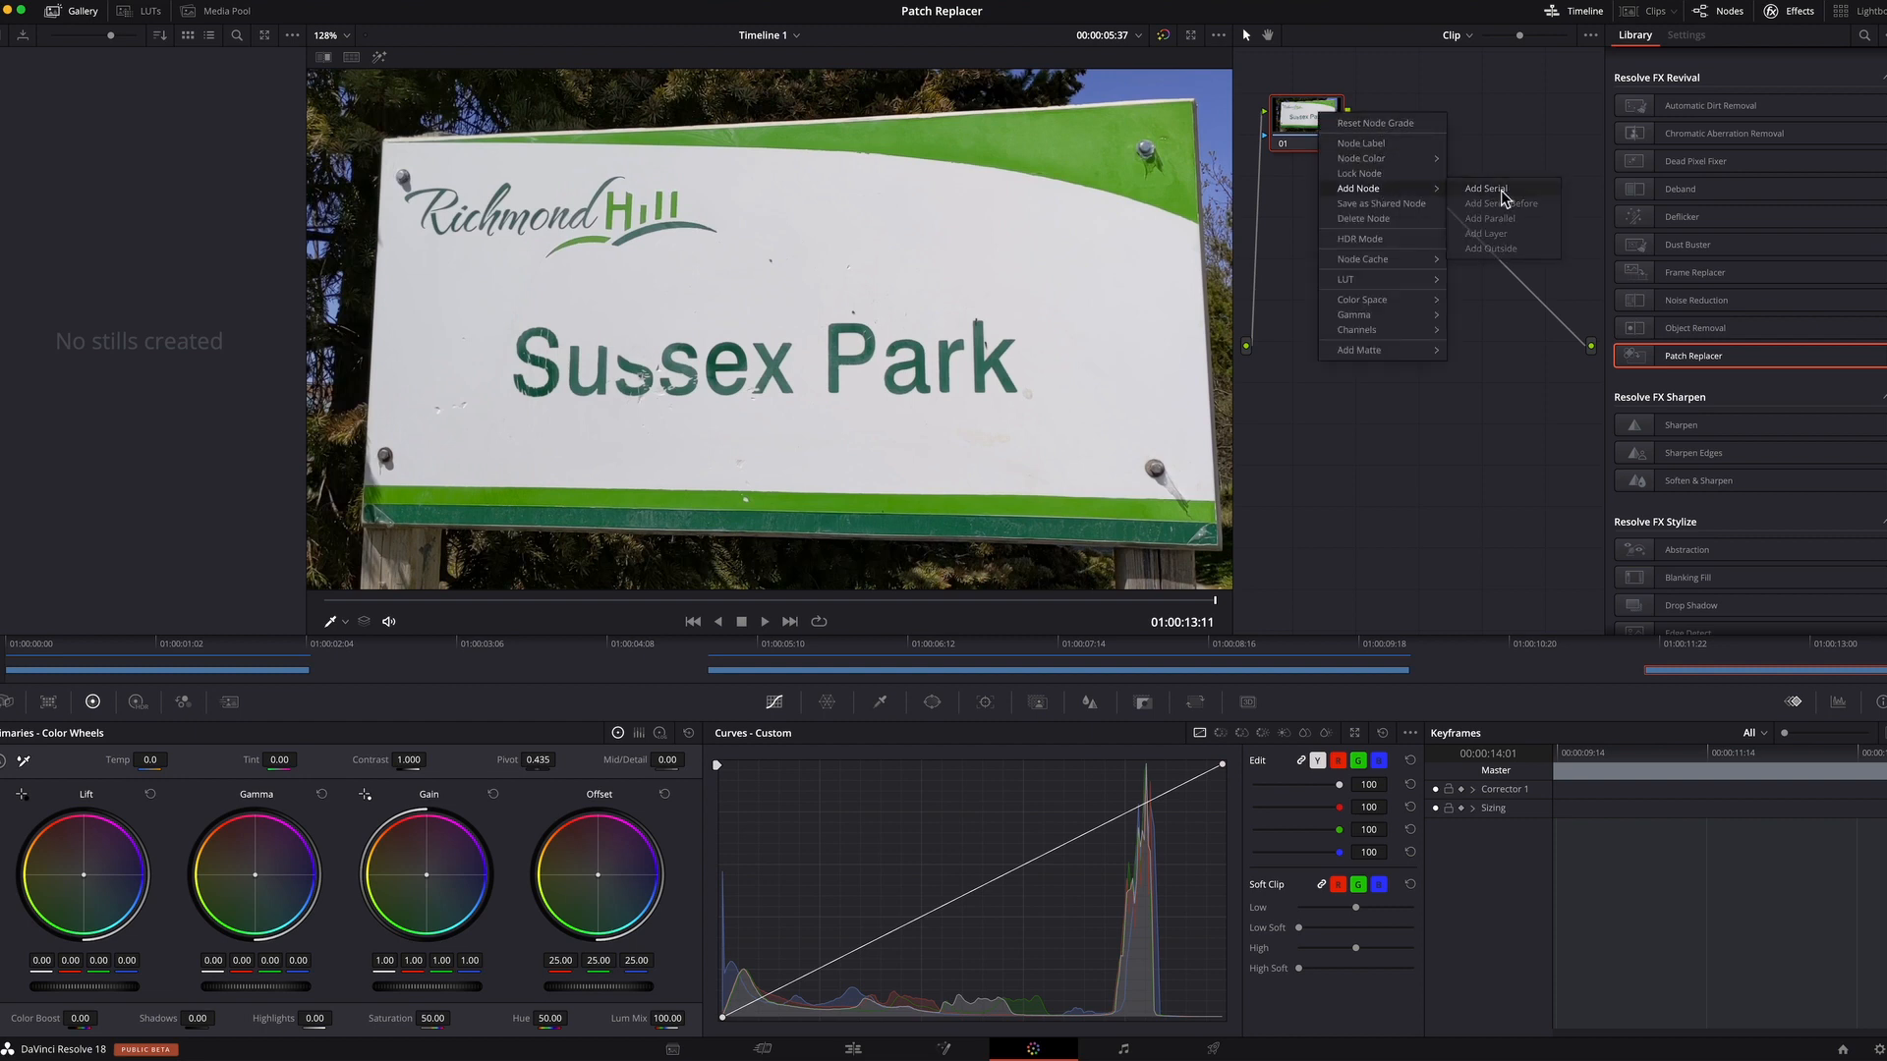
pyautogui.click(1485, 189)
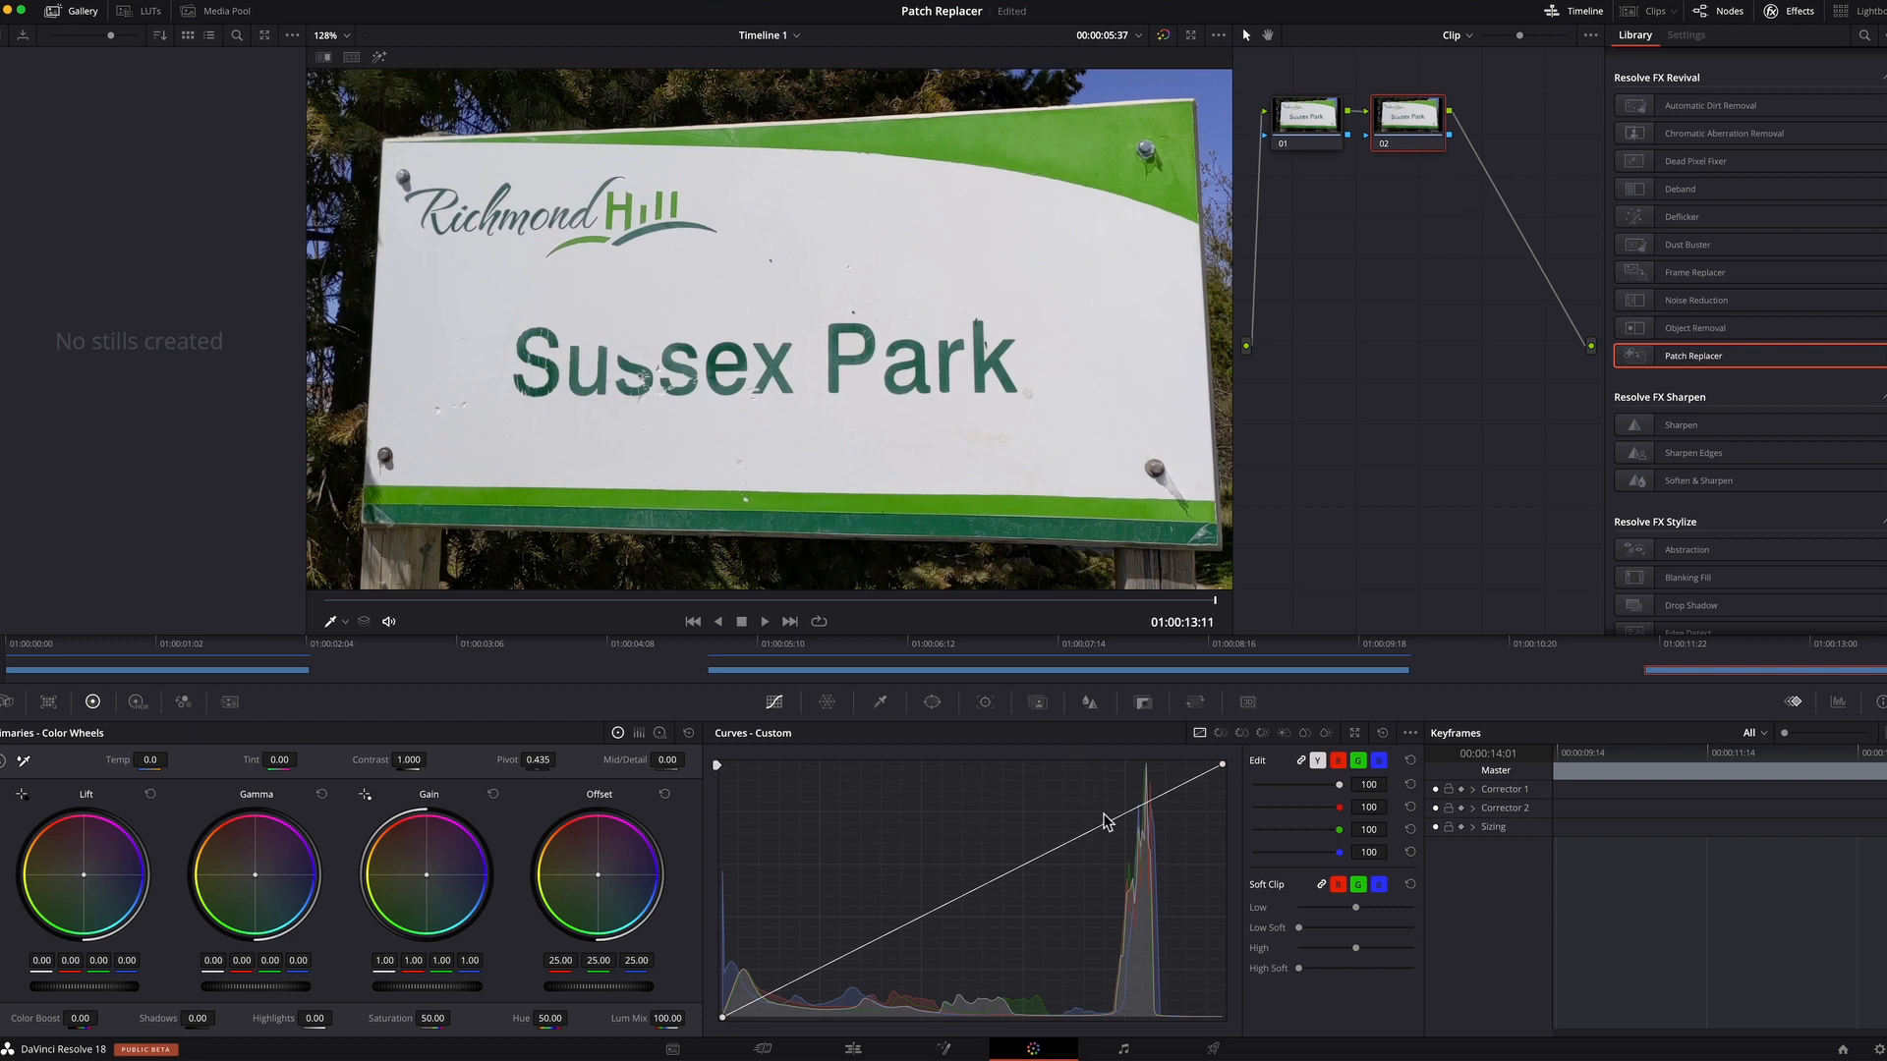
pyautogui.moveTo(984, 713)
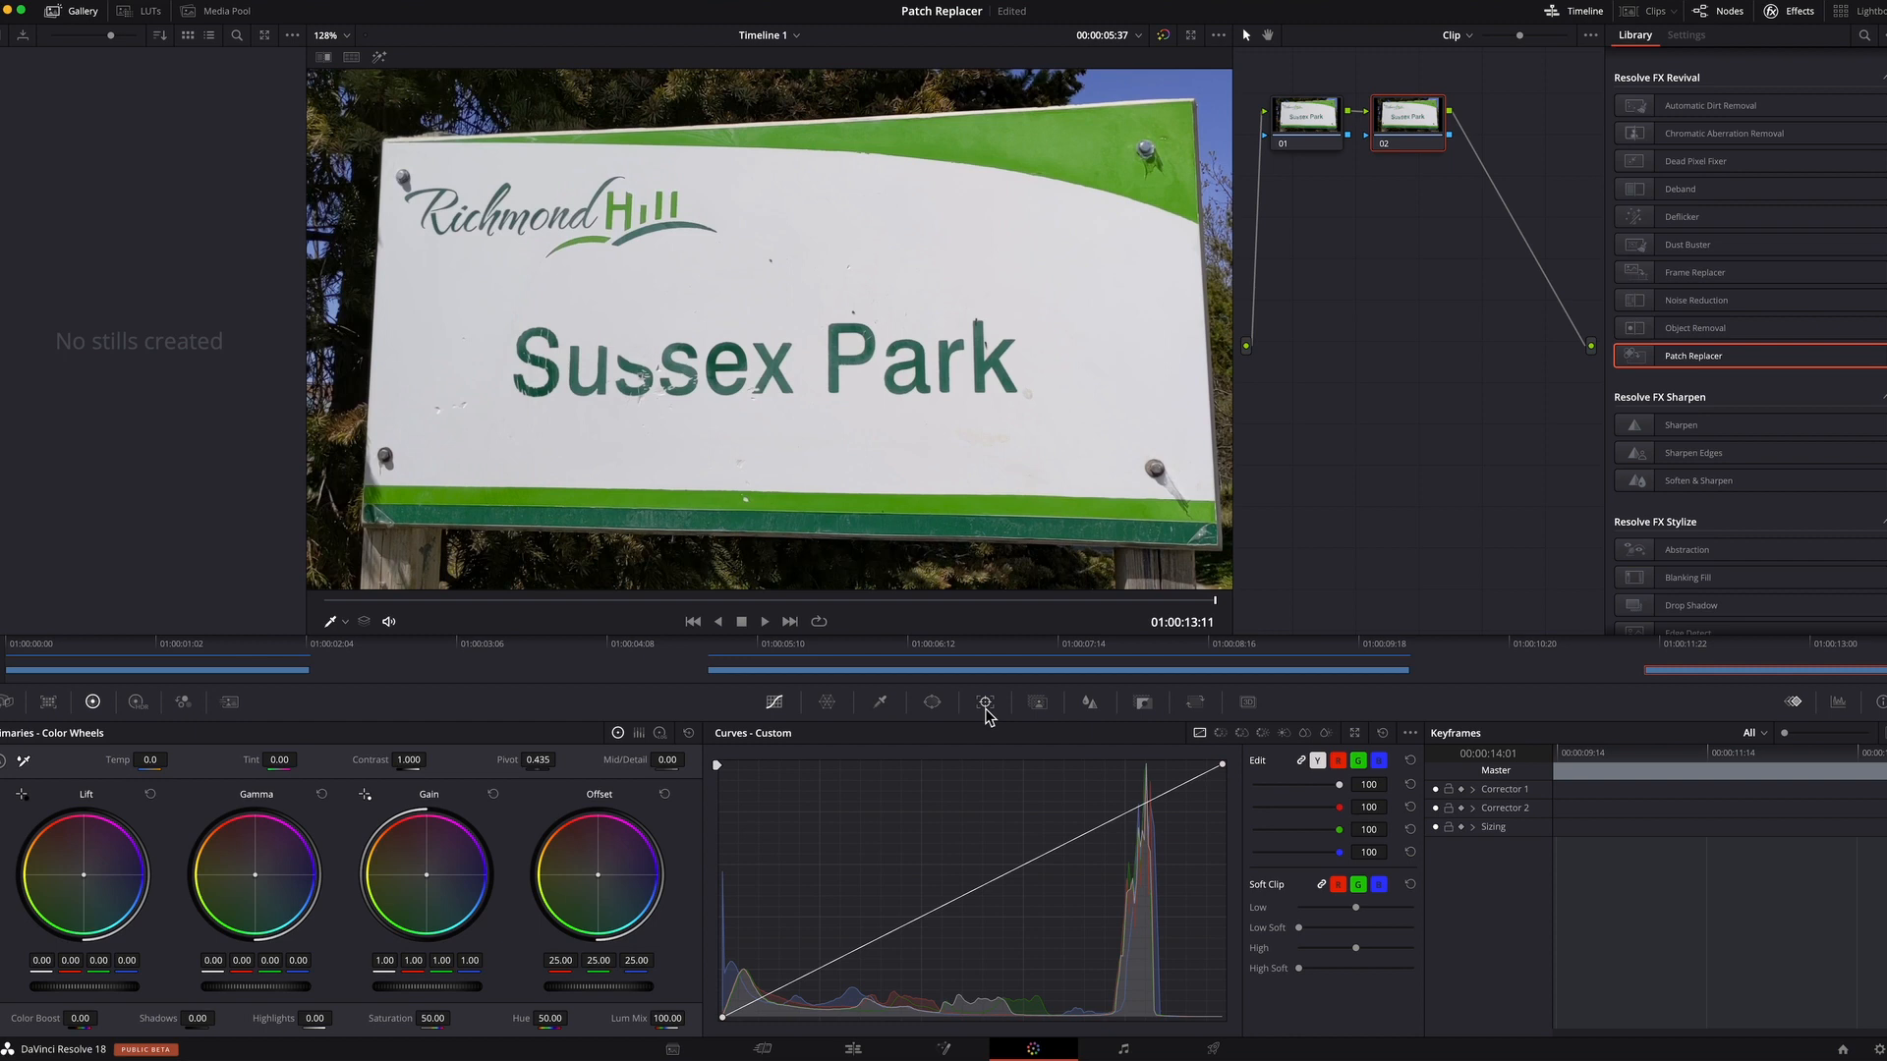
# Track an FX point above 'Sussex' and scrub early and late to verify it
pyautogui.click(984, 702)
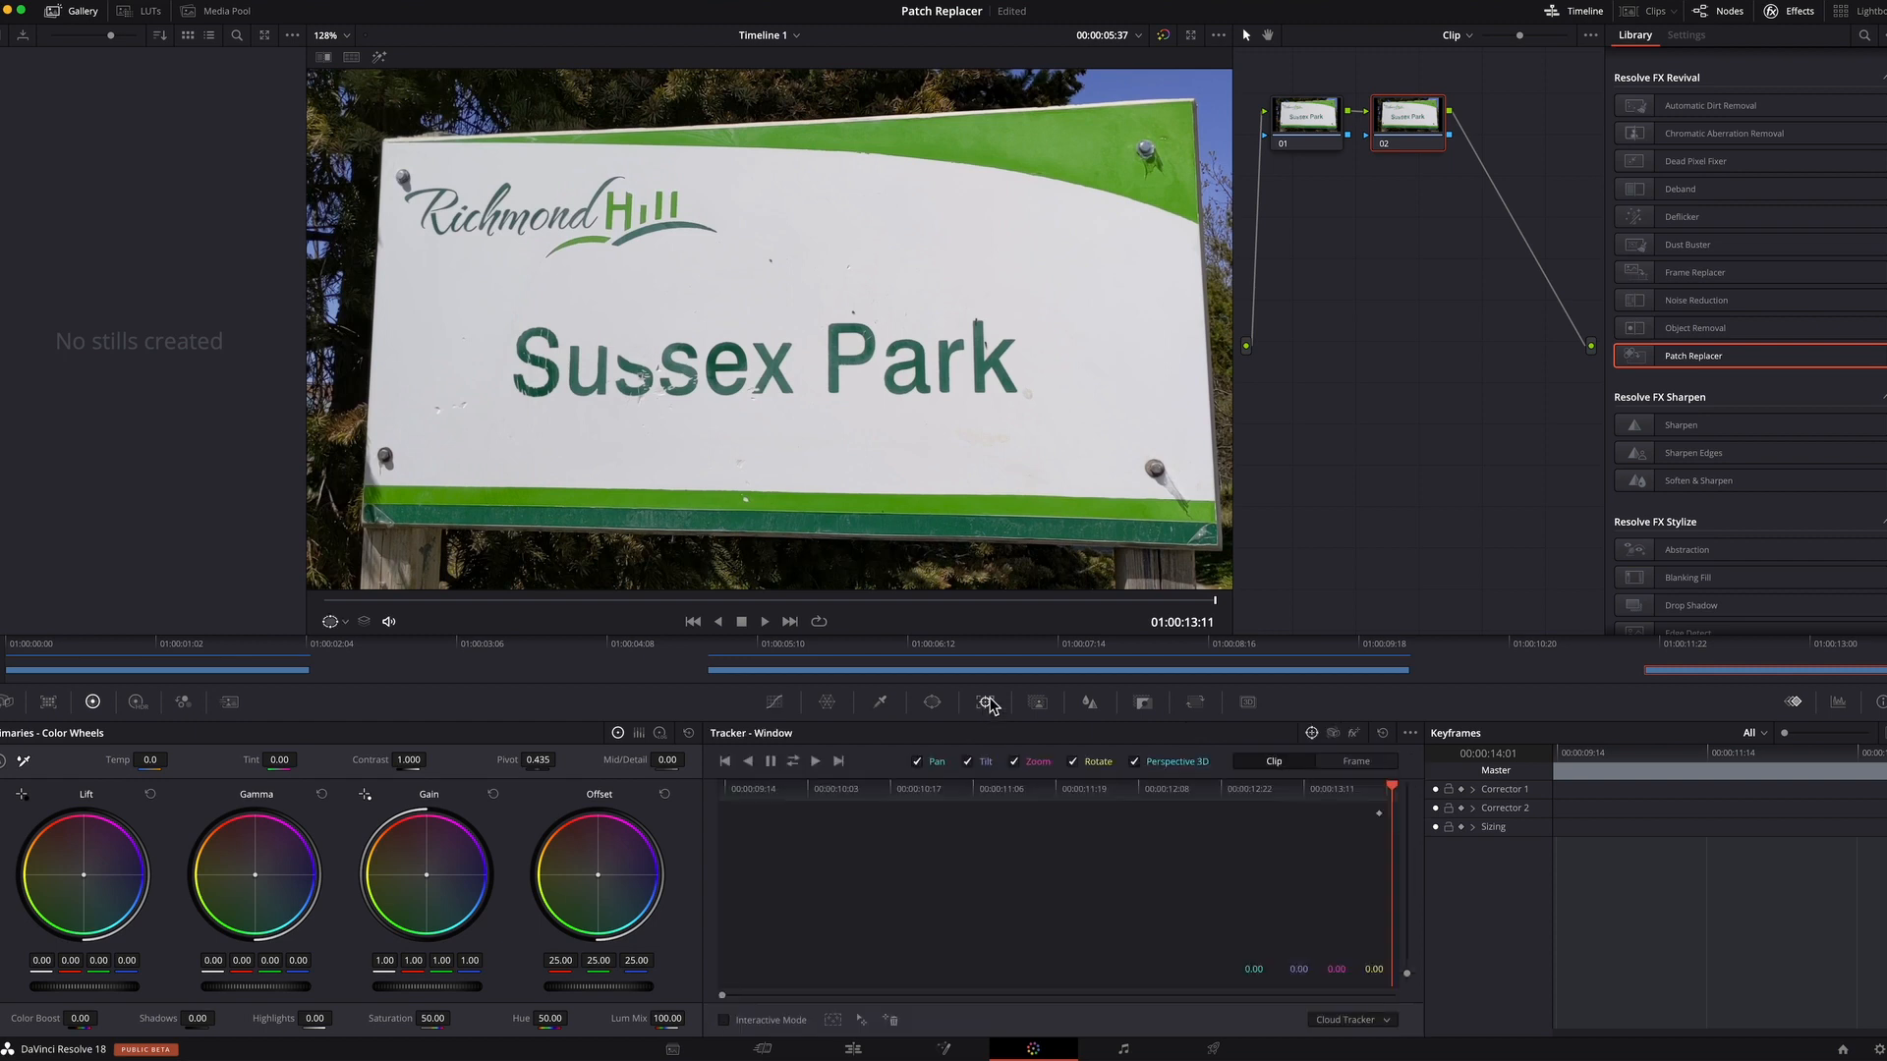
pyautogui.moveTo(988, 708)
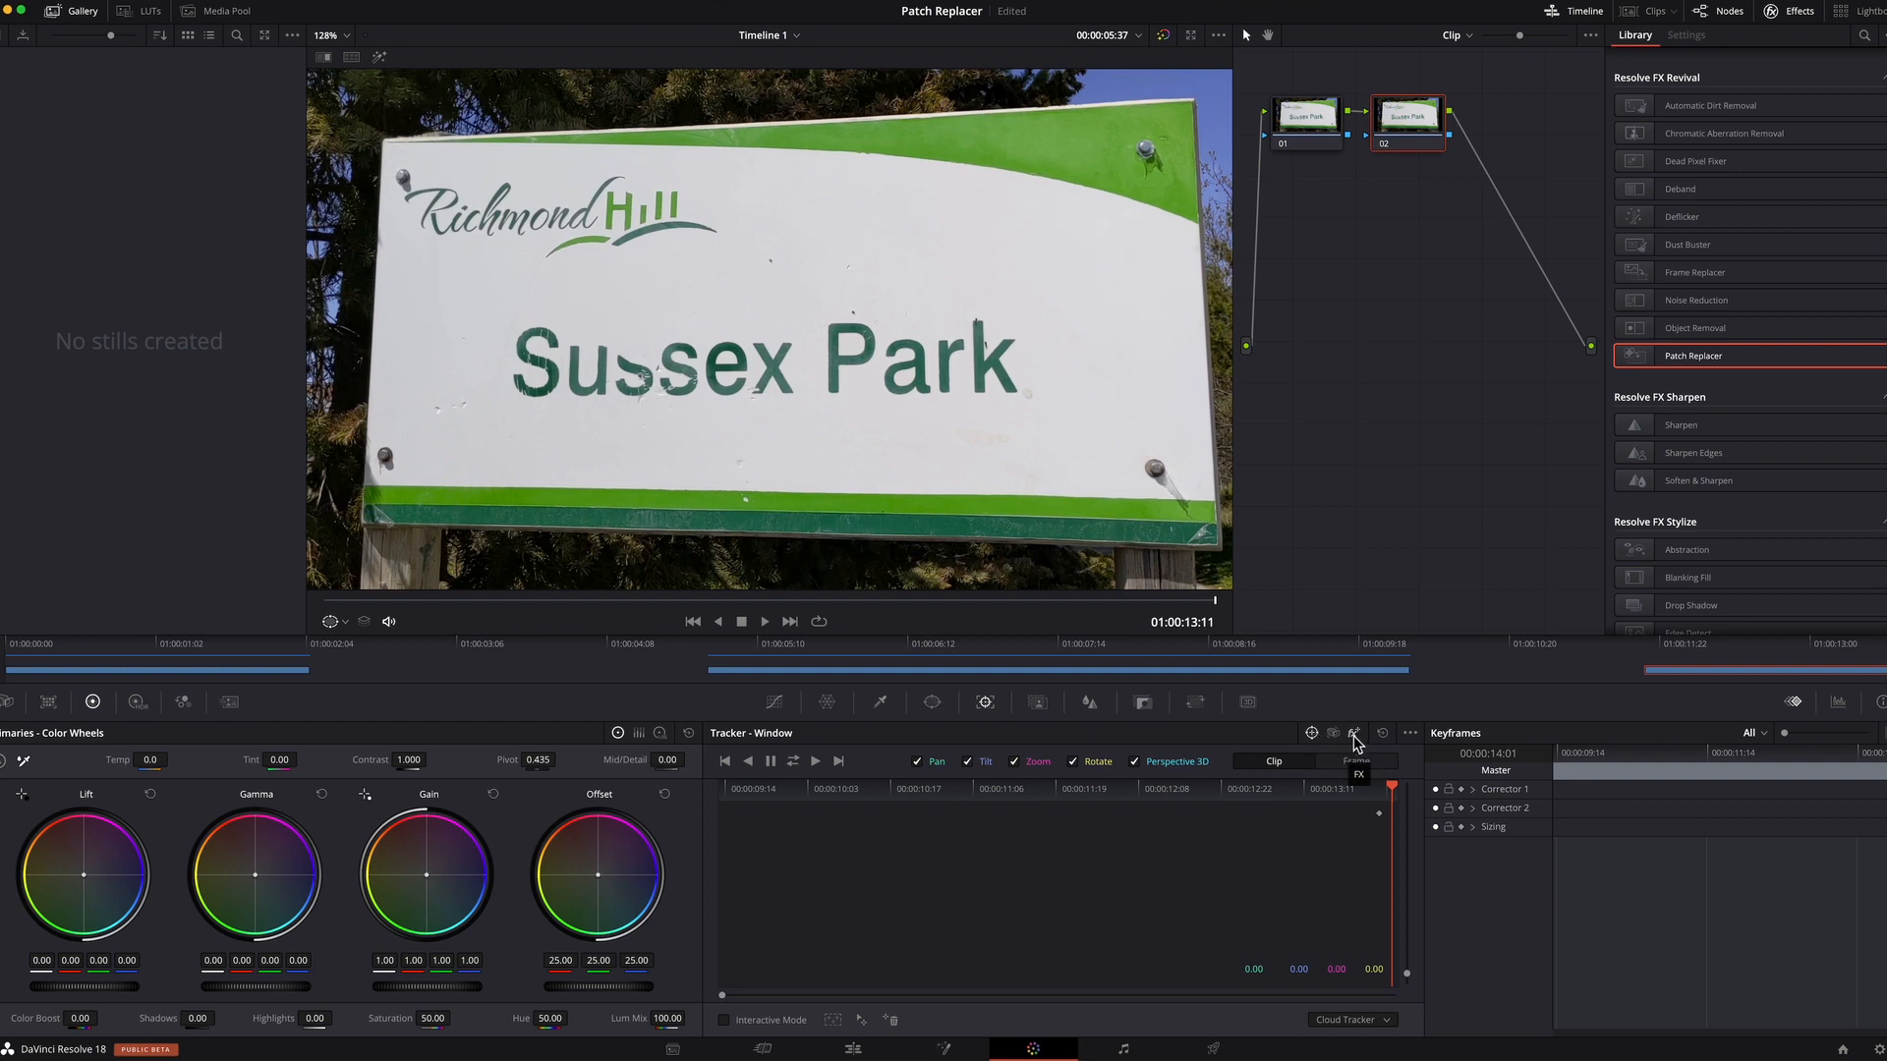
pyautogui.click(1354, 733)
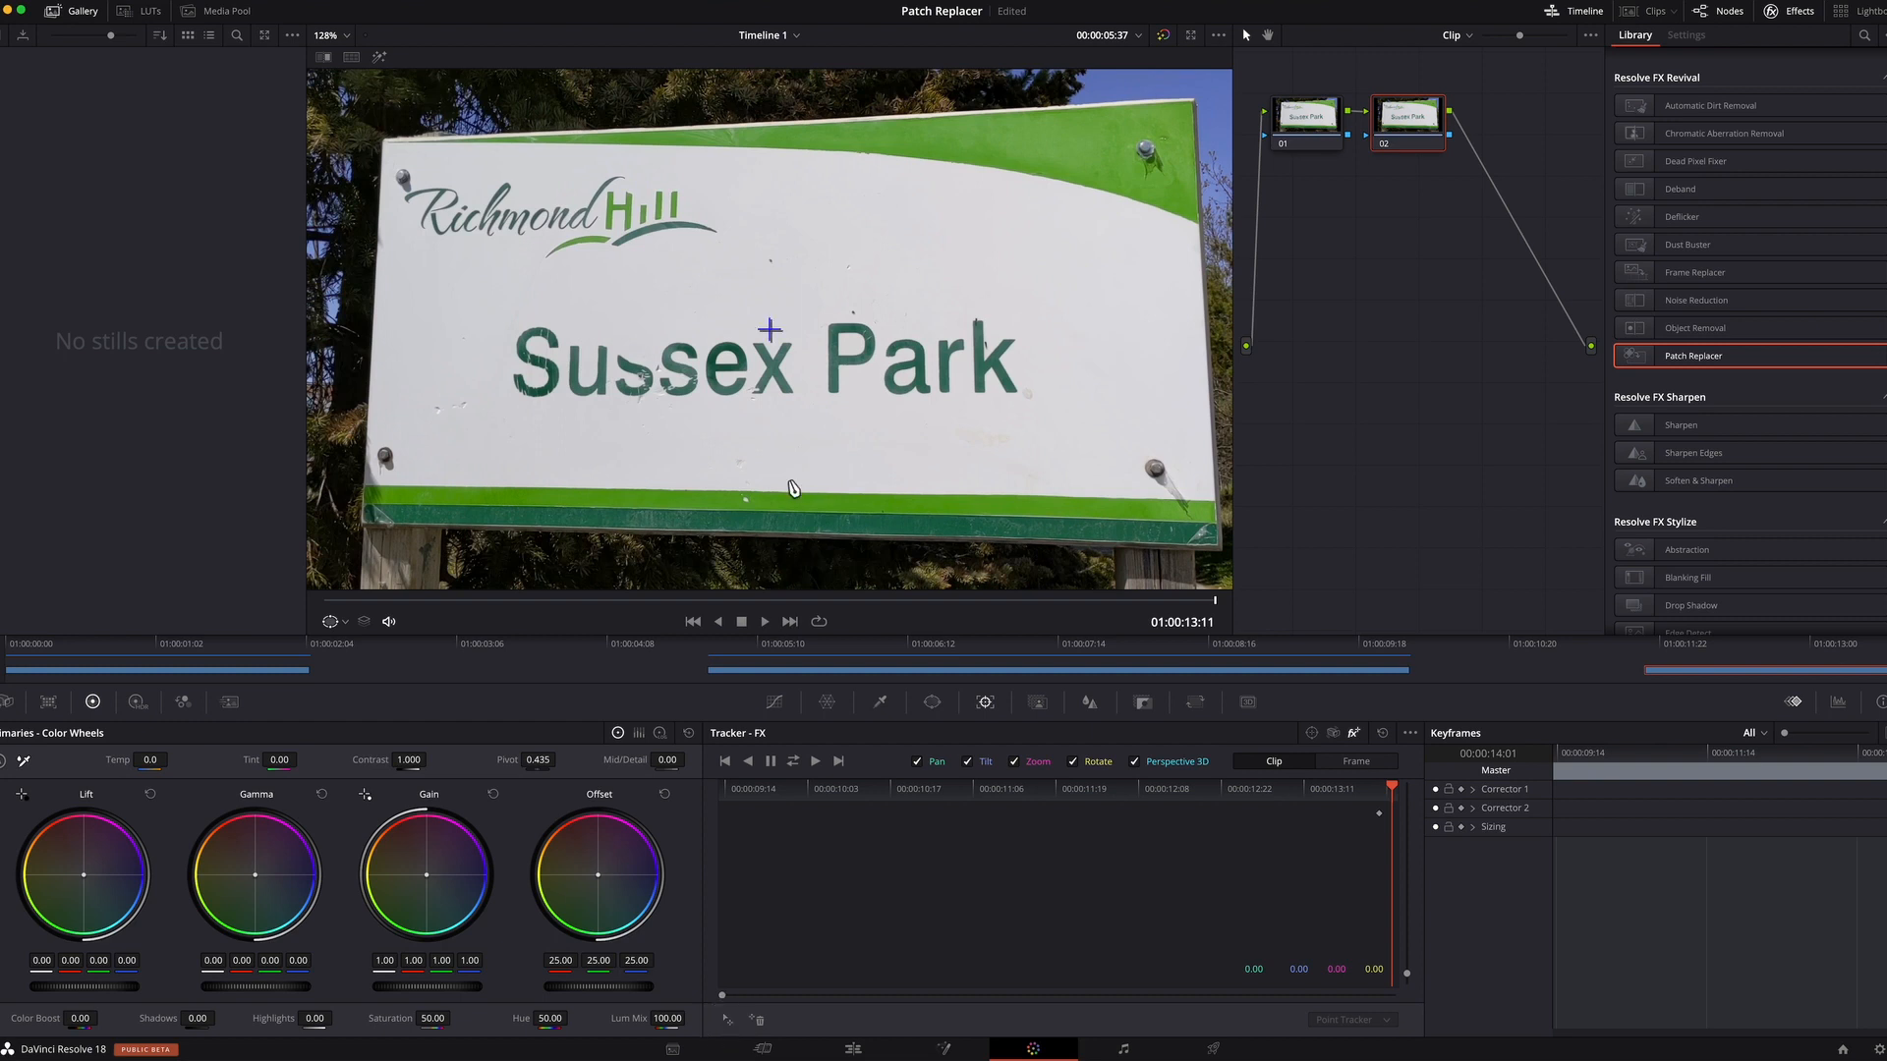
pyautogui.moveTo(773, 334)
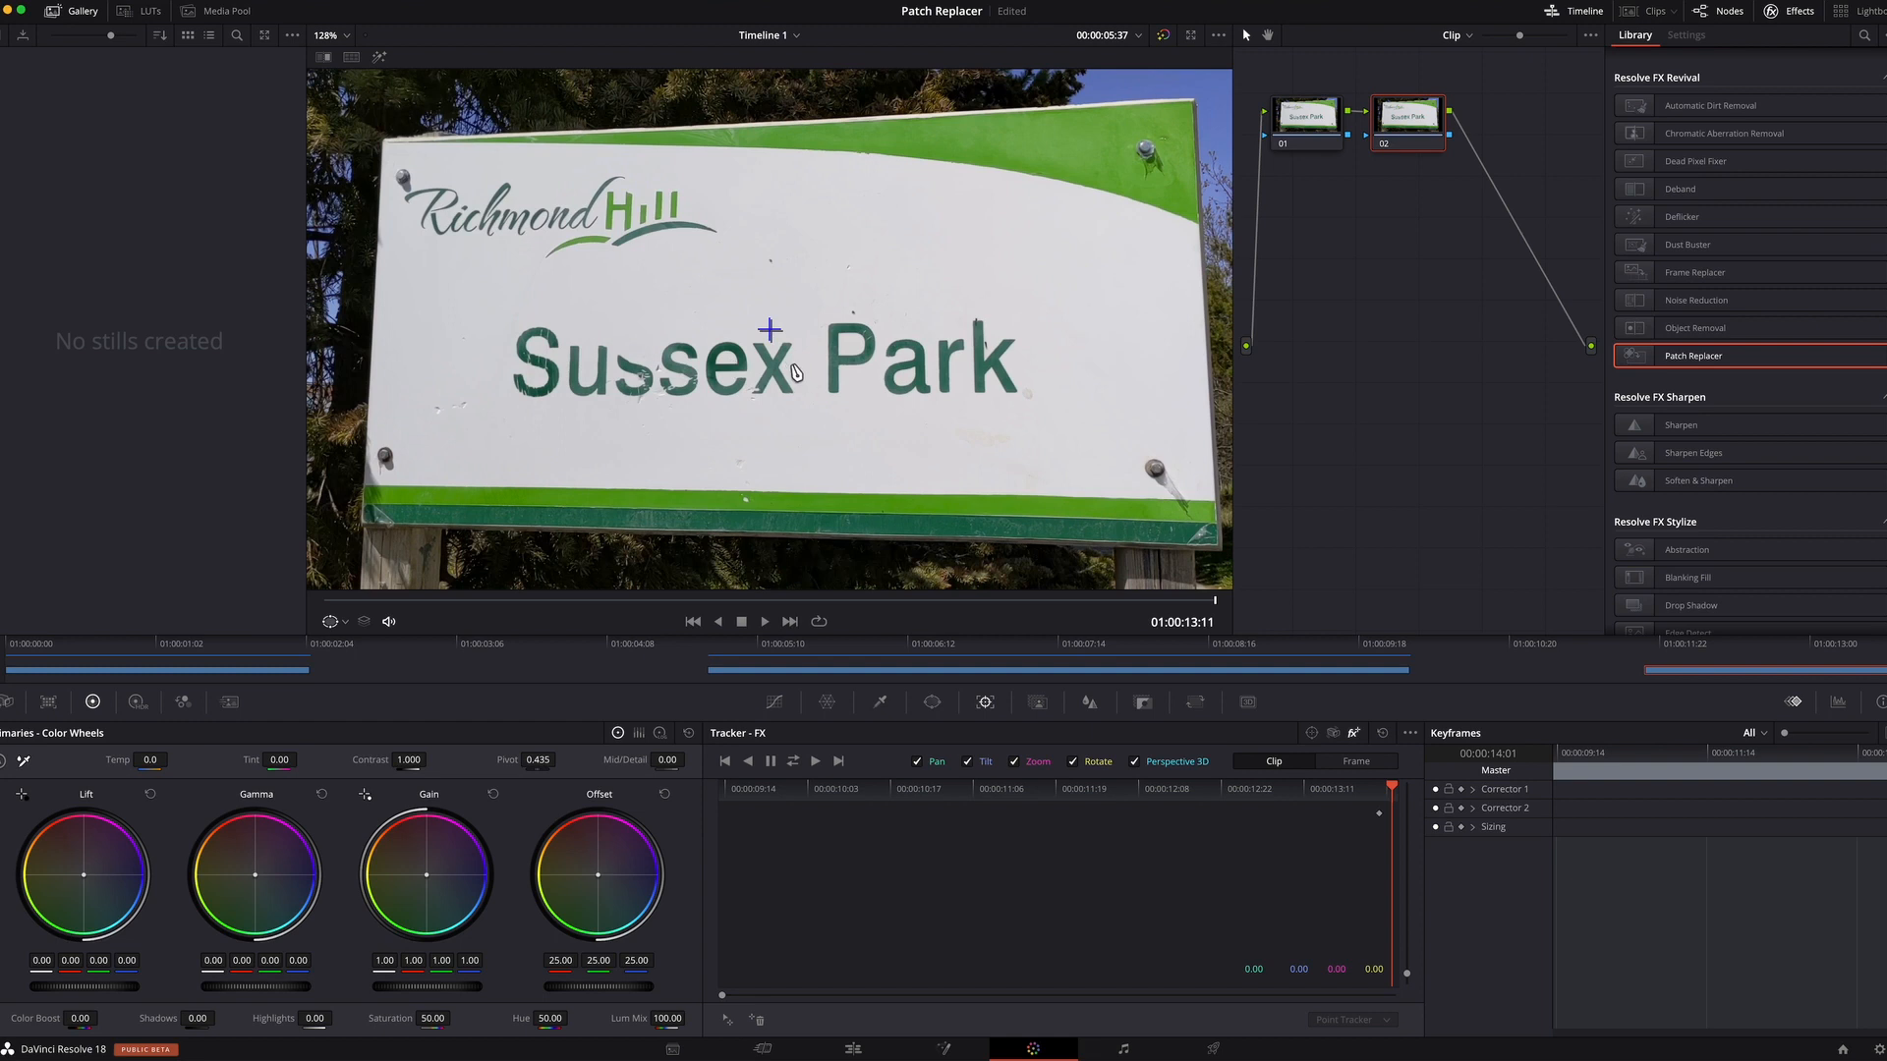
pyautogui.moveTo(771, 333)
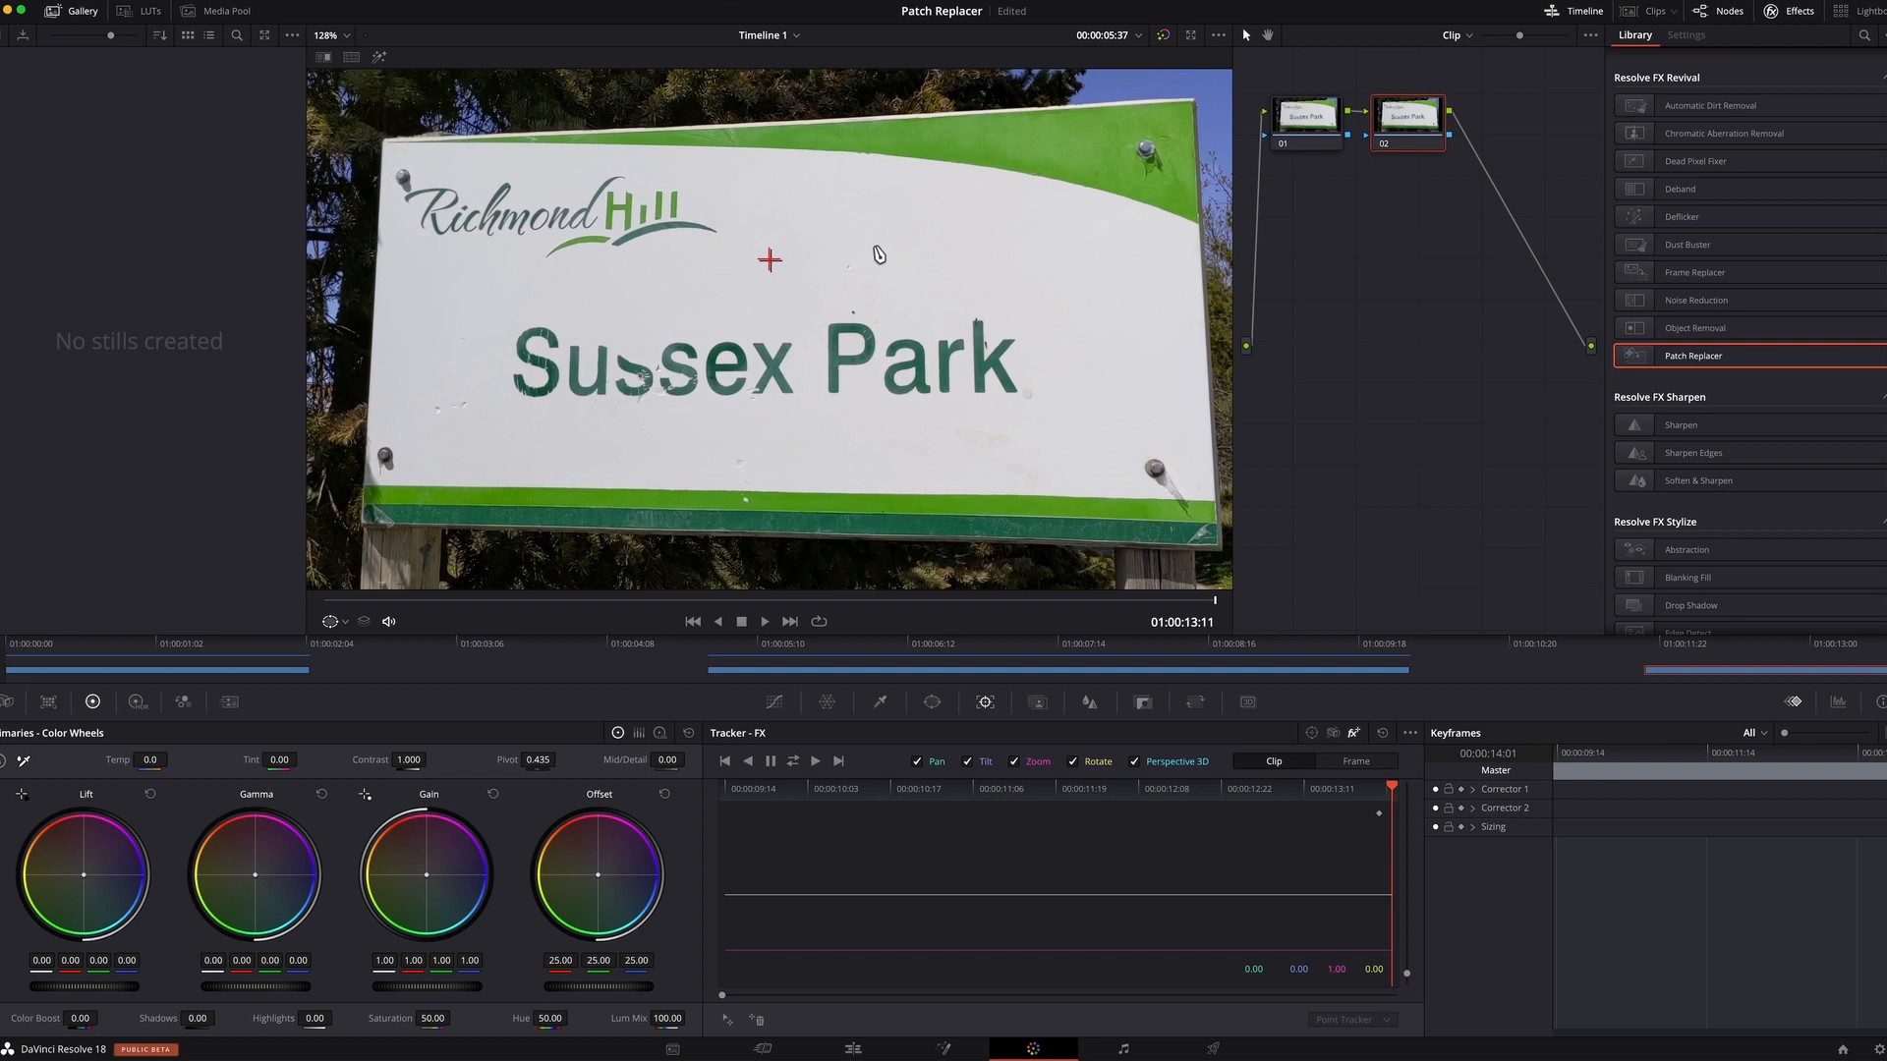
pyautogui.moveTo(771, 274)
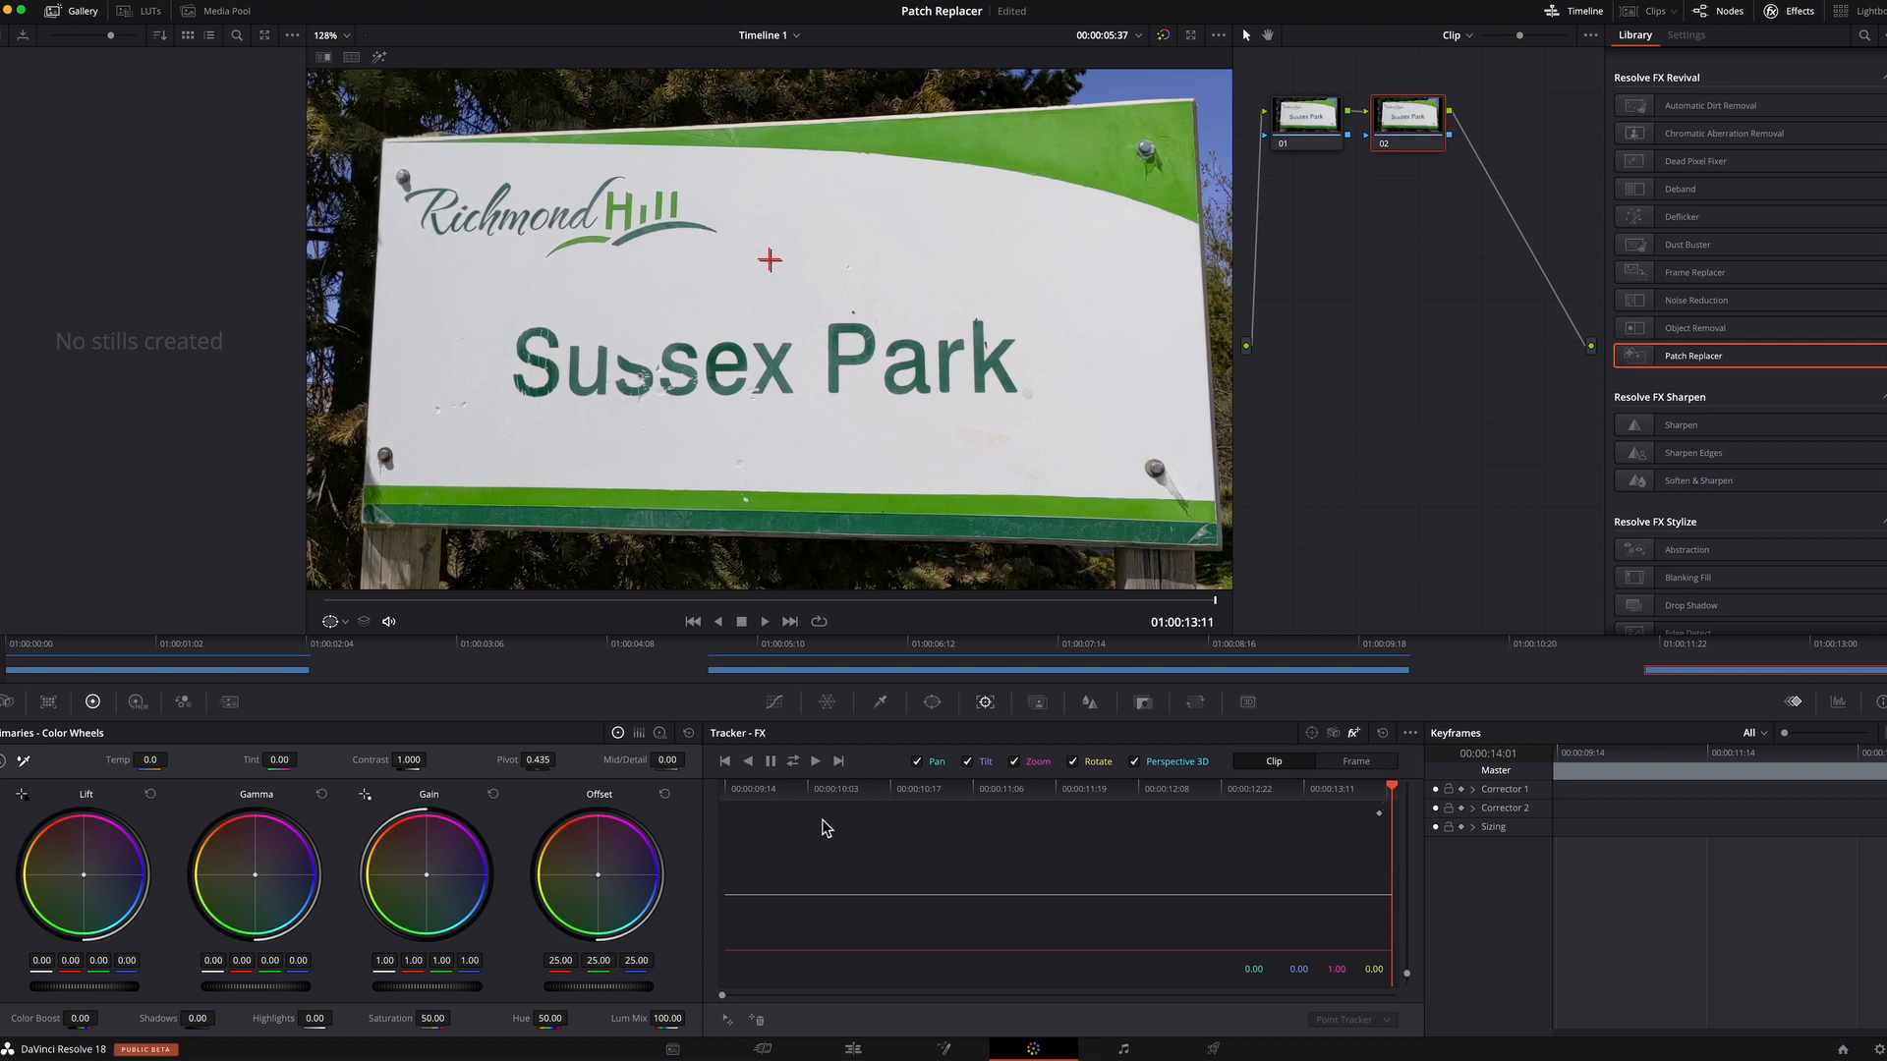
pyautogui.moveTo(953, 709)
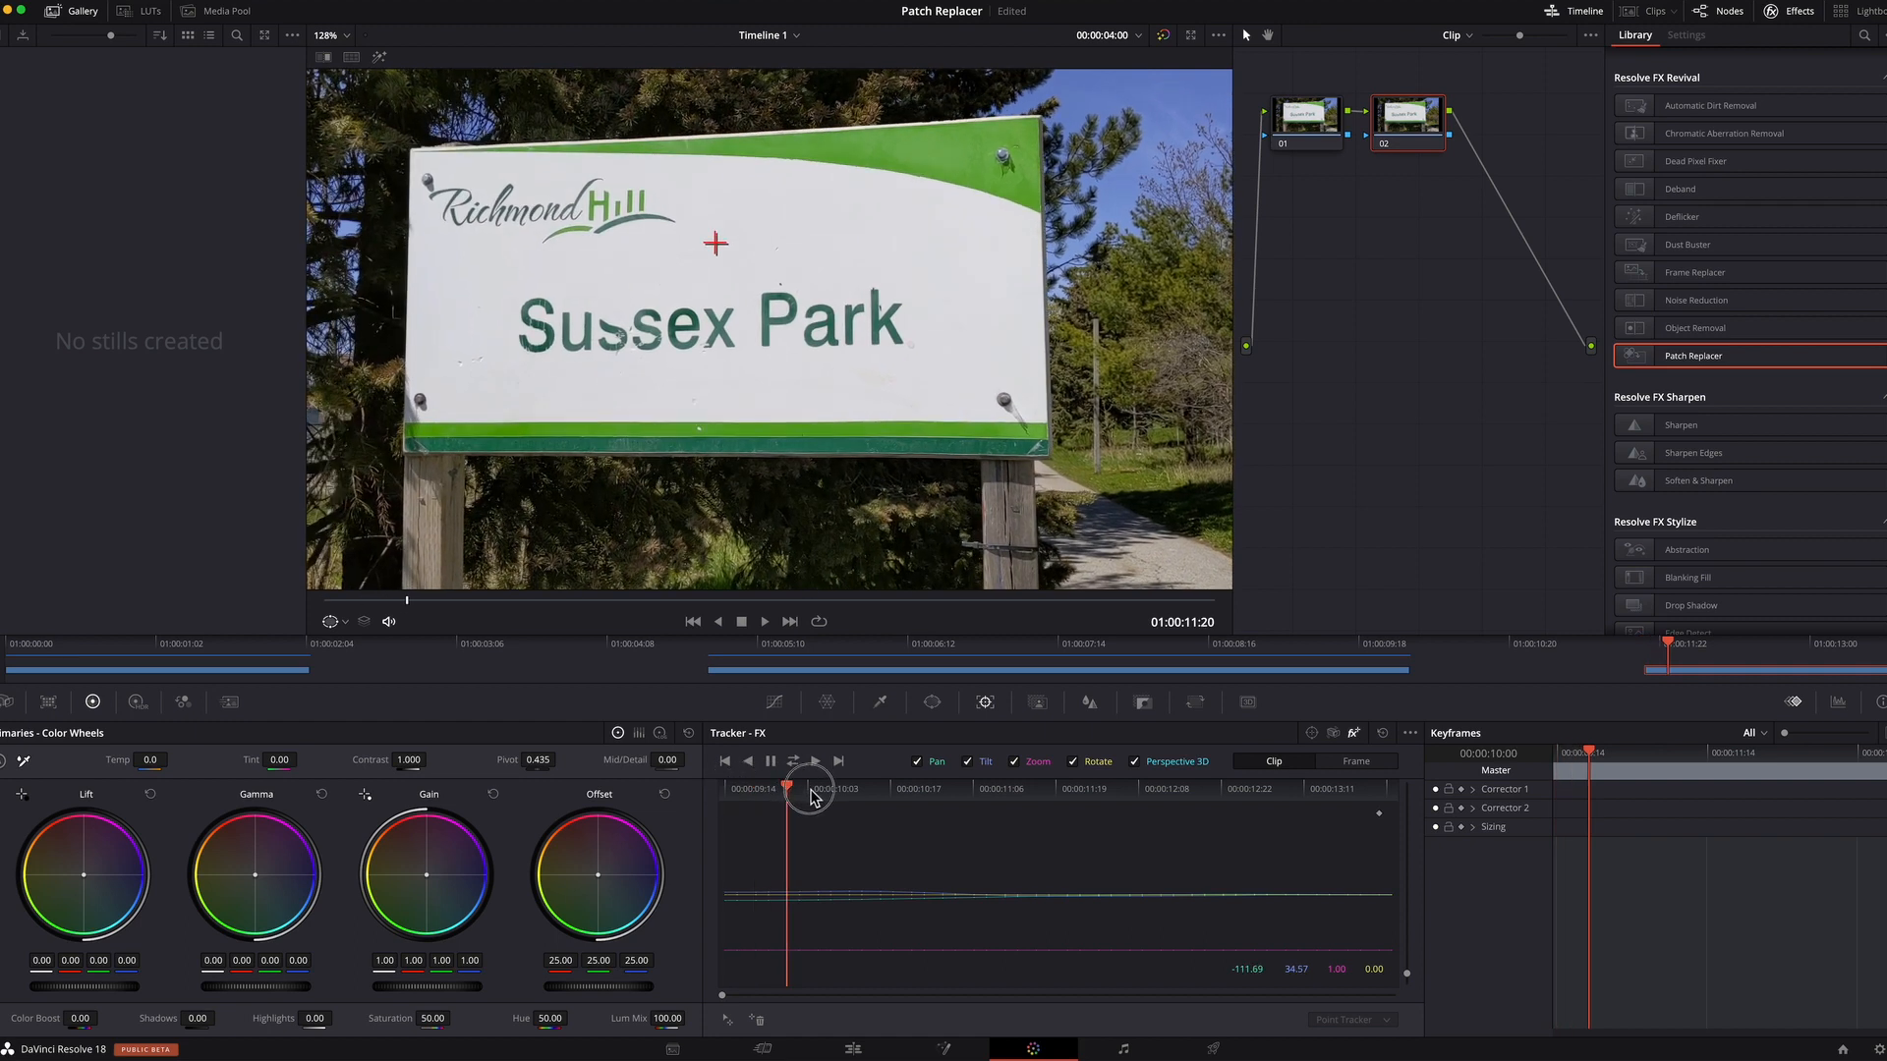
pyautogui.moveTo(788, 788); pyautogui.dragTo(1017, 788)
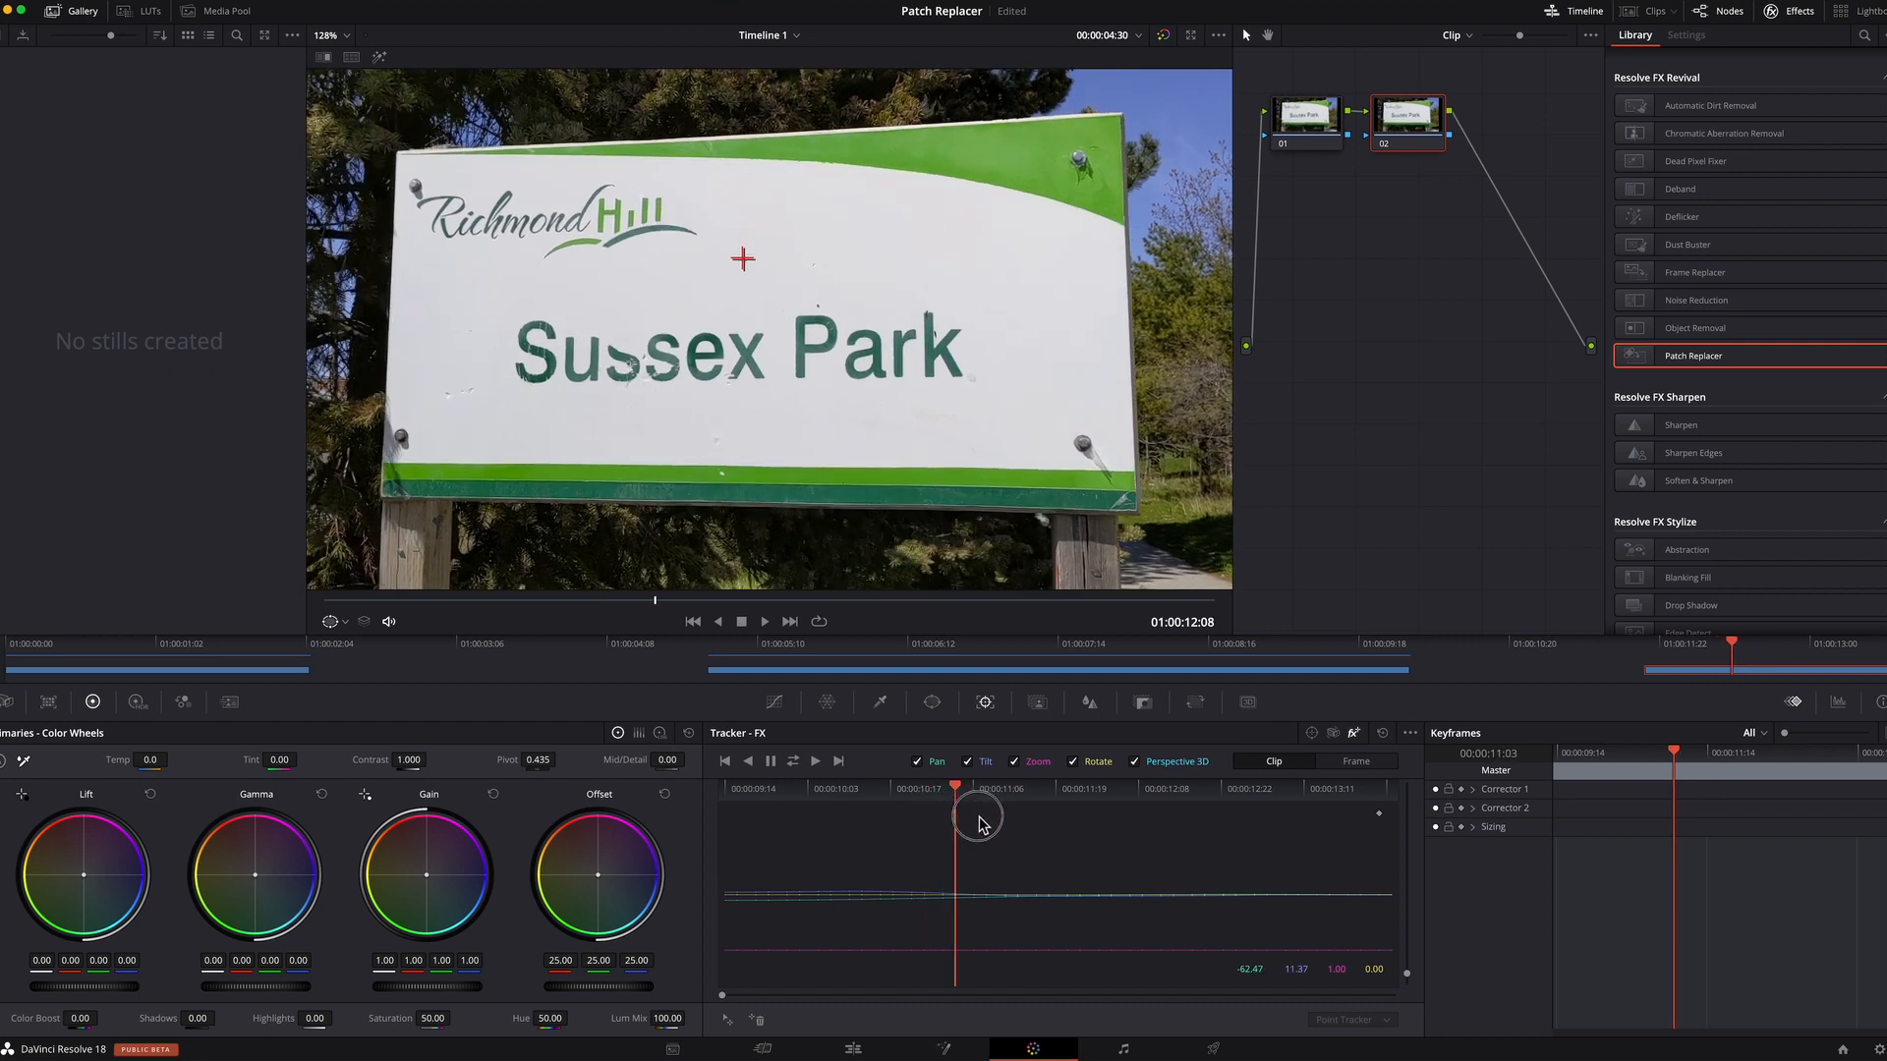
pyautogui.moveTo(954, 825); pyautogui.dragTo(1350, 824)
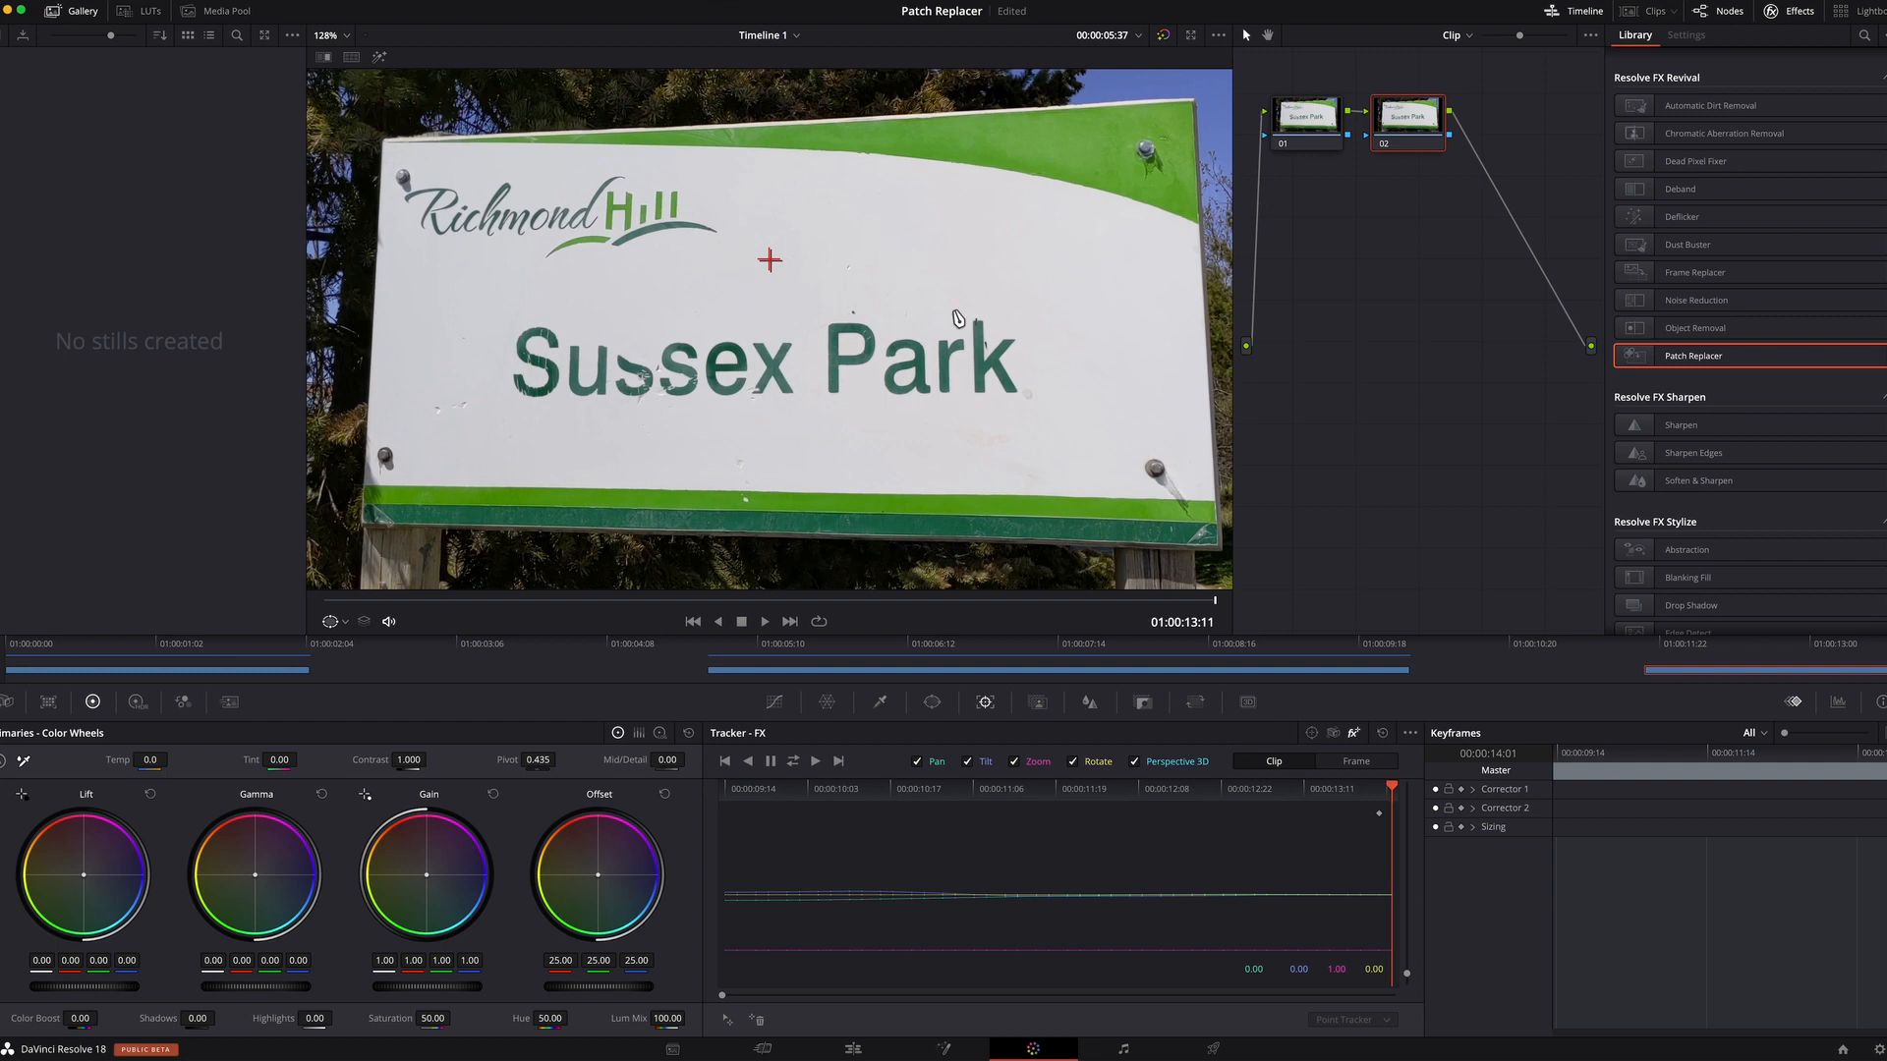
pyautogui.moveTo(1703, 363)
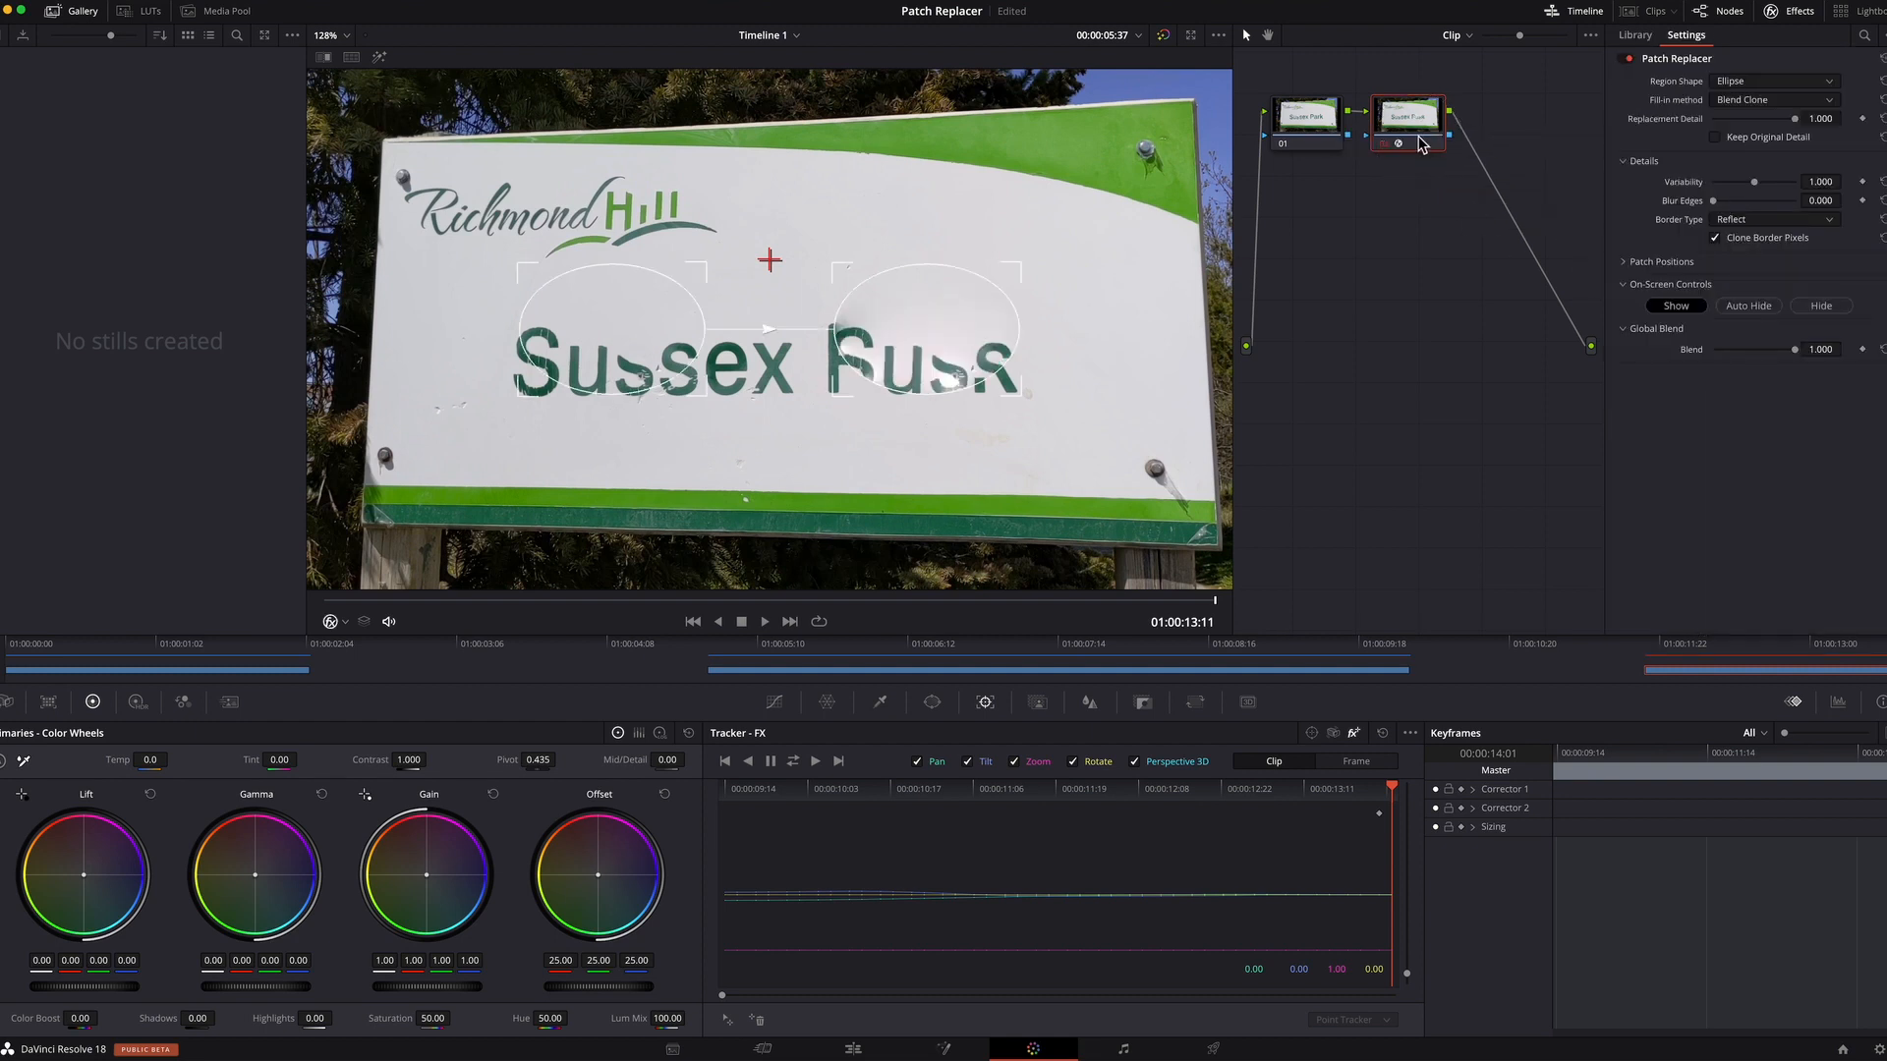
pyautogui.moveTo(944, 301)
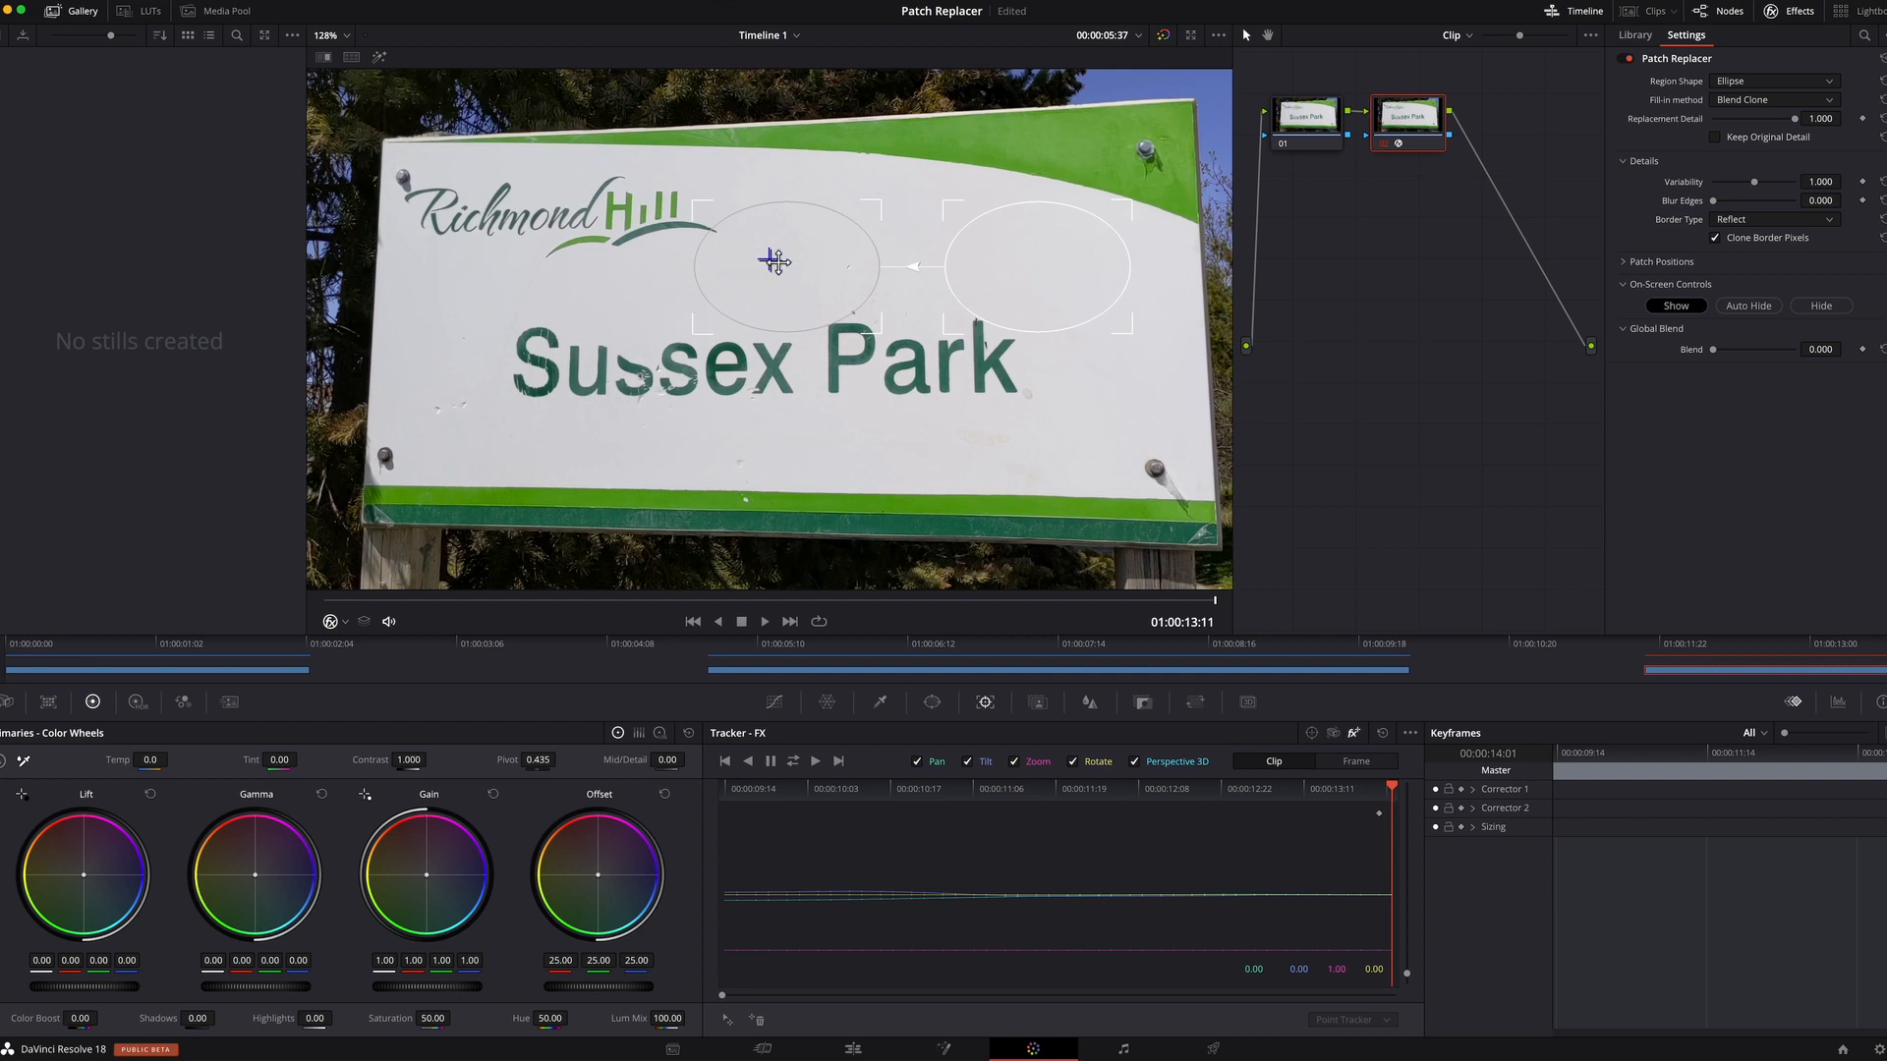
pyautogui.moveTo(848, 342)
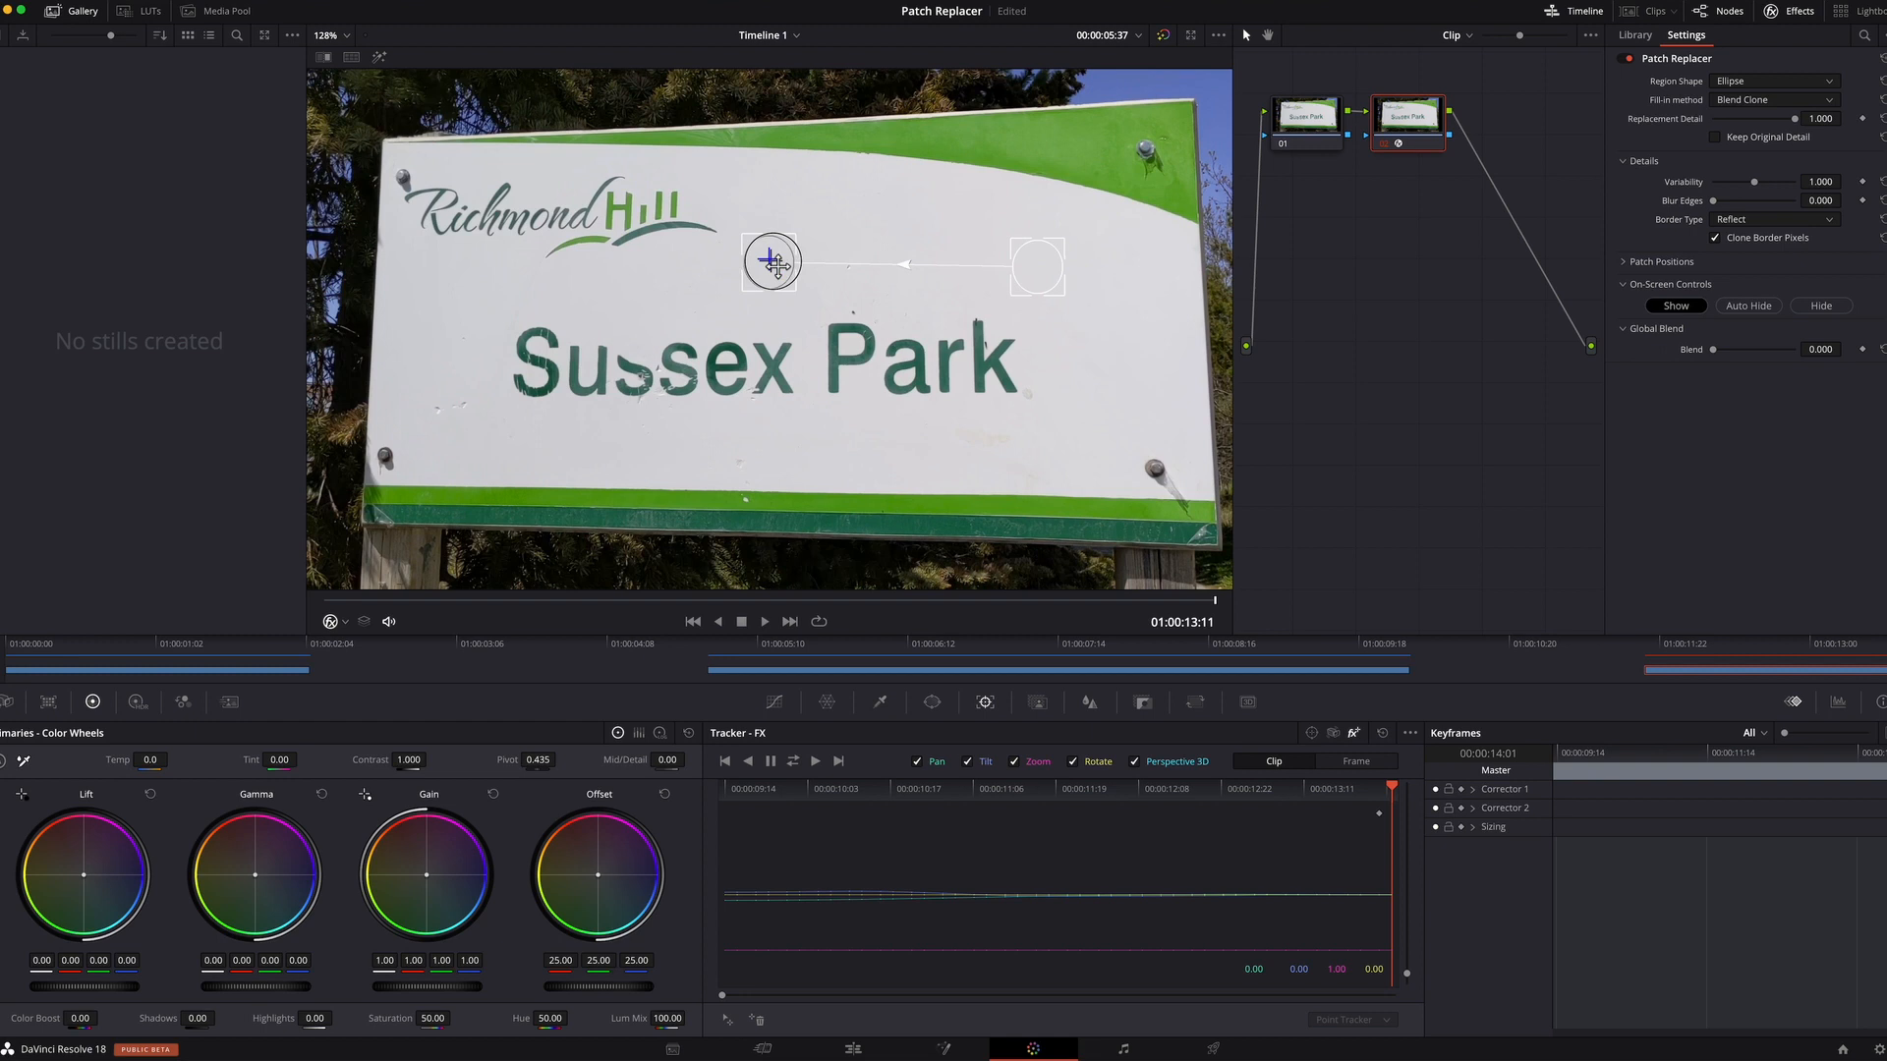
pyautogui.moveTo(1035, 267)
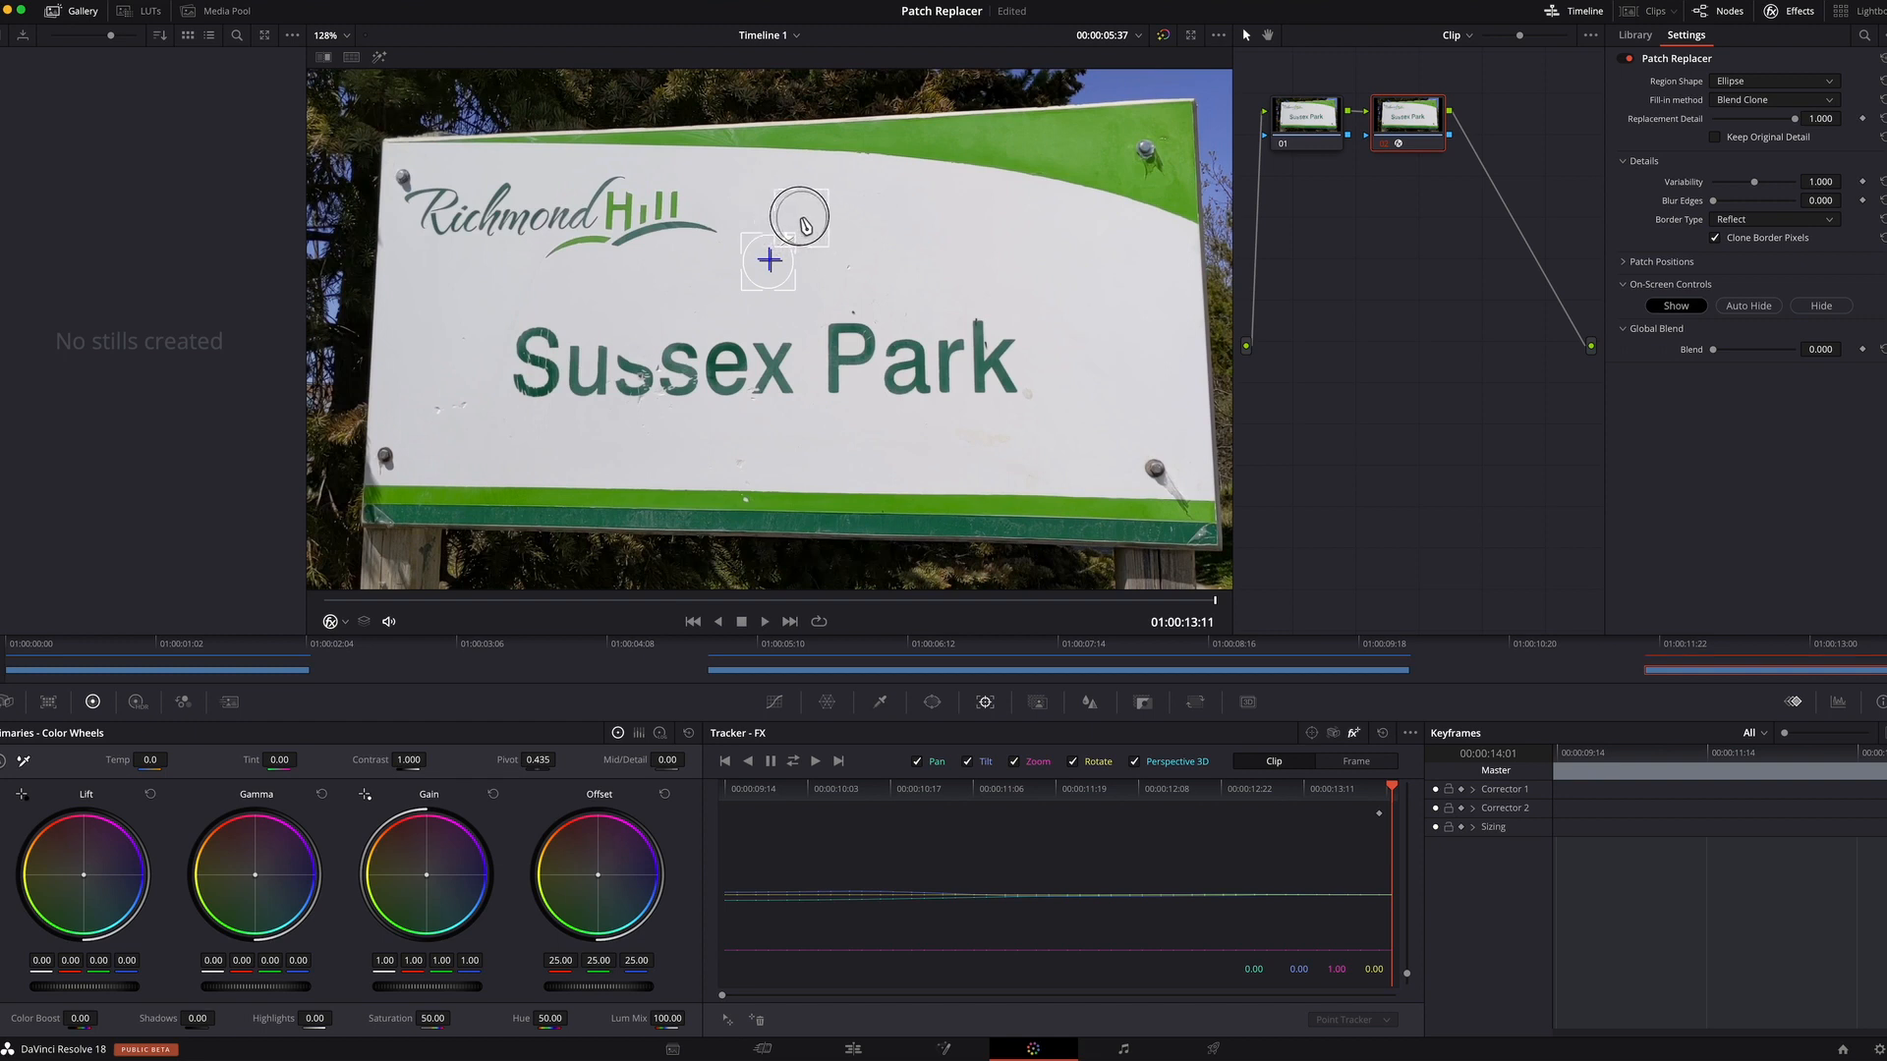
# Move the source patch beside the tracked point and raise blend back to full
pyautogui.click(1674, 306)
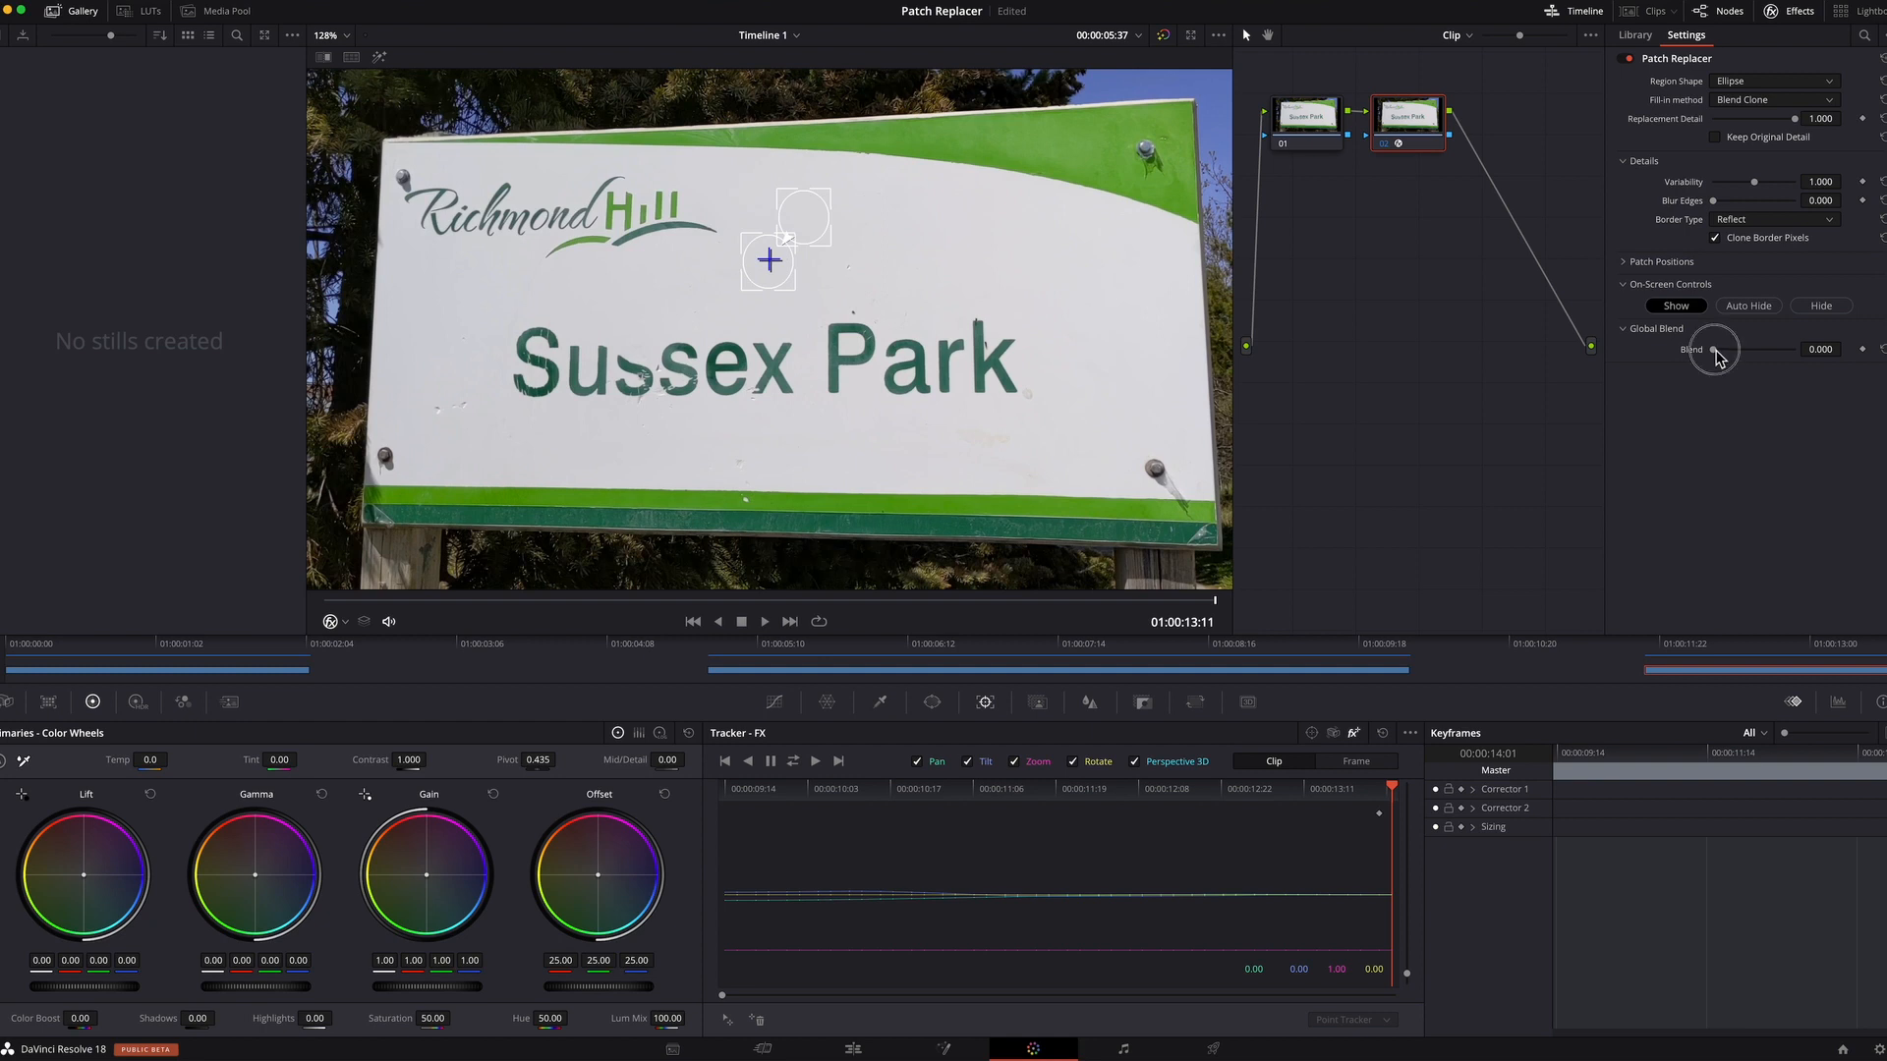
pyautogui.moveTo(1713, 349); pyautogui.dragTo(1859, 349)
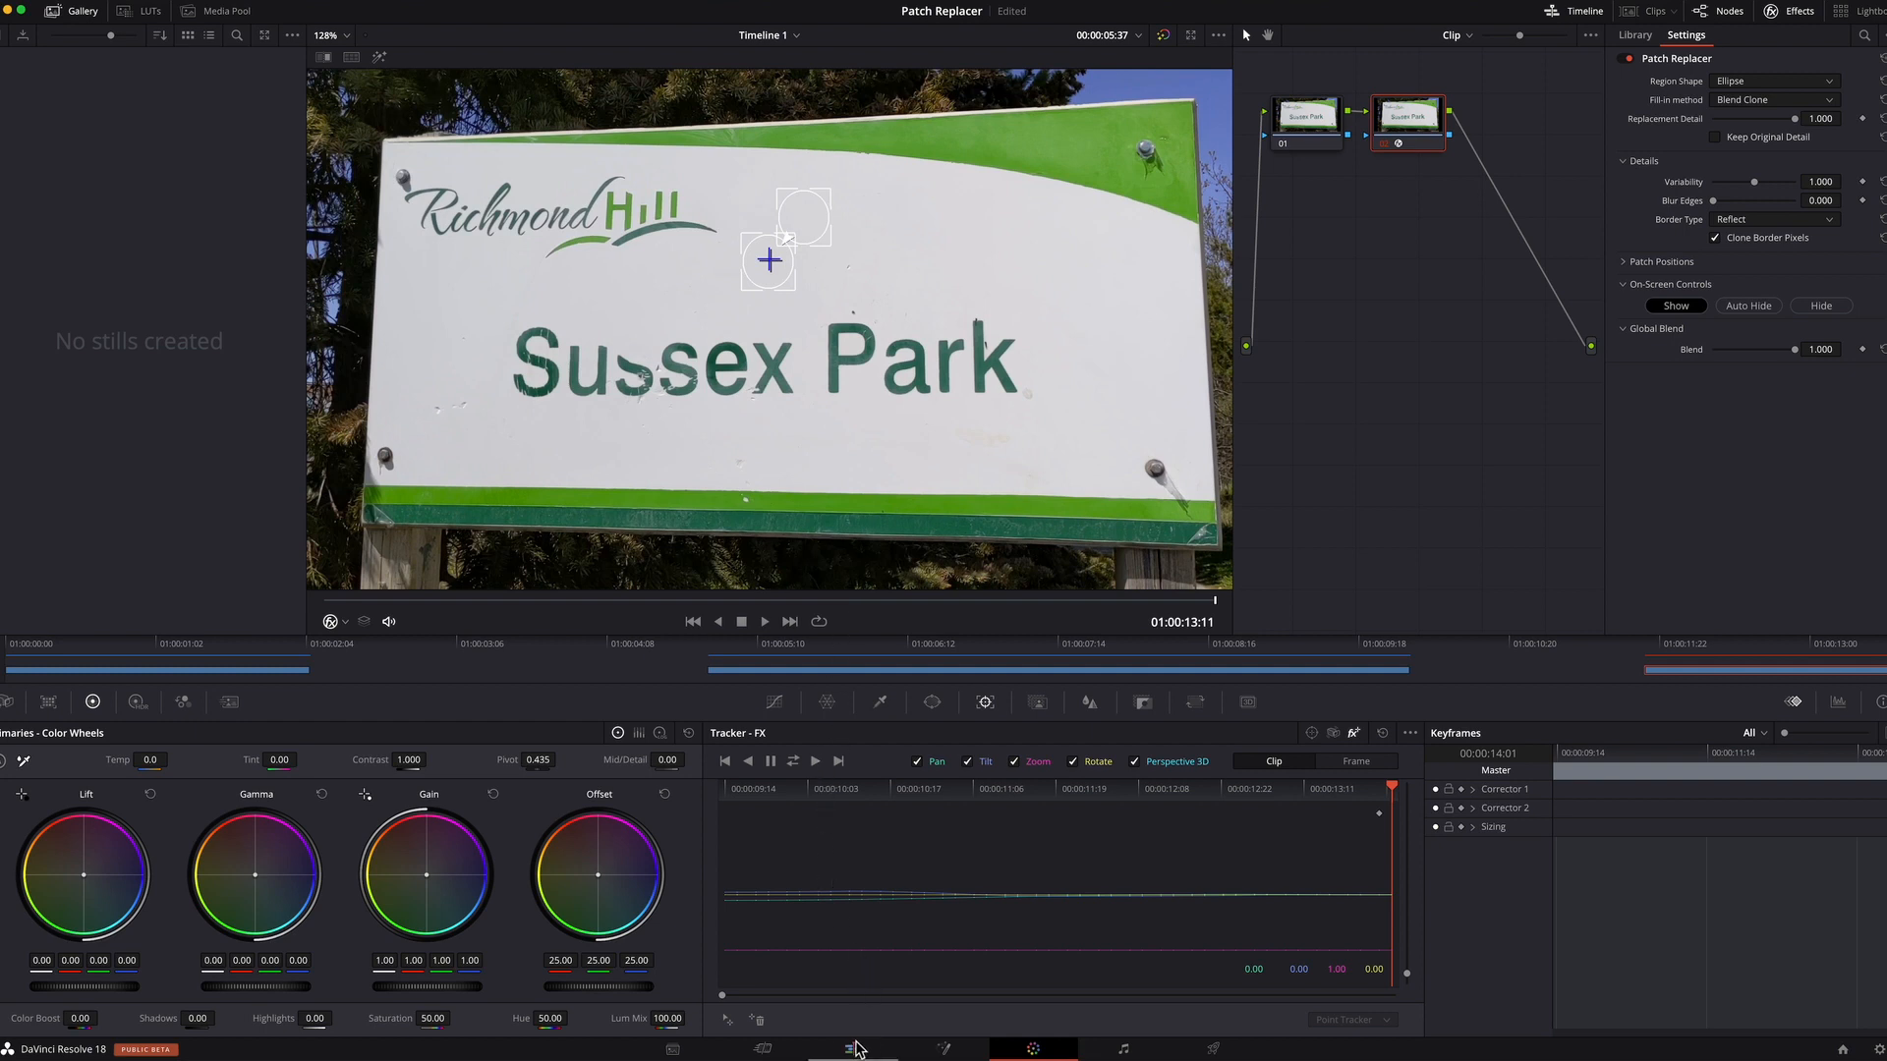
# Switch to the Edit page and scrub Timeline 1 to review the patched Sussex sign clip
pyautogui.click(852, 1049)
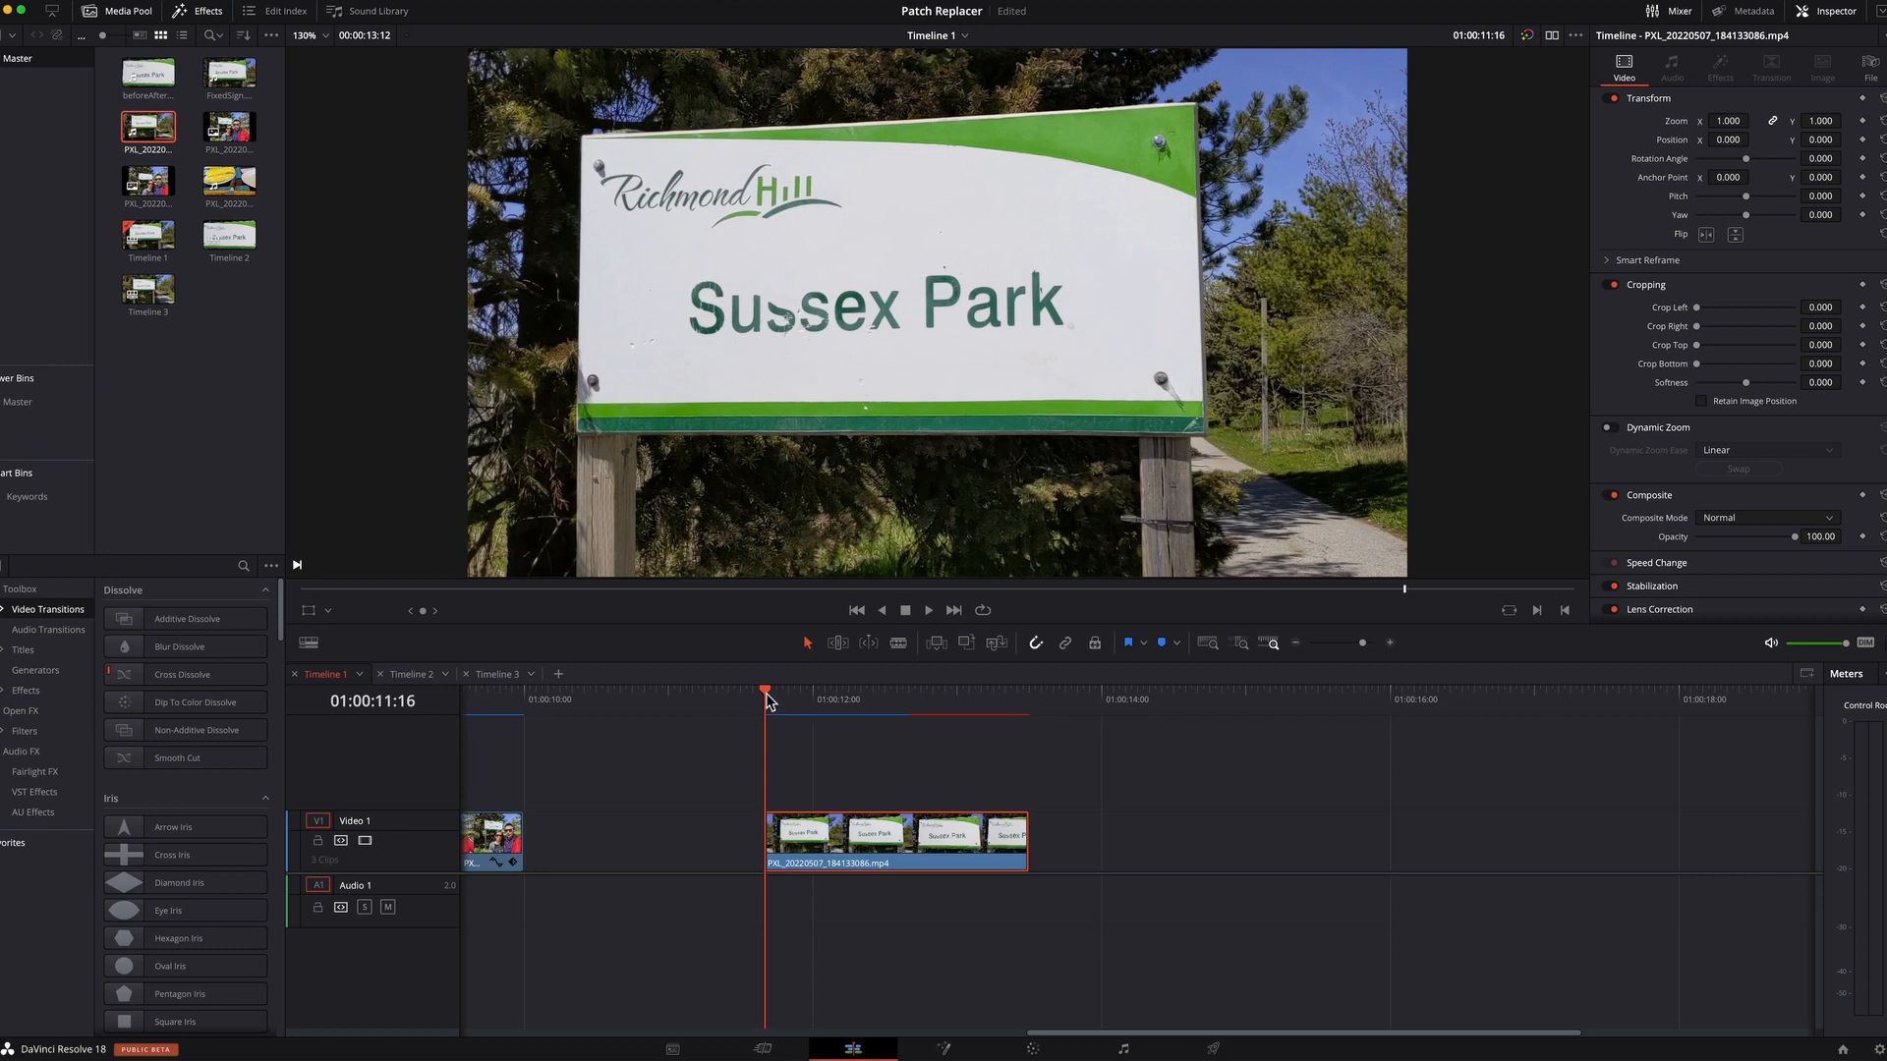
pyautogui.moveTo(764, 696); pyautogui.dragTo(818, 696)
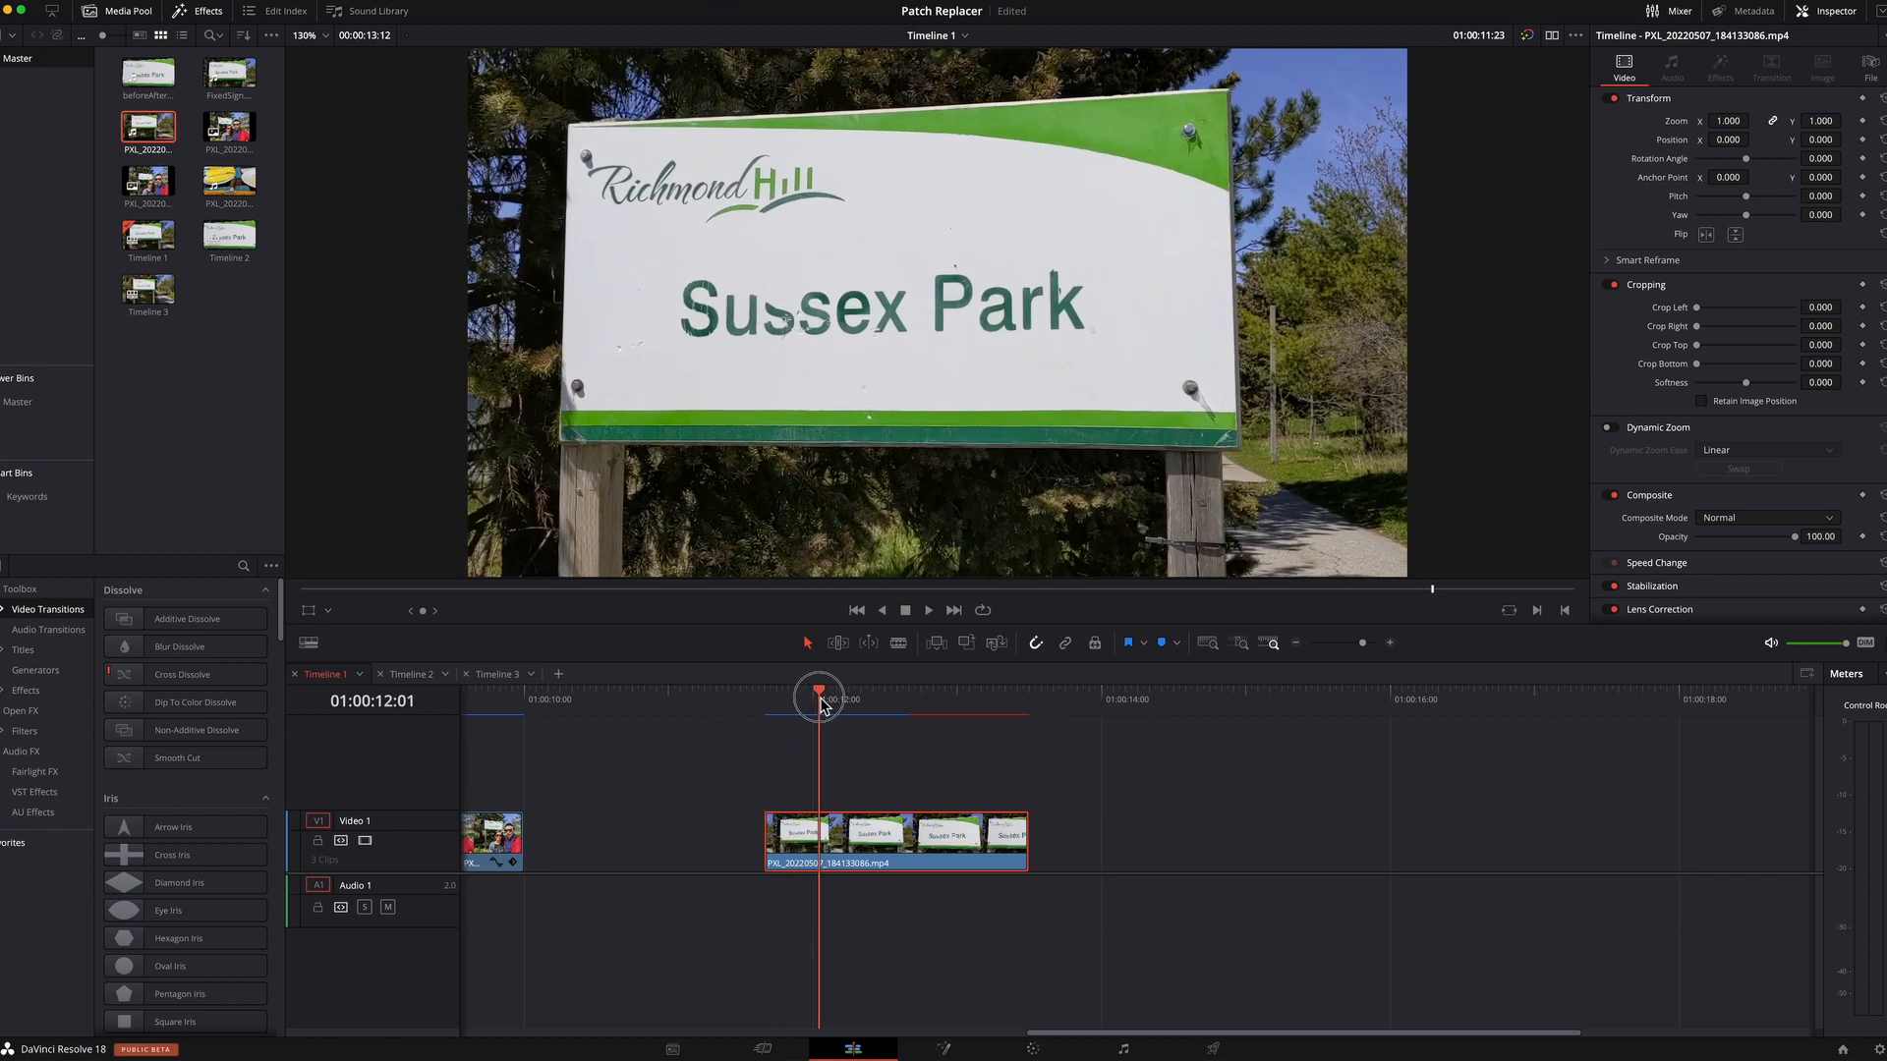
pyautogui.moveTo(819, 695); pyautogui.dragTo(884, 695)
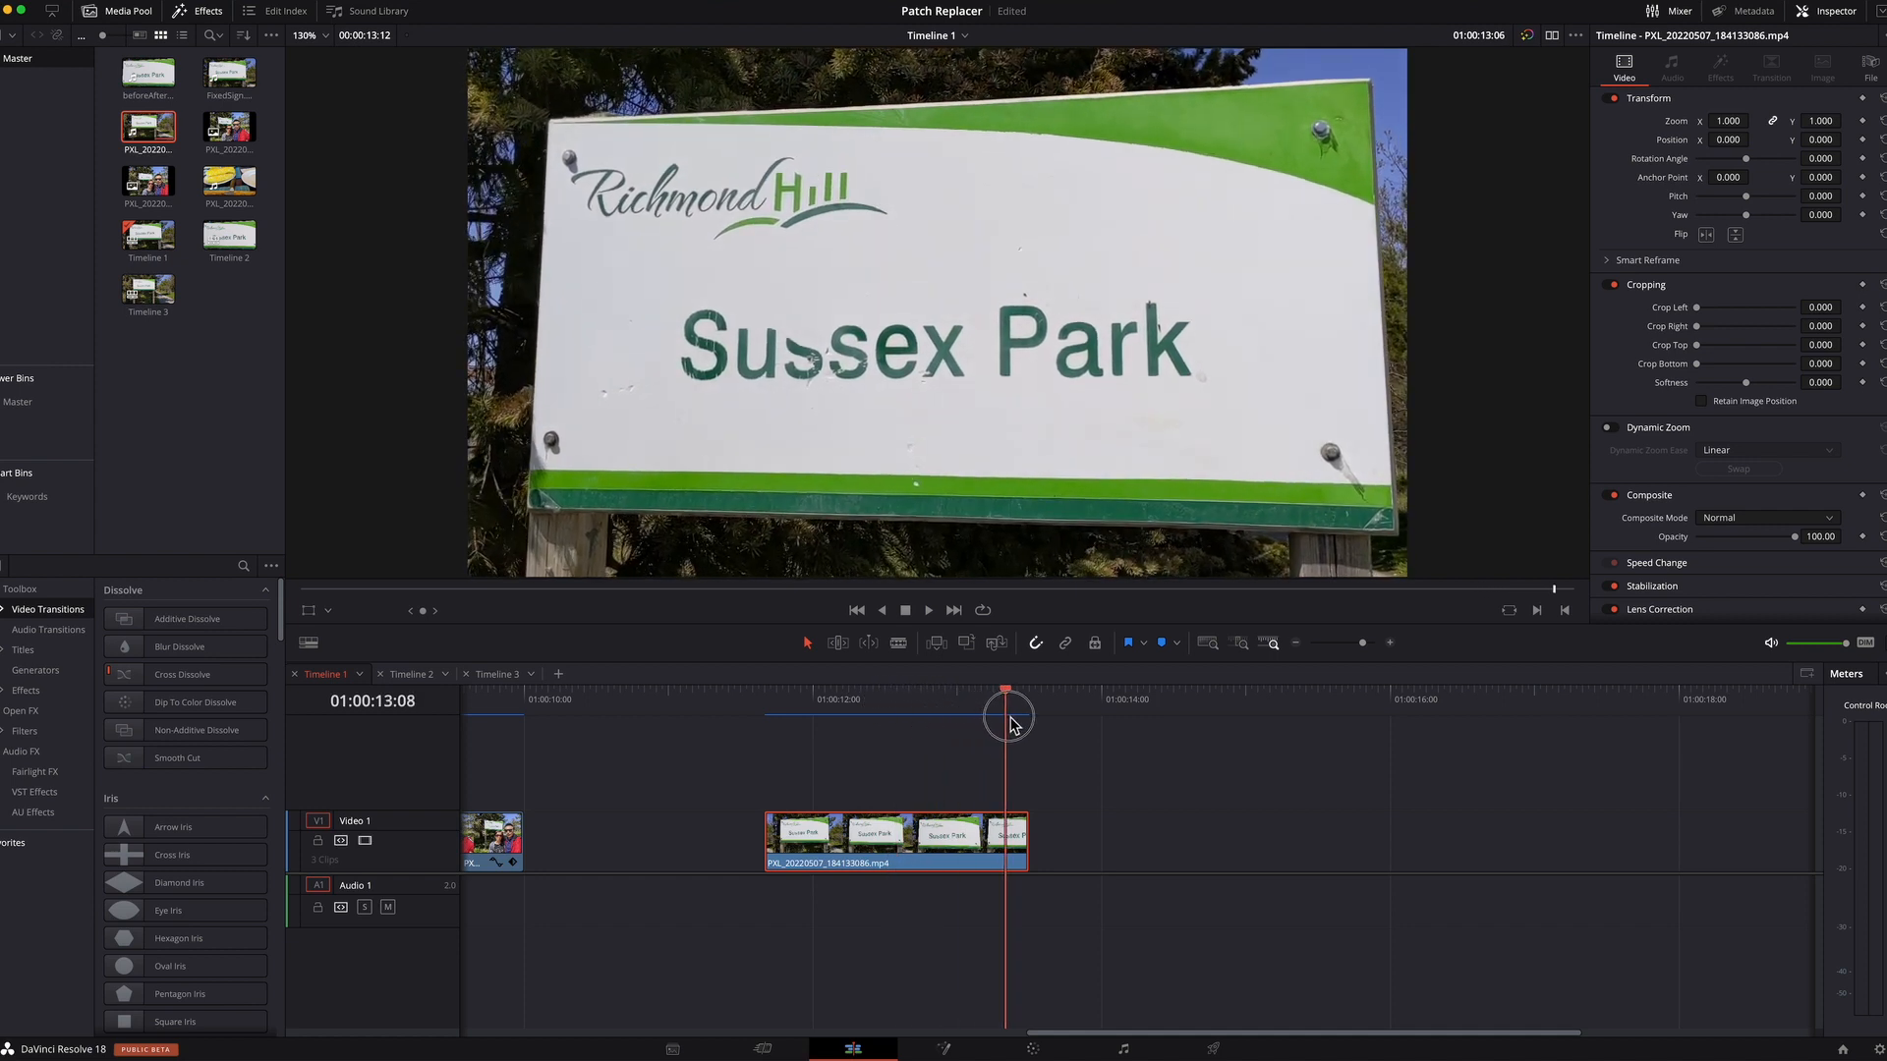
pyautogui.moveTo(1009, 691); pyautogui.dragTo(746, 691)
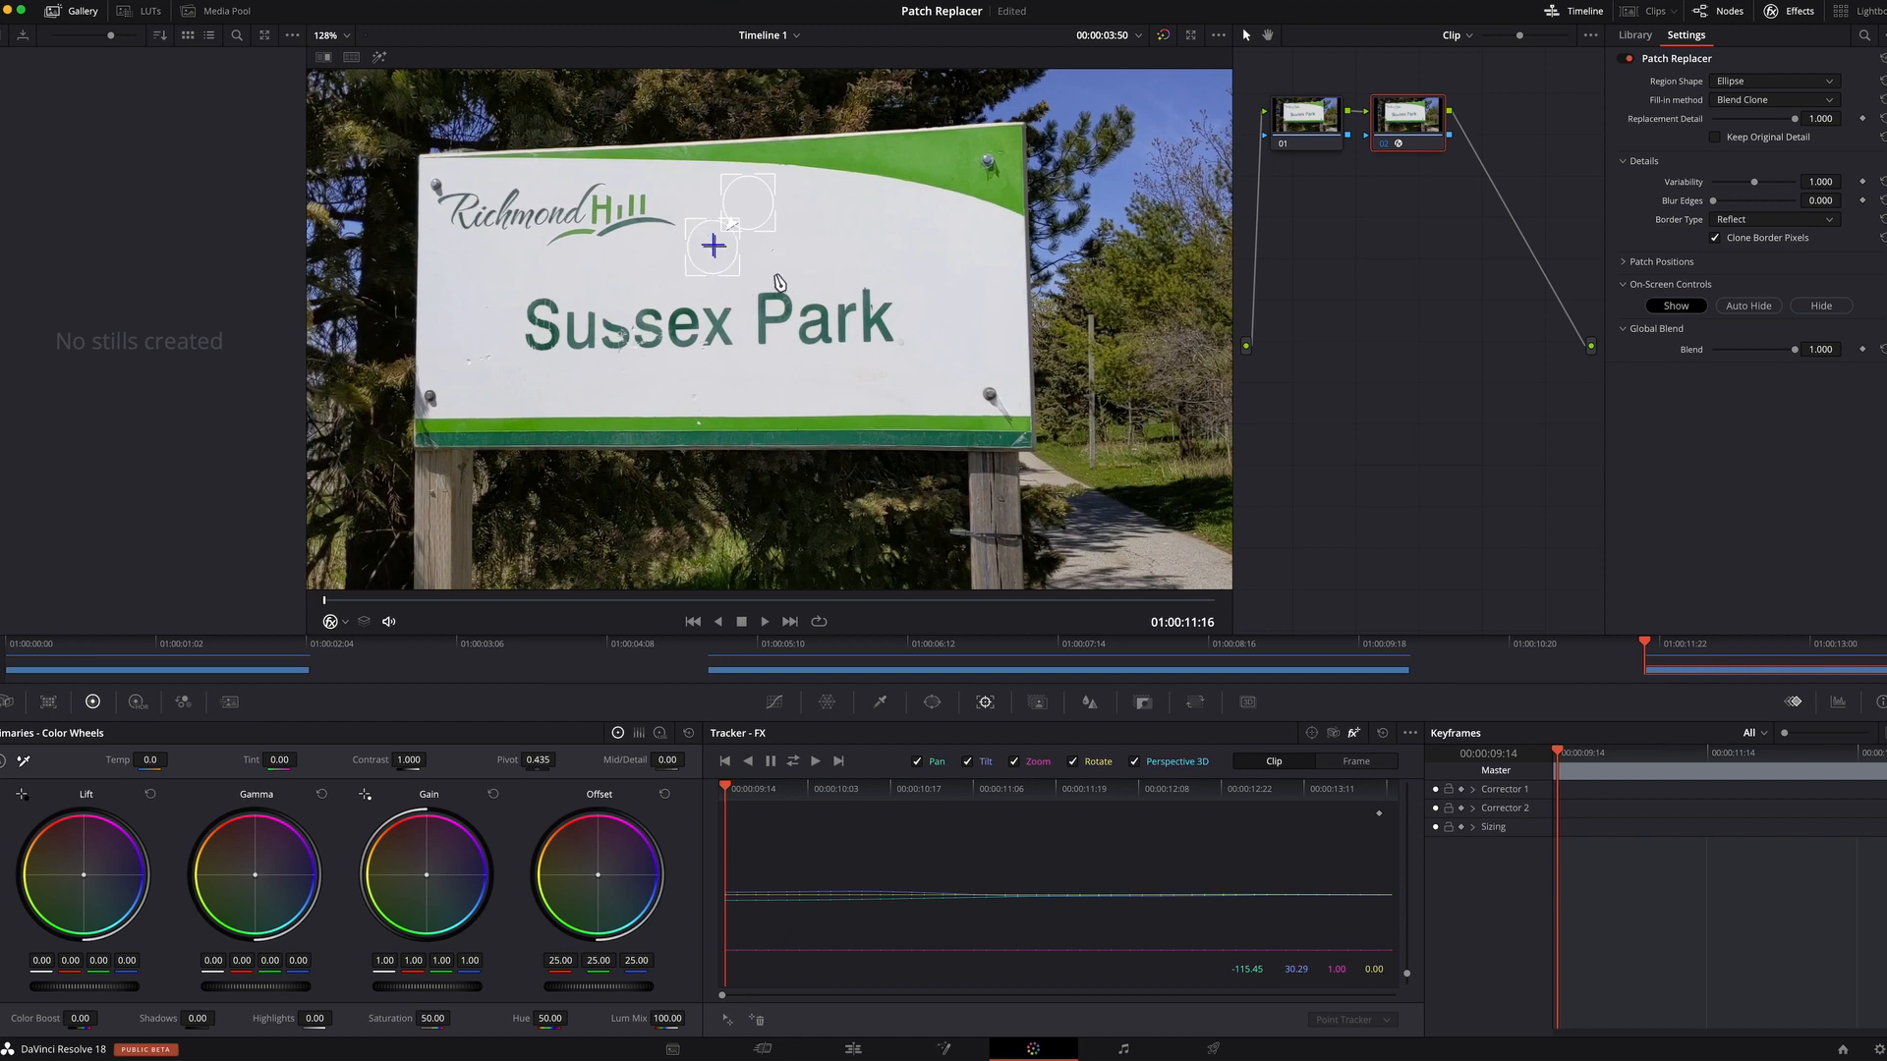
pyautogui.moveTo(690, 406)
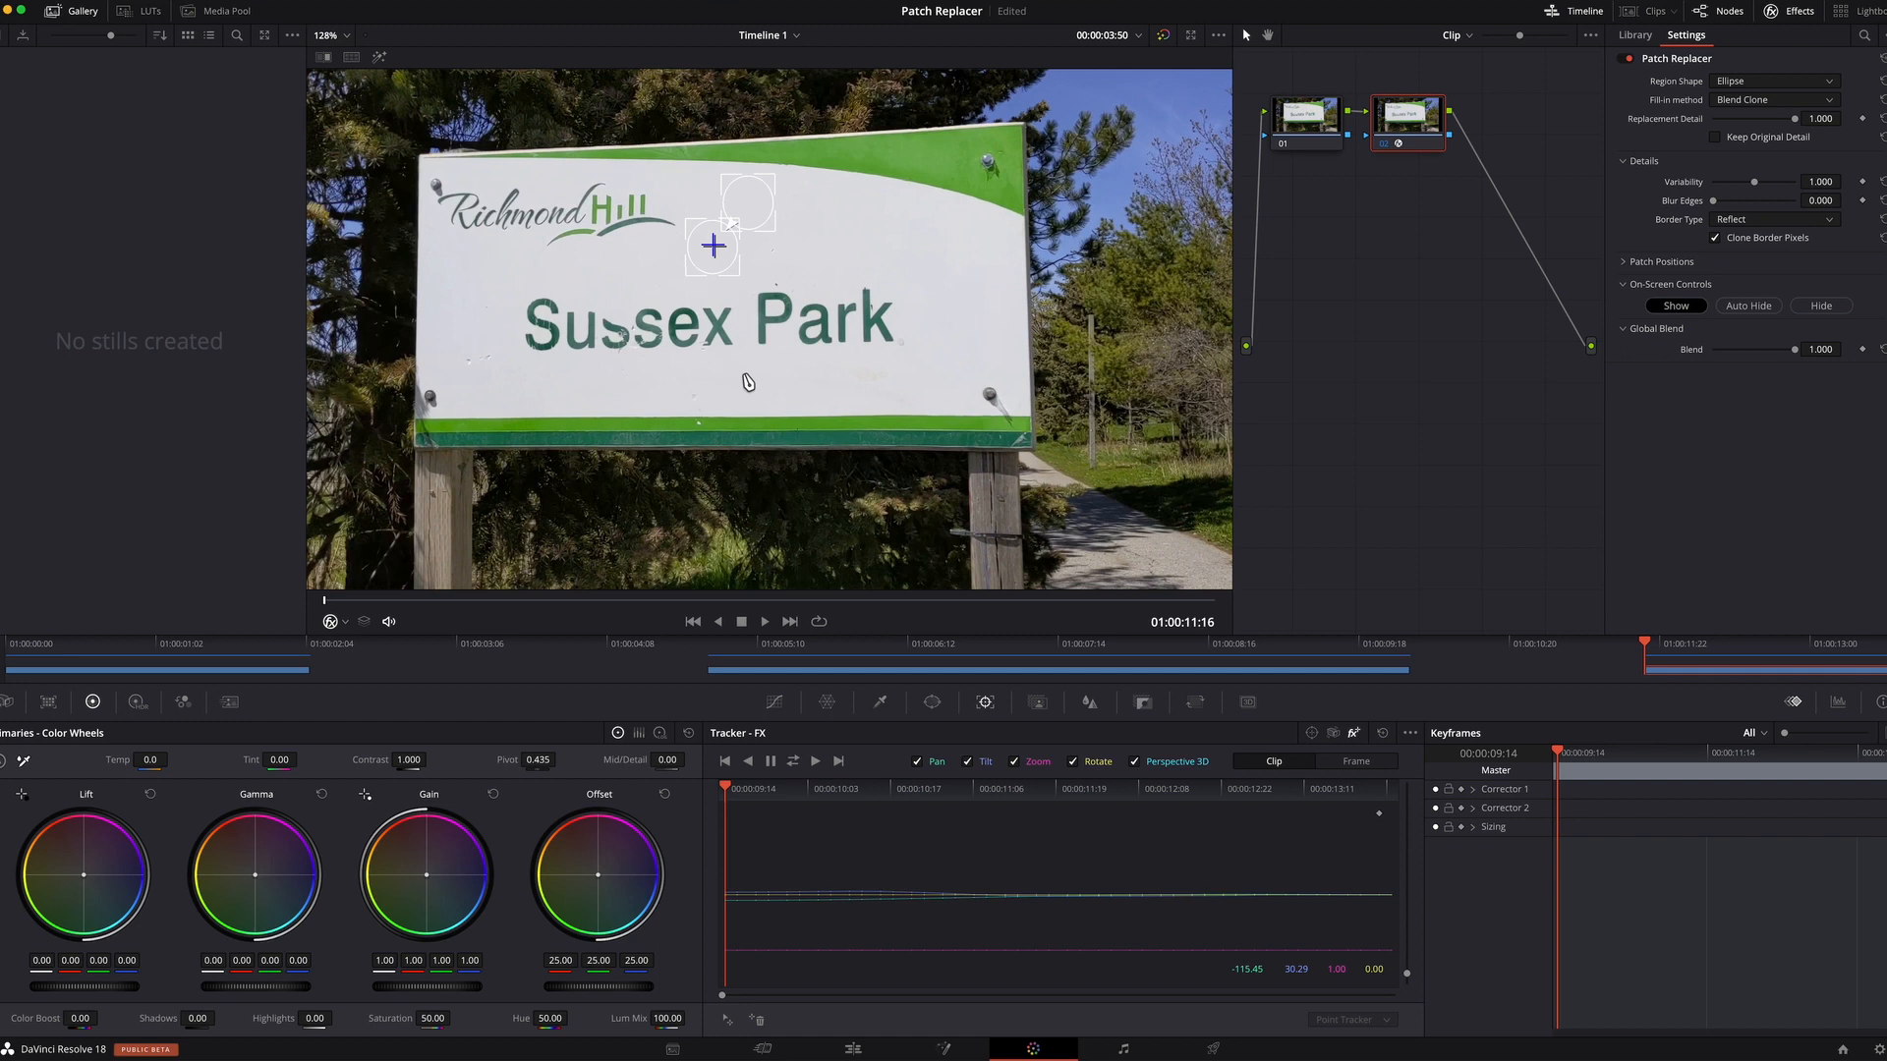
pyautogui.moveTo(782, 414)
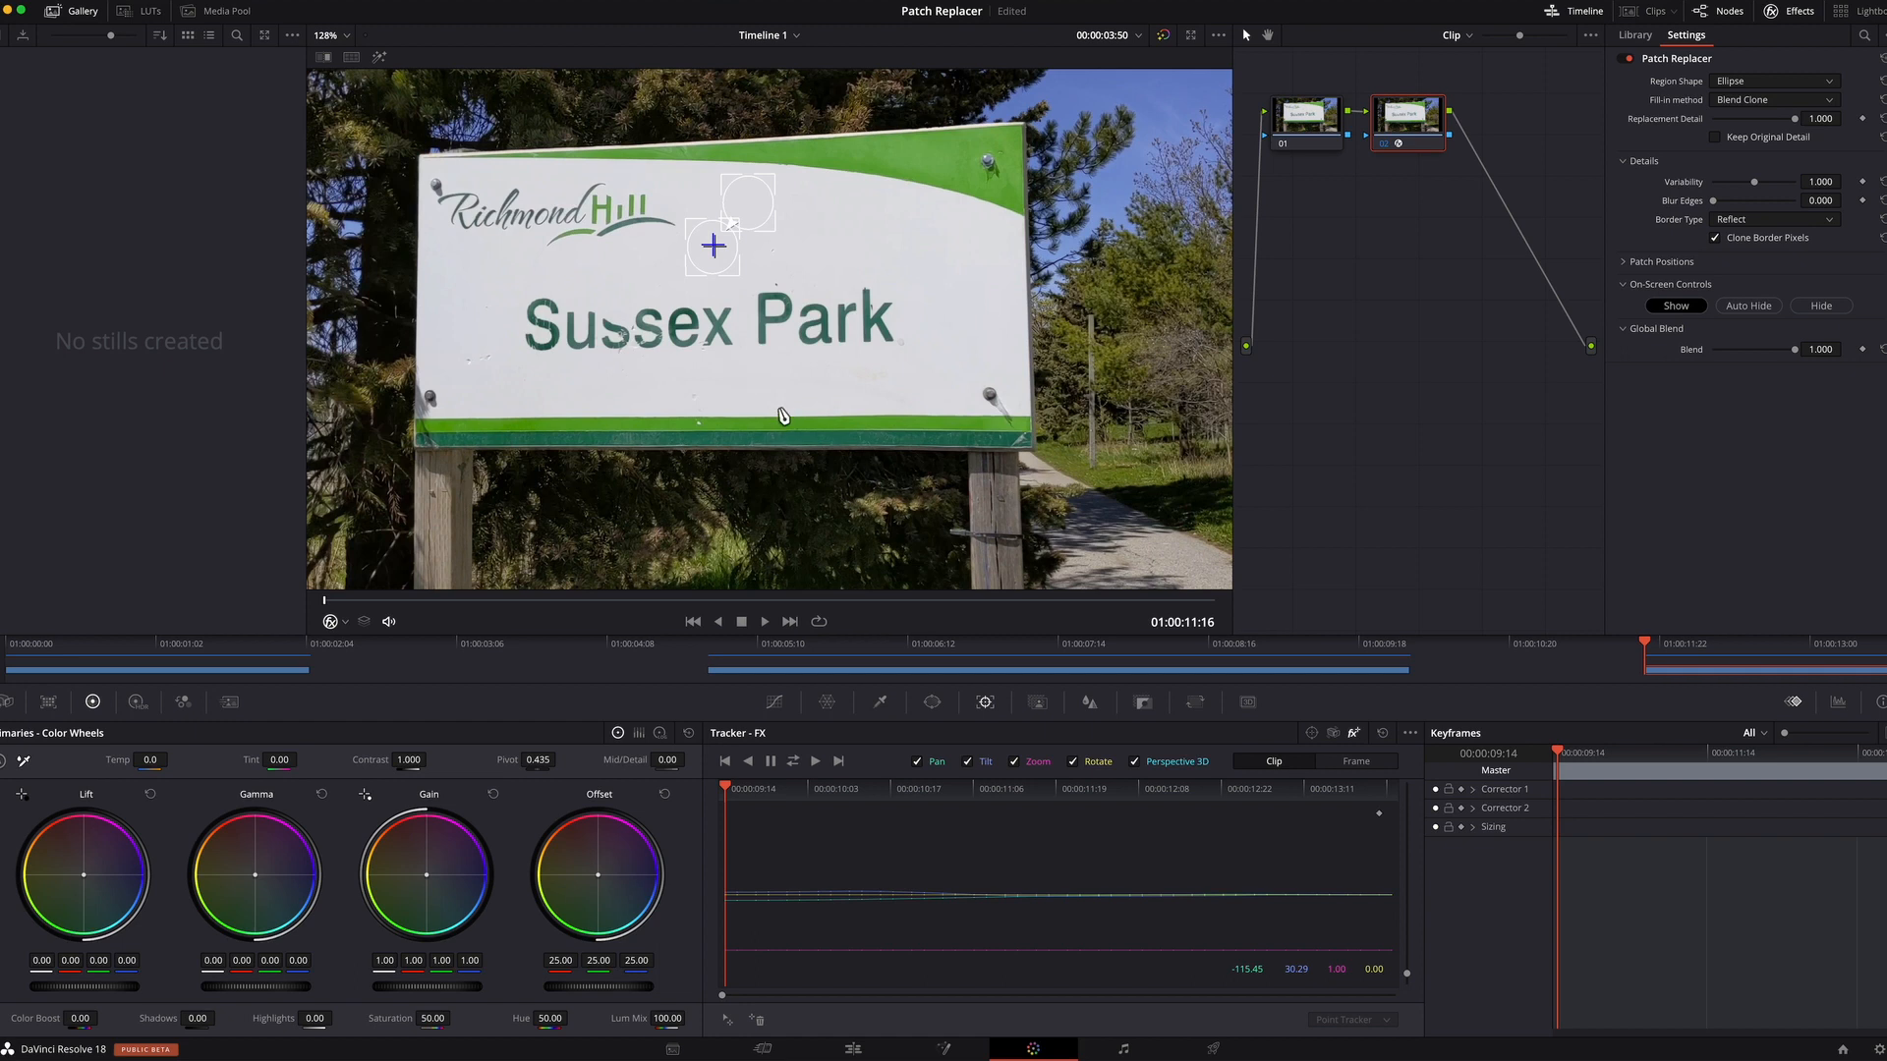
pyautogui.moveTo(851, 509)
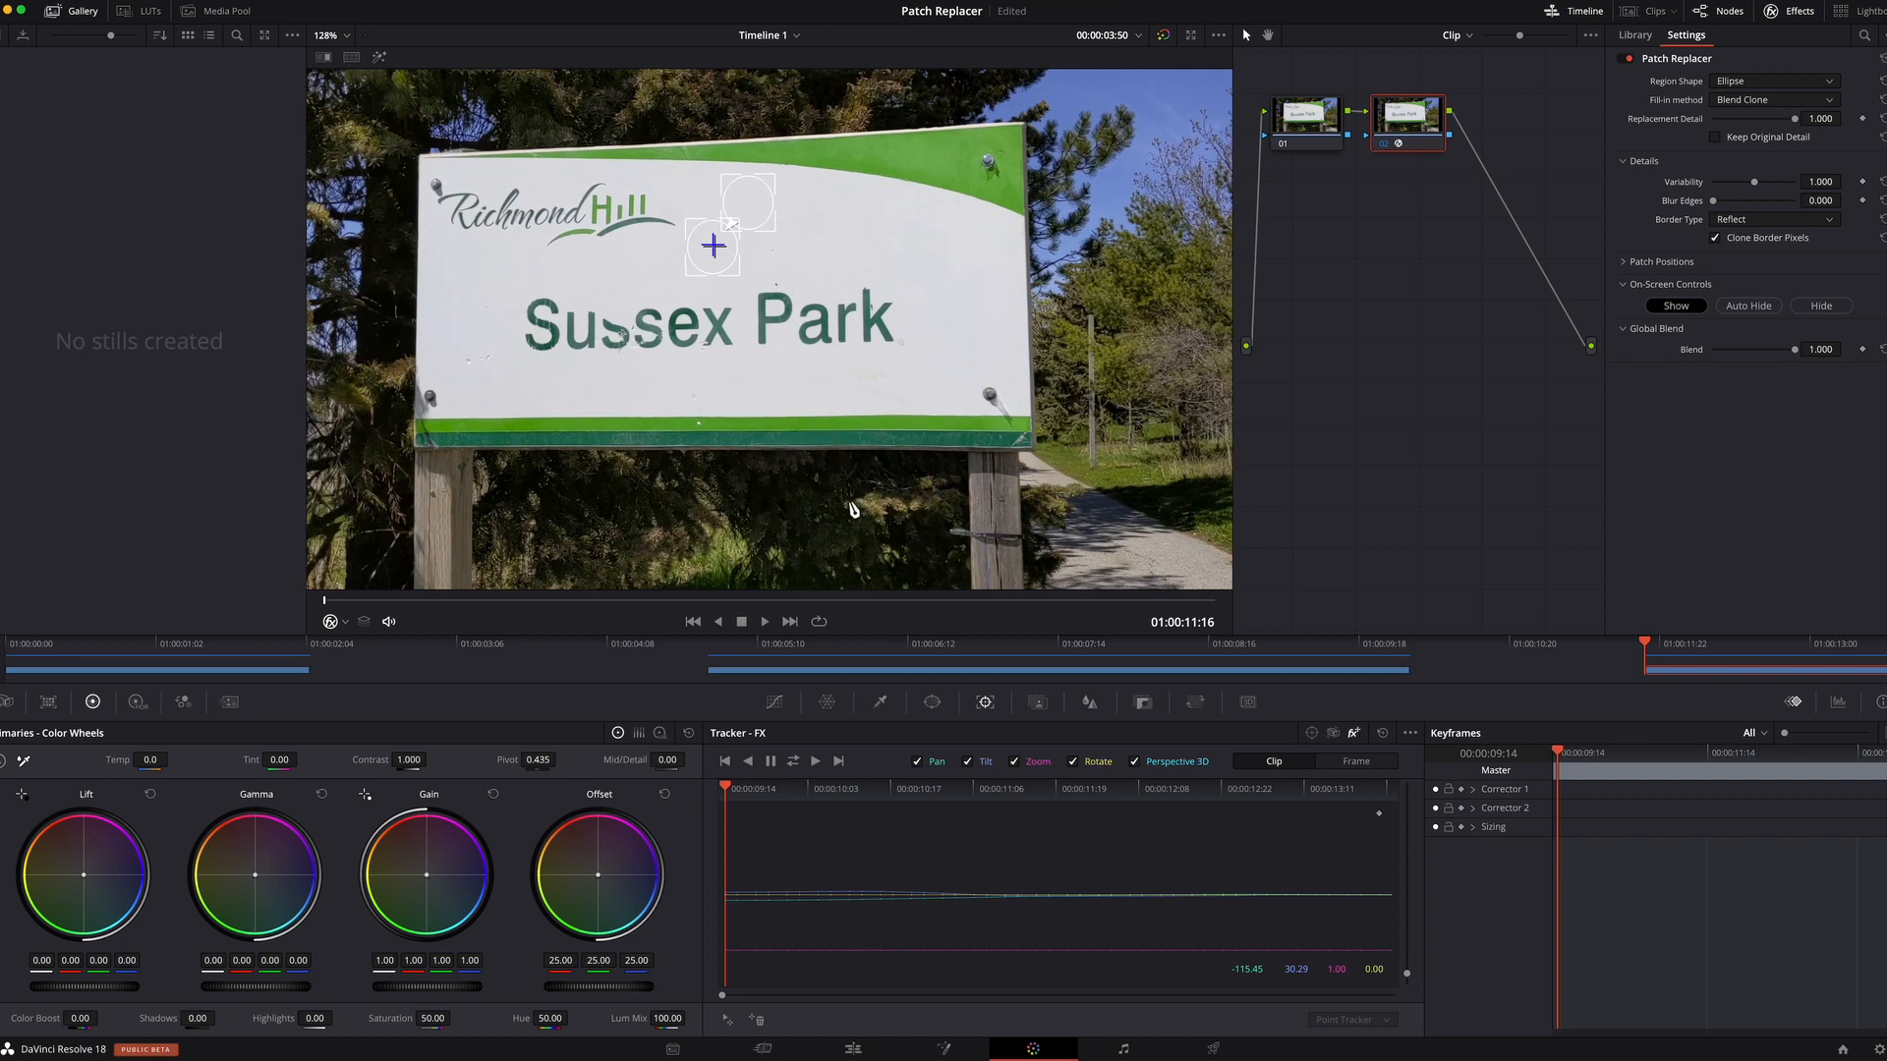